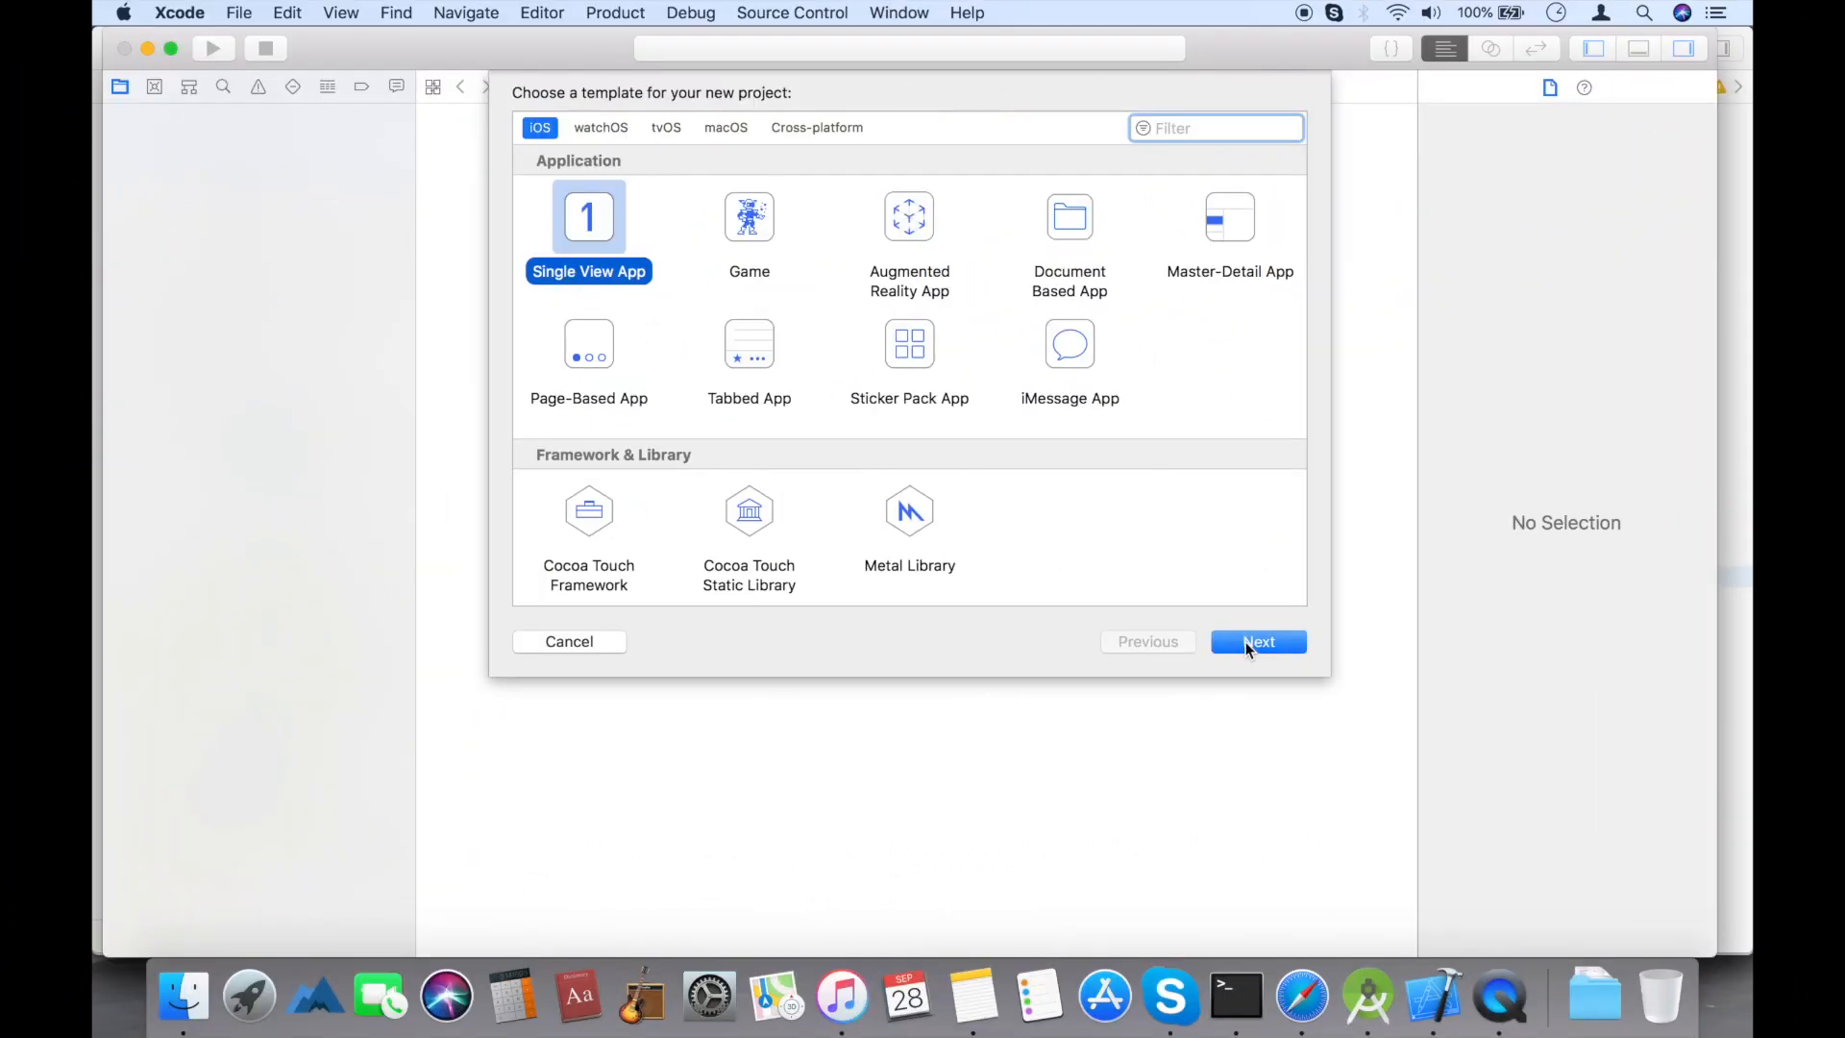
- Create a new Single View App project named ToastExample using Swift
click(1257, 642)
text(ToastExample)
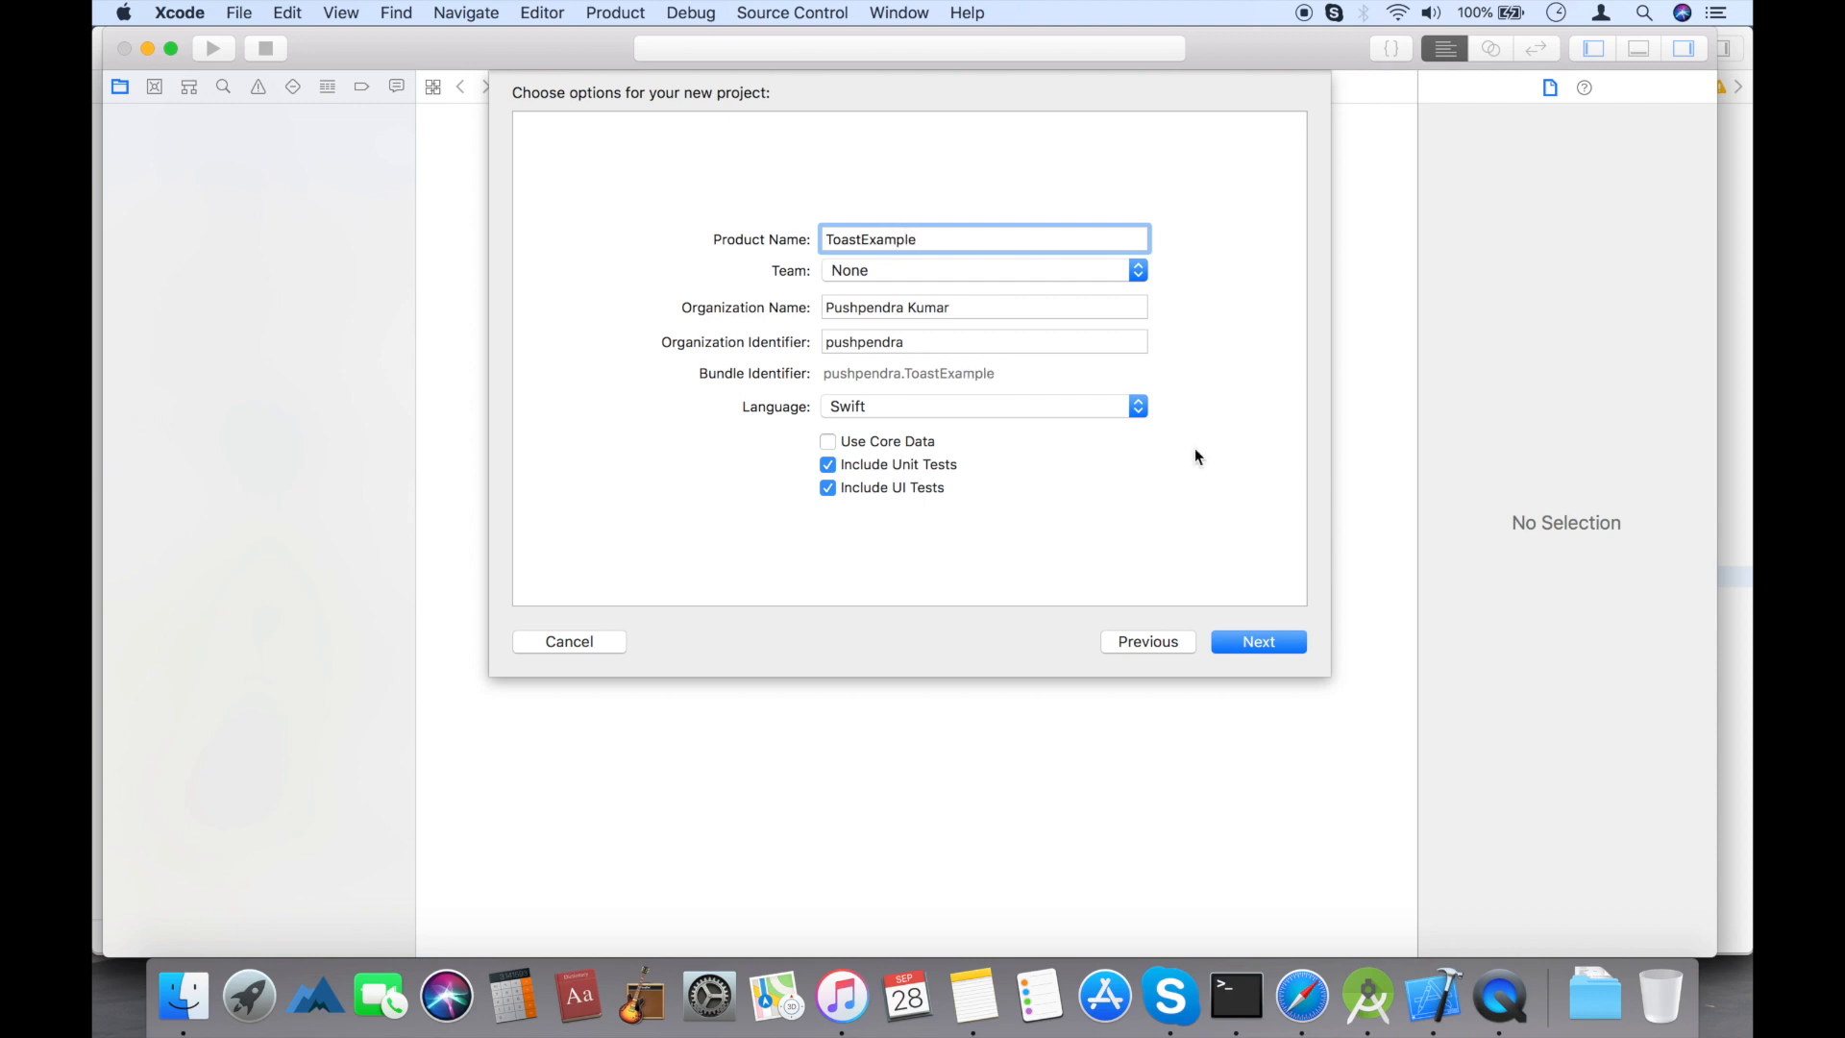
click(1256, 642)
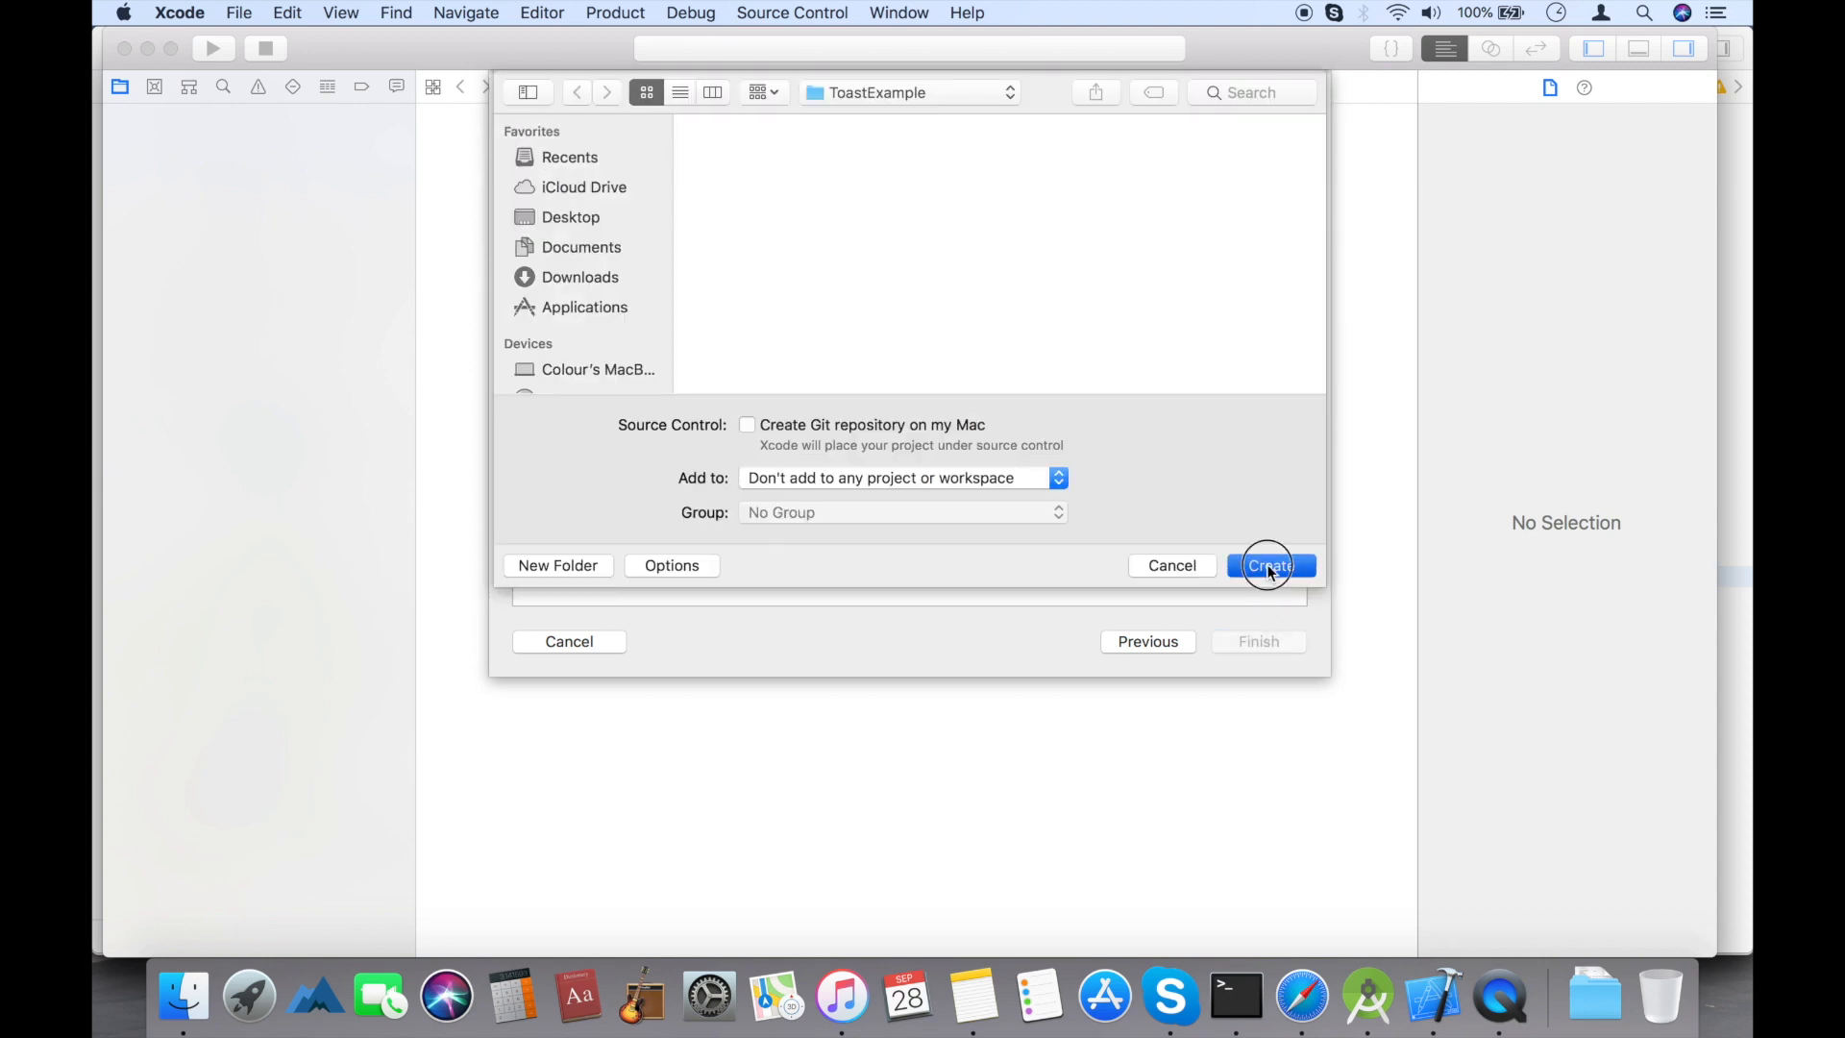
click(1270, 565)
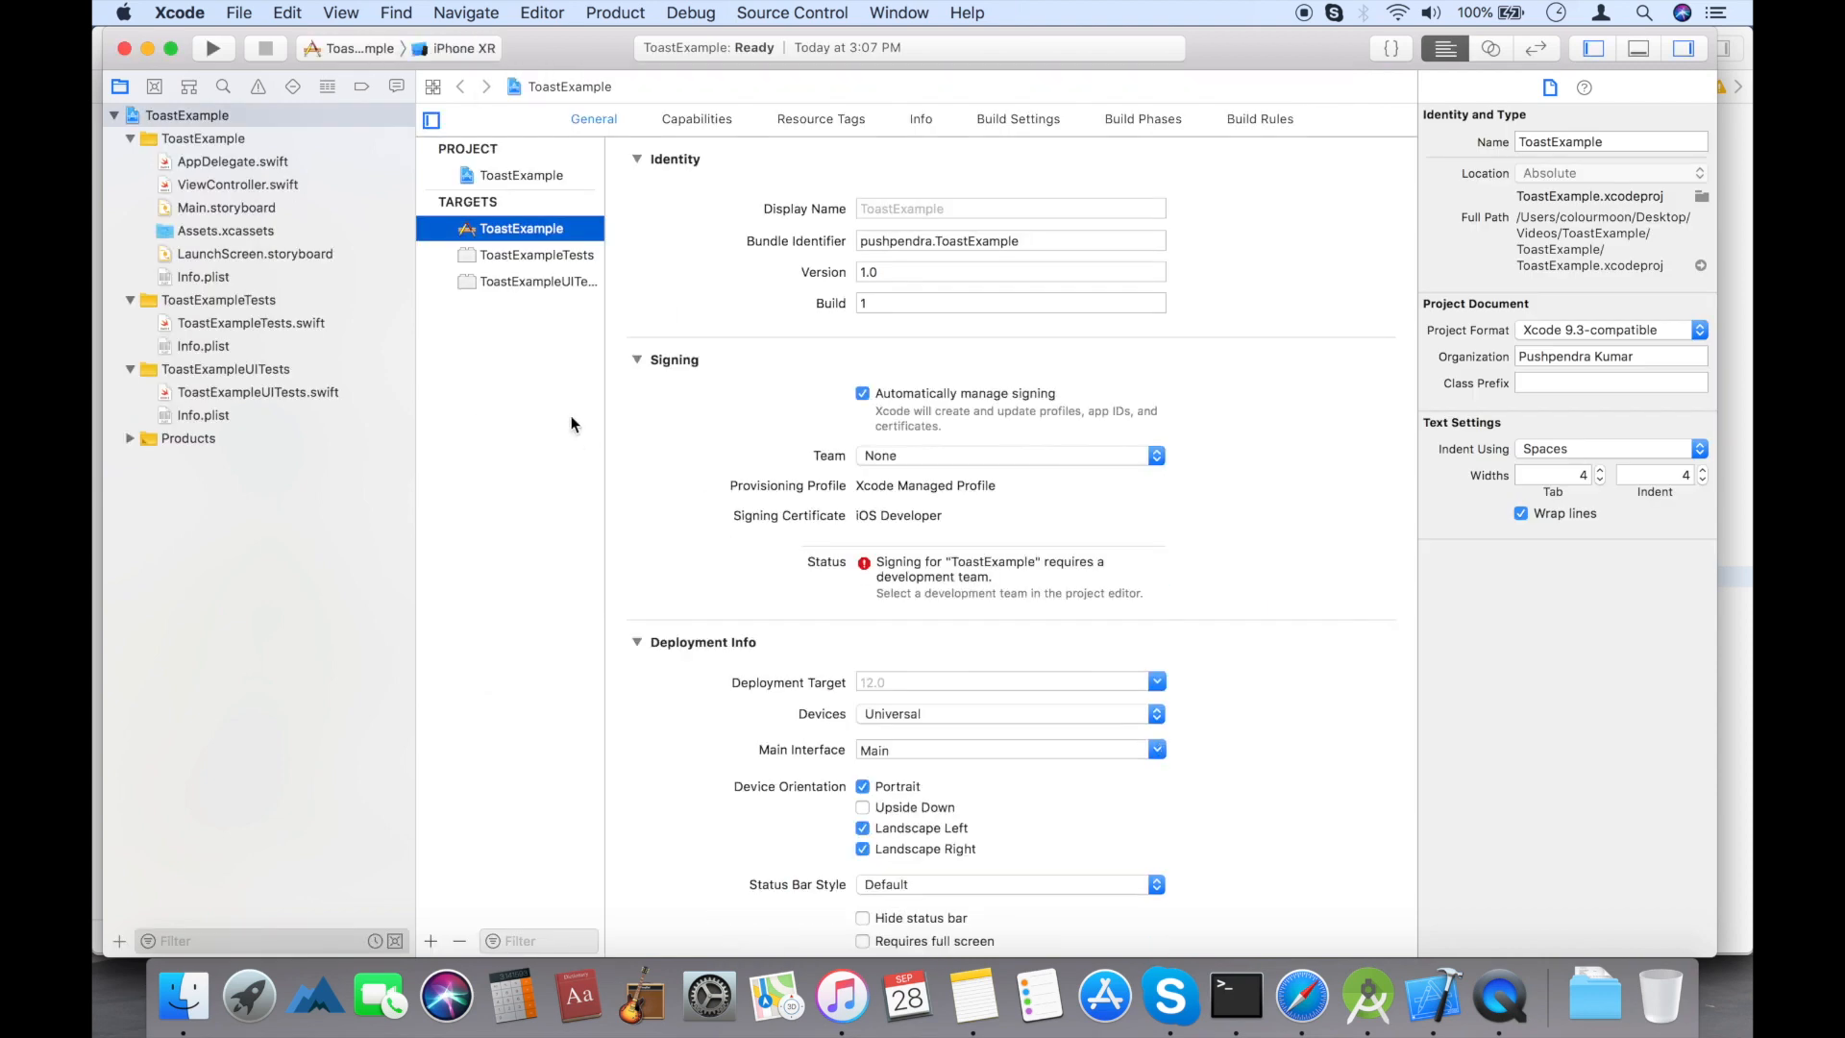
- Add a Button from the Object Library to the centre of Main.storyboard's view
click(227, 207)
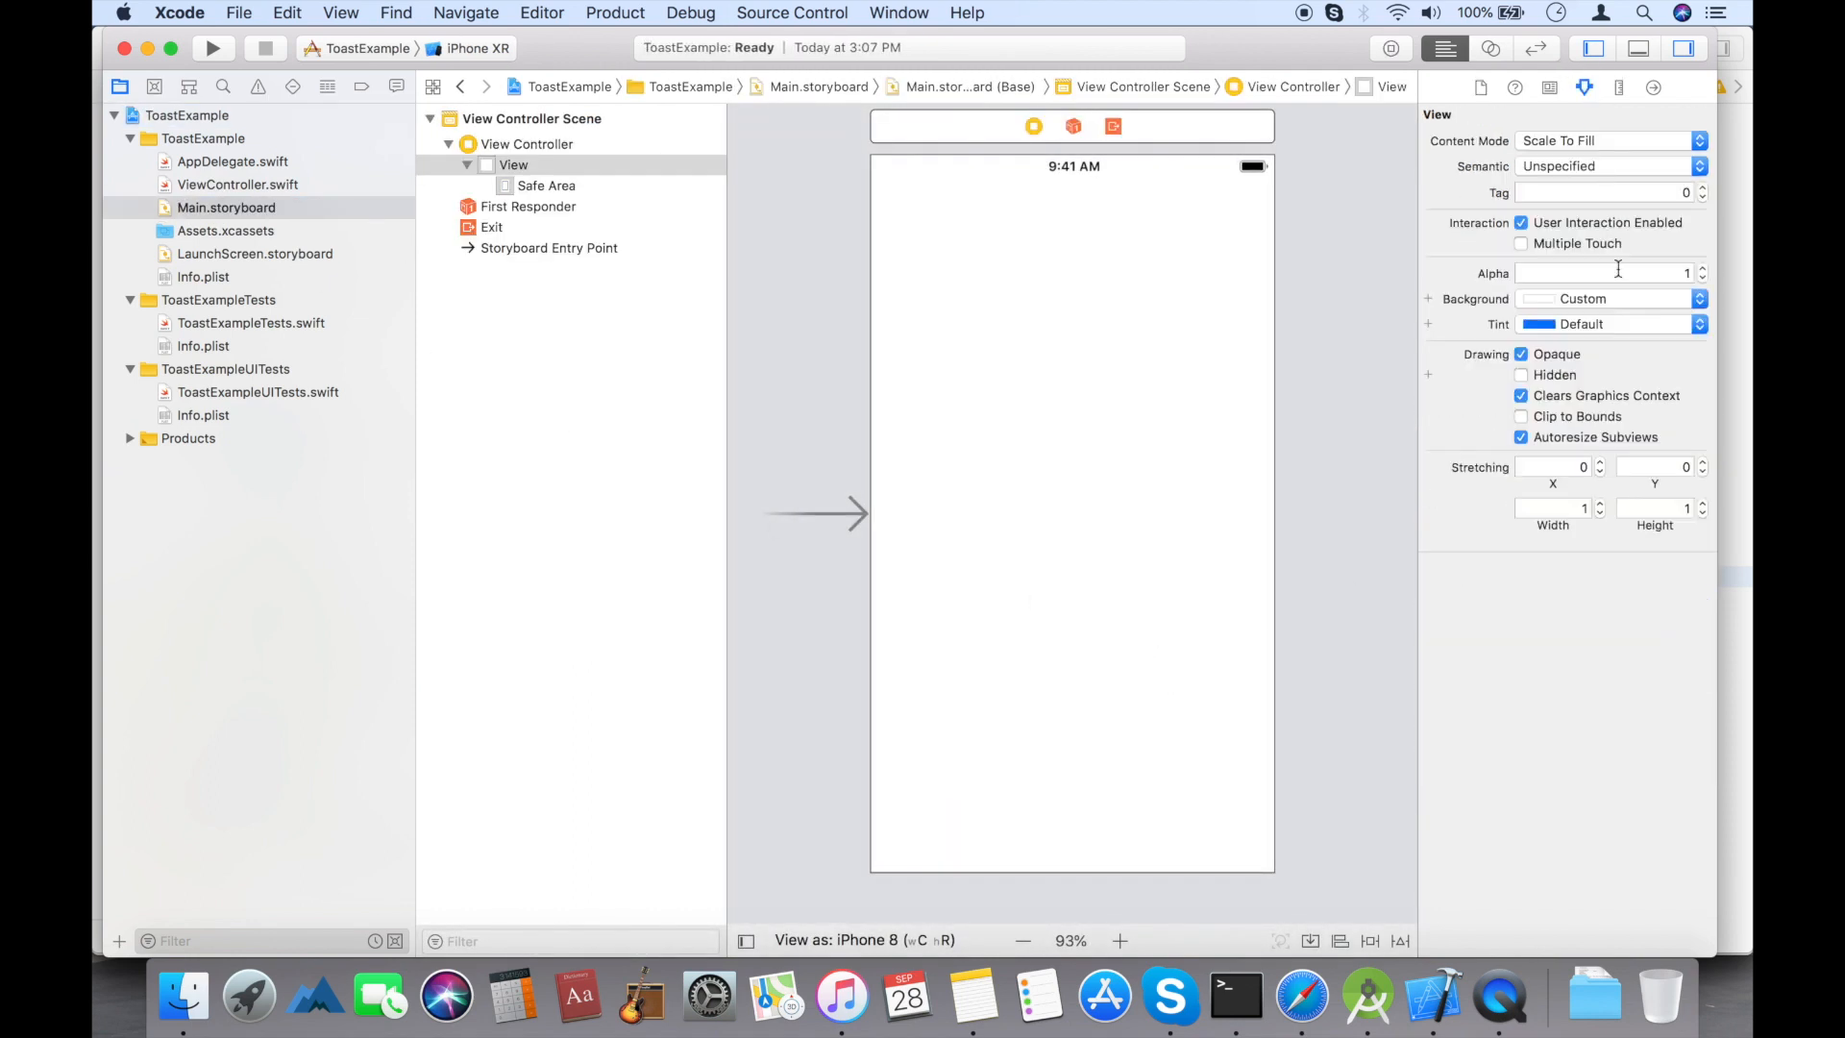
click(1697, 298)
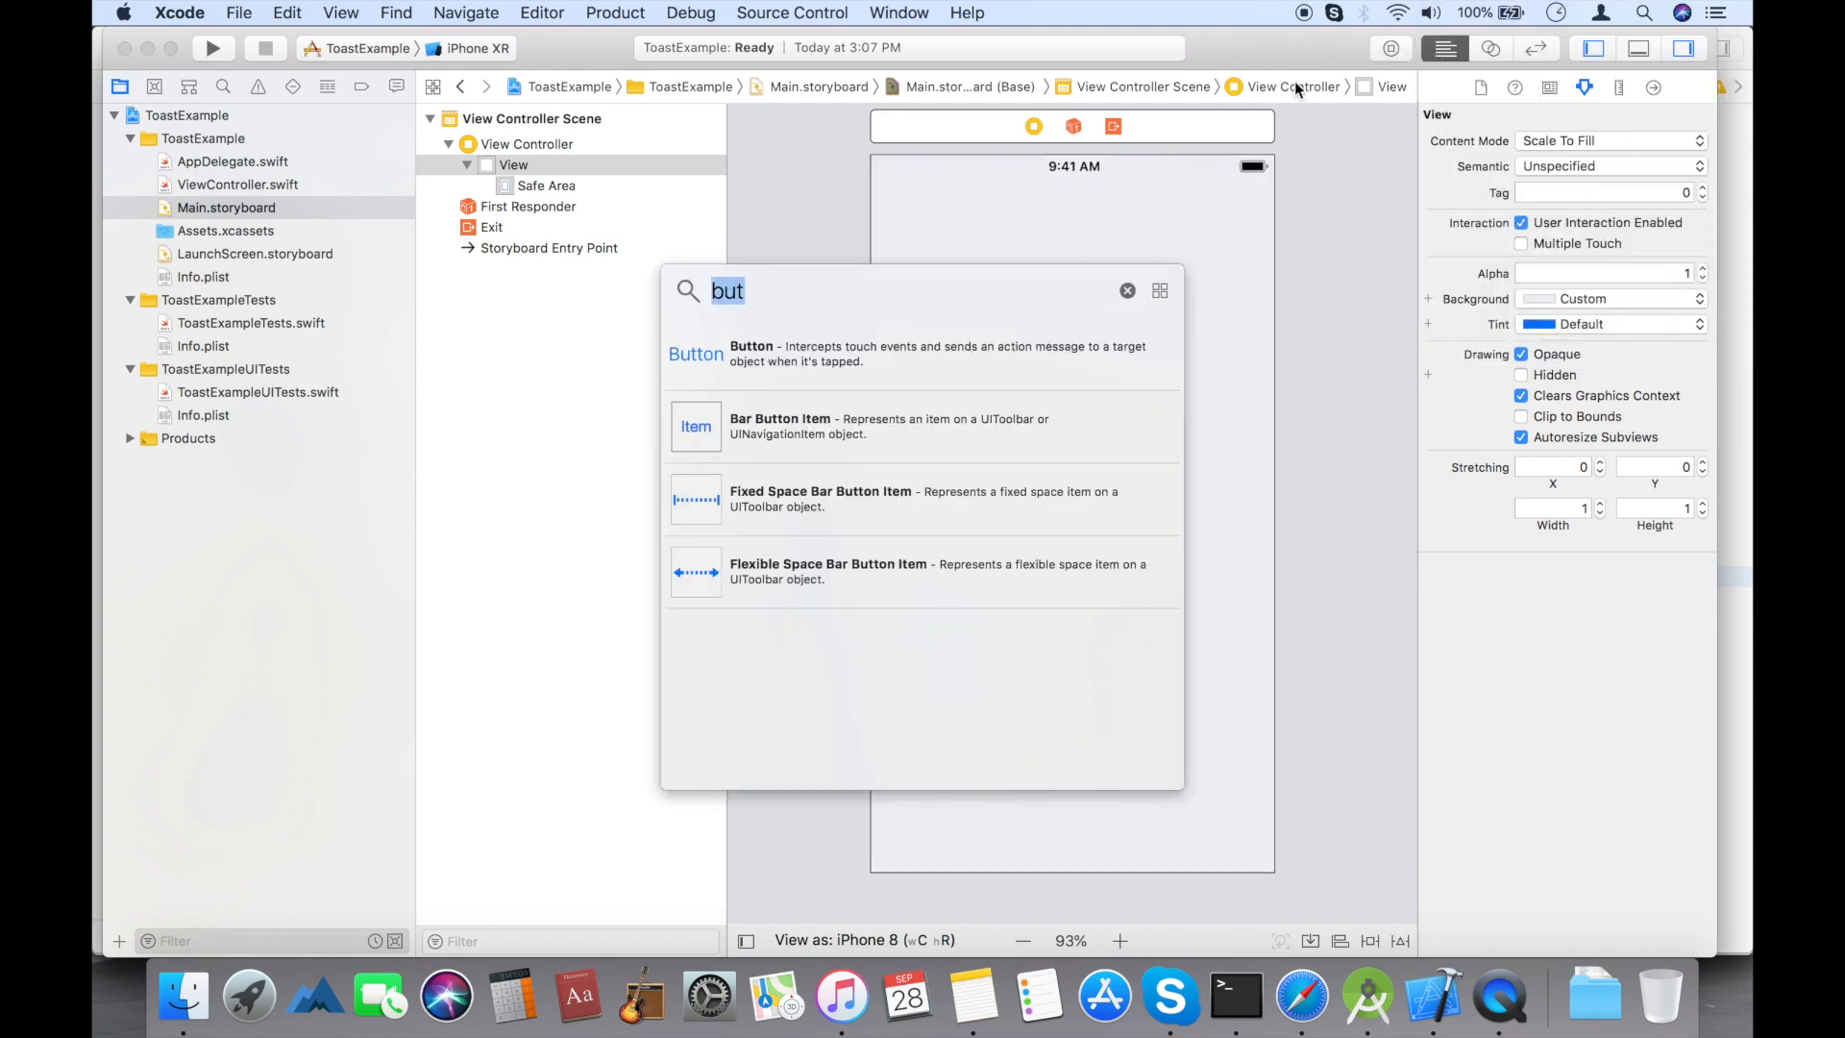
key(Backspace)
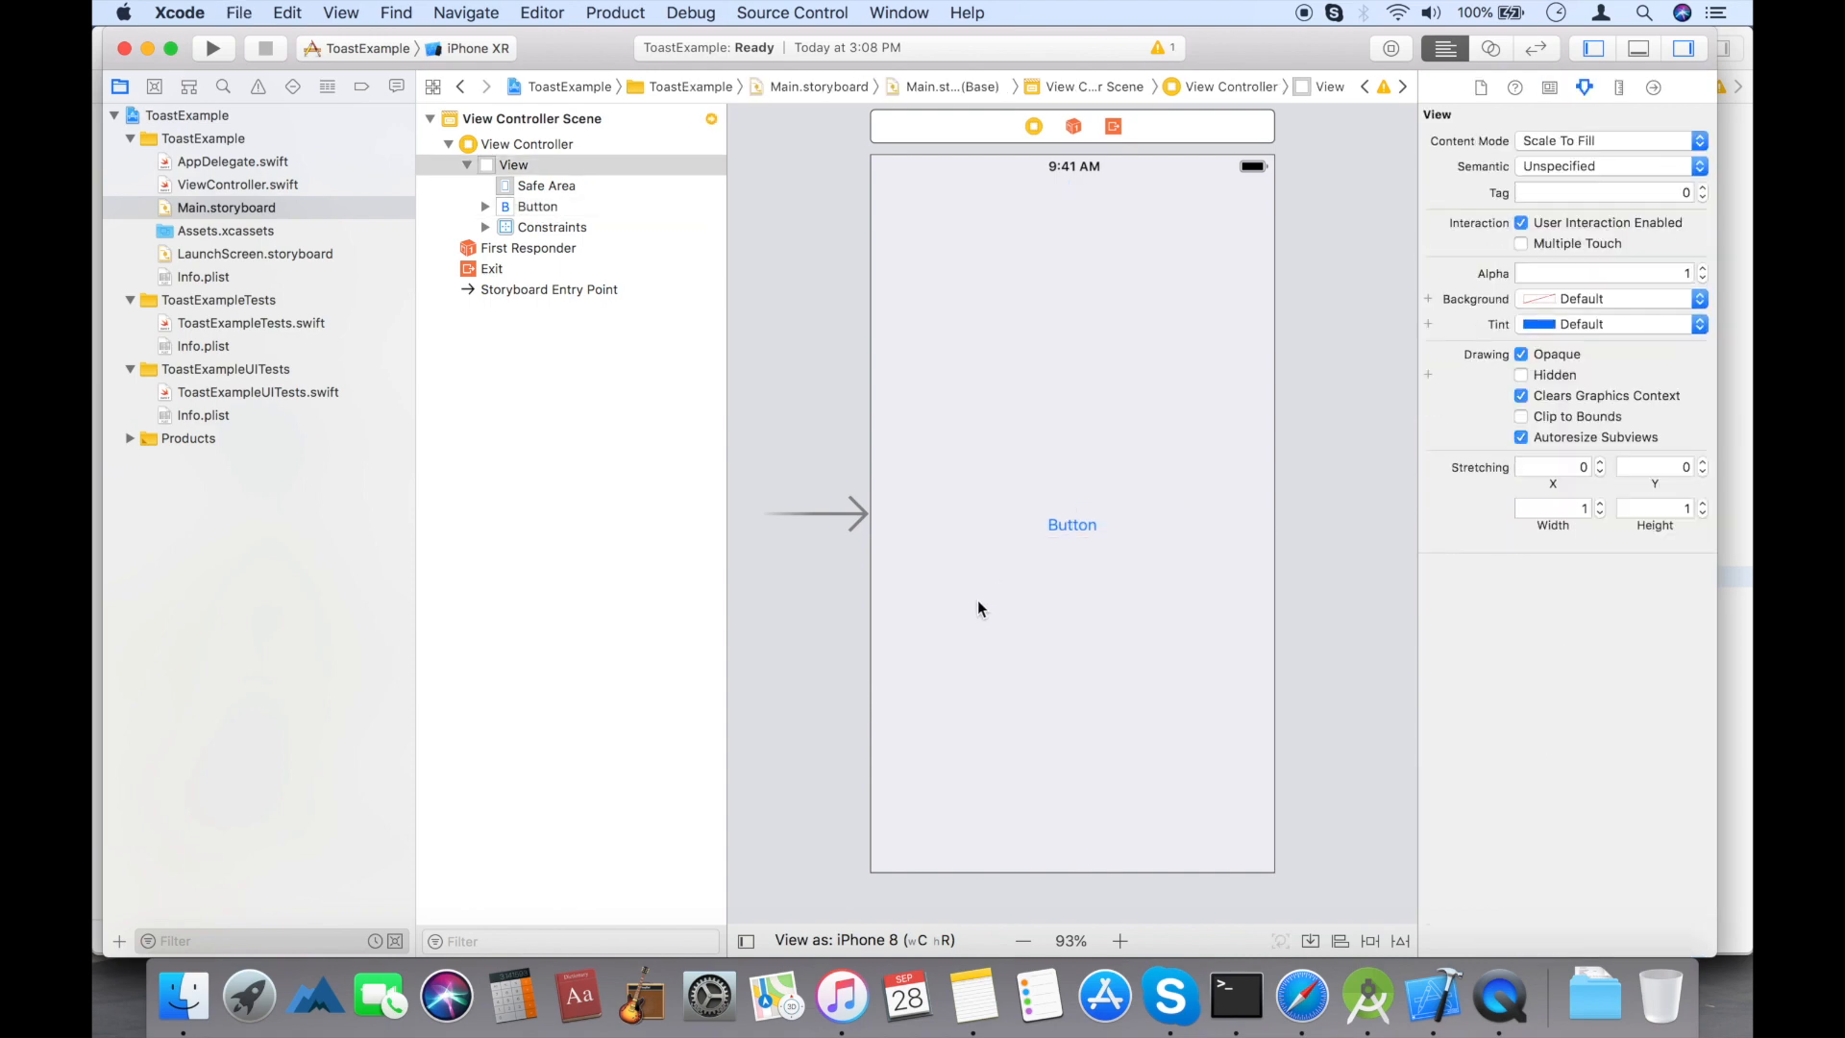
- Give the button an orange background, keep it centred, and show ViewController.swift alongside
click(1070, 523)
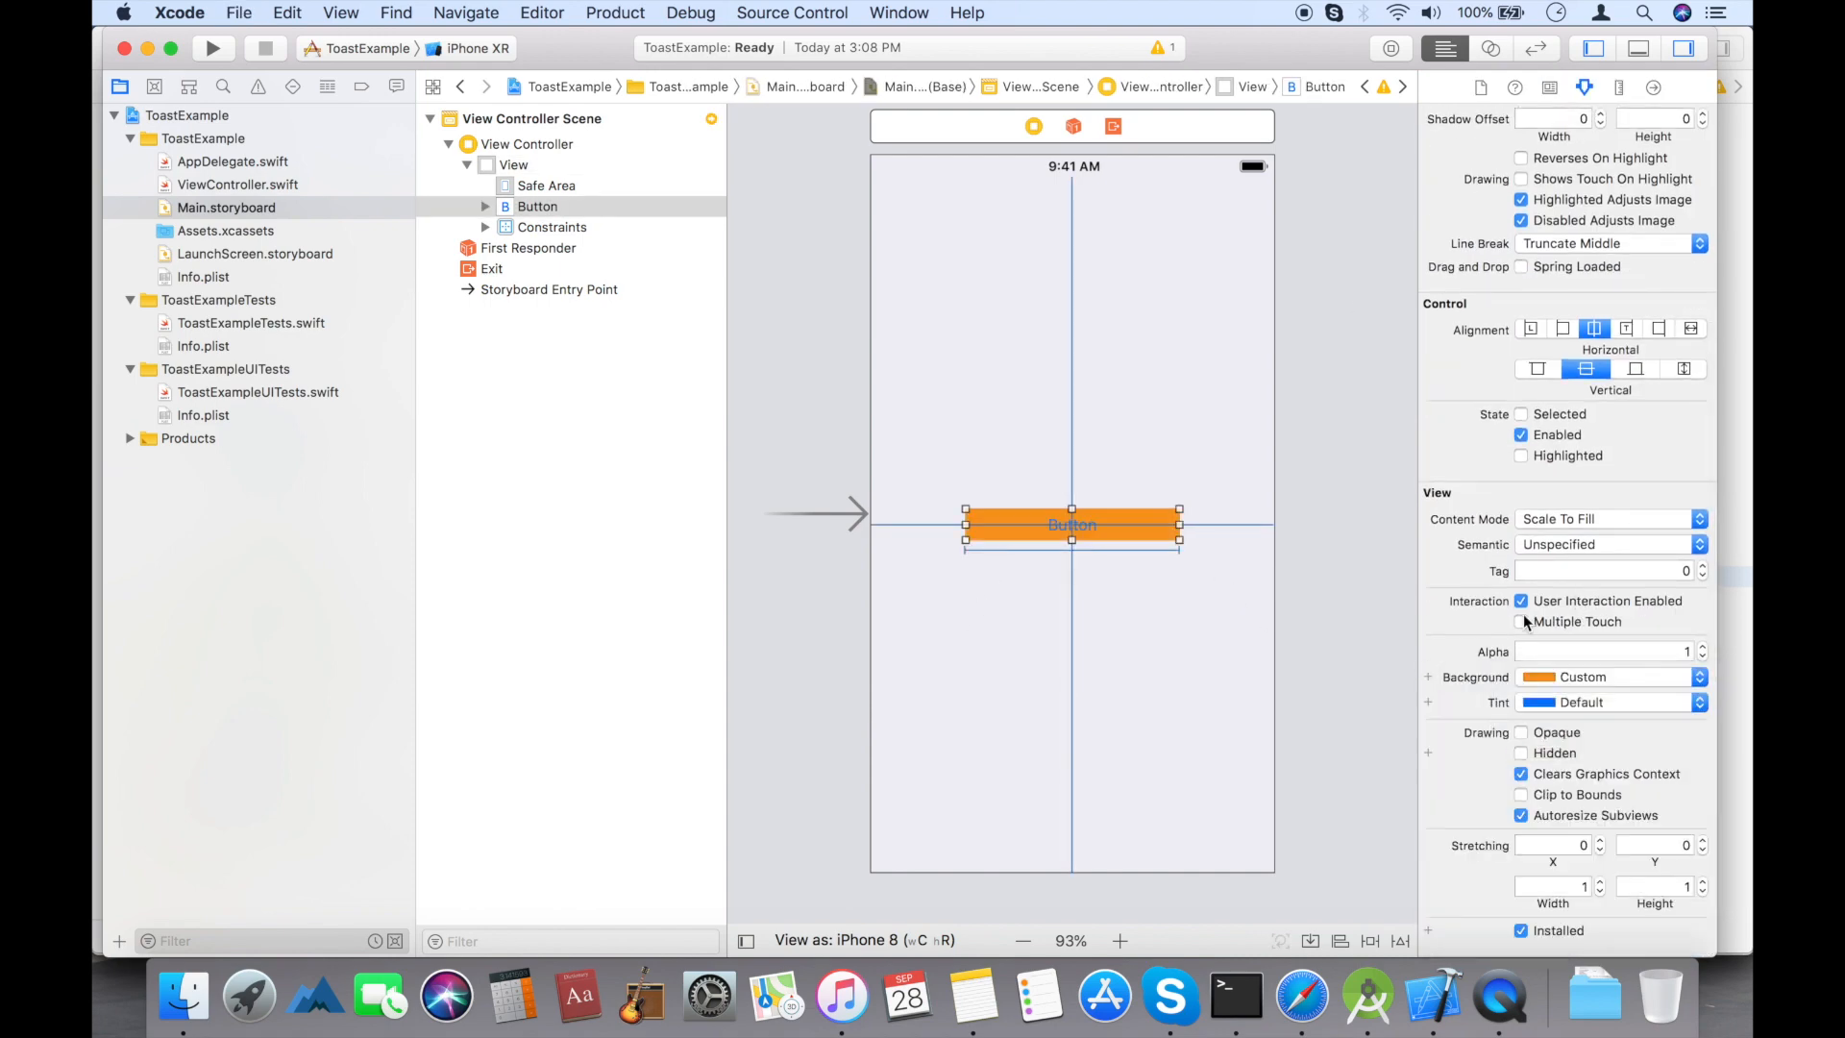
click(1606, 702)
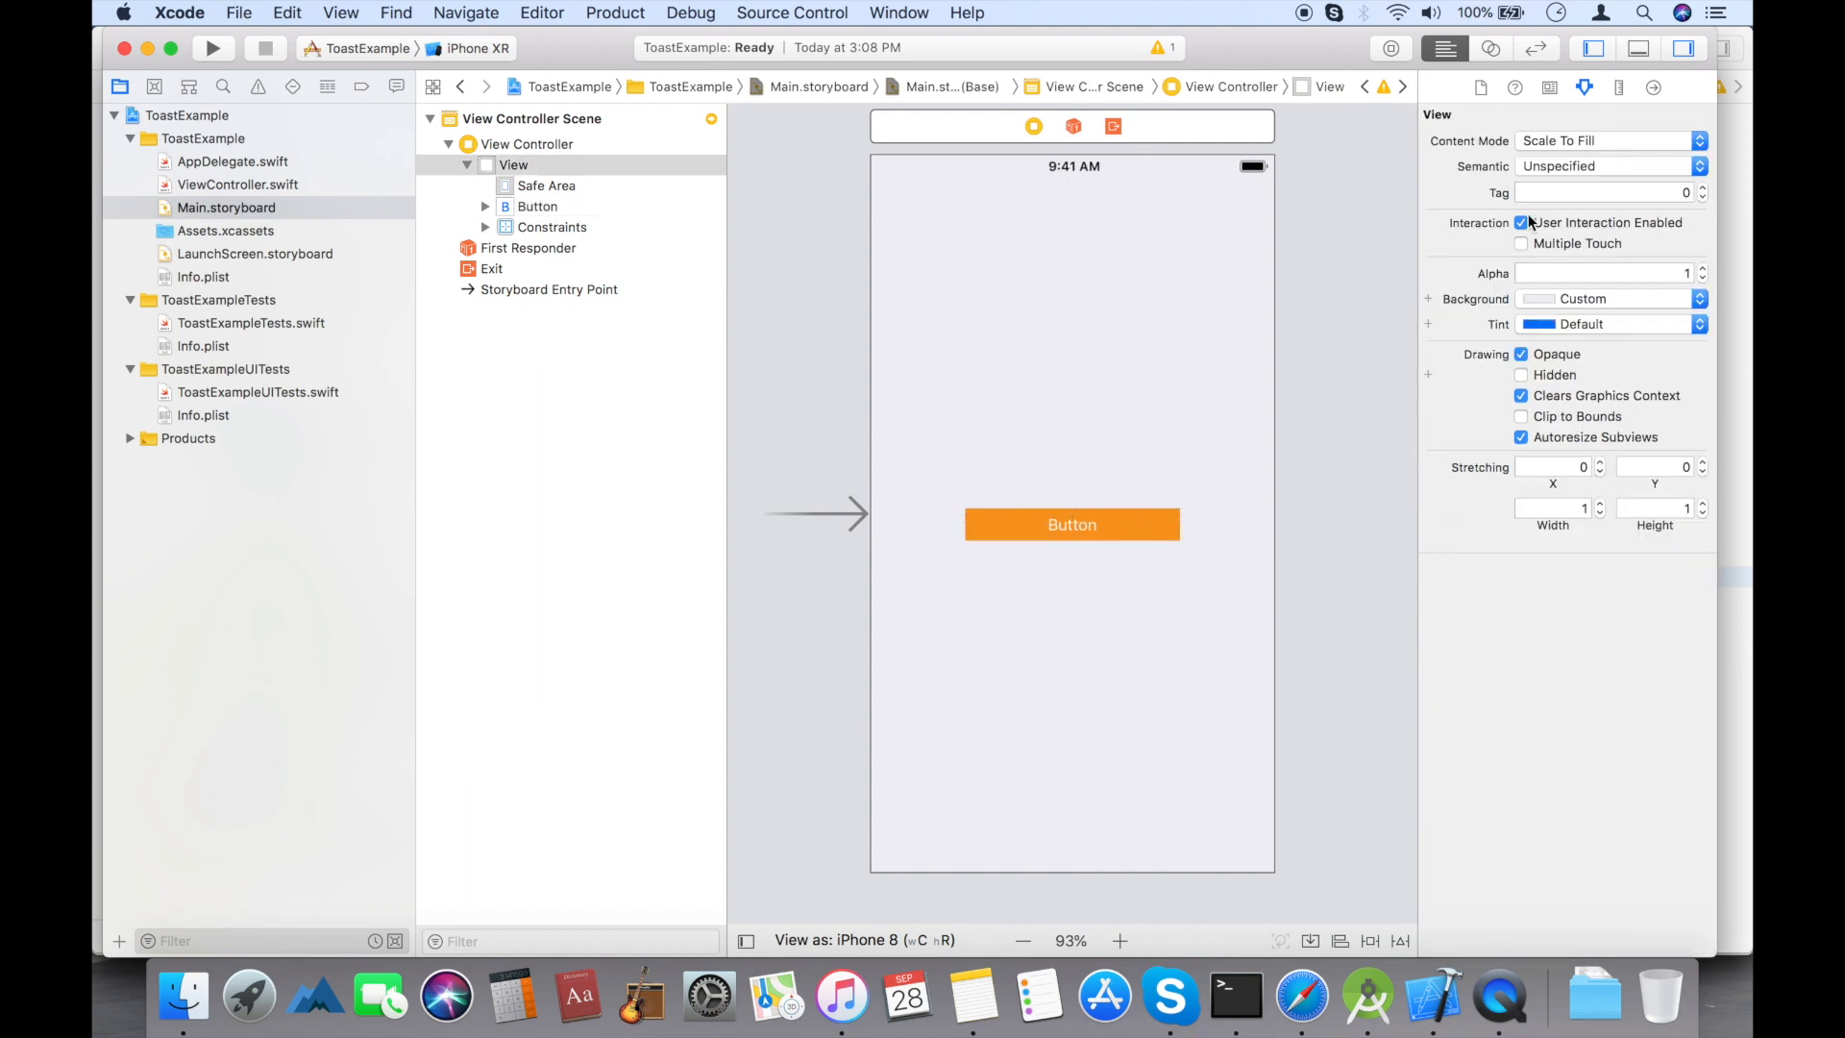
click(1071, 523)
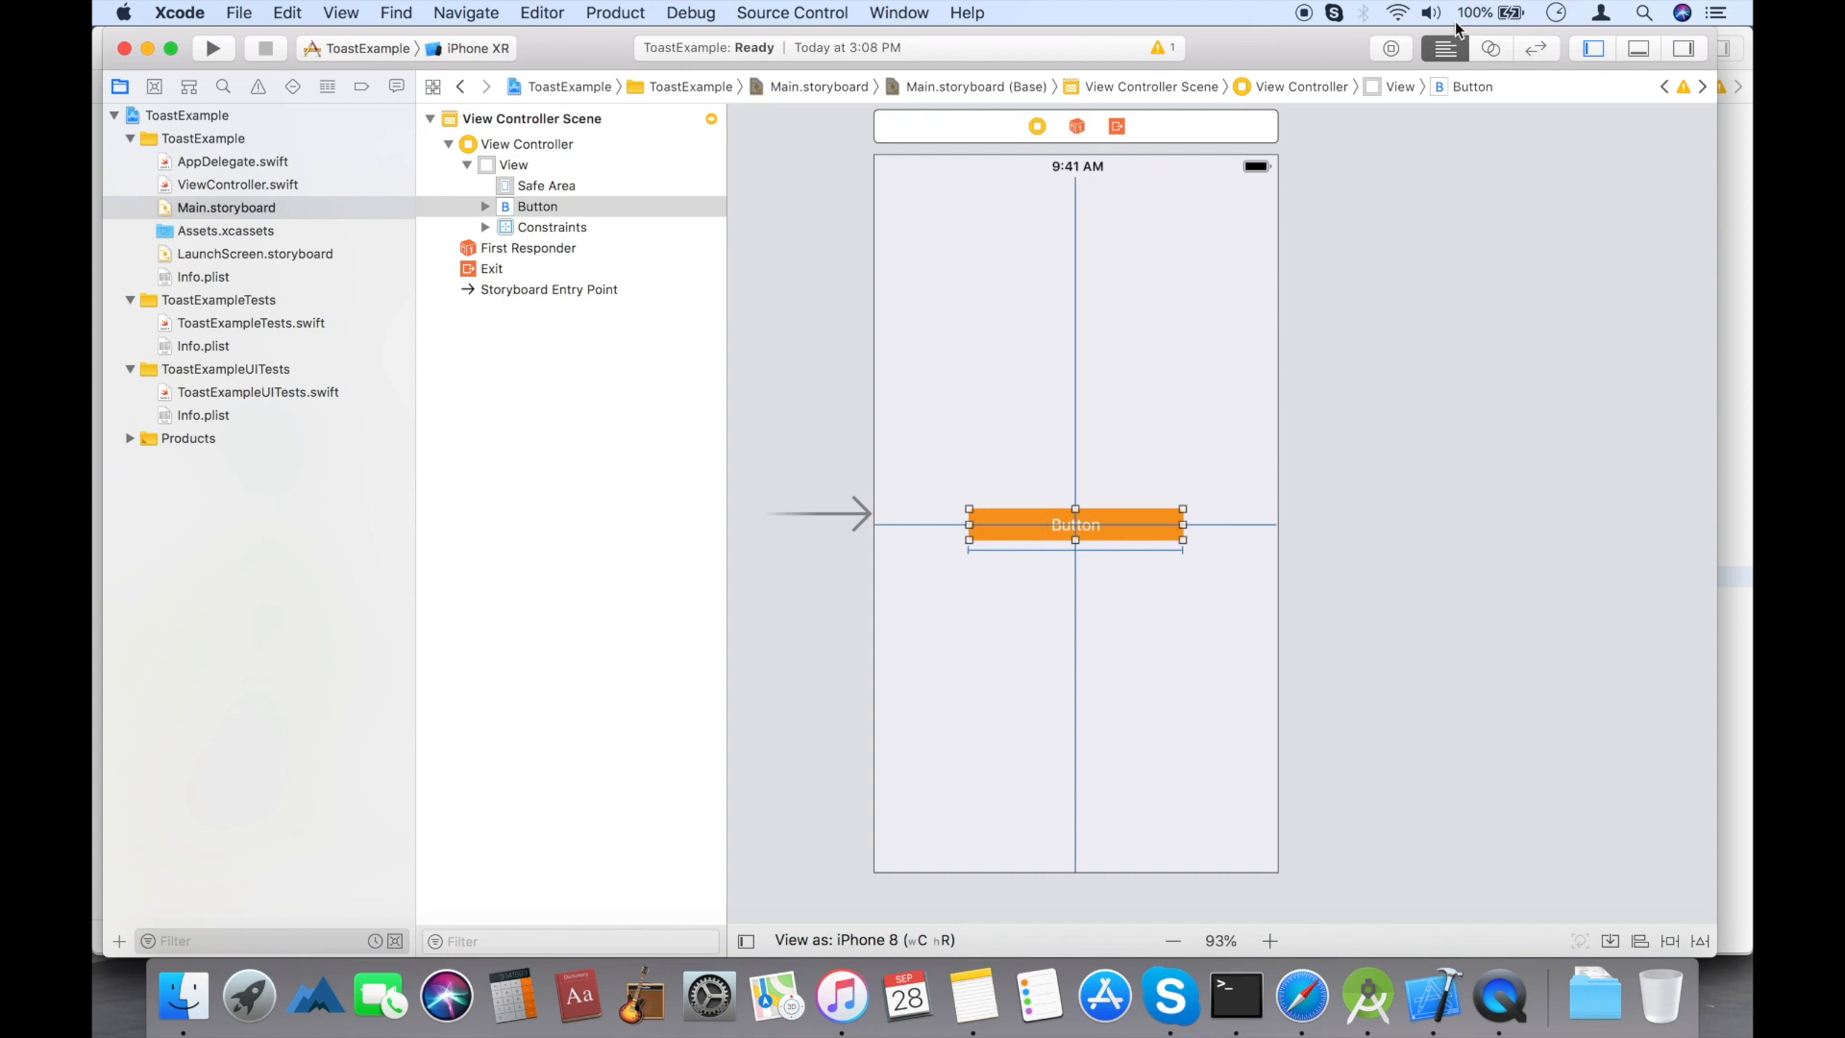
click(1489, 48)
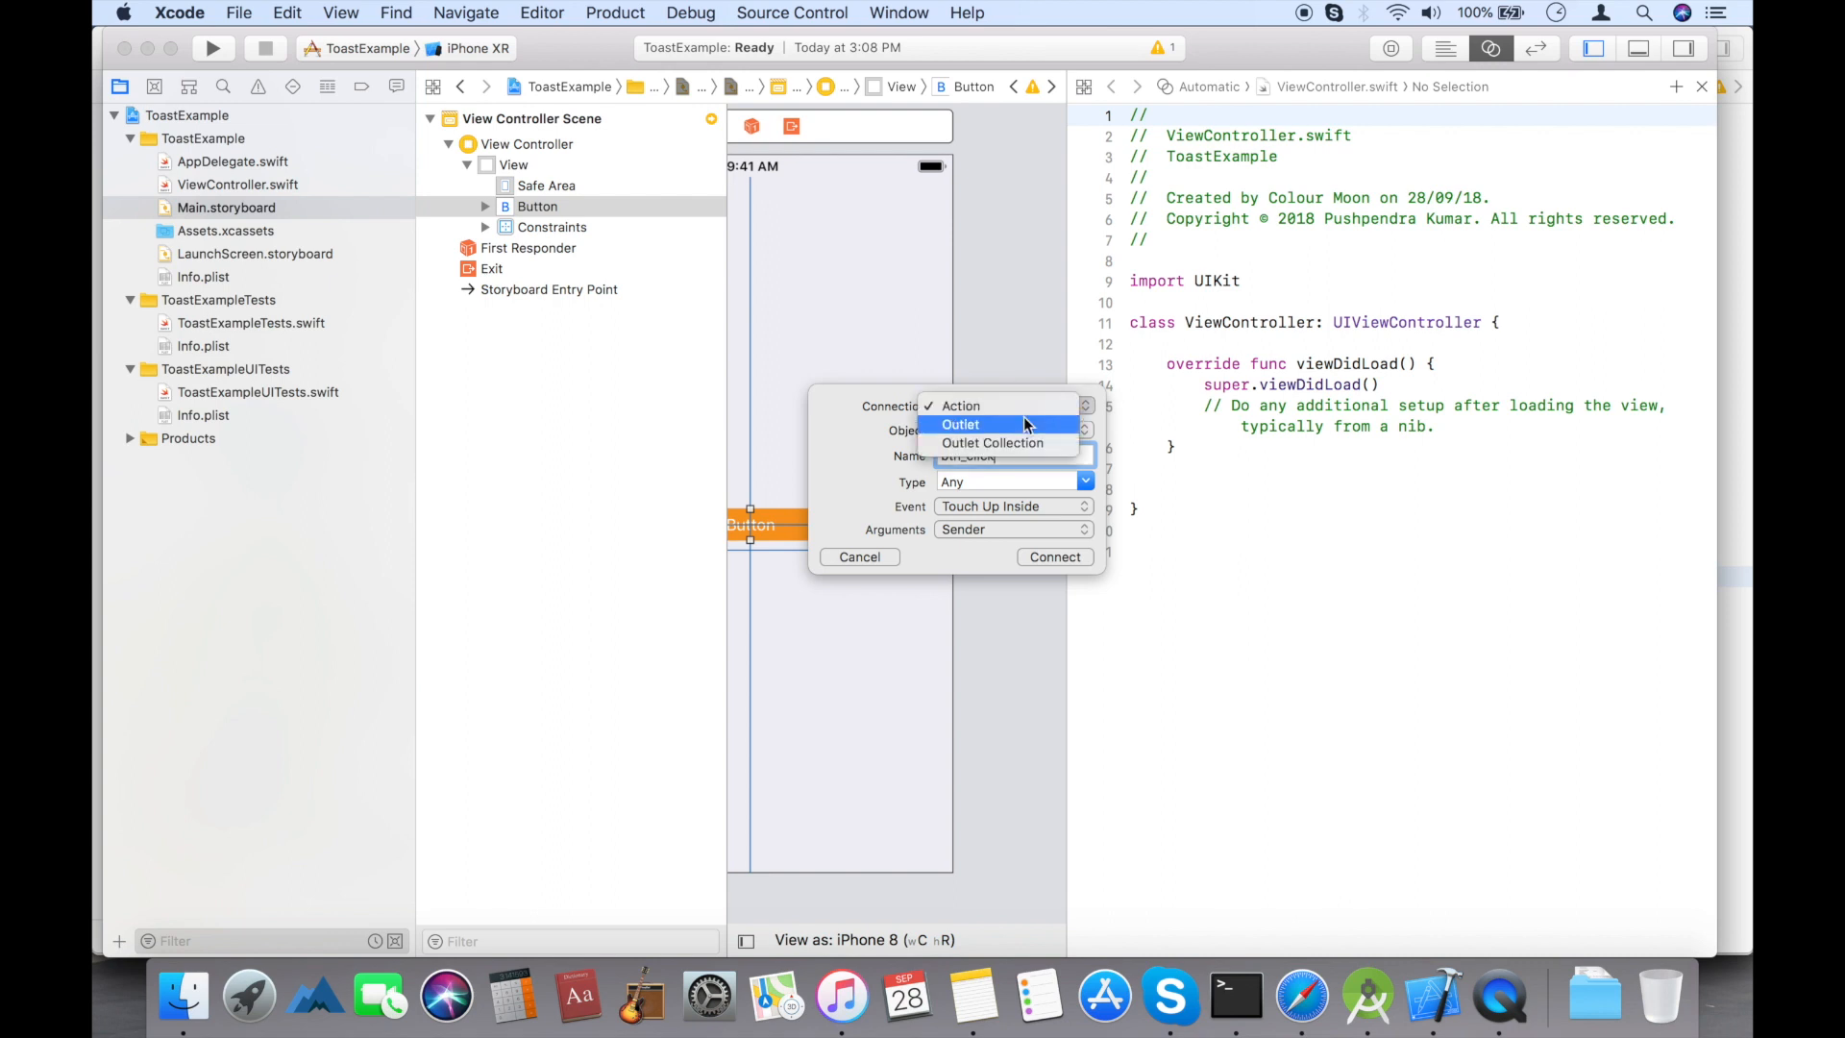
- Connect the button to a new btn_click Action with Type UIButton
click(960, 406)
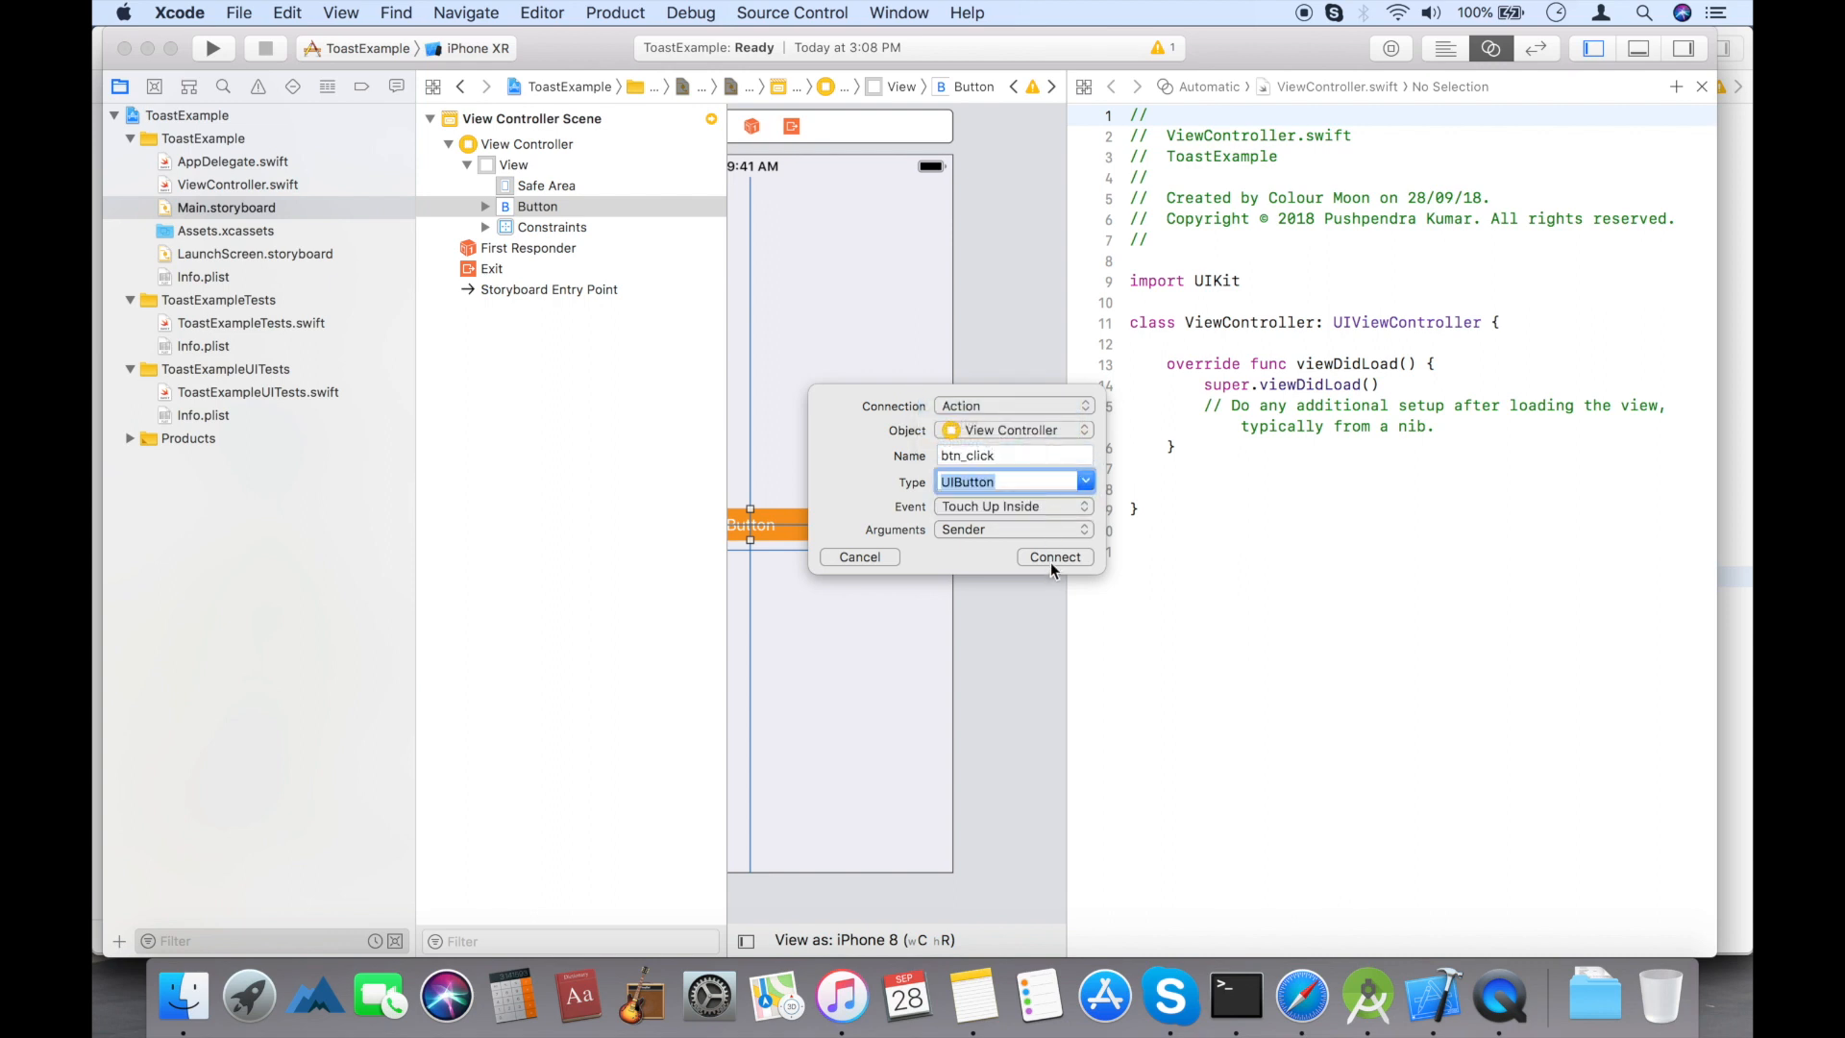
click(1053, 557)
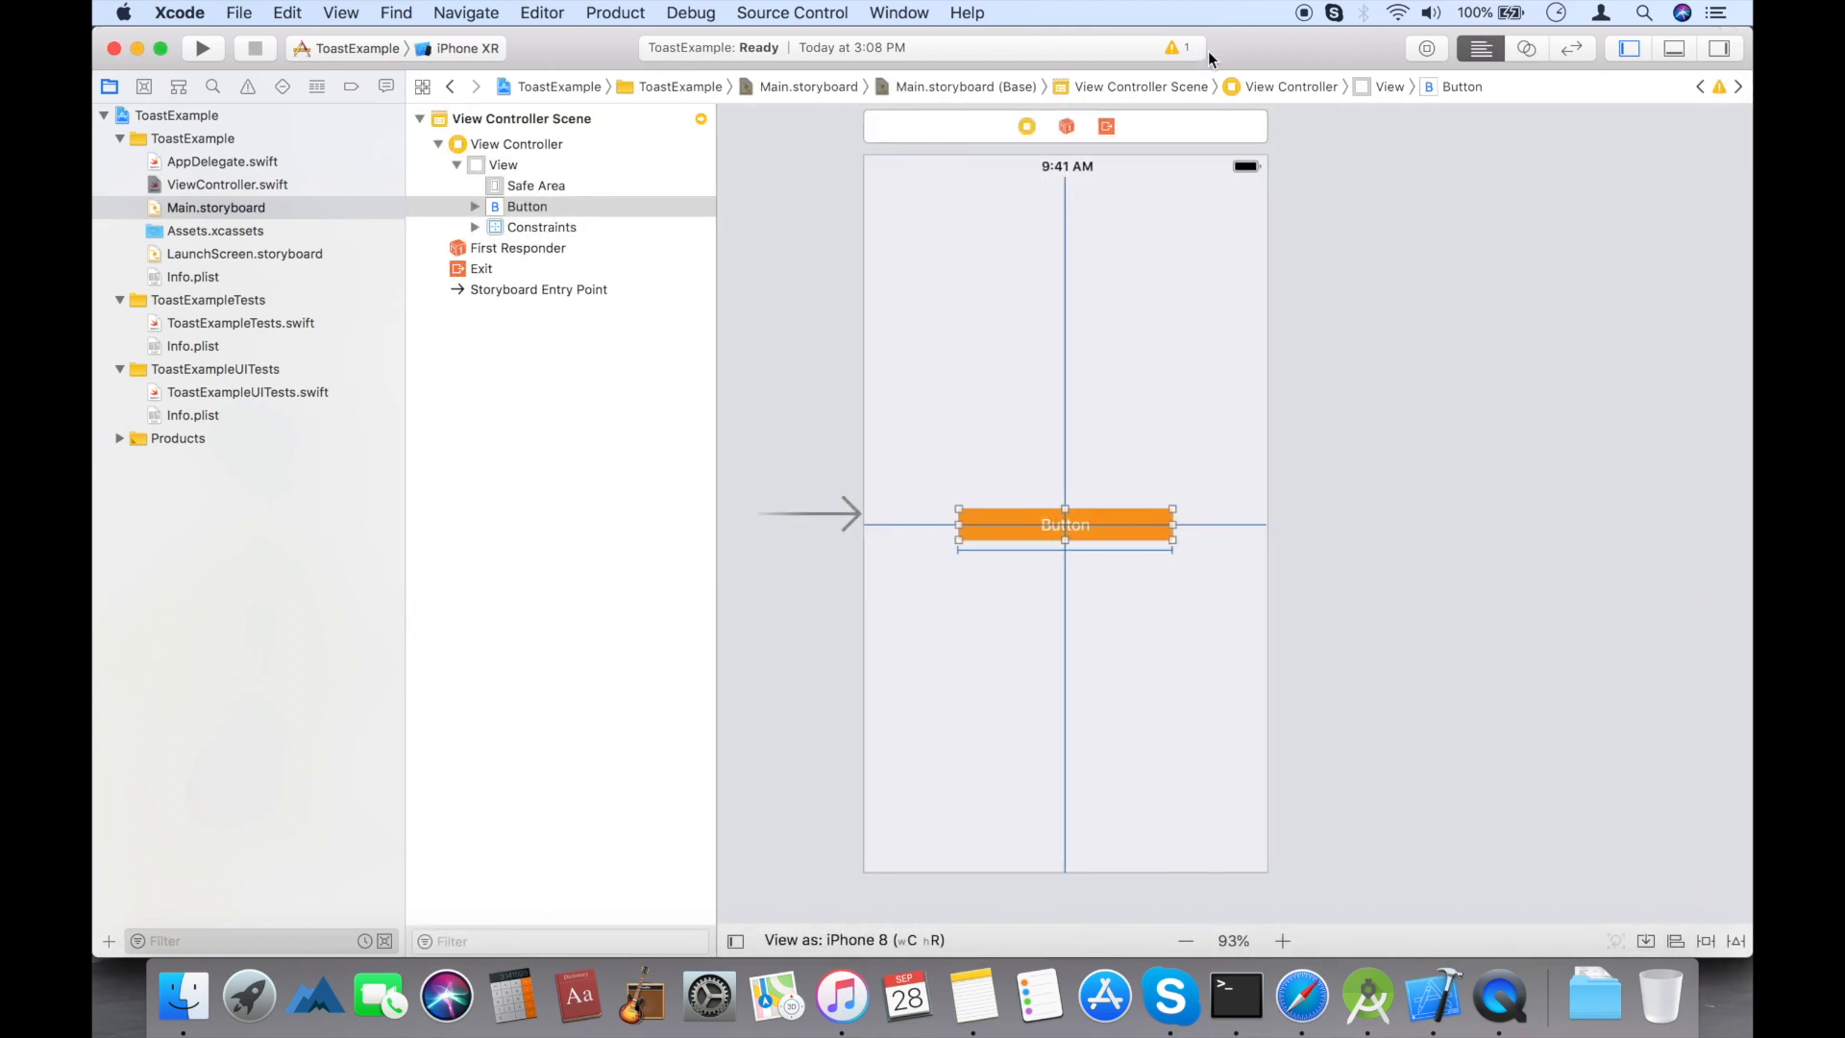
- Add a ViewController extension declaring func showToast(message:) called with "Hello TEST" from btn_click
click(227, 184)
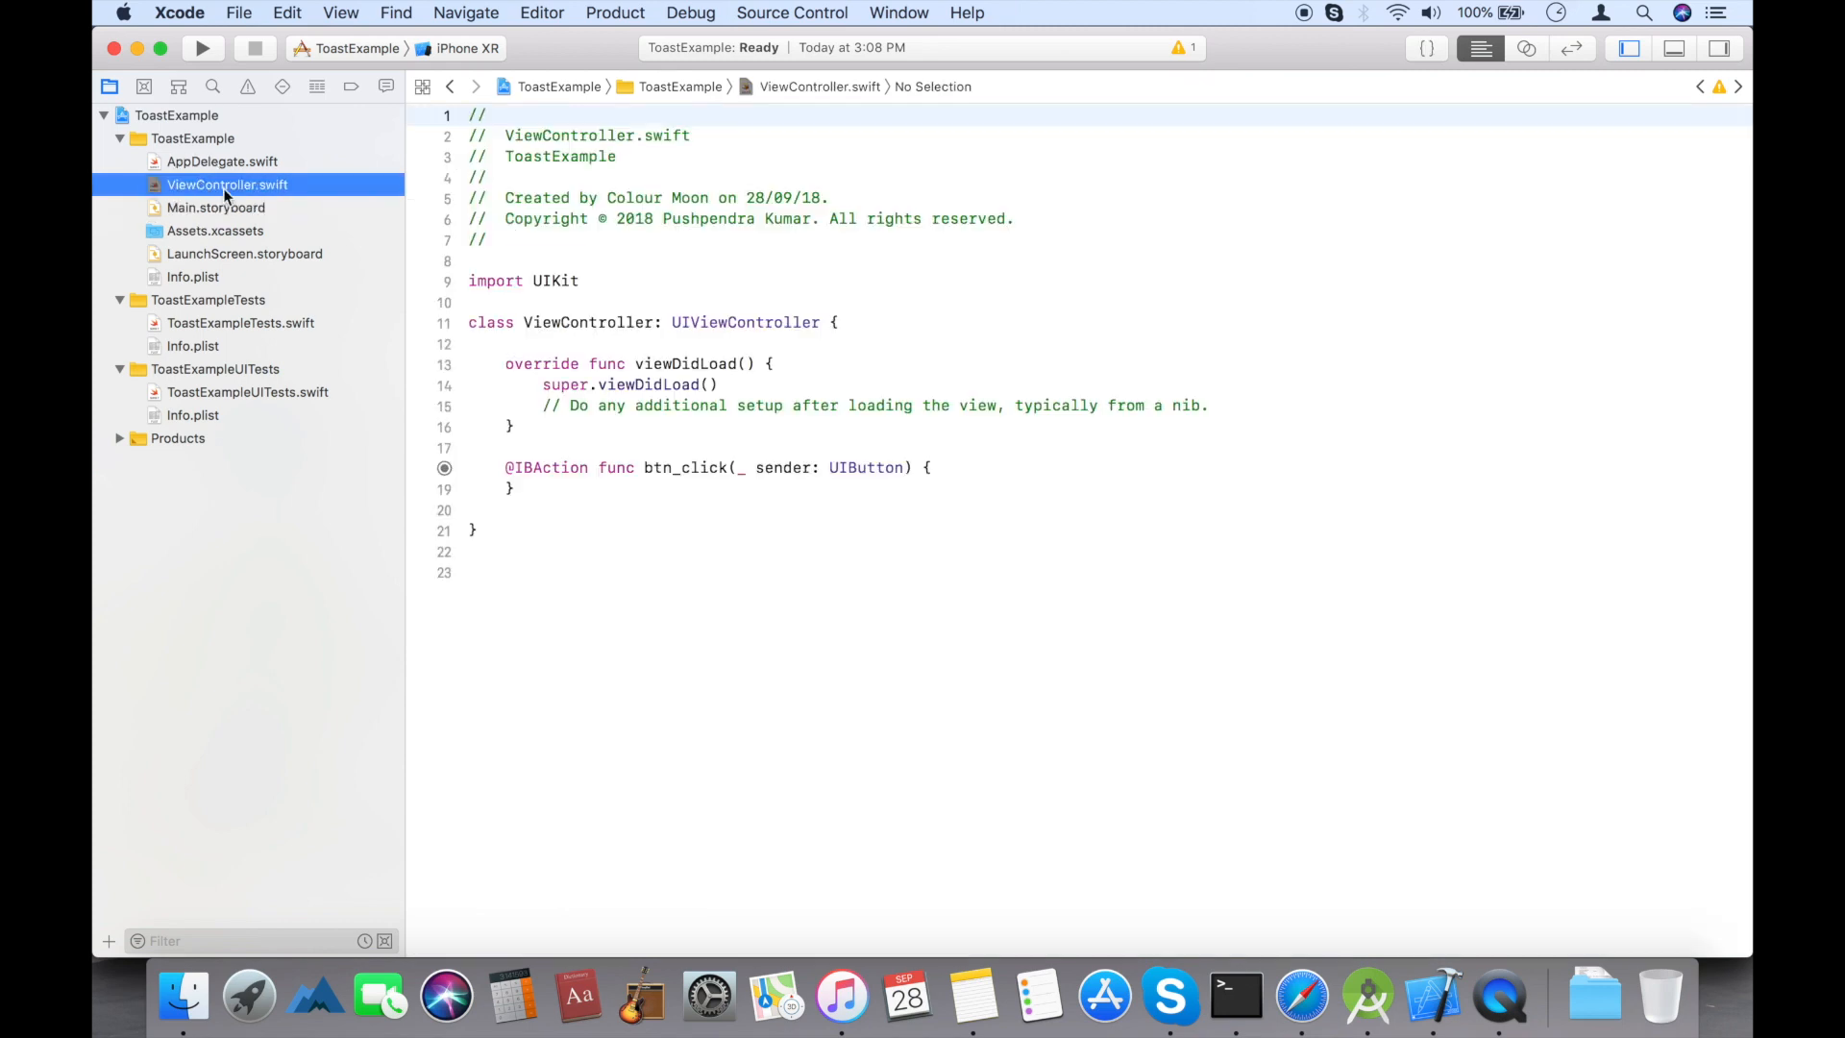
text(ex)
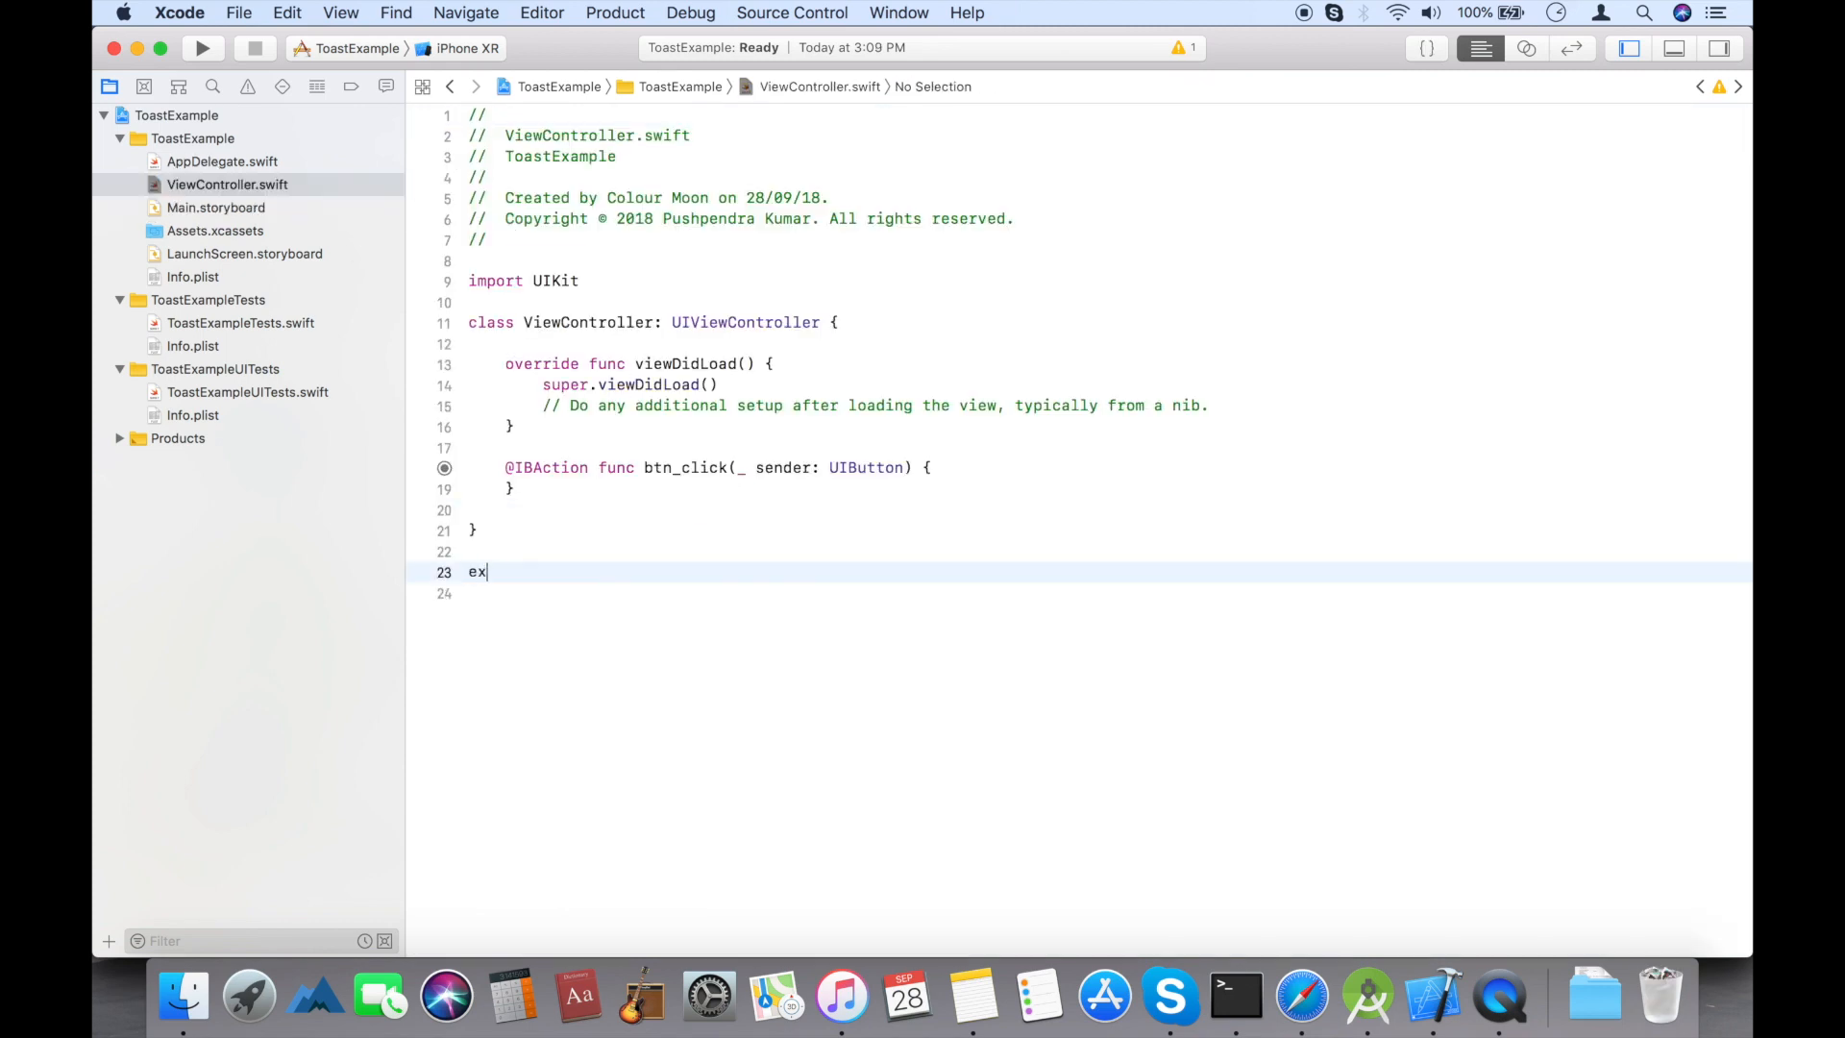
text(tension)
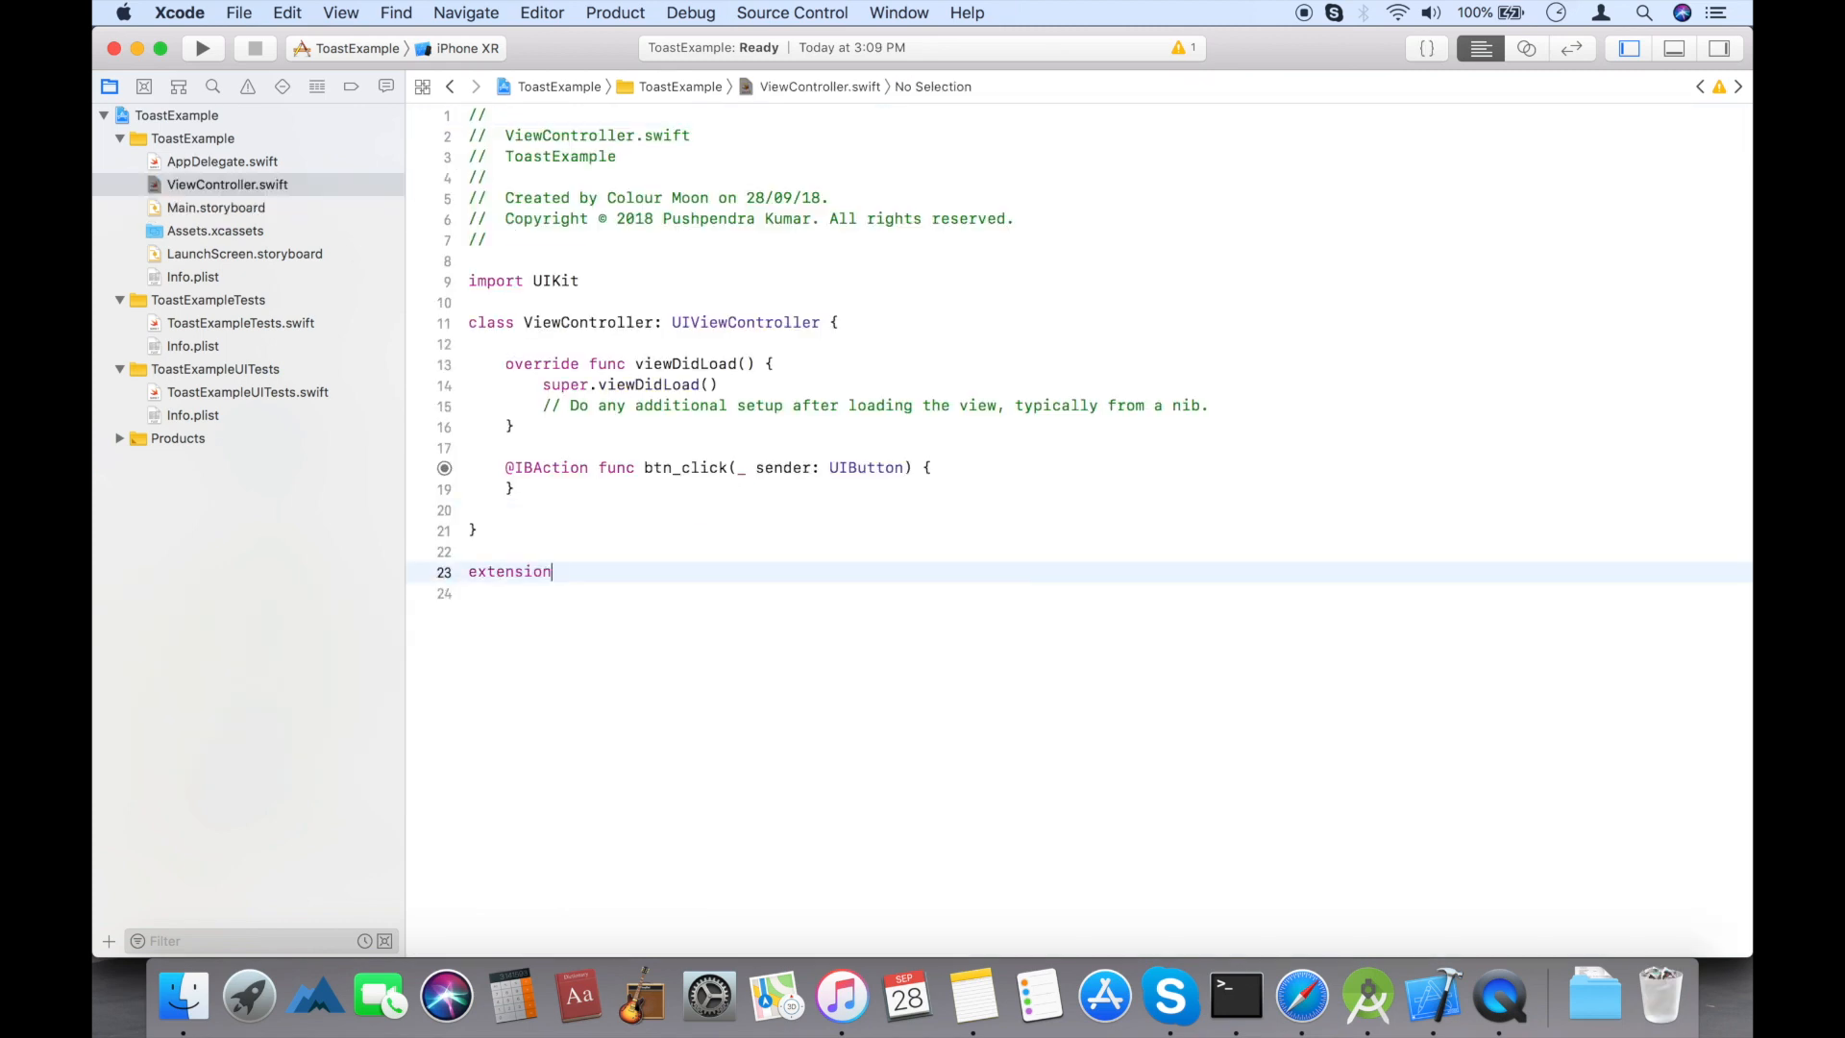
text(ViewController :)
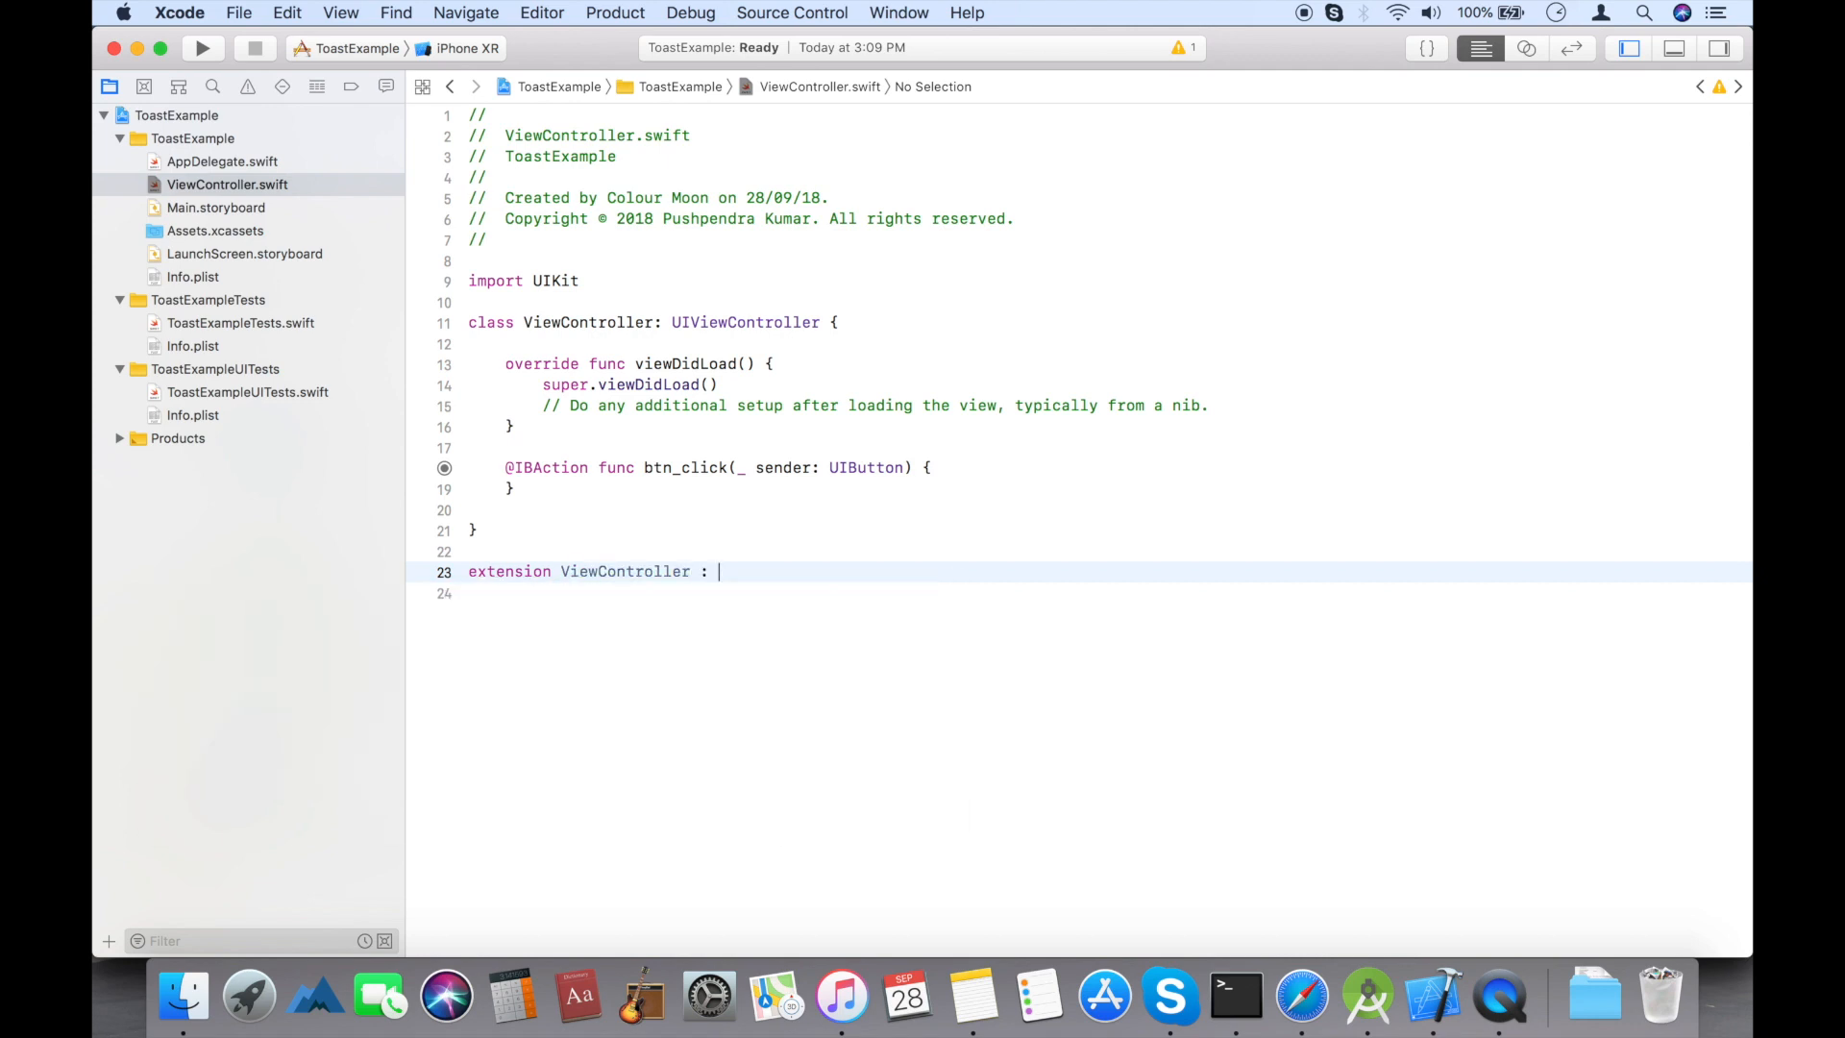
text({)
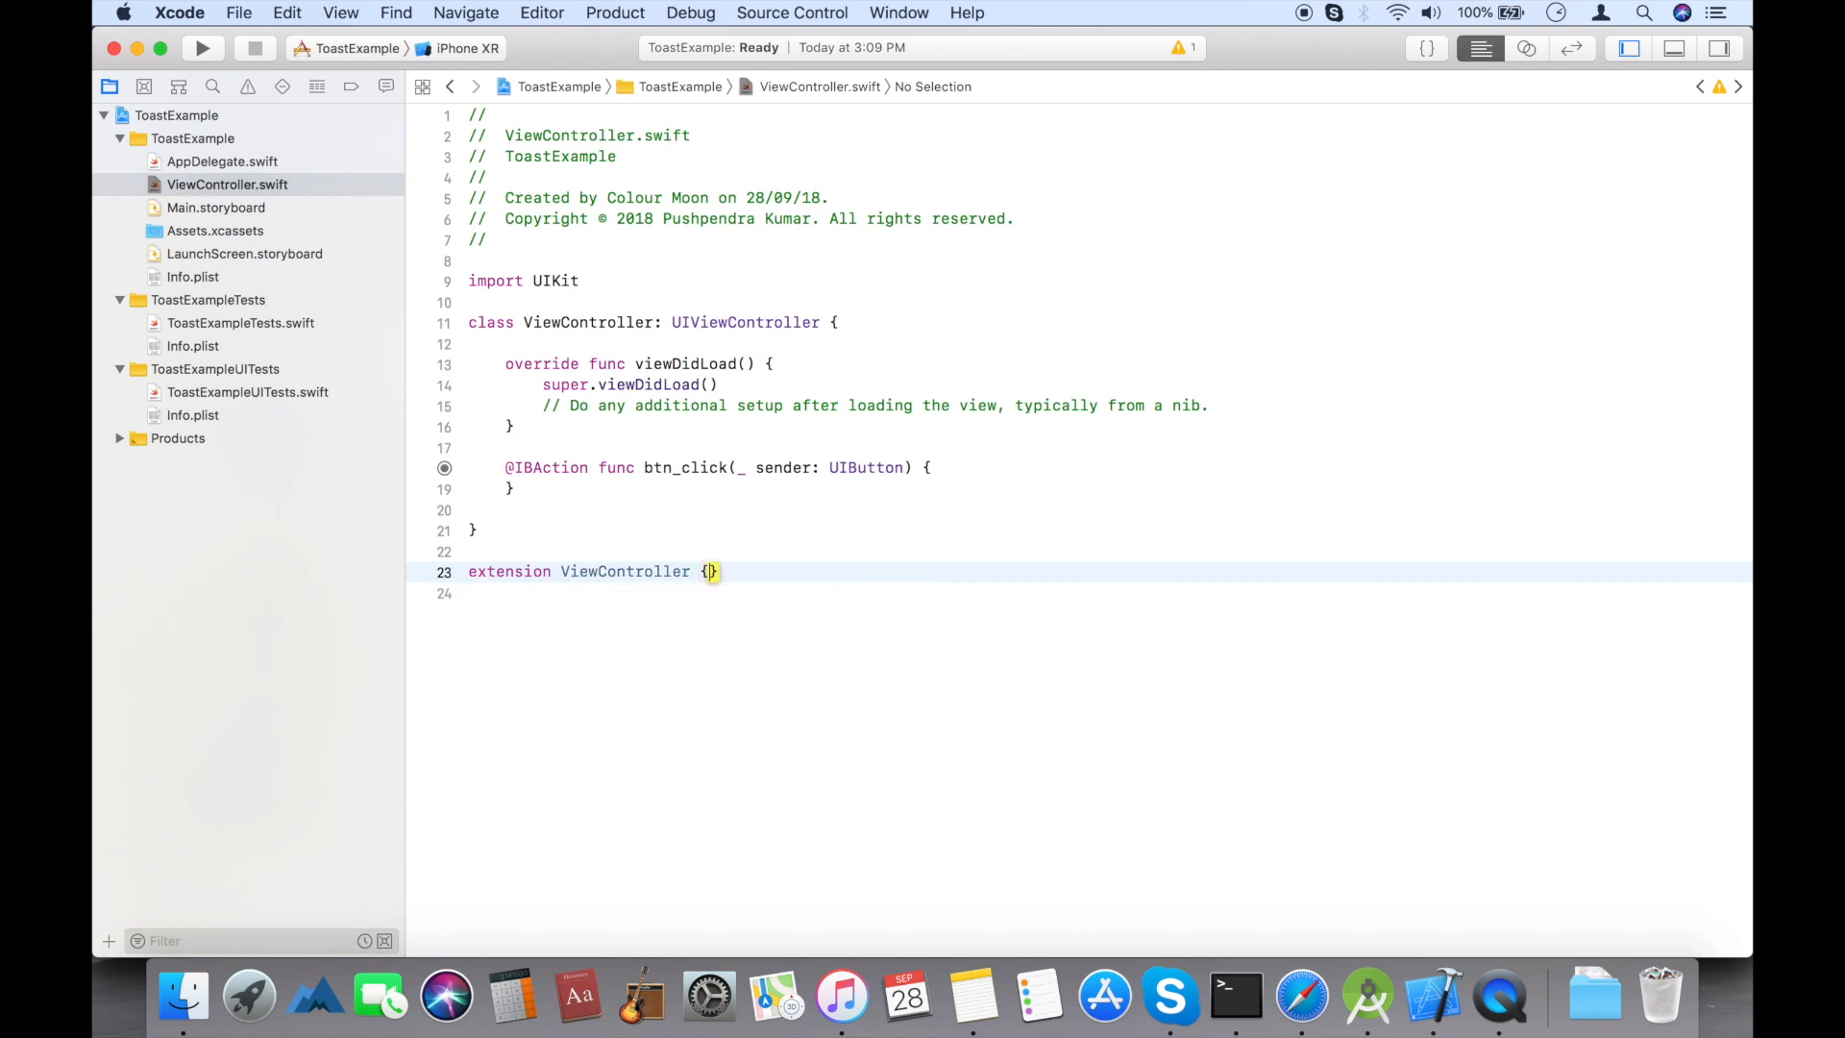
key(return)
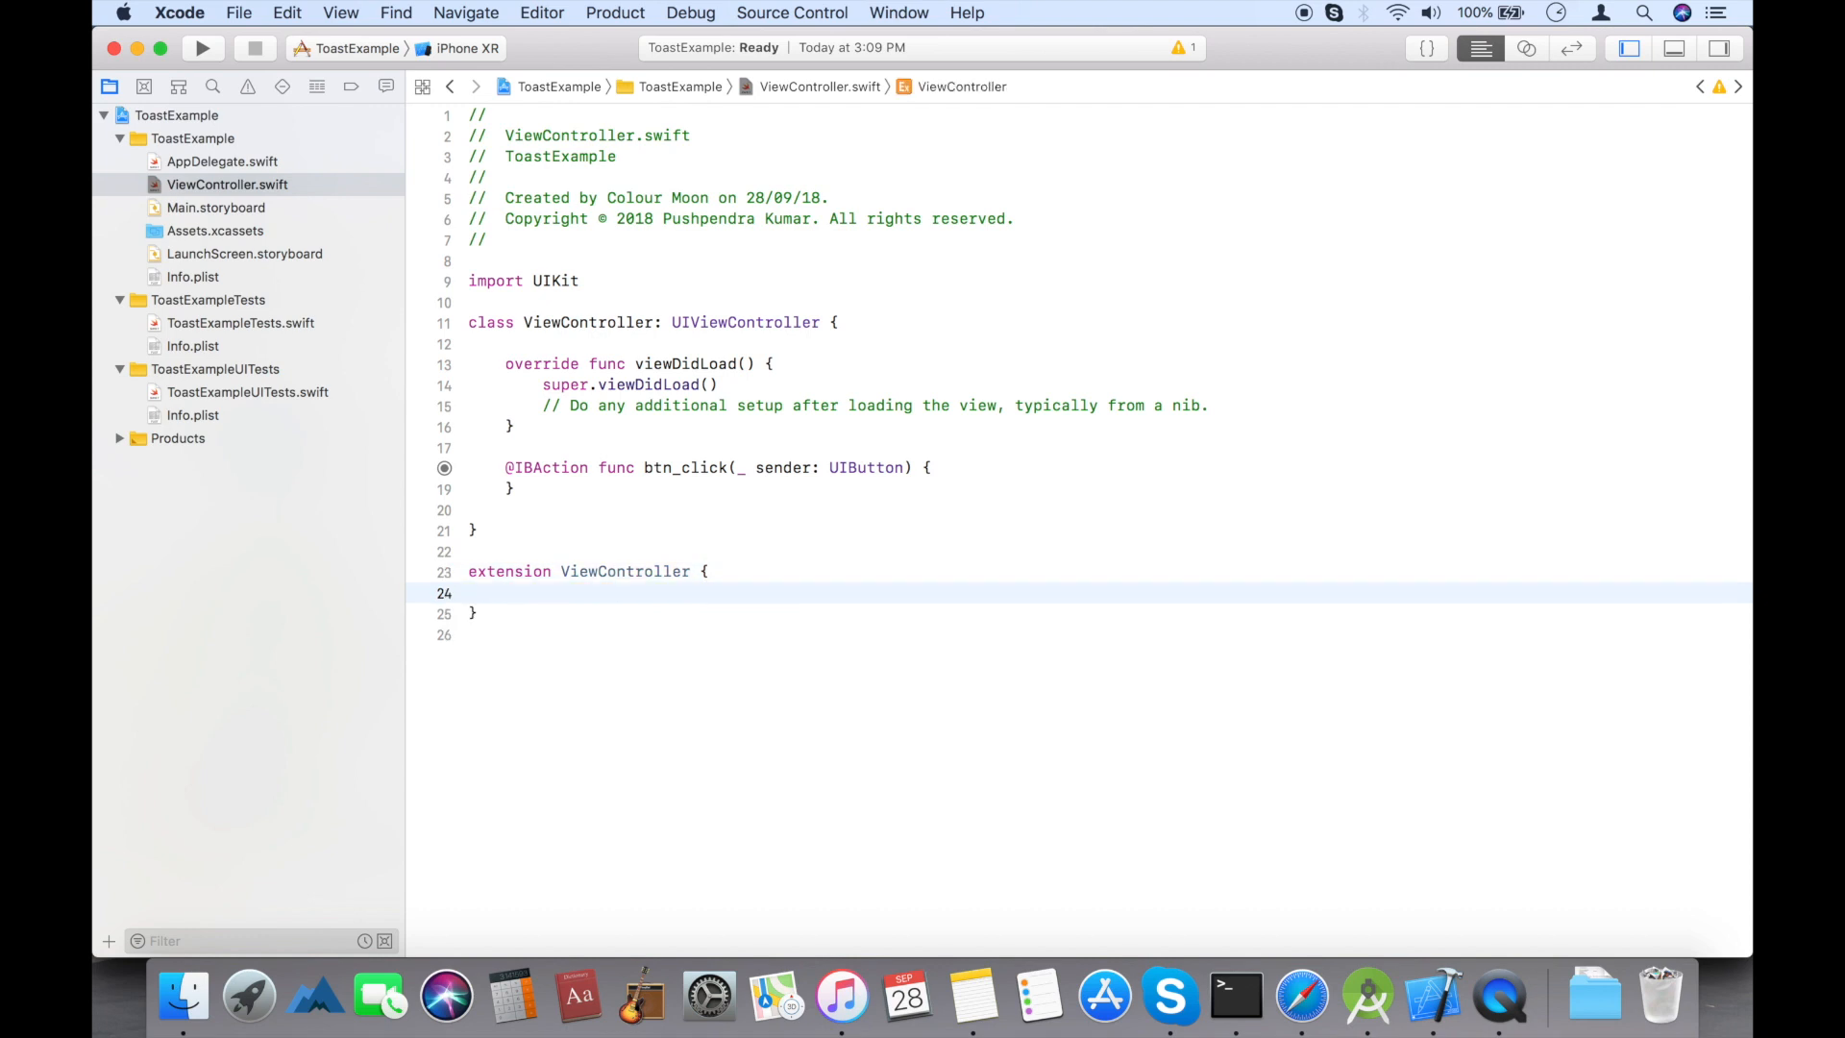
text(fun)
text(showToast(message: "Hello TEST)
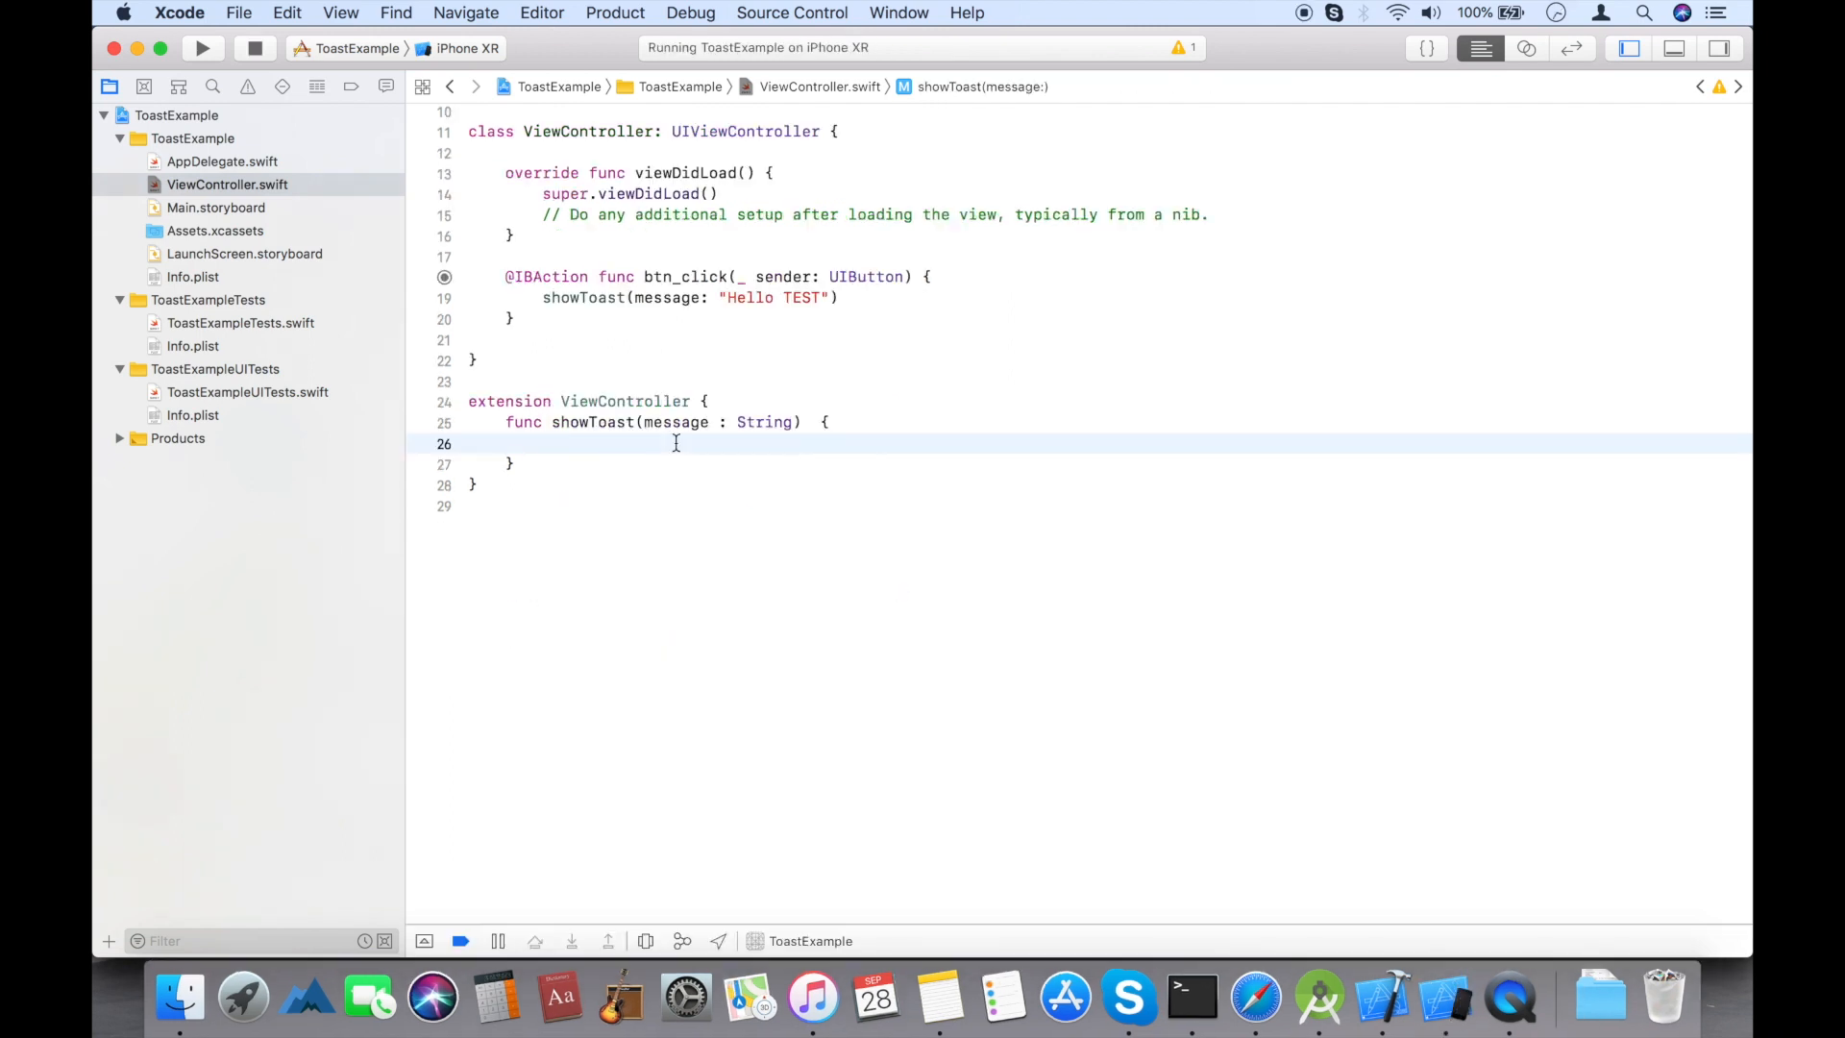
- Declare toastLabel as a UILabel whose frame x is self.view.frame.width/2-75
text(let)
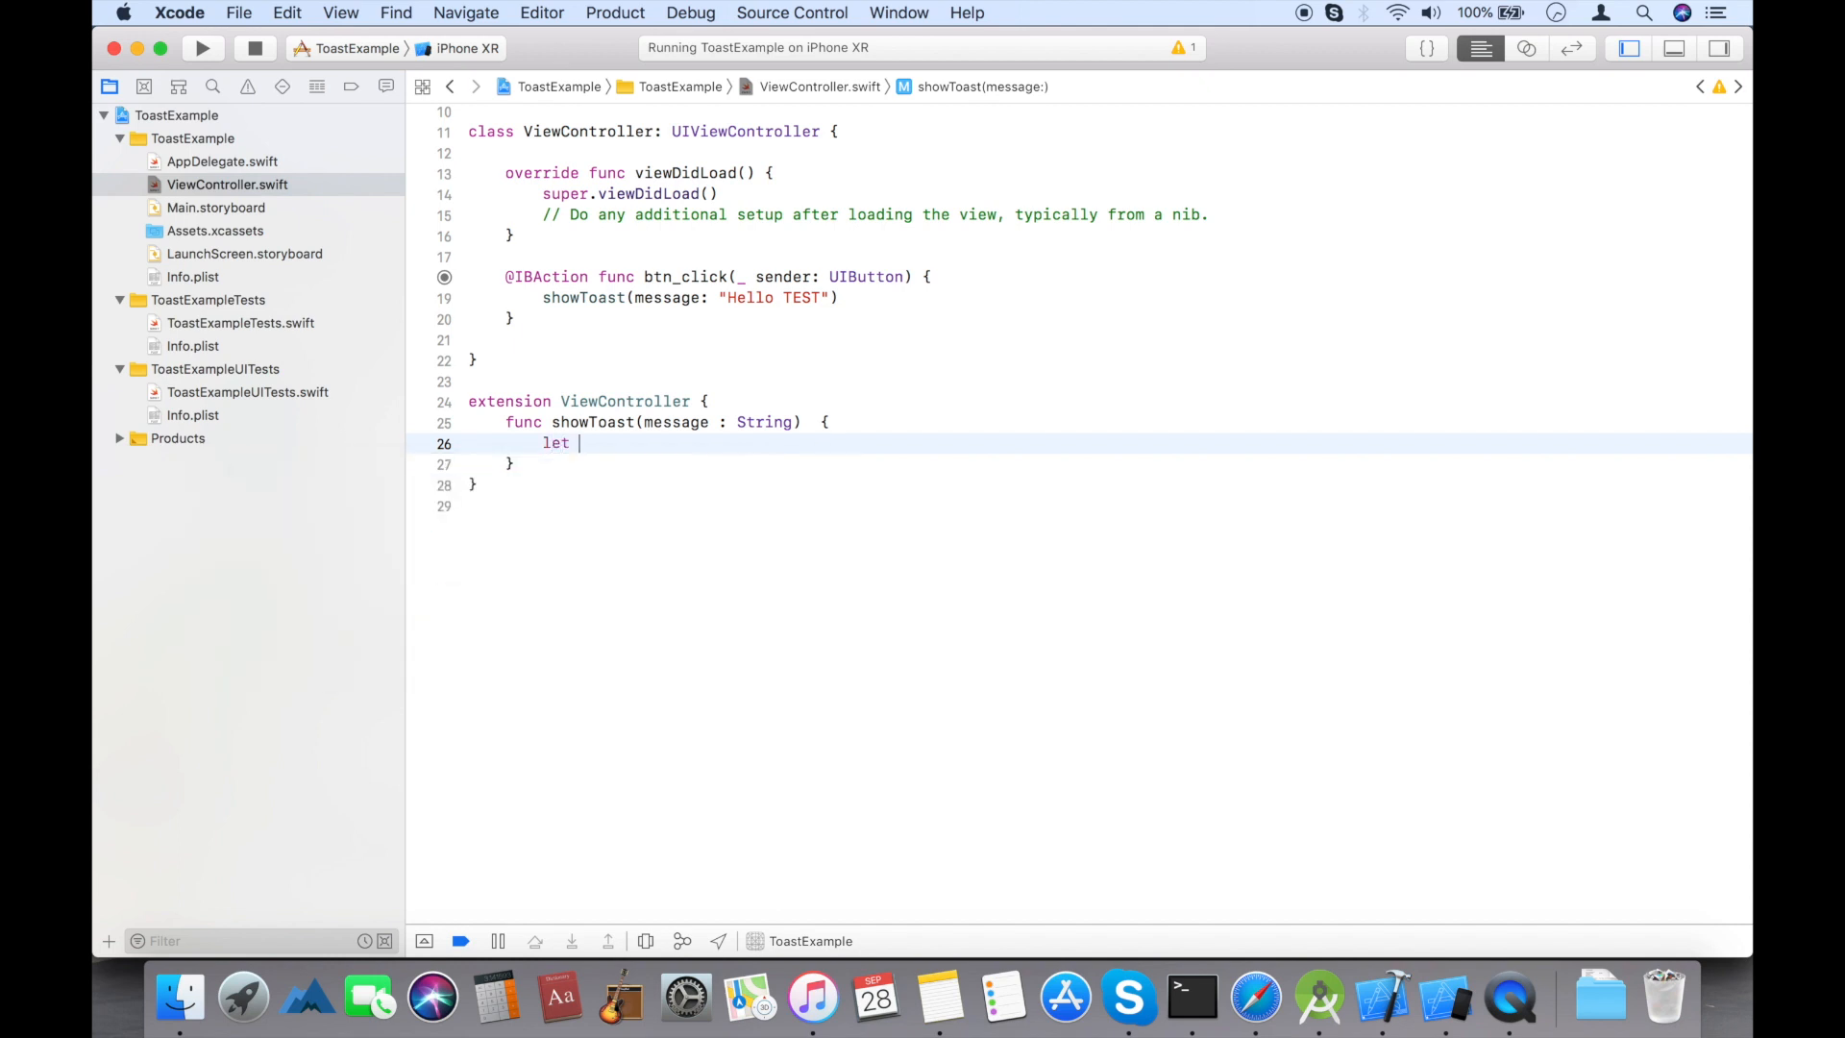
text(toast)
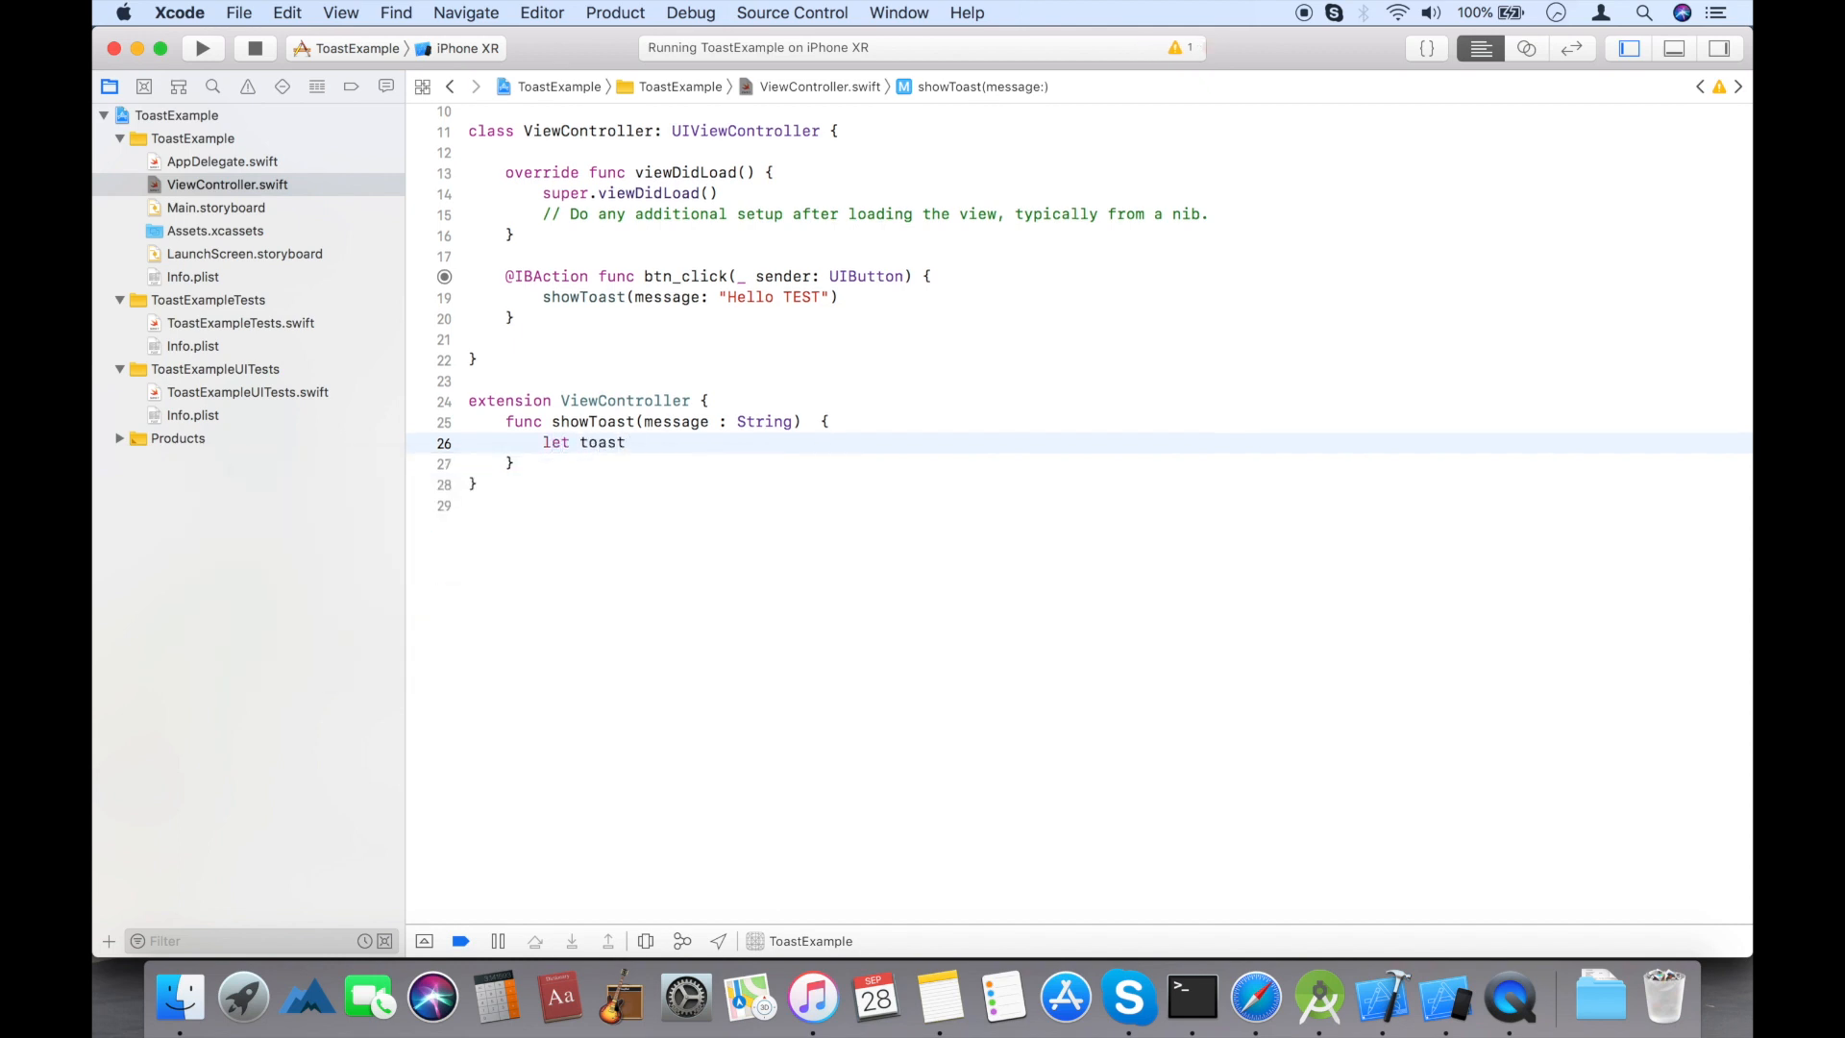
text(Label :)
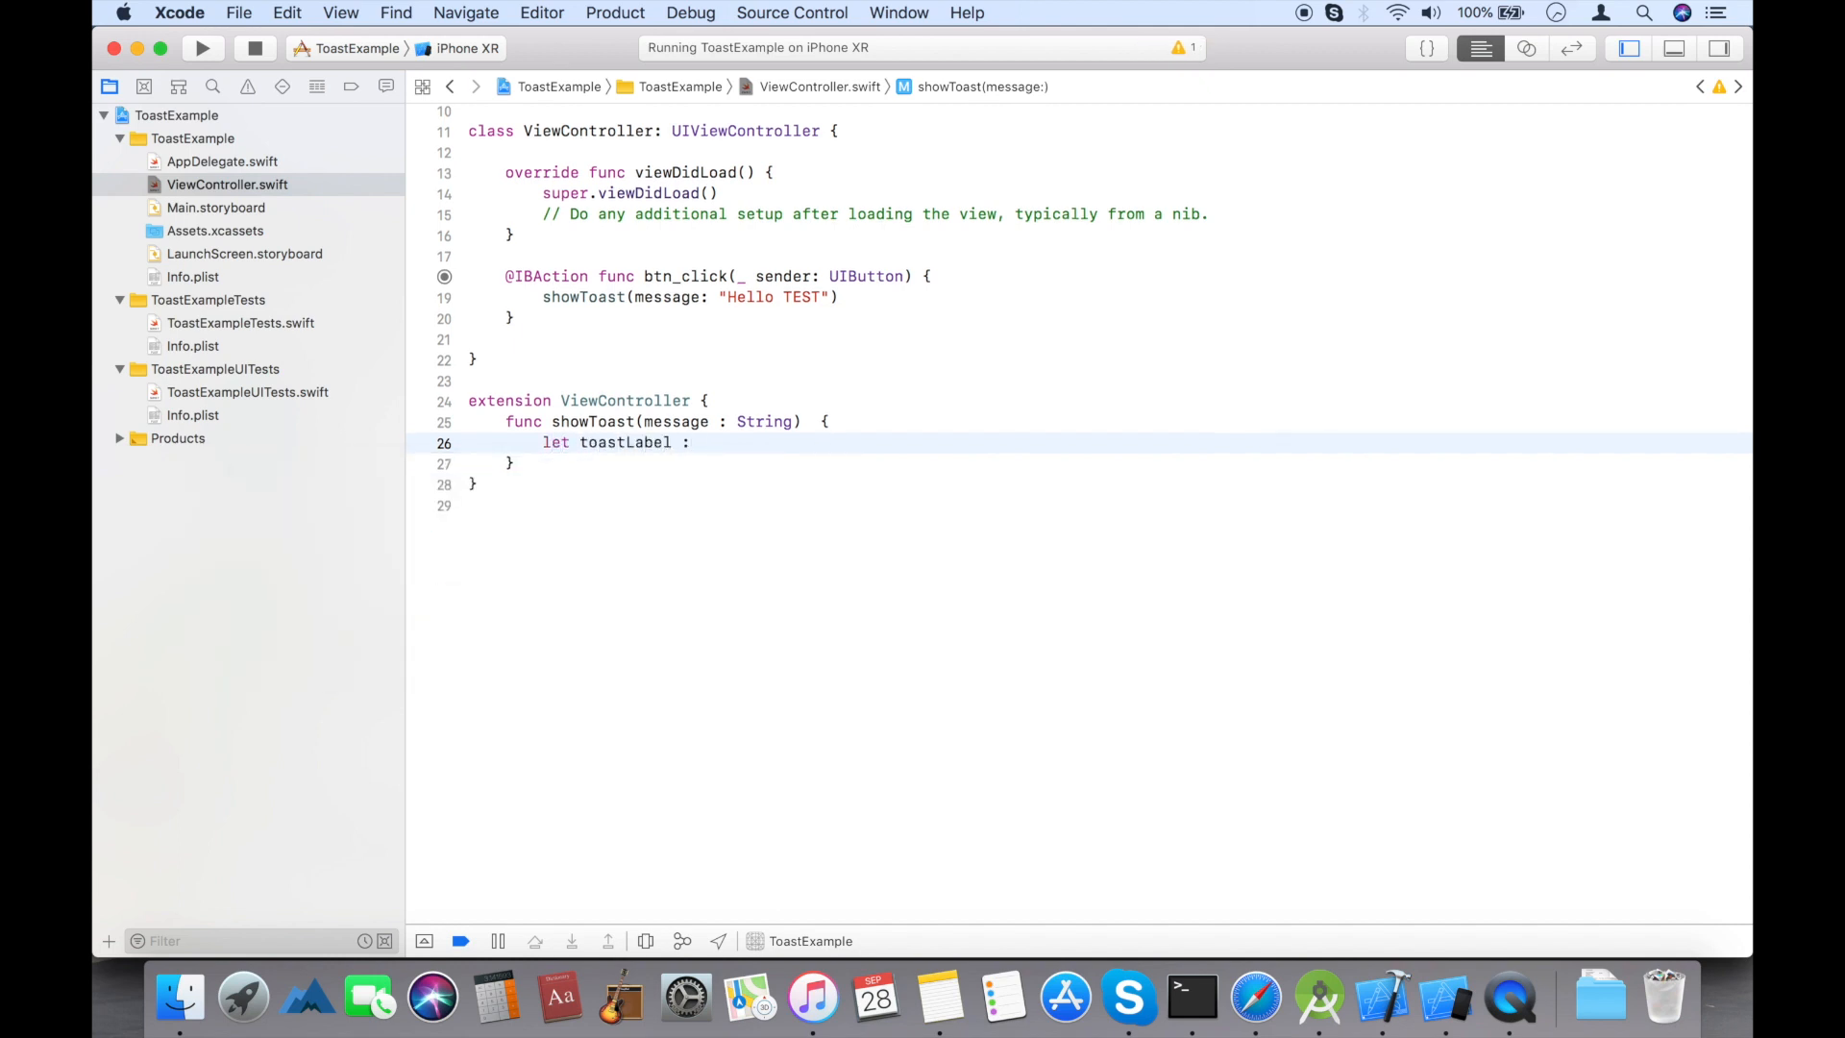
text(=)
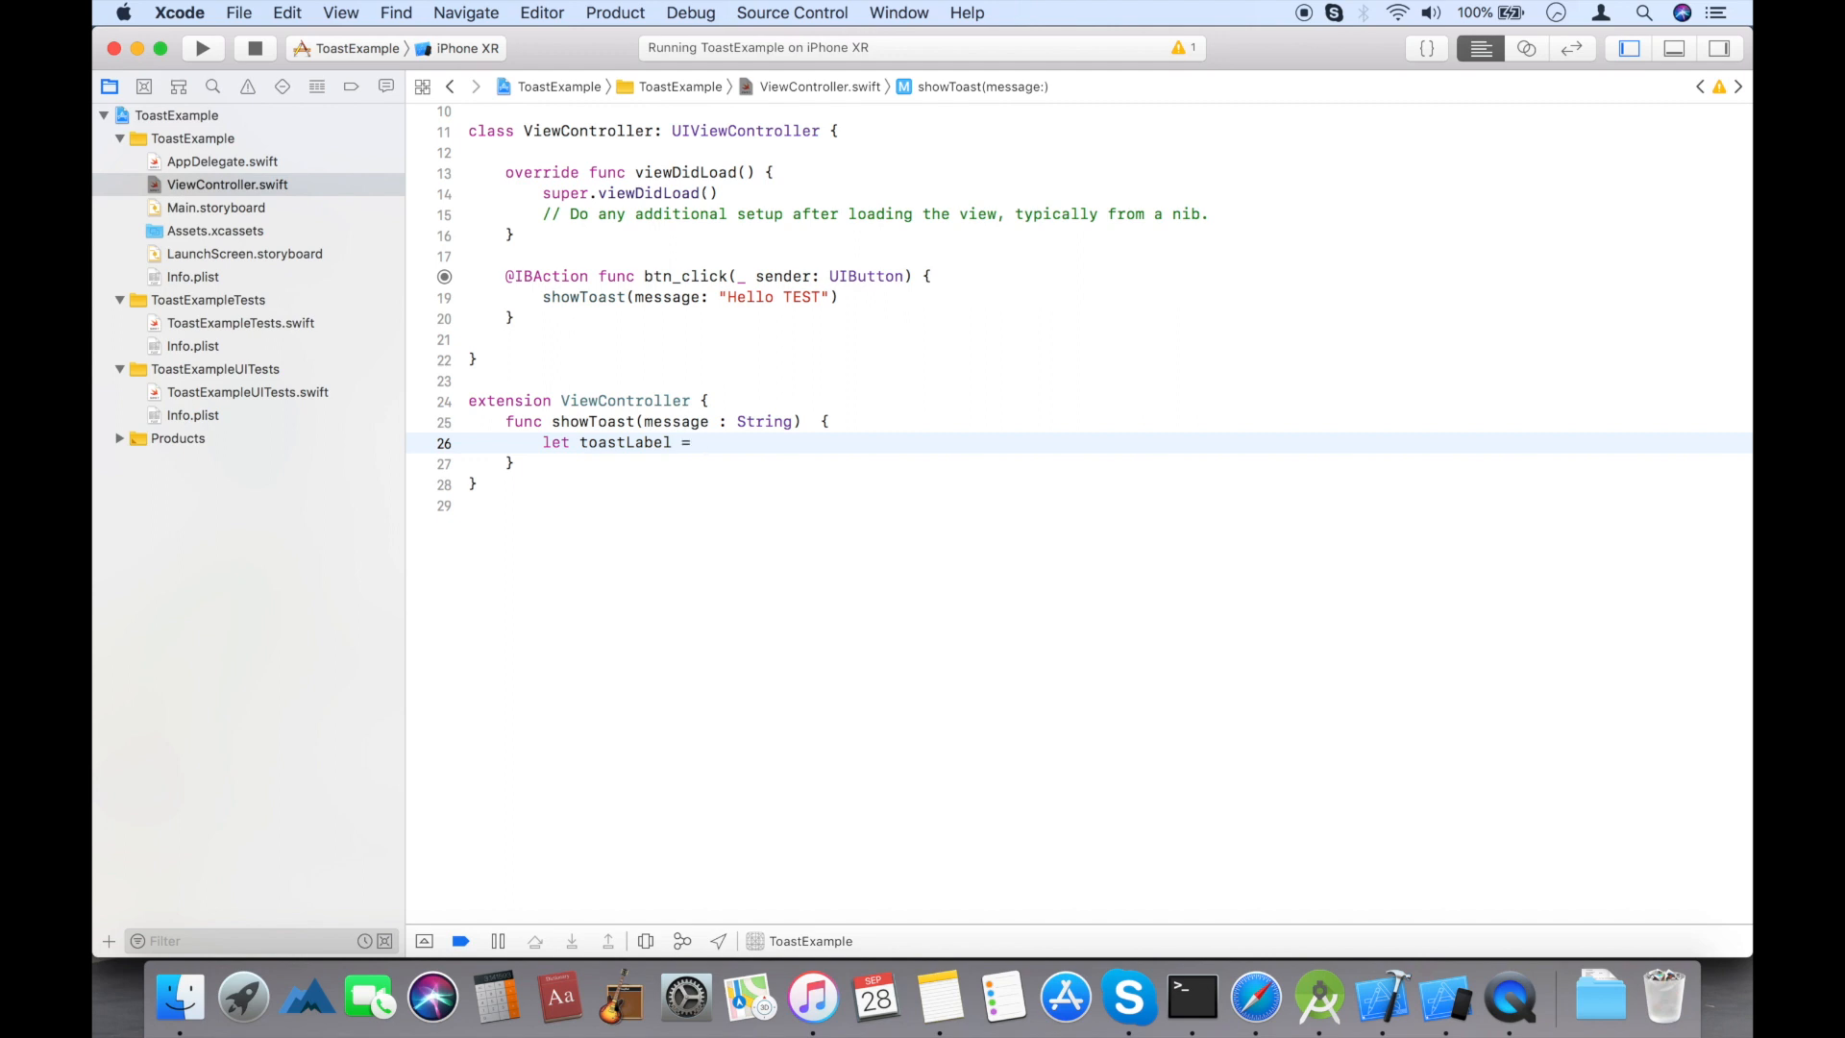
text(UILabel(frame: CGRect(x: self.vie, y: CGFloat, width: CGFloat, height: CGFloat)
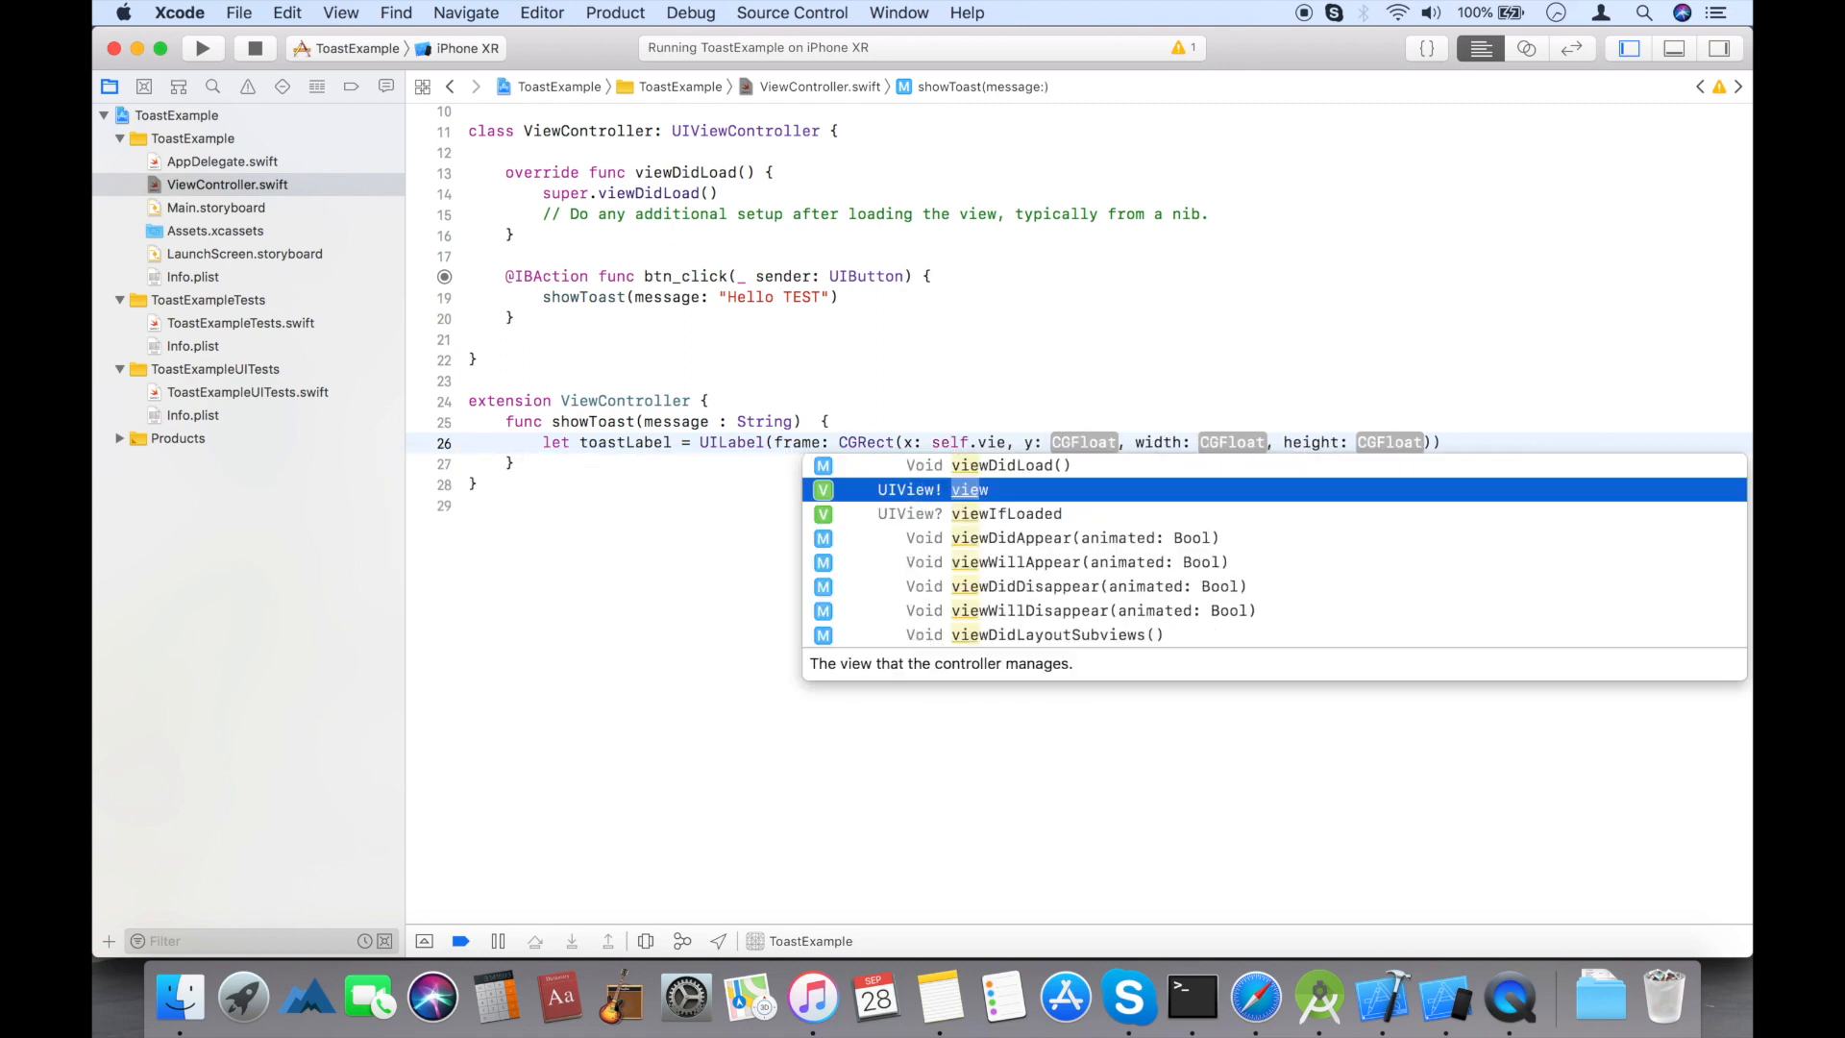
text(.frame.width)
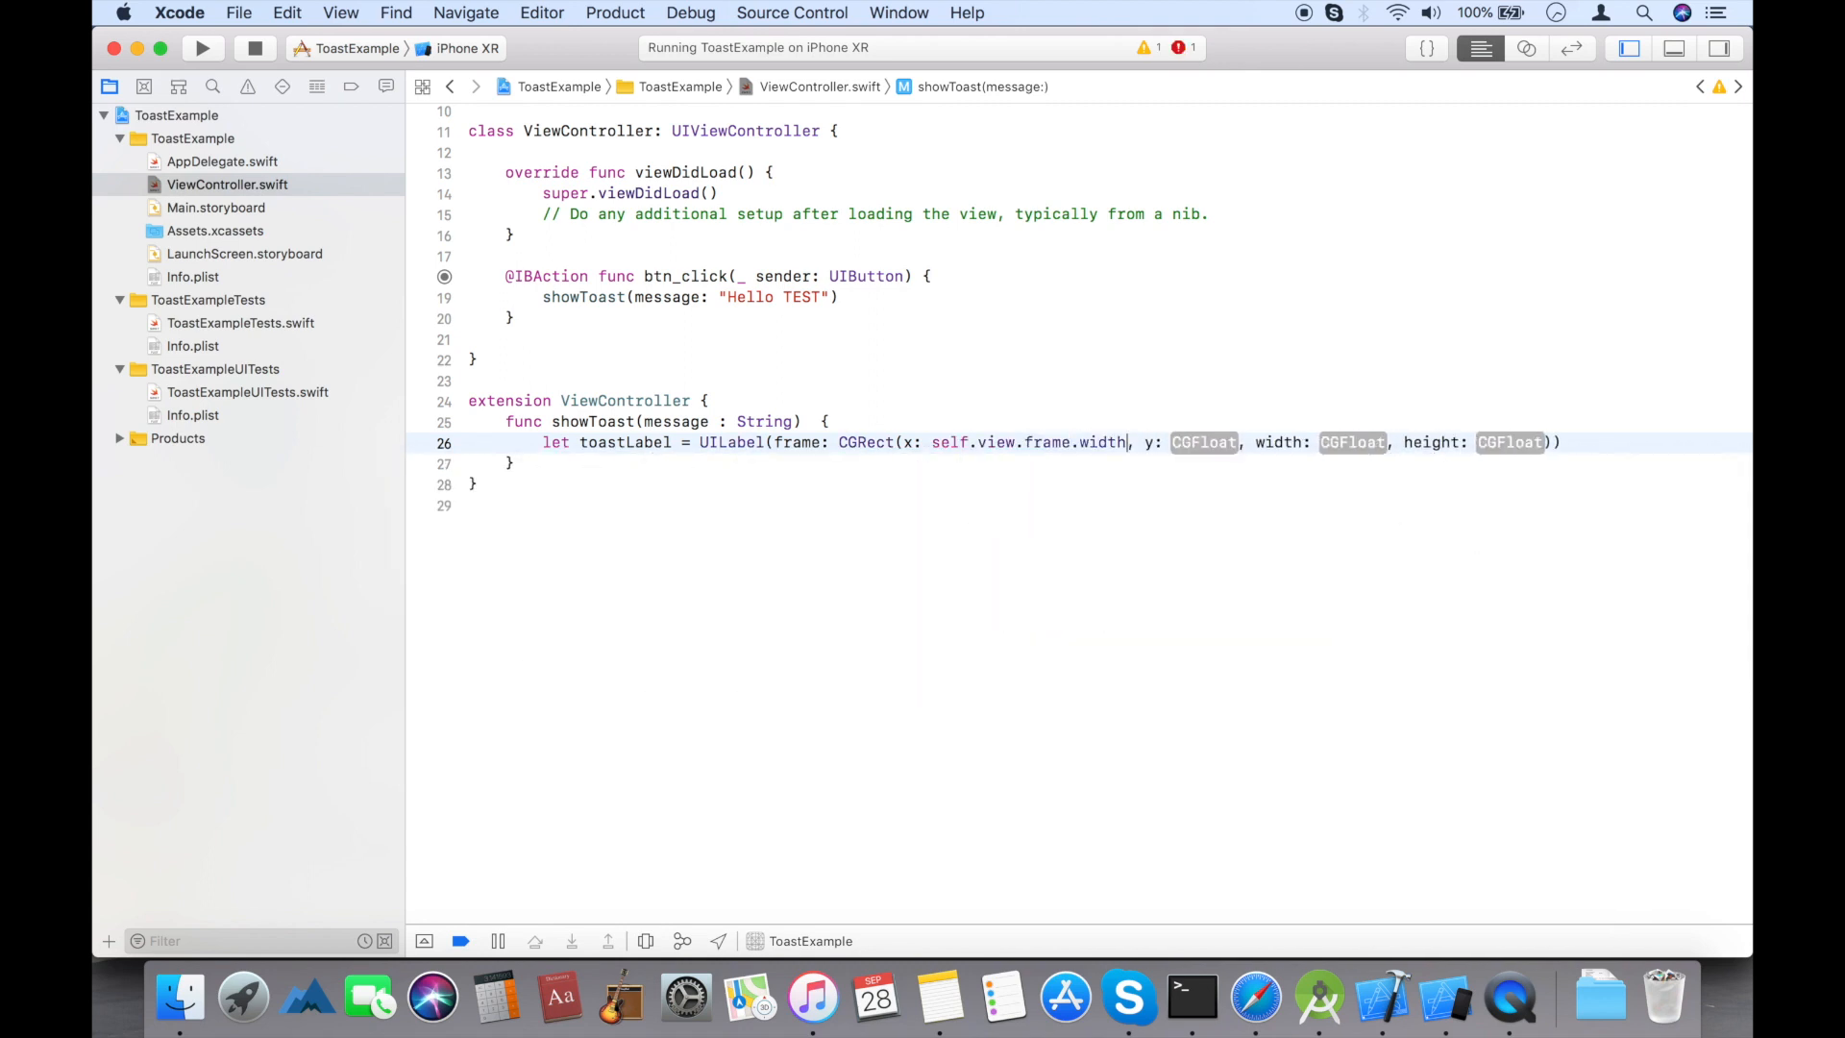
text(/2)
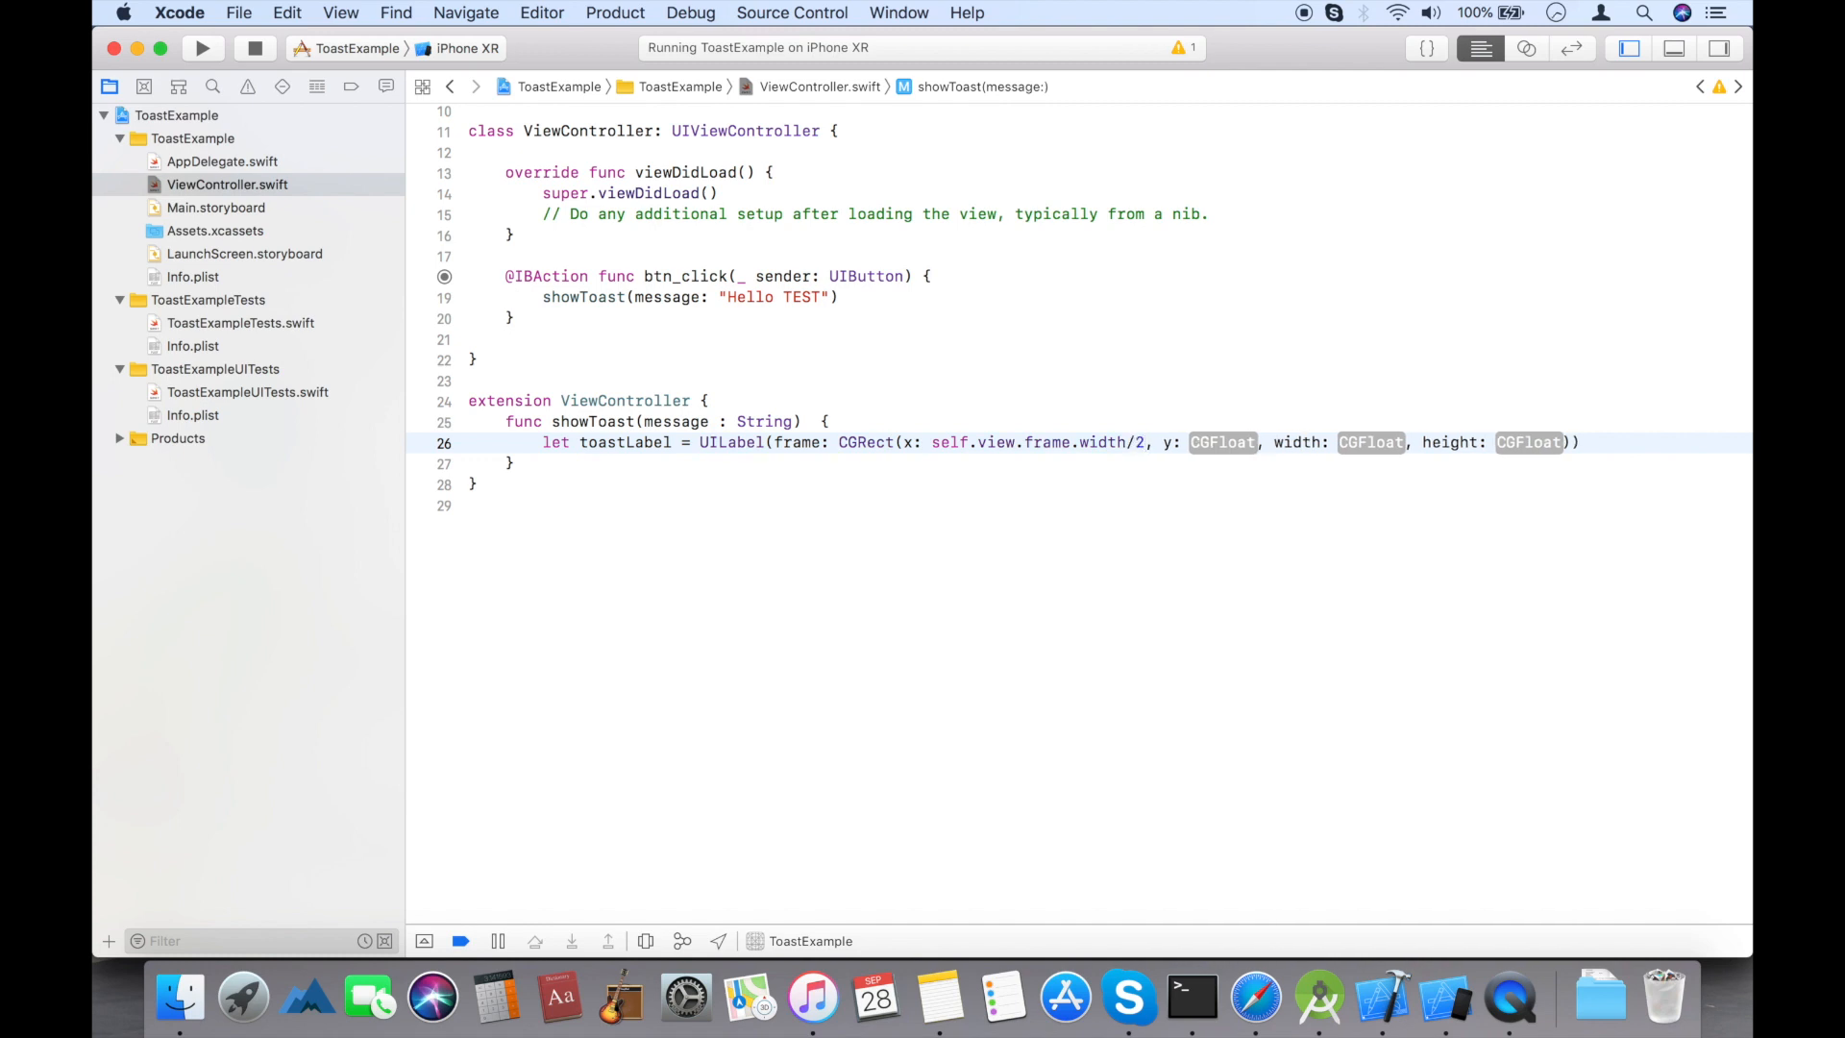
text(-75)
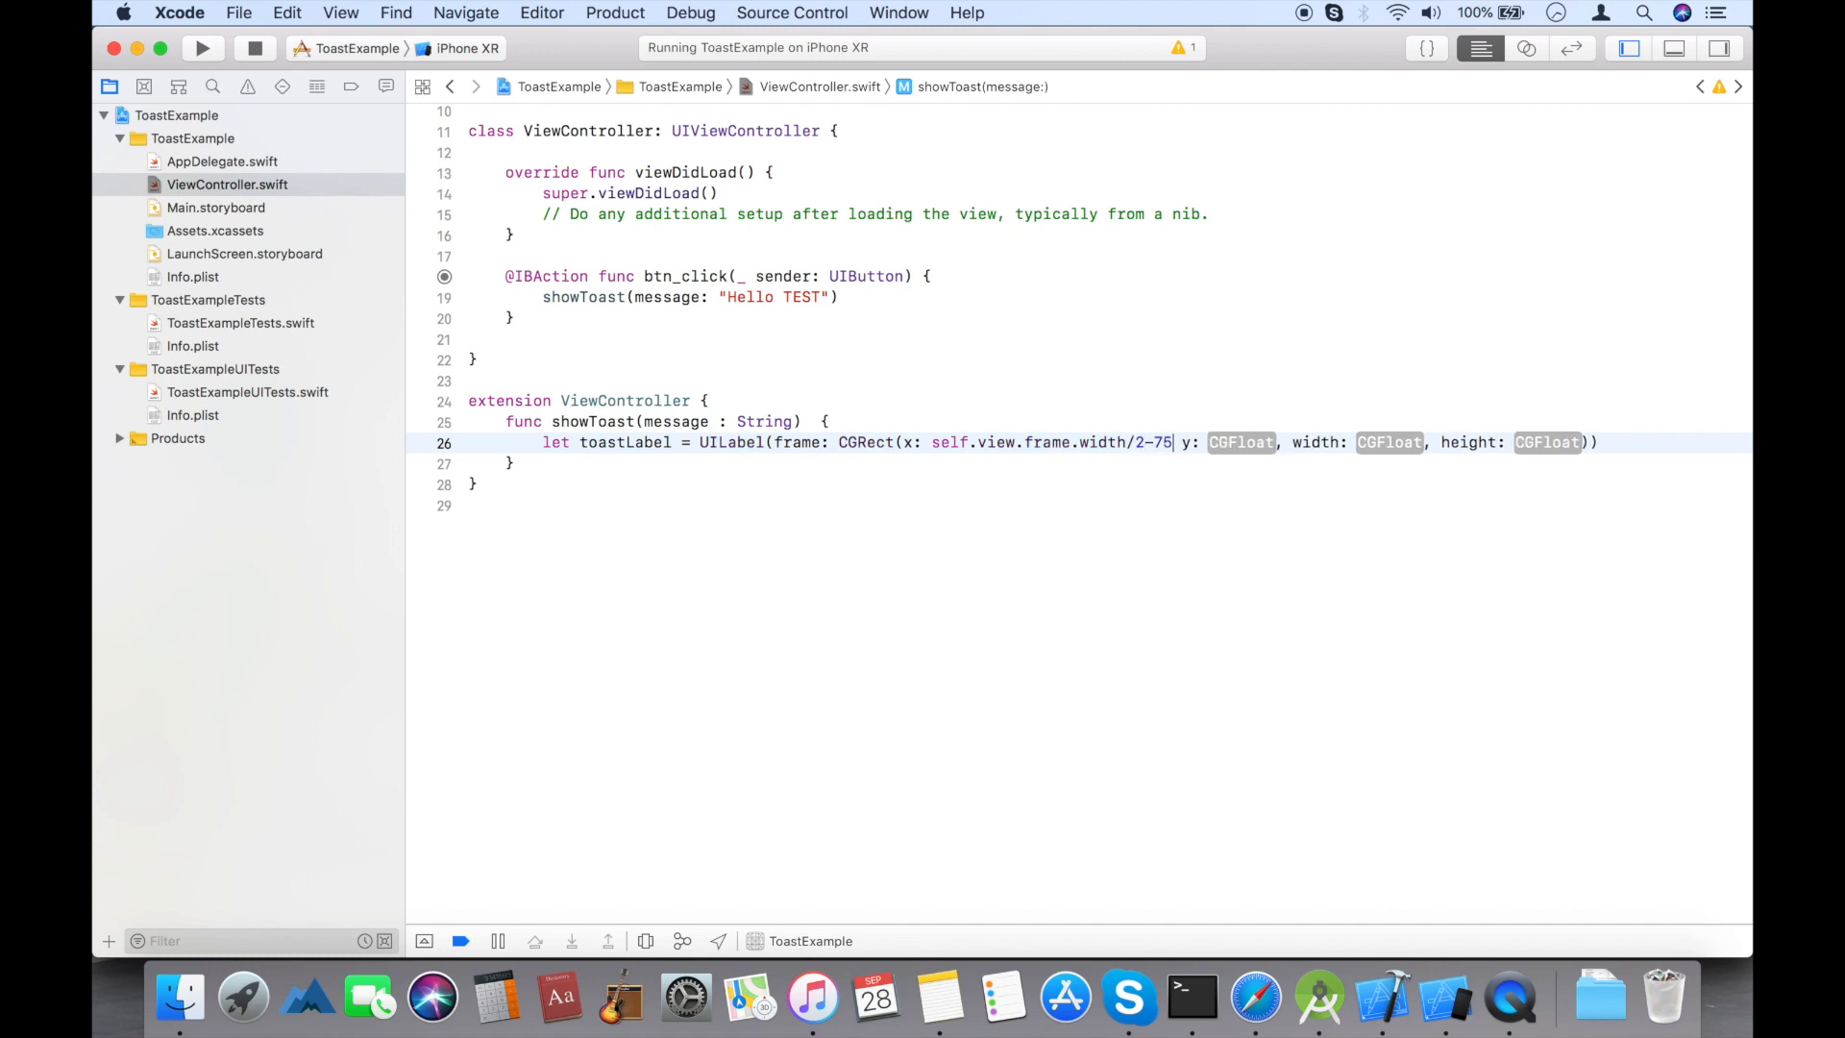
- Set the frame's y to self.view.frame.height - 100 and size to 150 by 40
text(s)
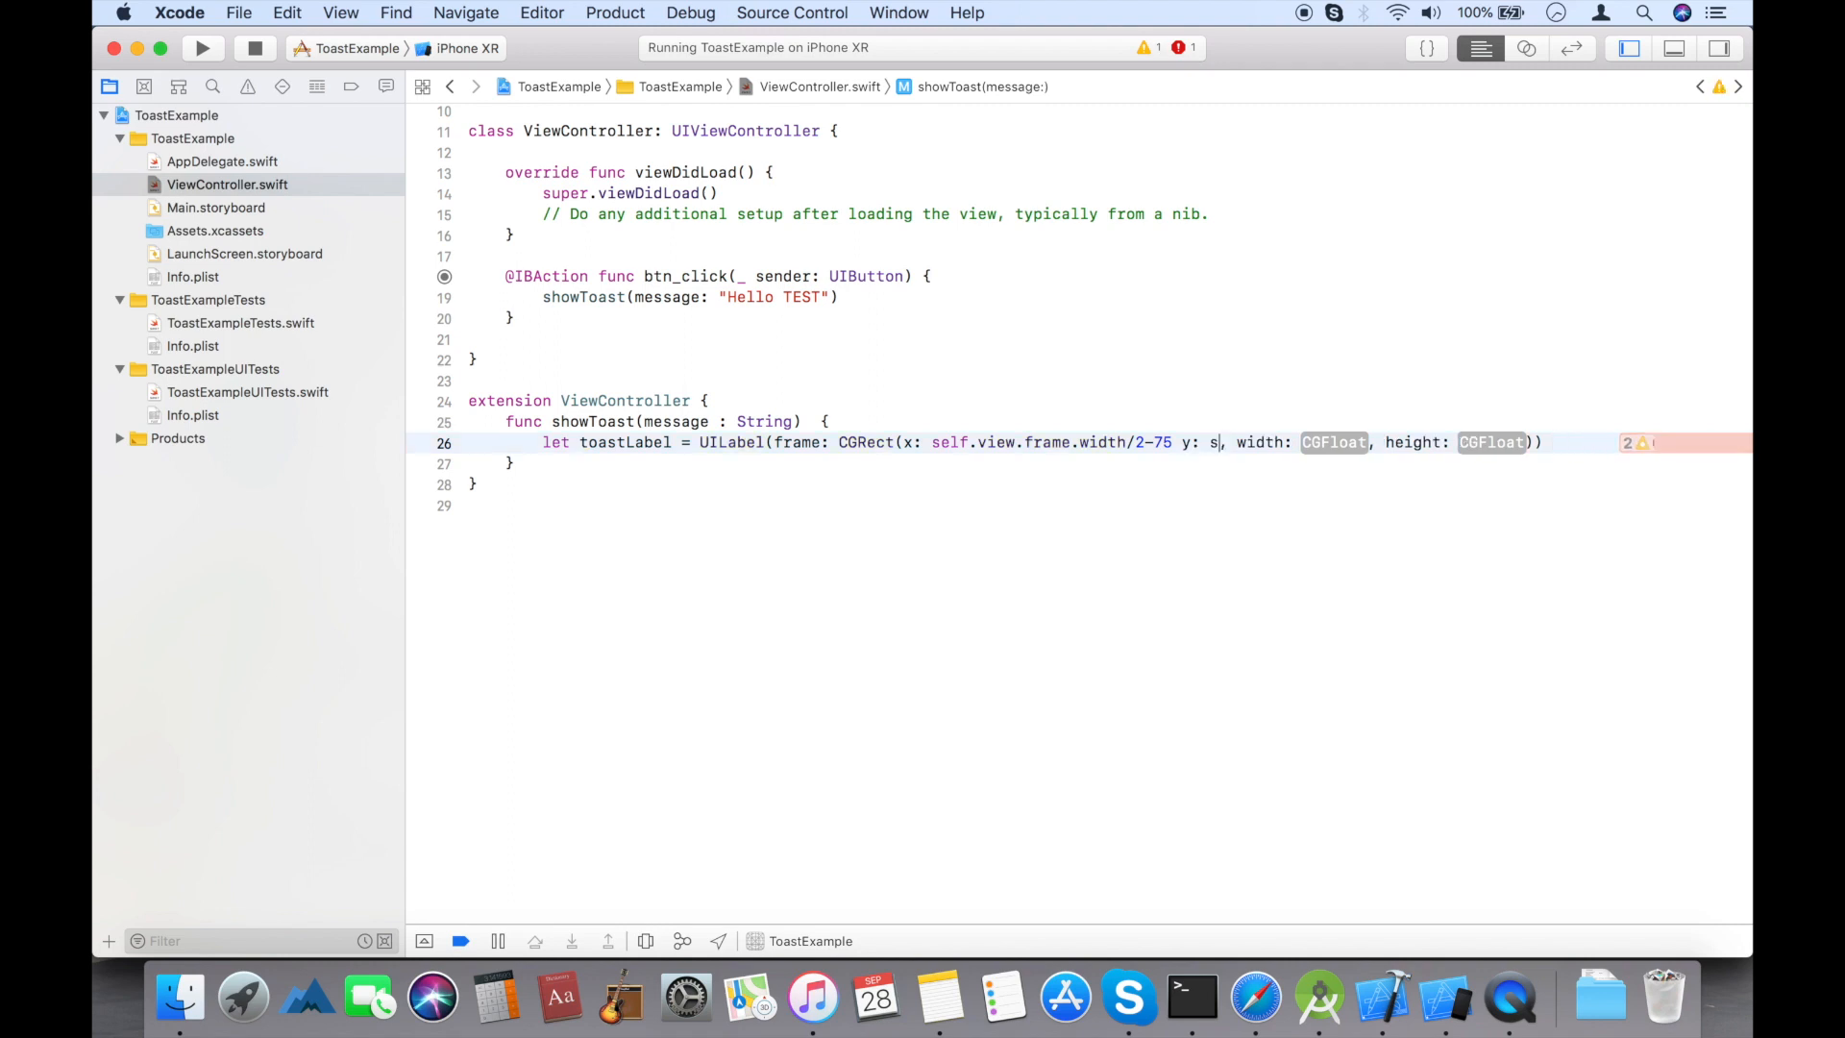
text(elf.)
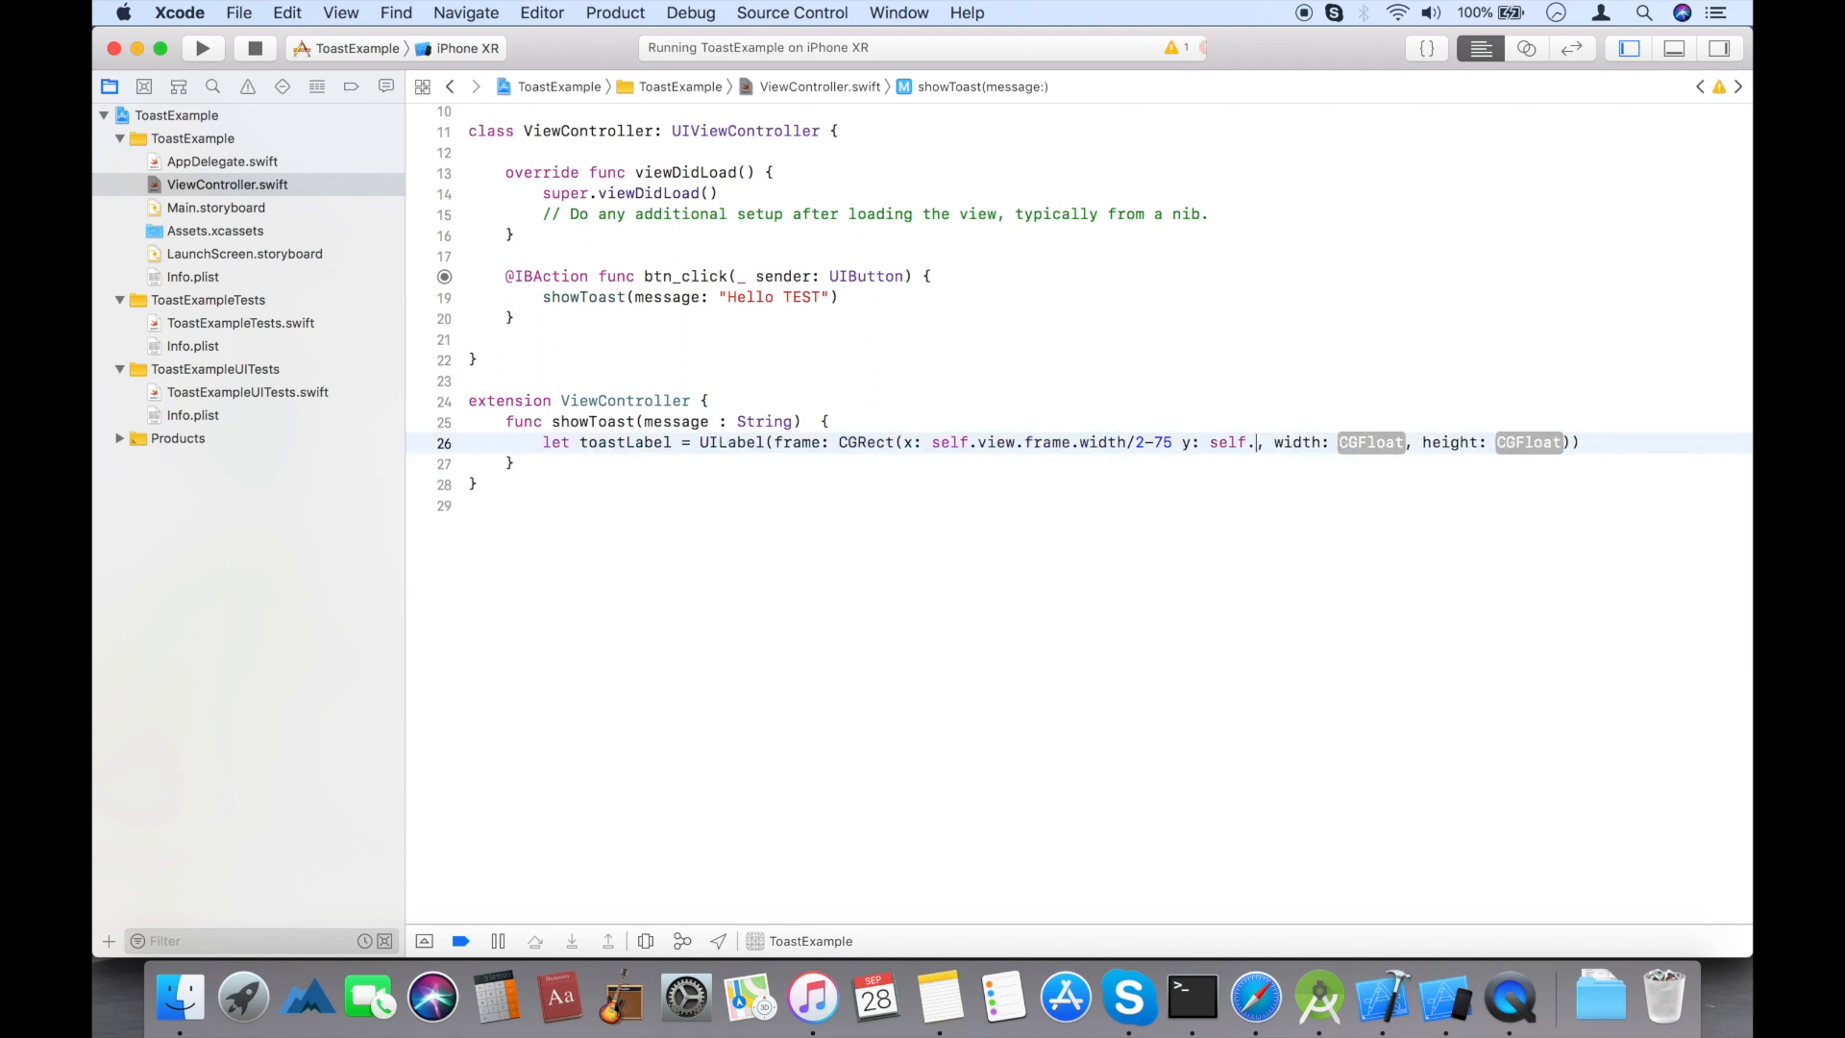
text(view)
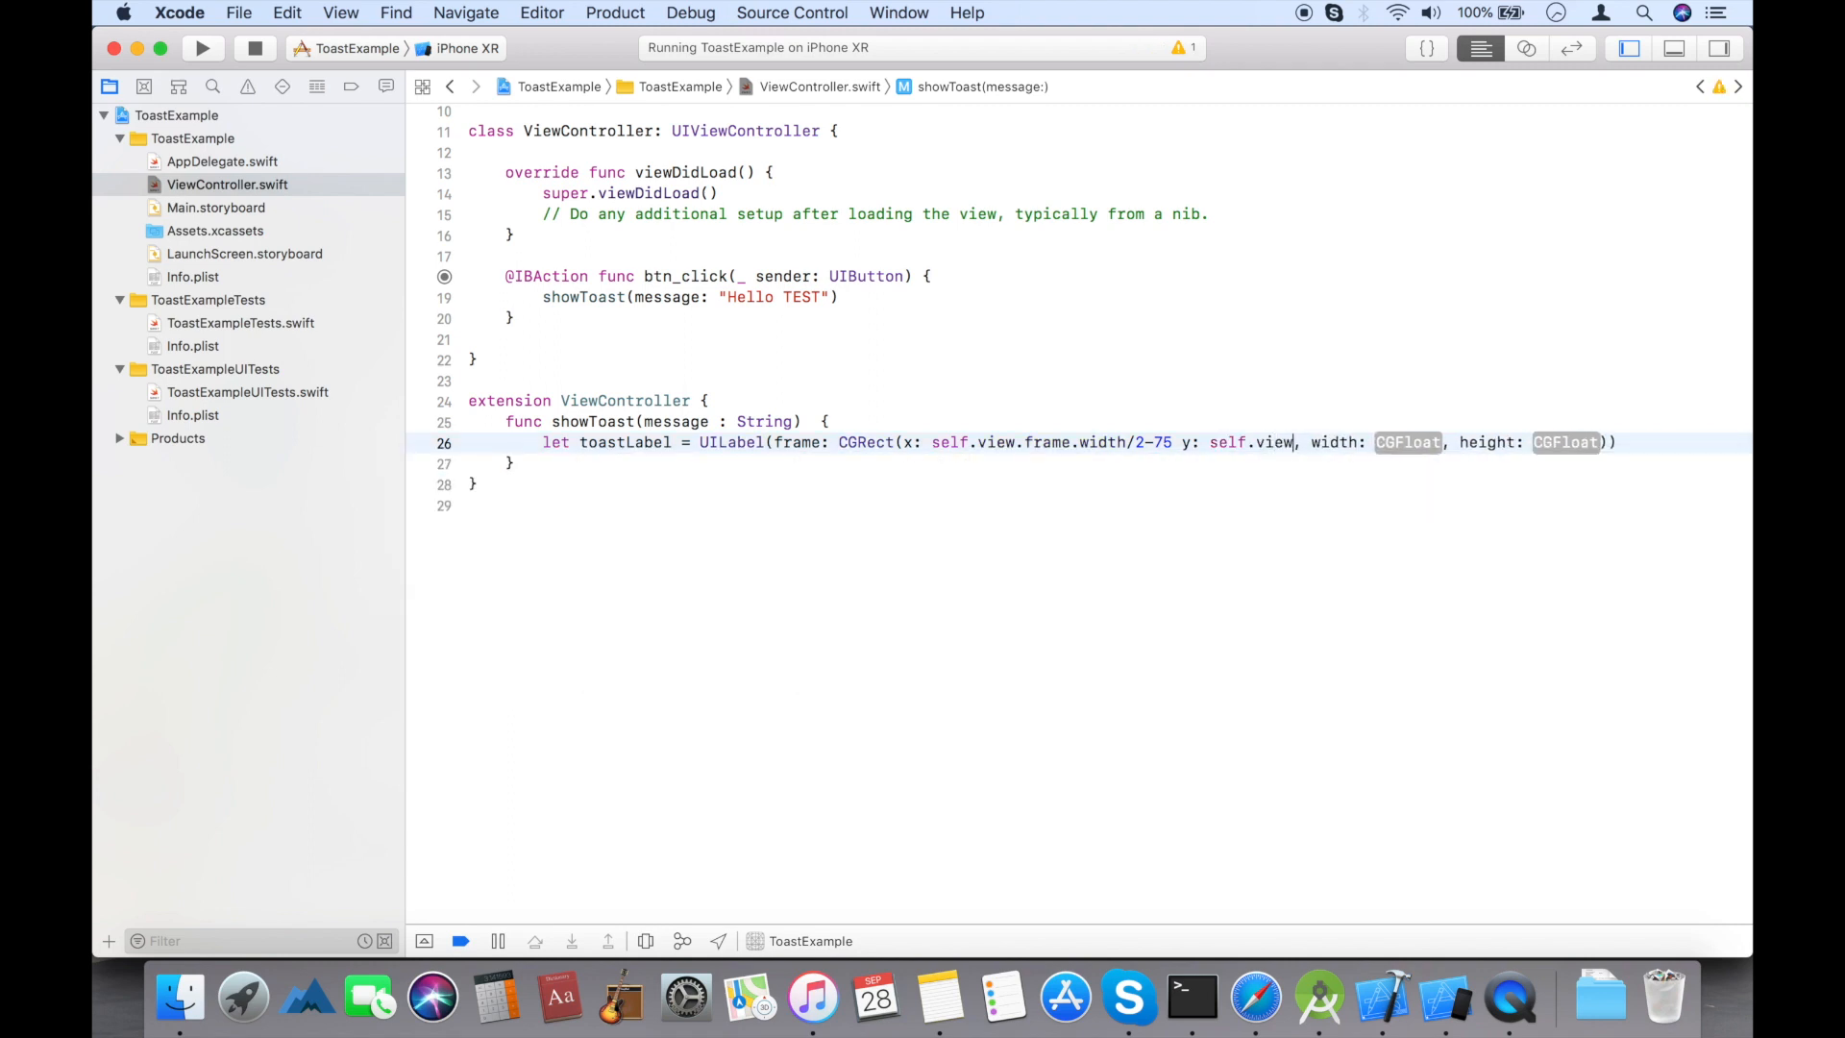
text(.frame)
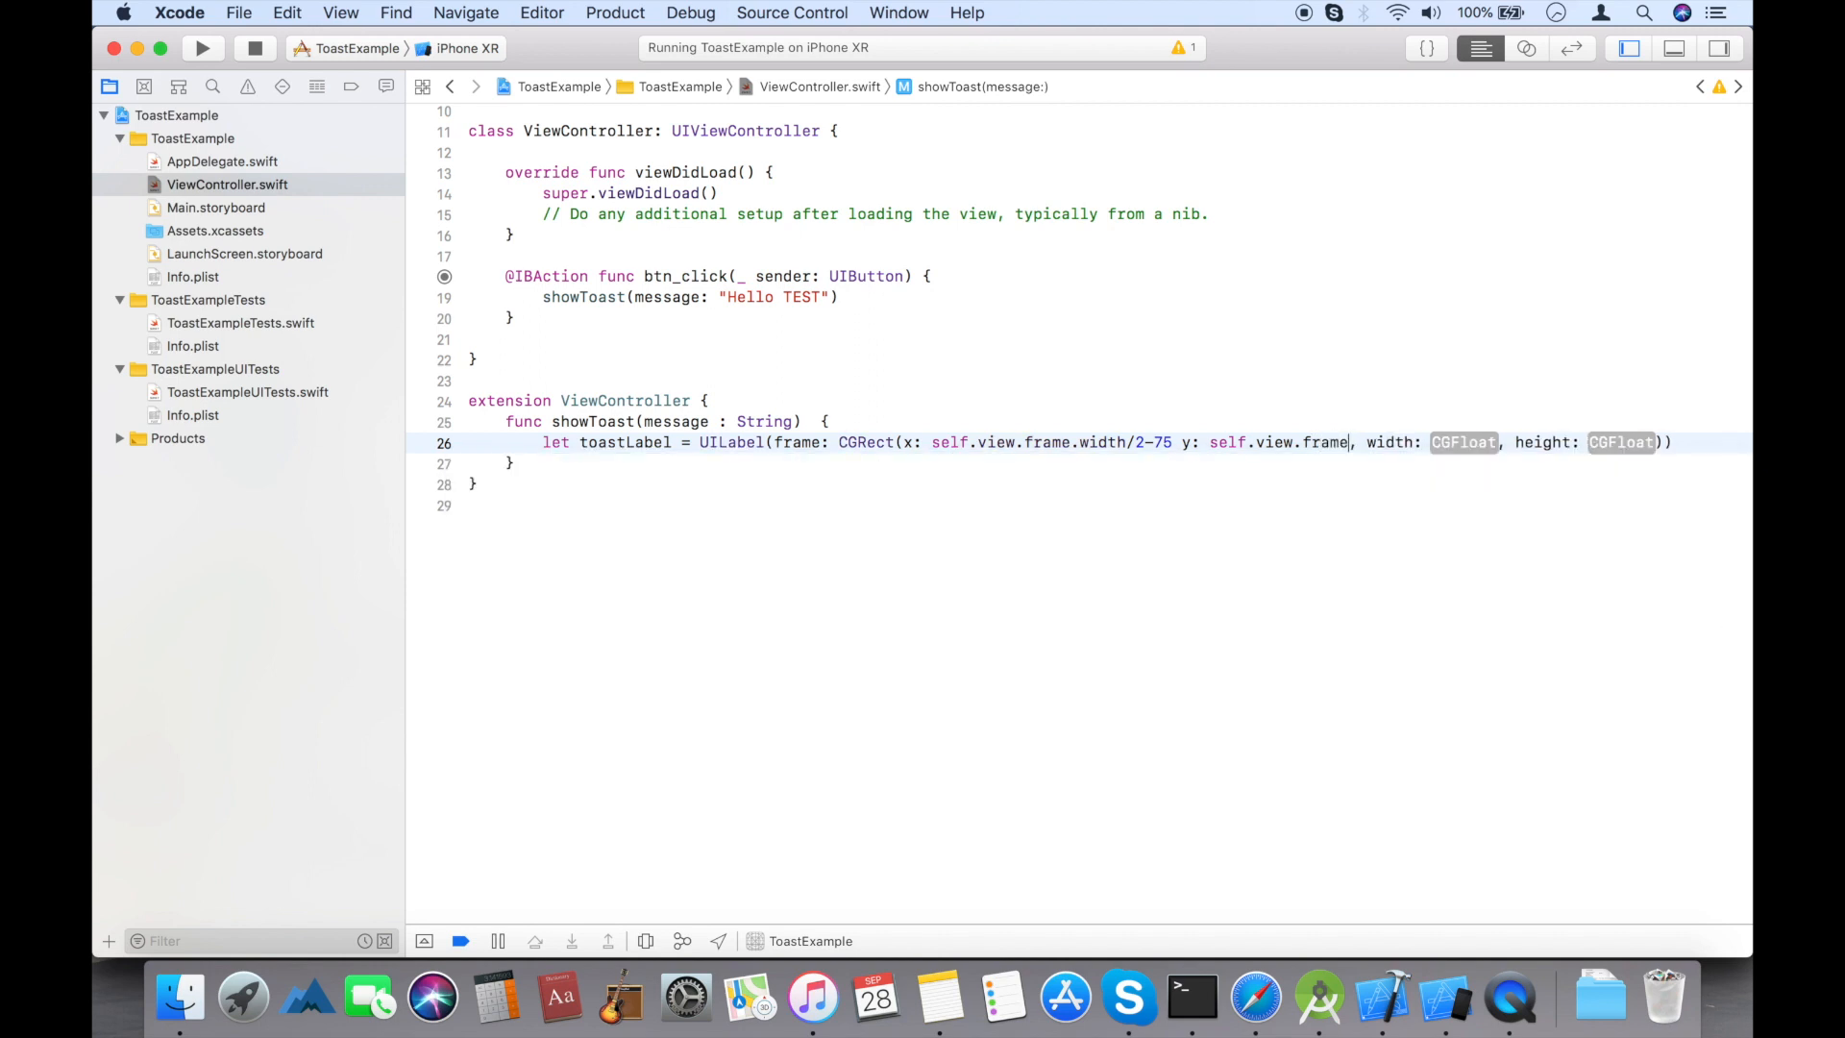
text(height - 1)
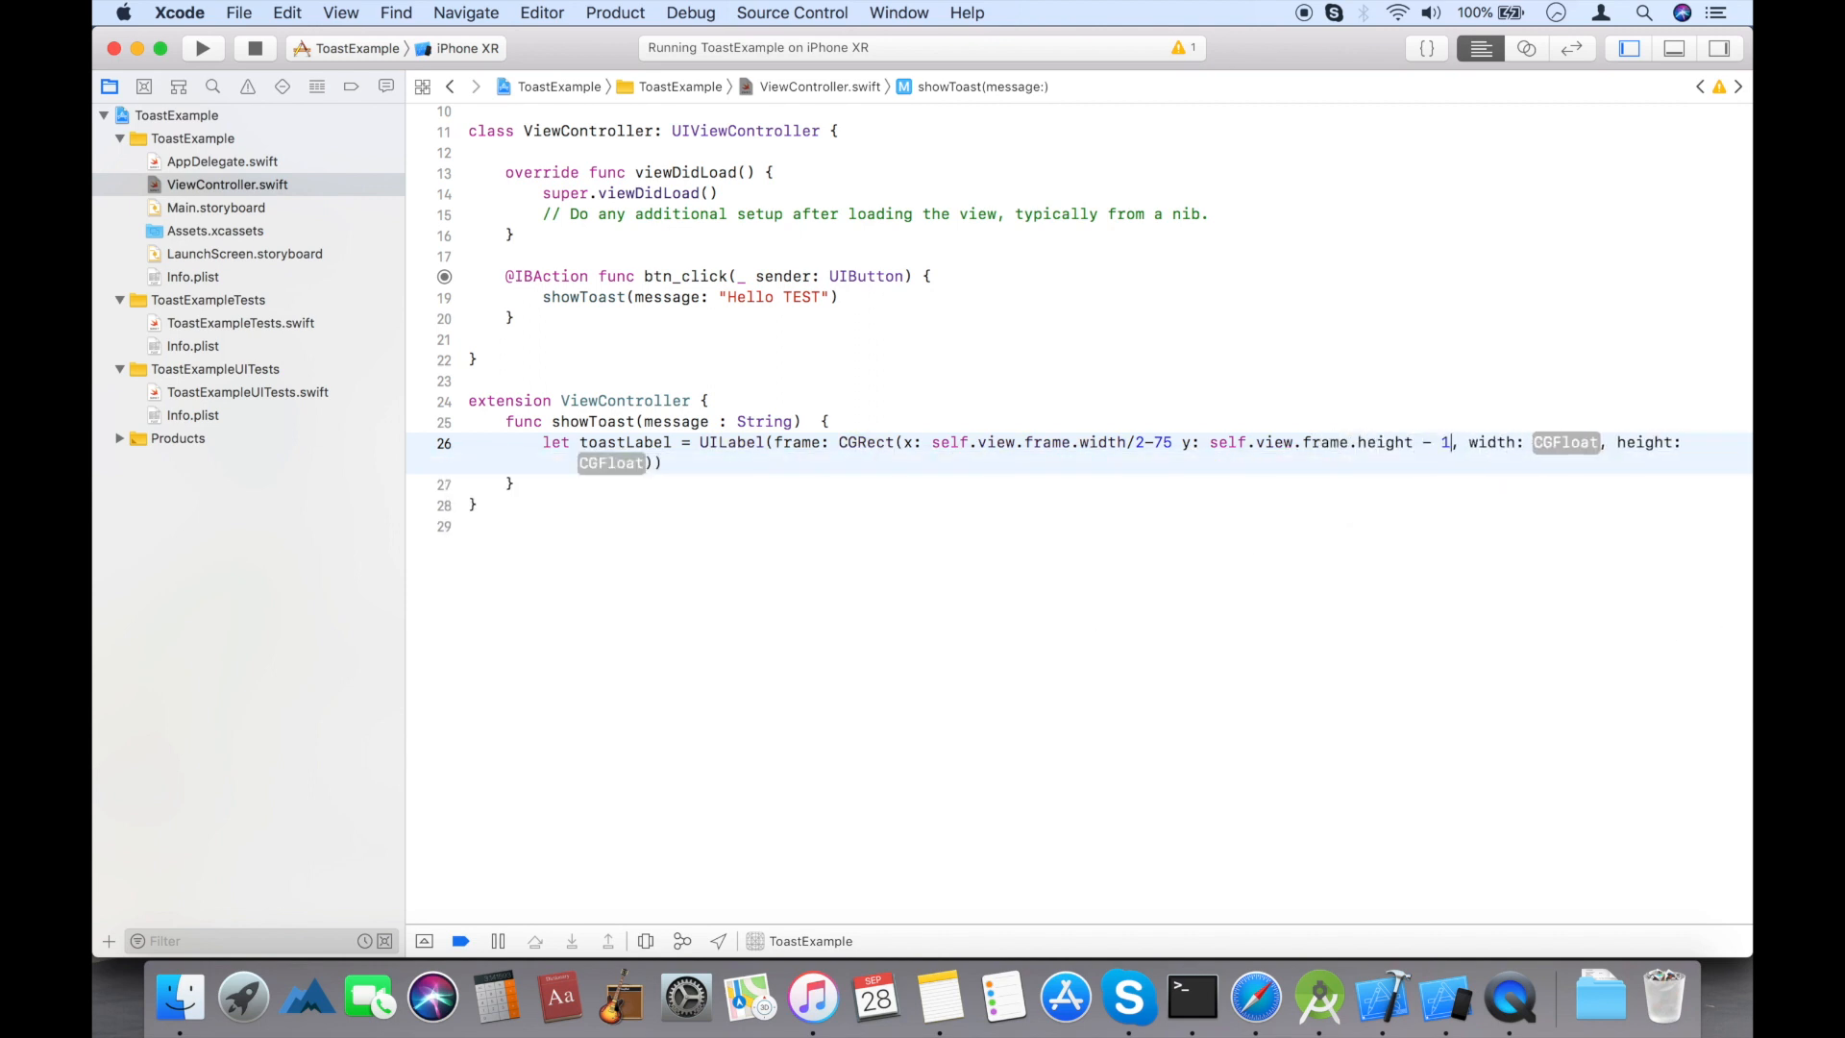
text(00)
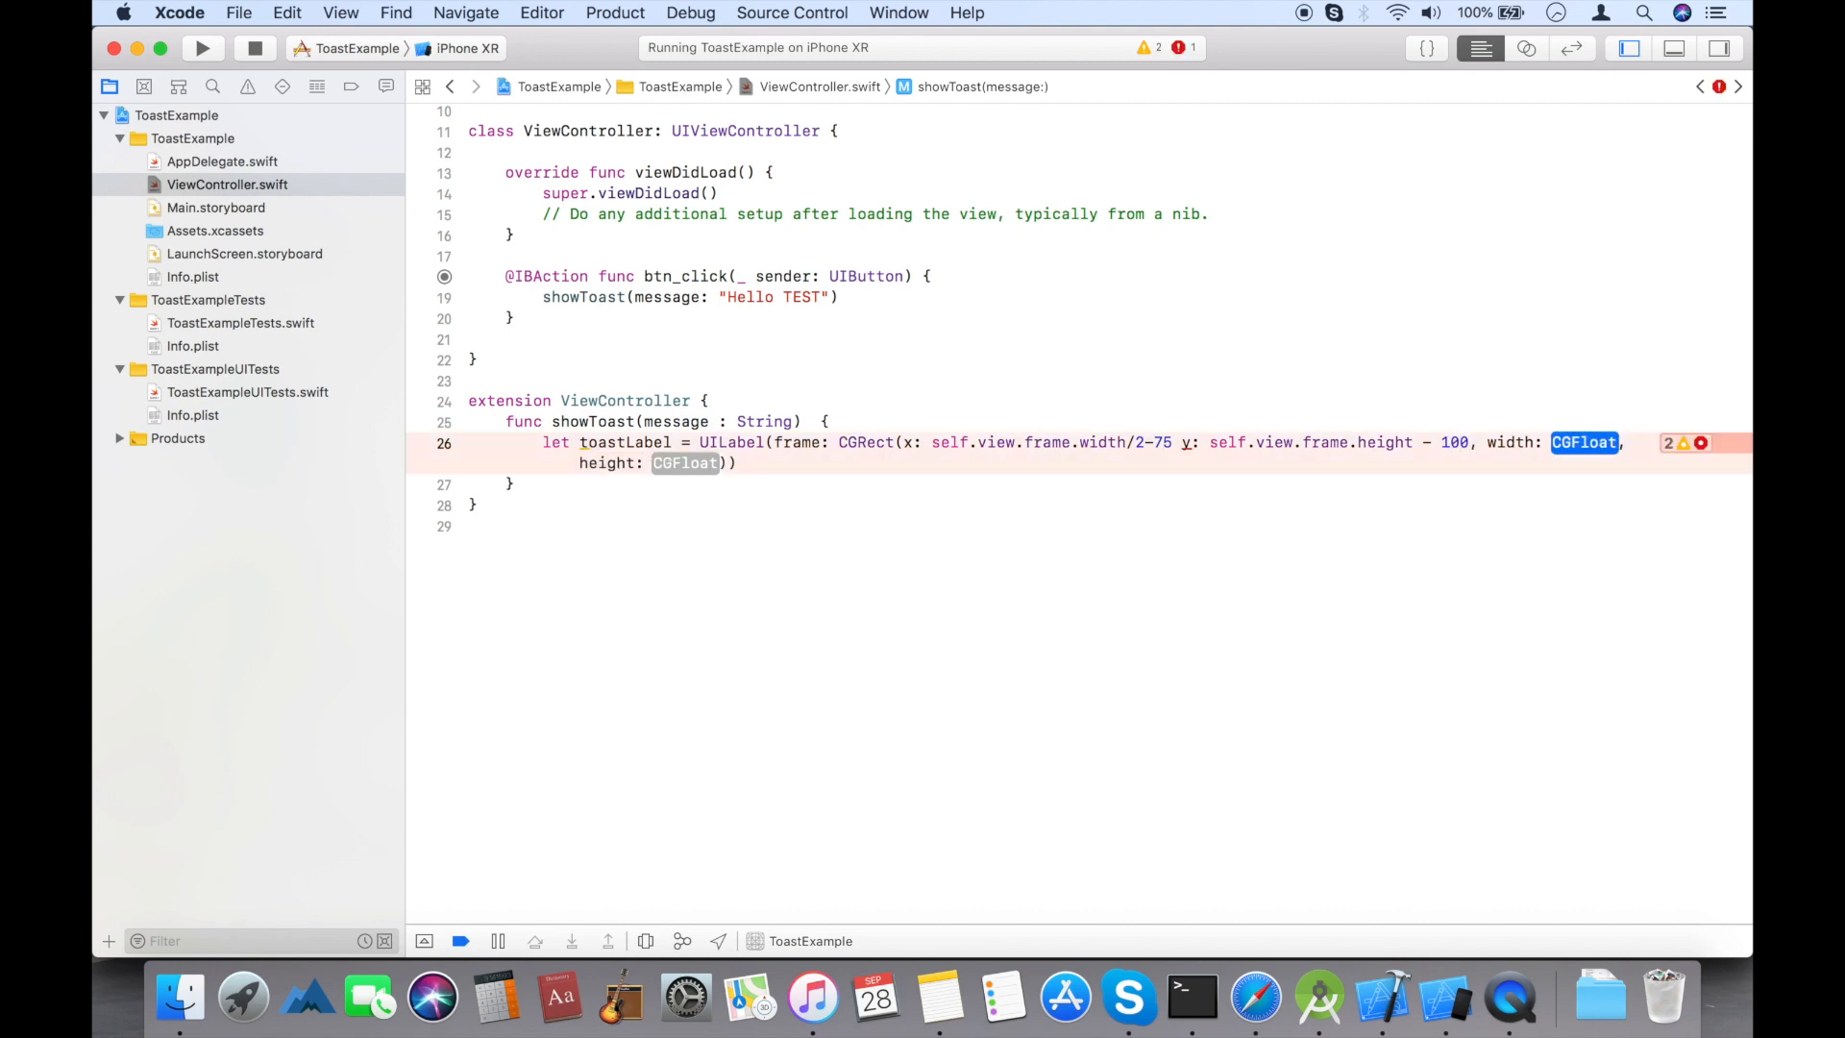
text(150)
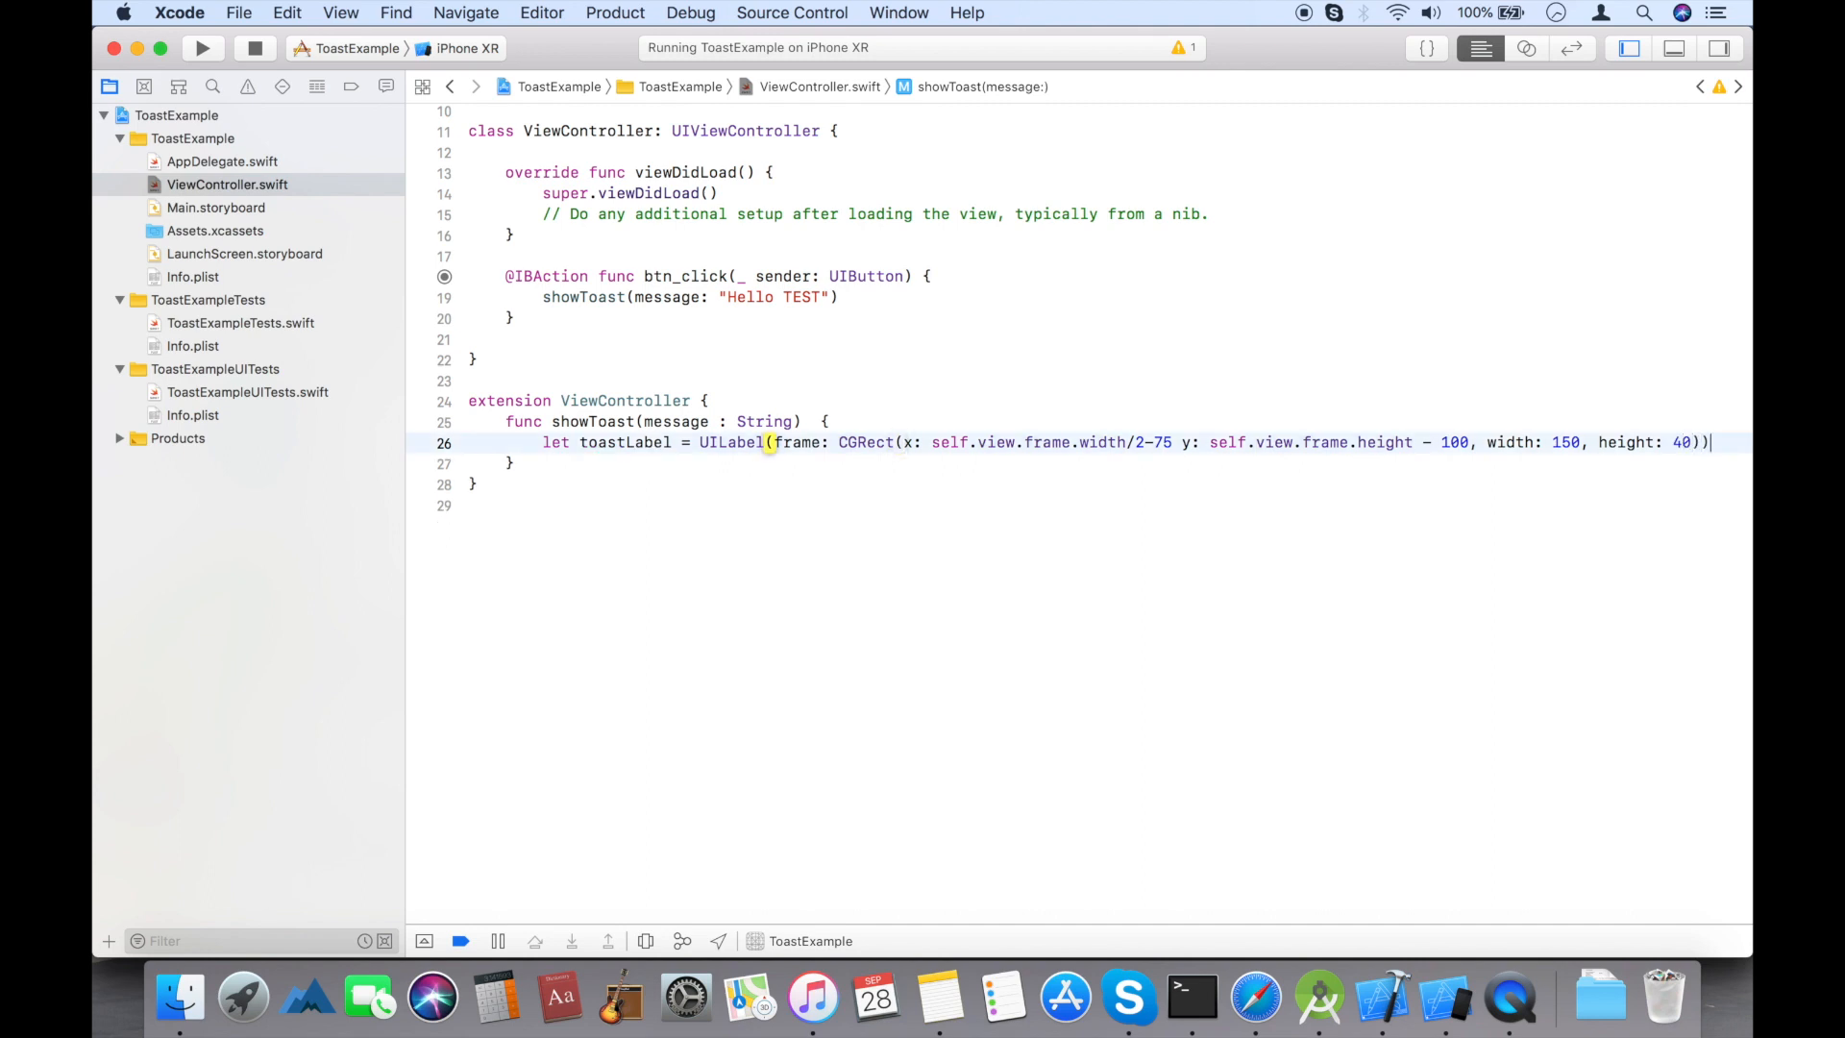
- Set toastLabel.textAlignment to .center and backgroundColor to UIColor.red.withAlphaComponent(0.6)
text(t)
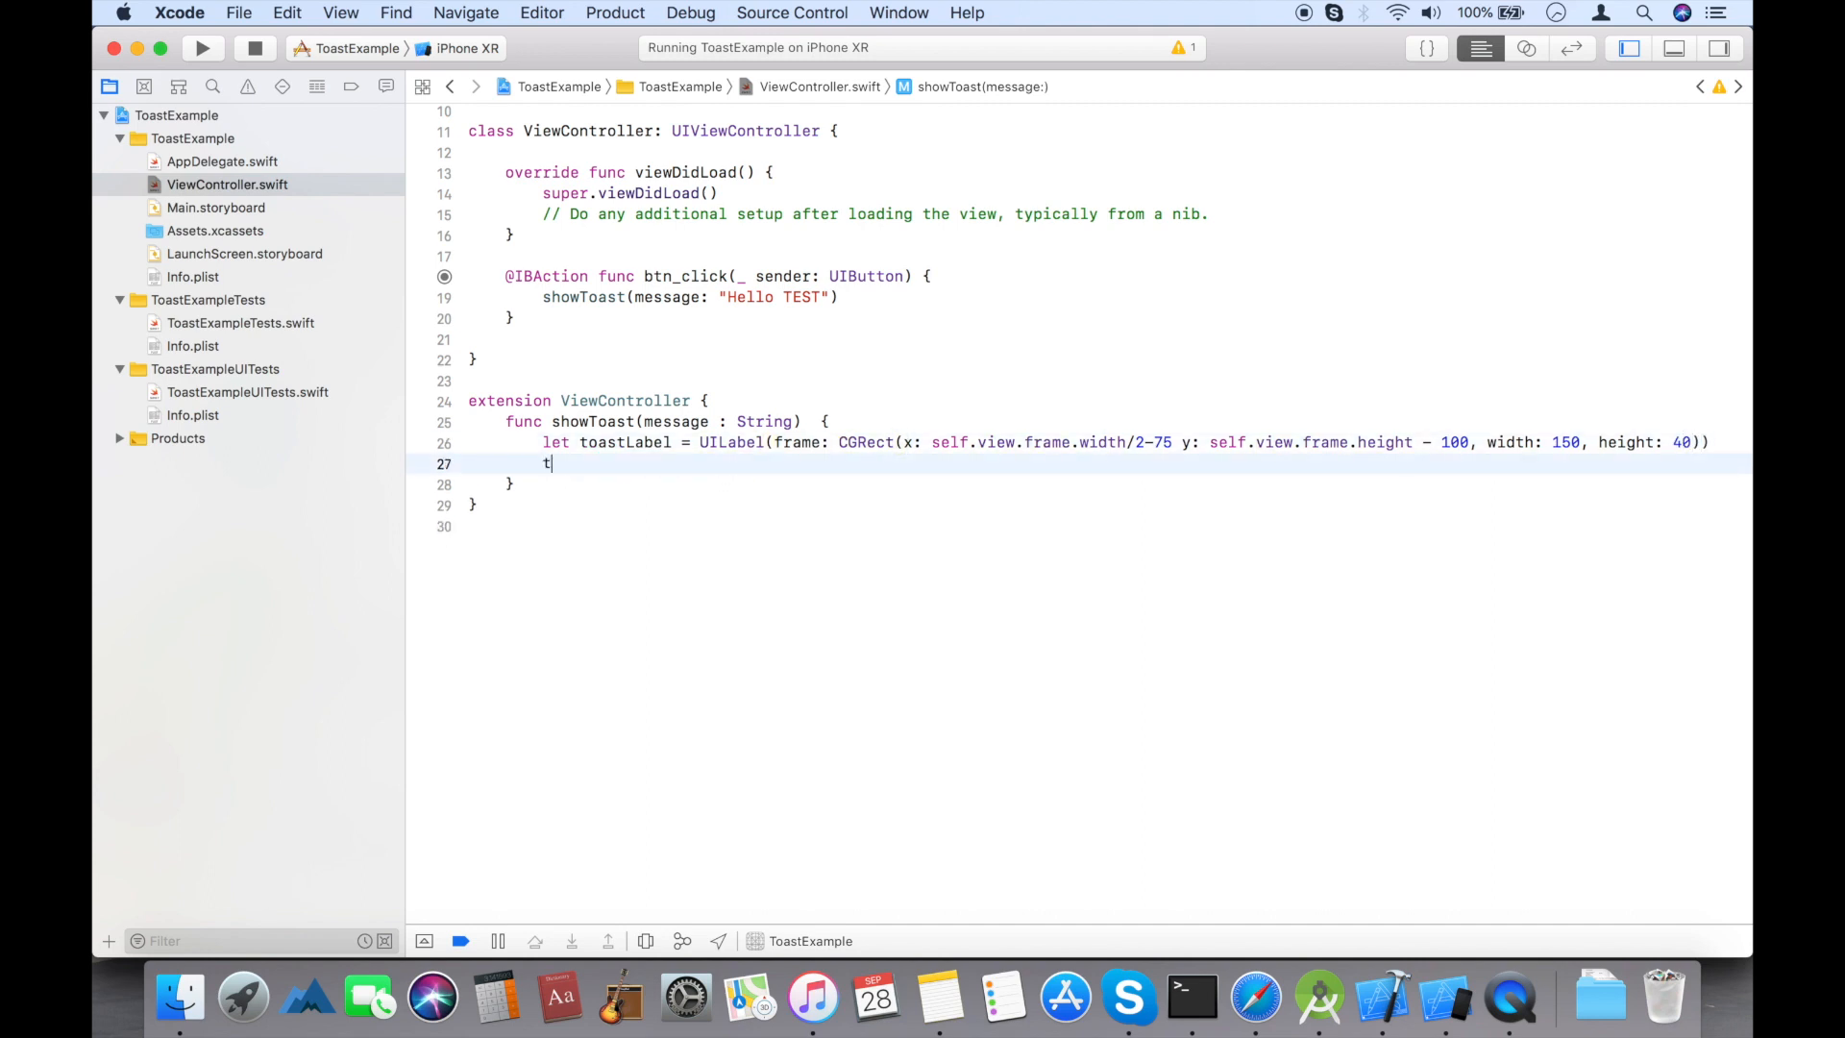
text(oastLabel.)
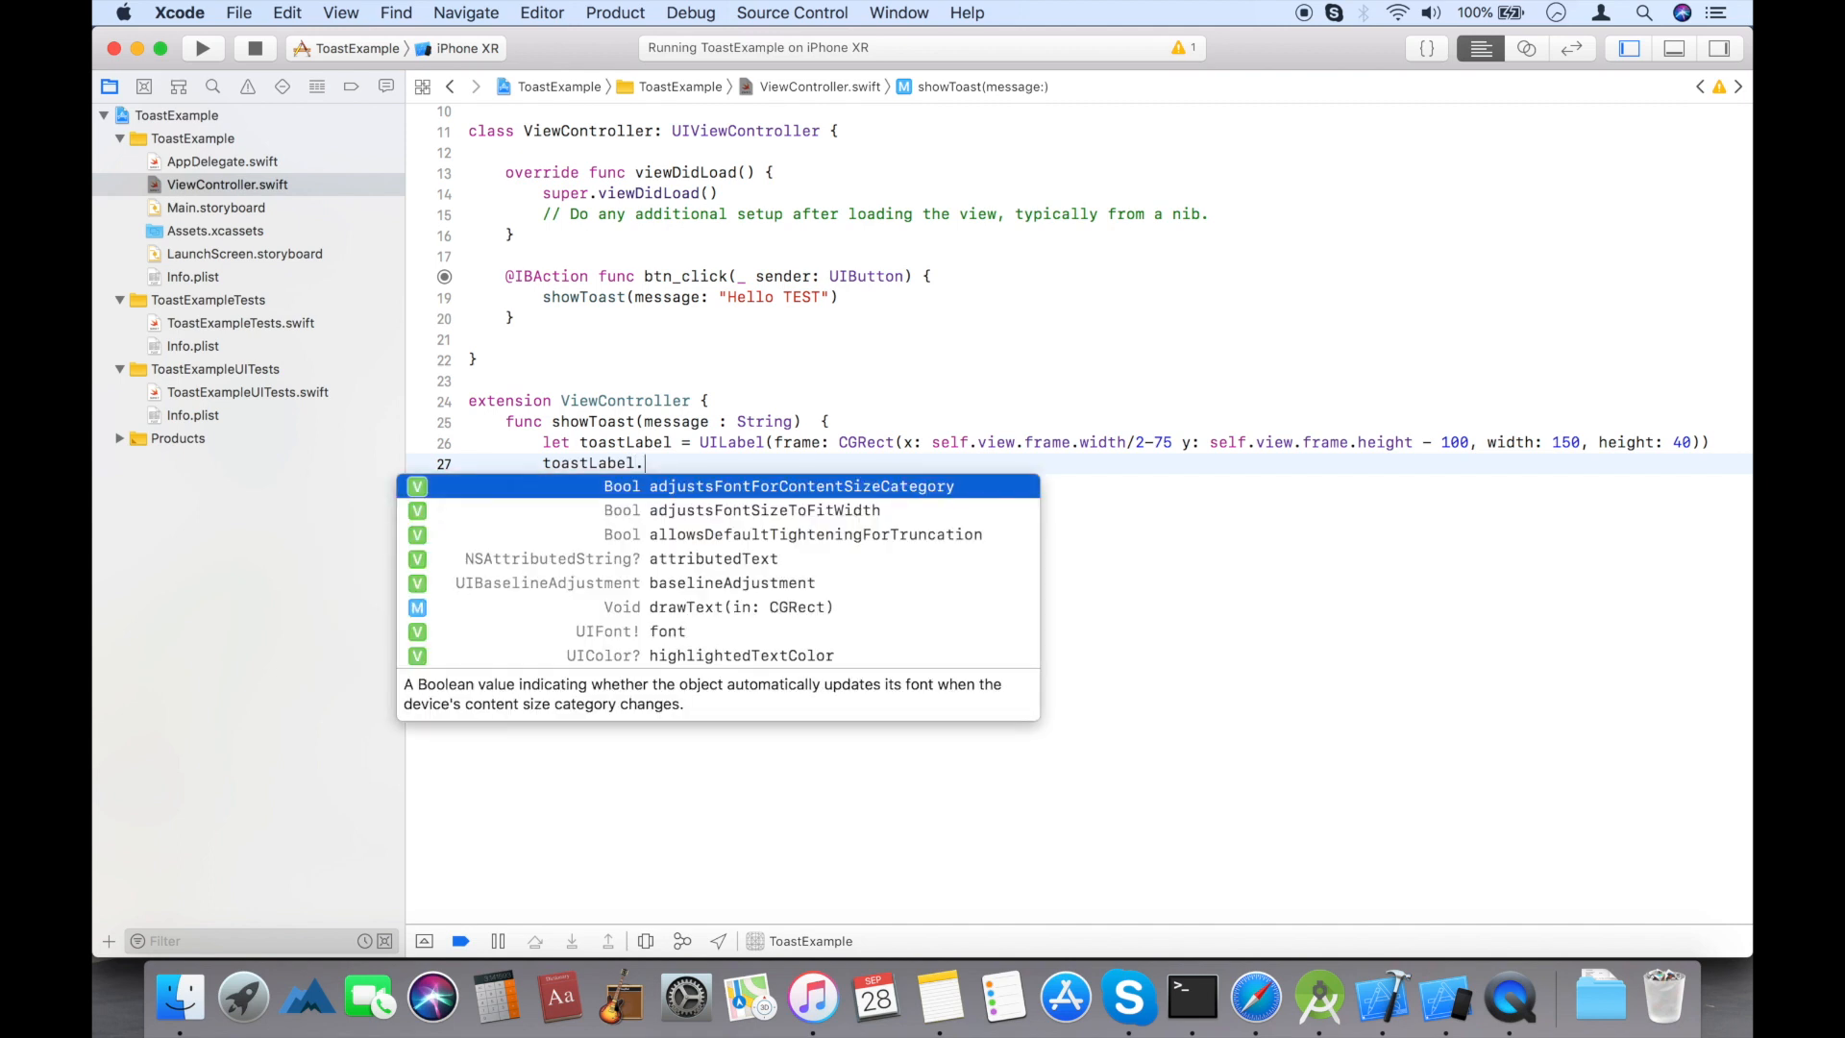
text(textAlignment =)
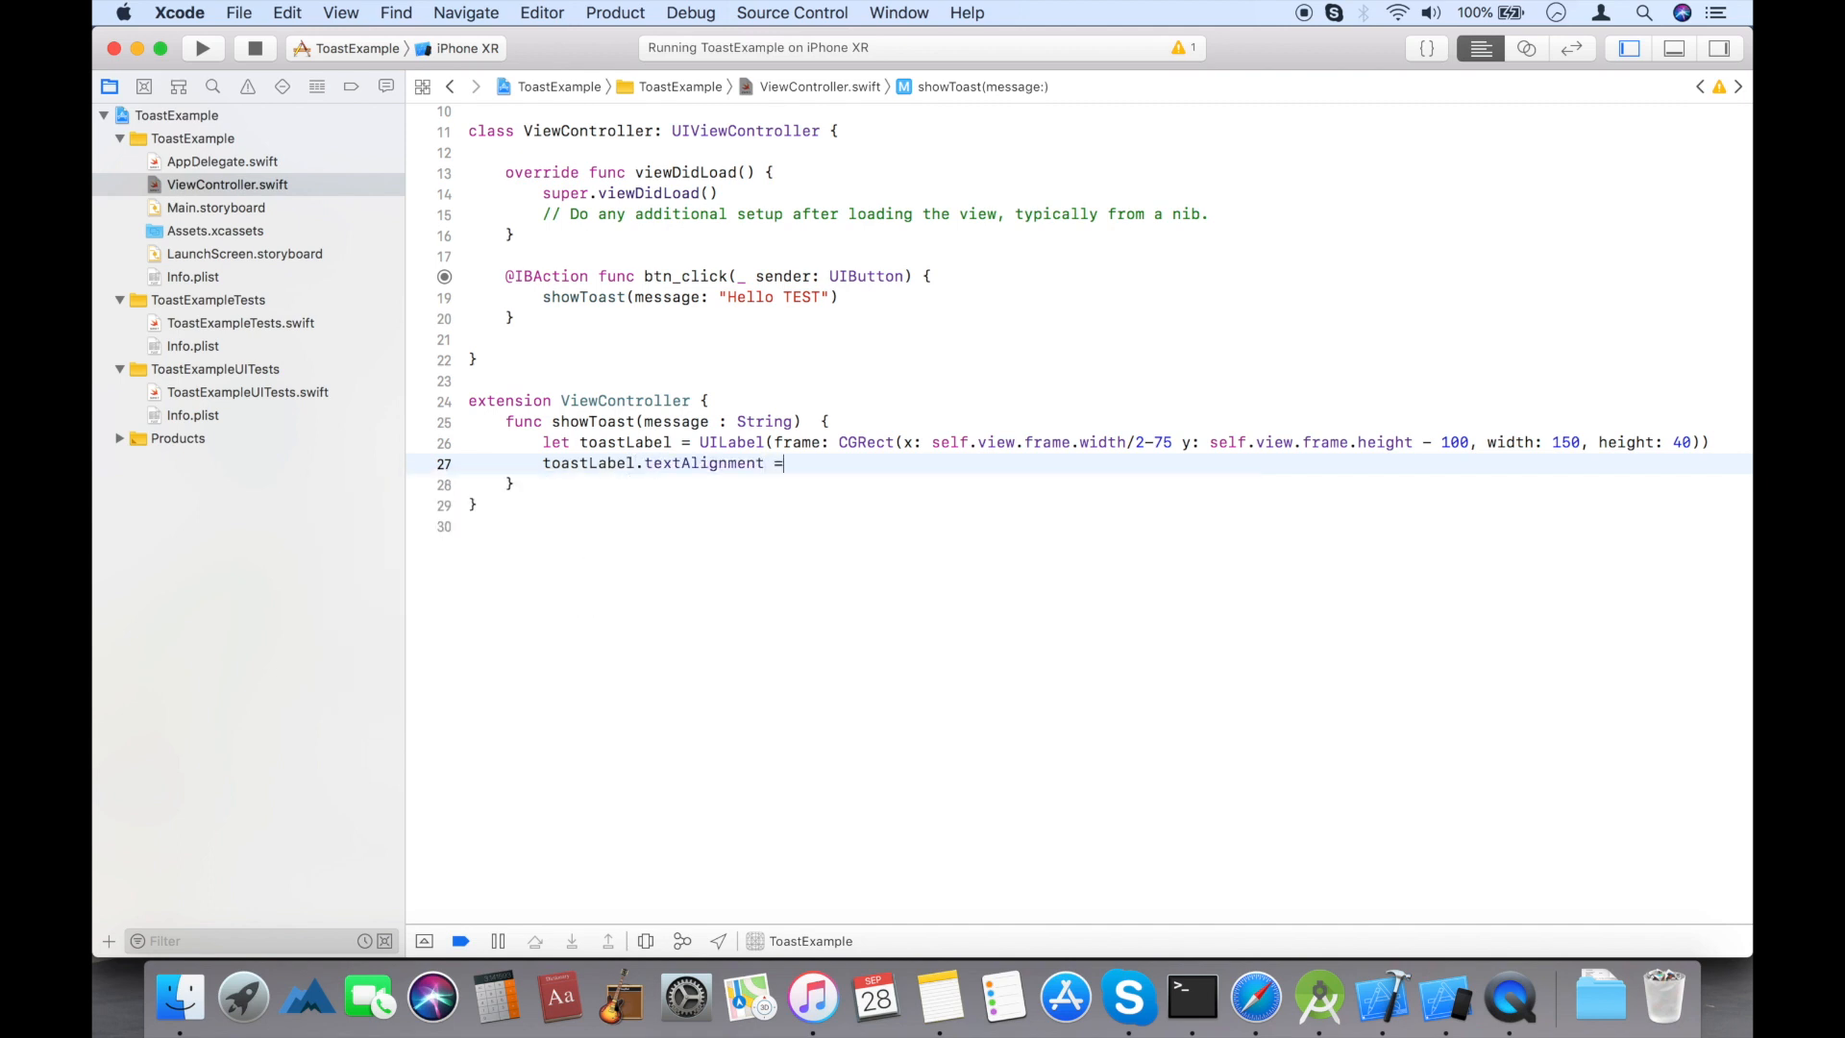
text(.center)
text(toastLabel)
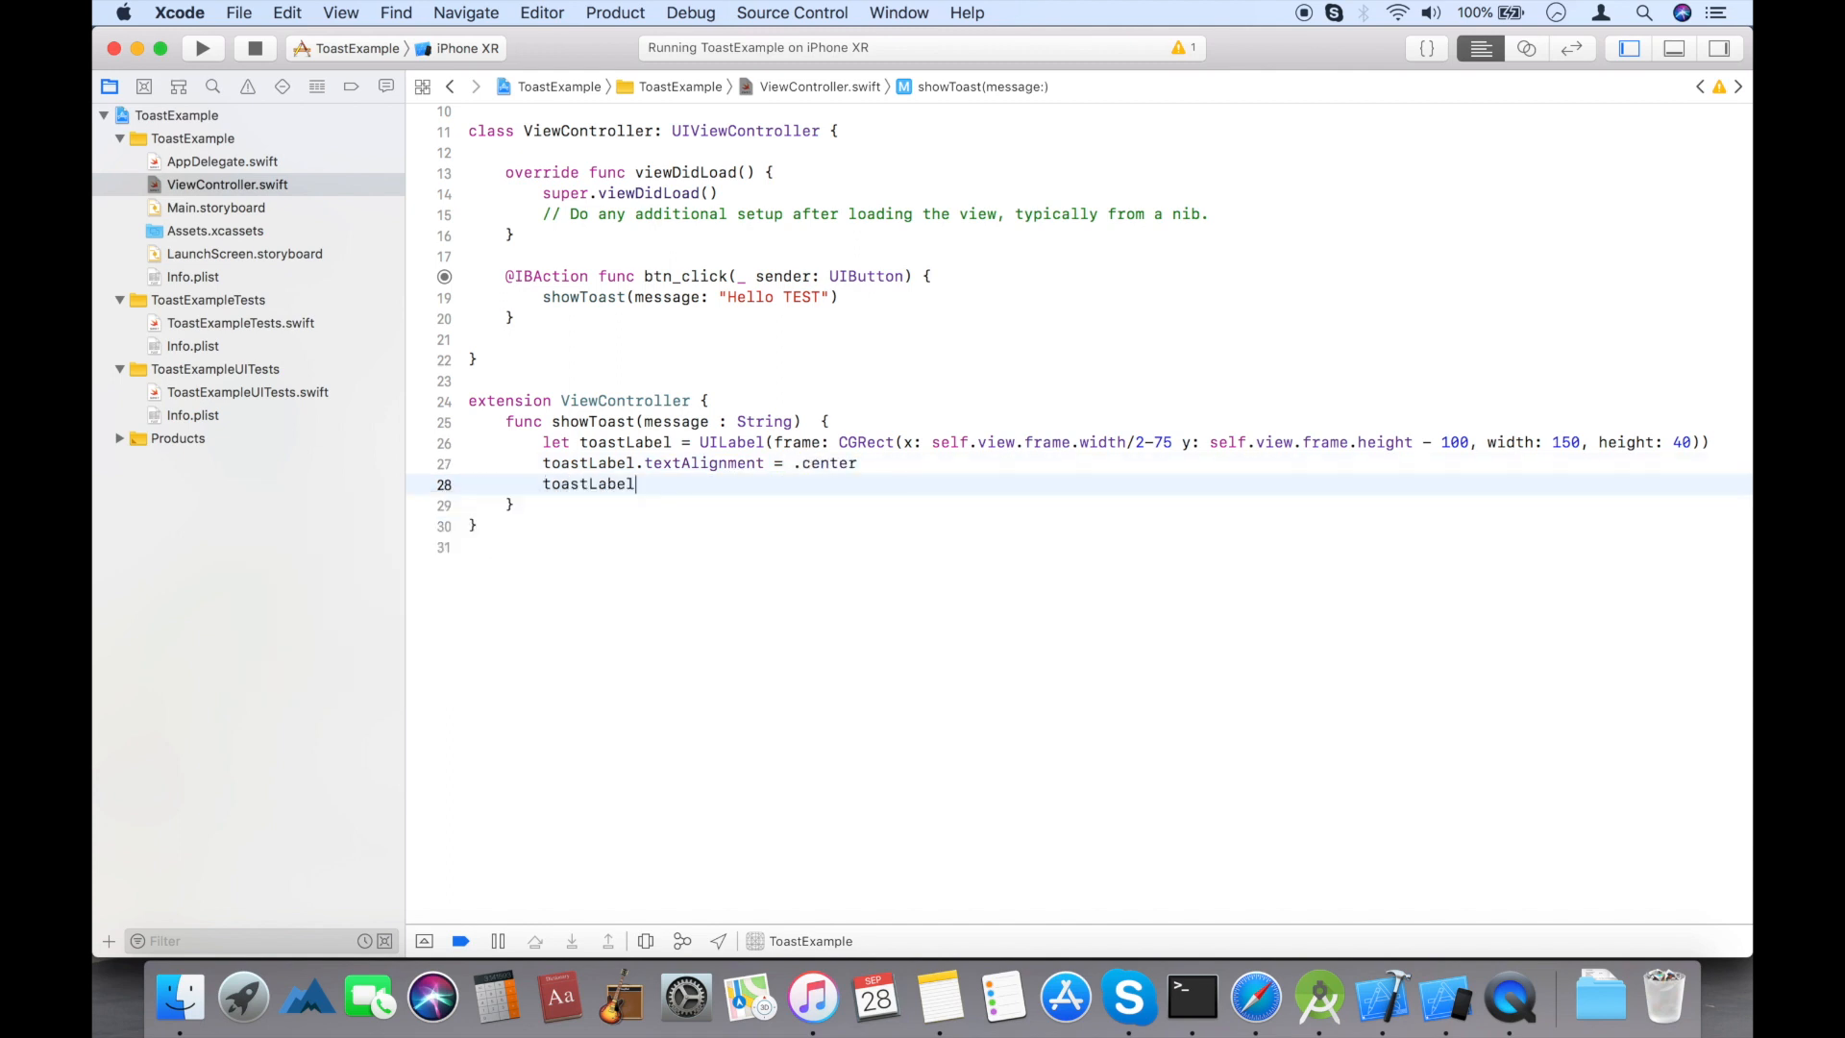
text(.backgroundColor)
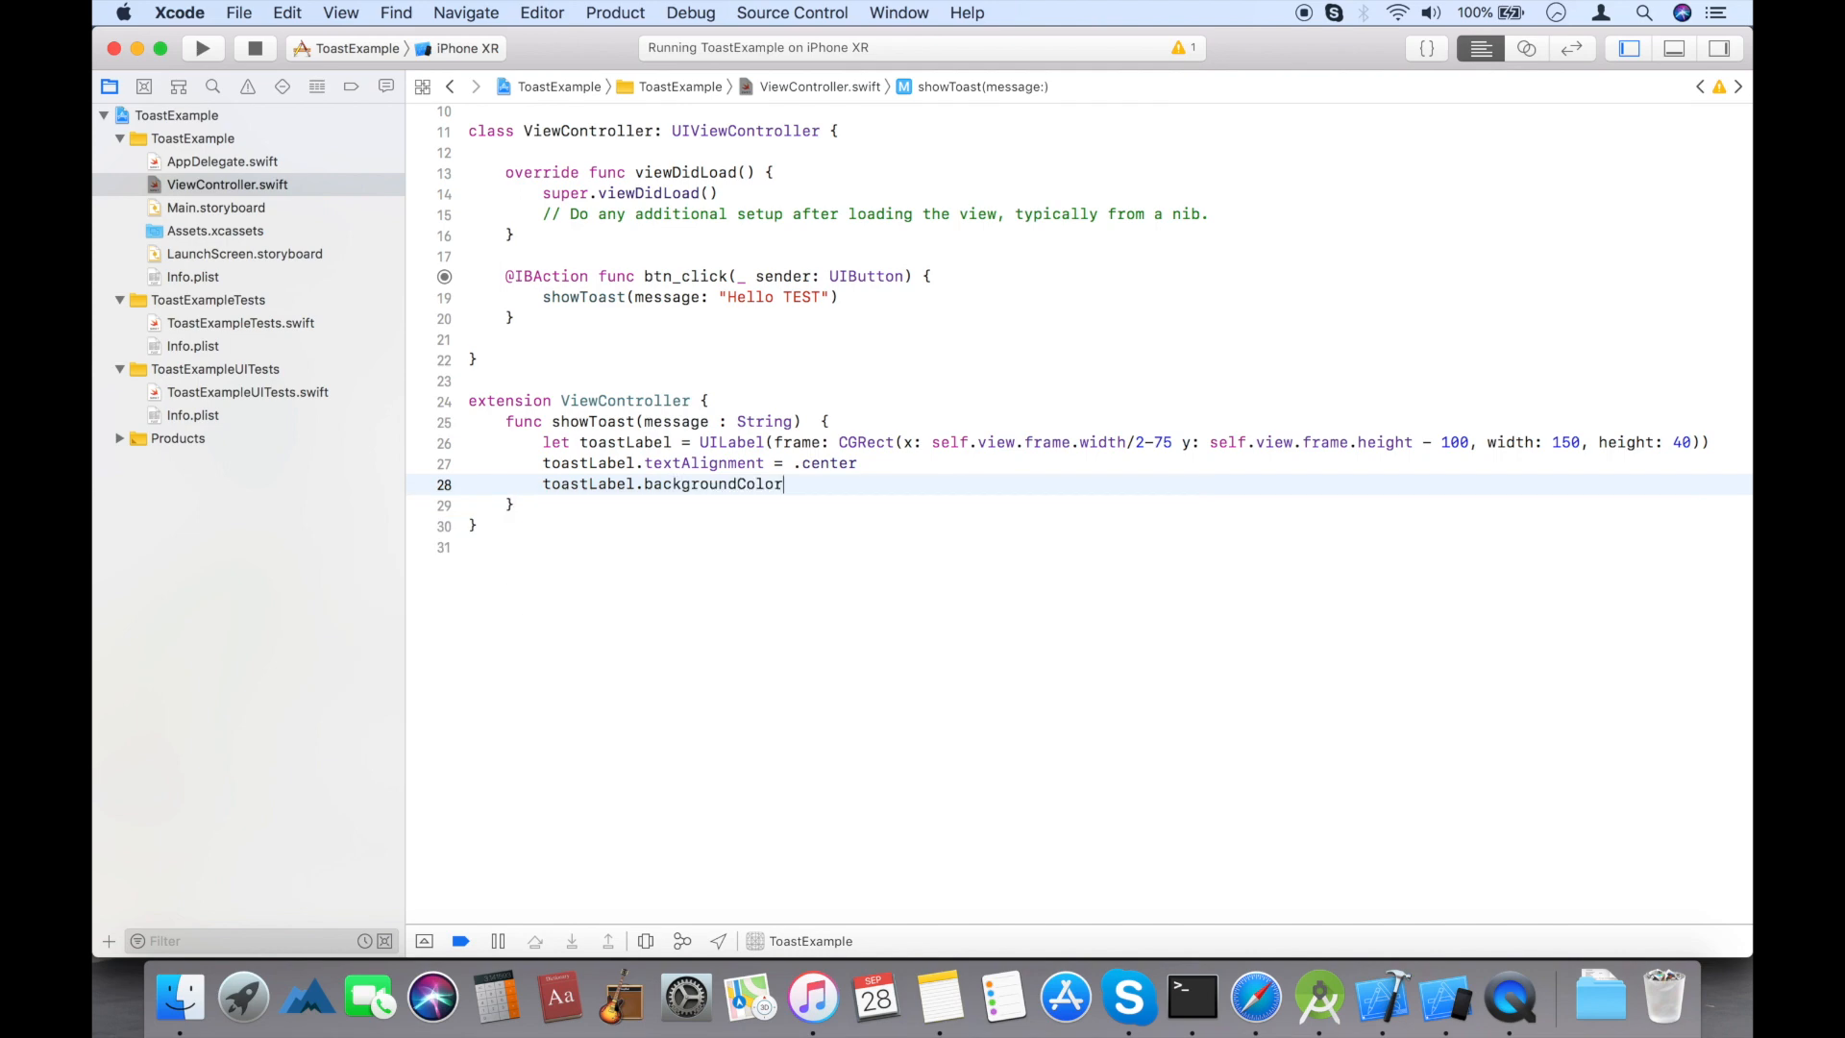
text(= UIColor.red)
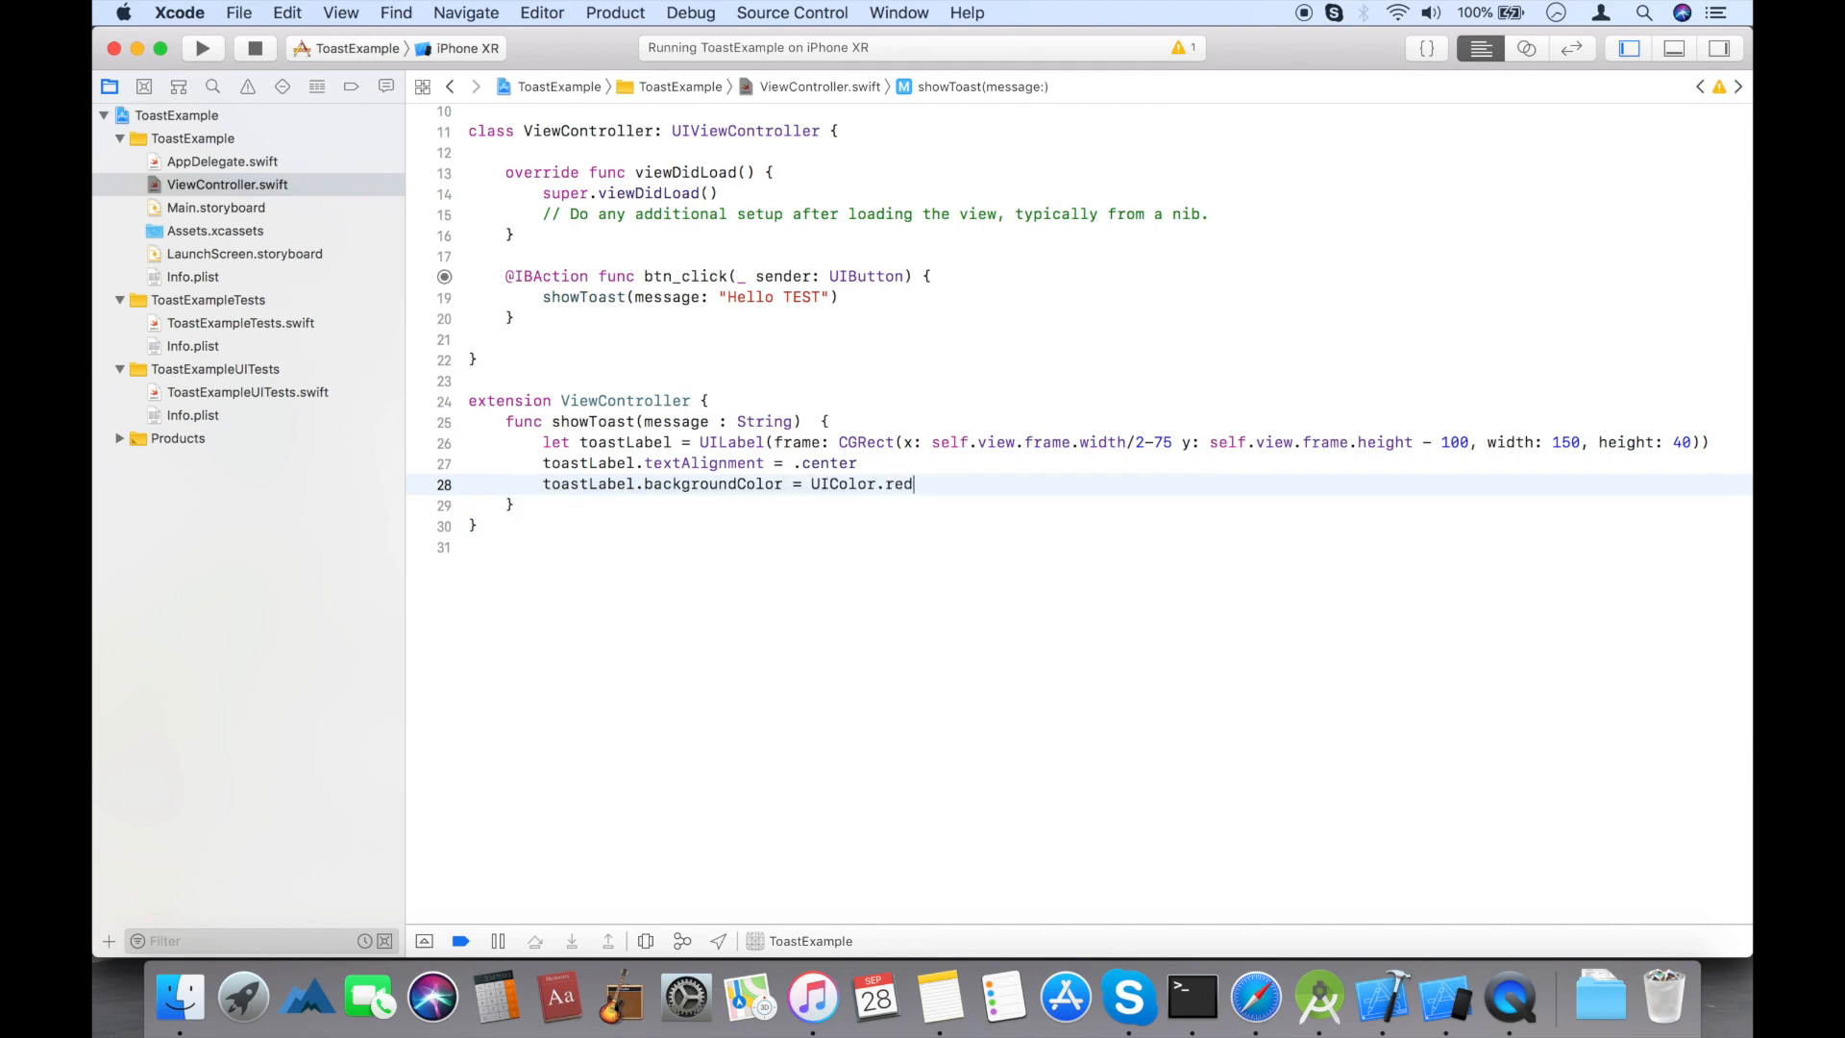
text(.)
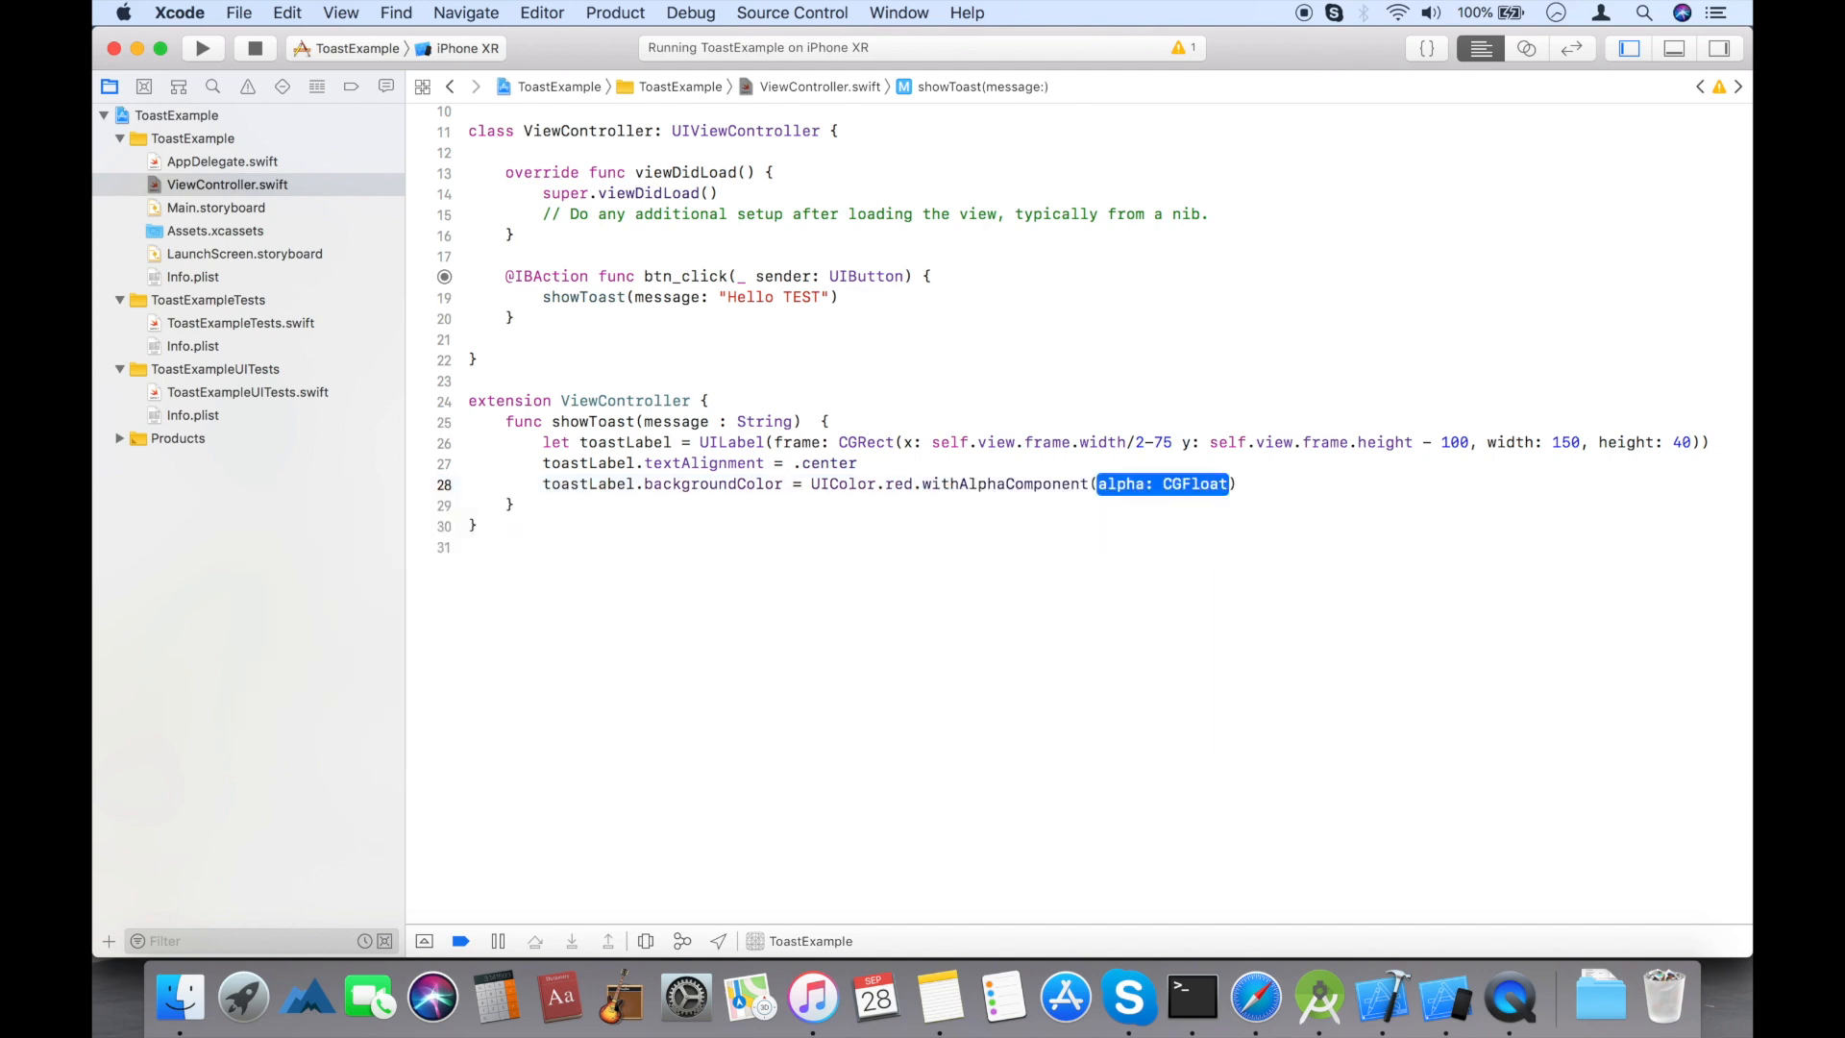
text(0.)
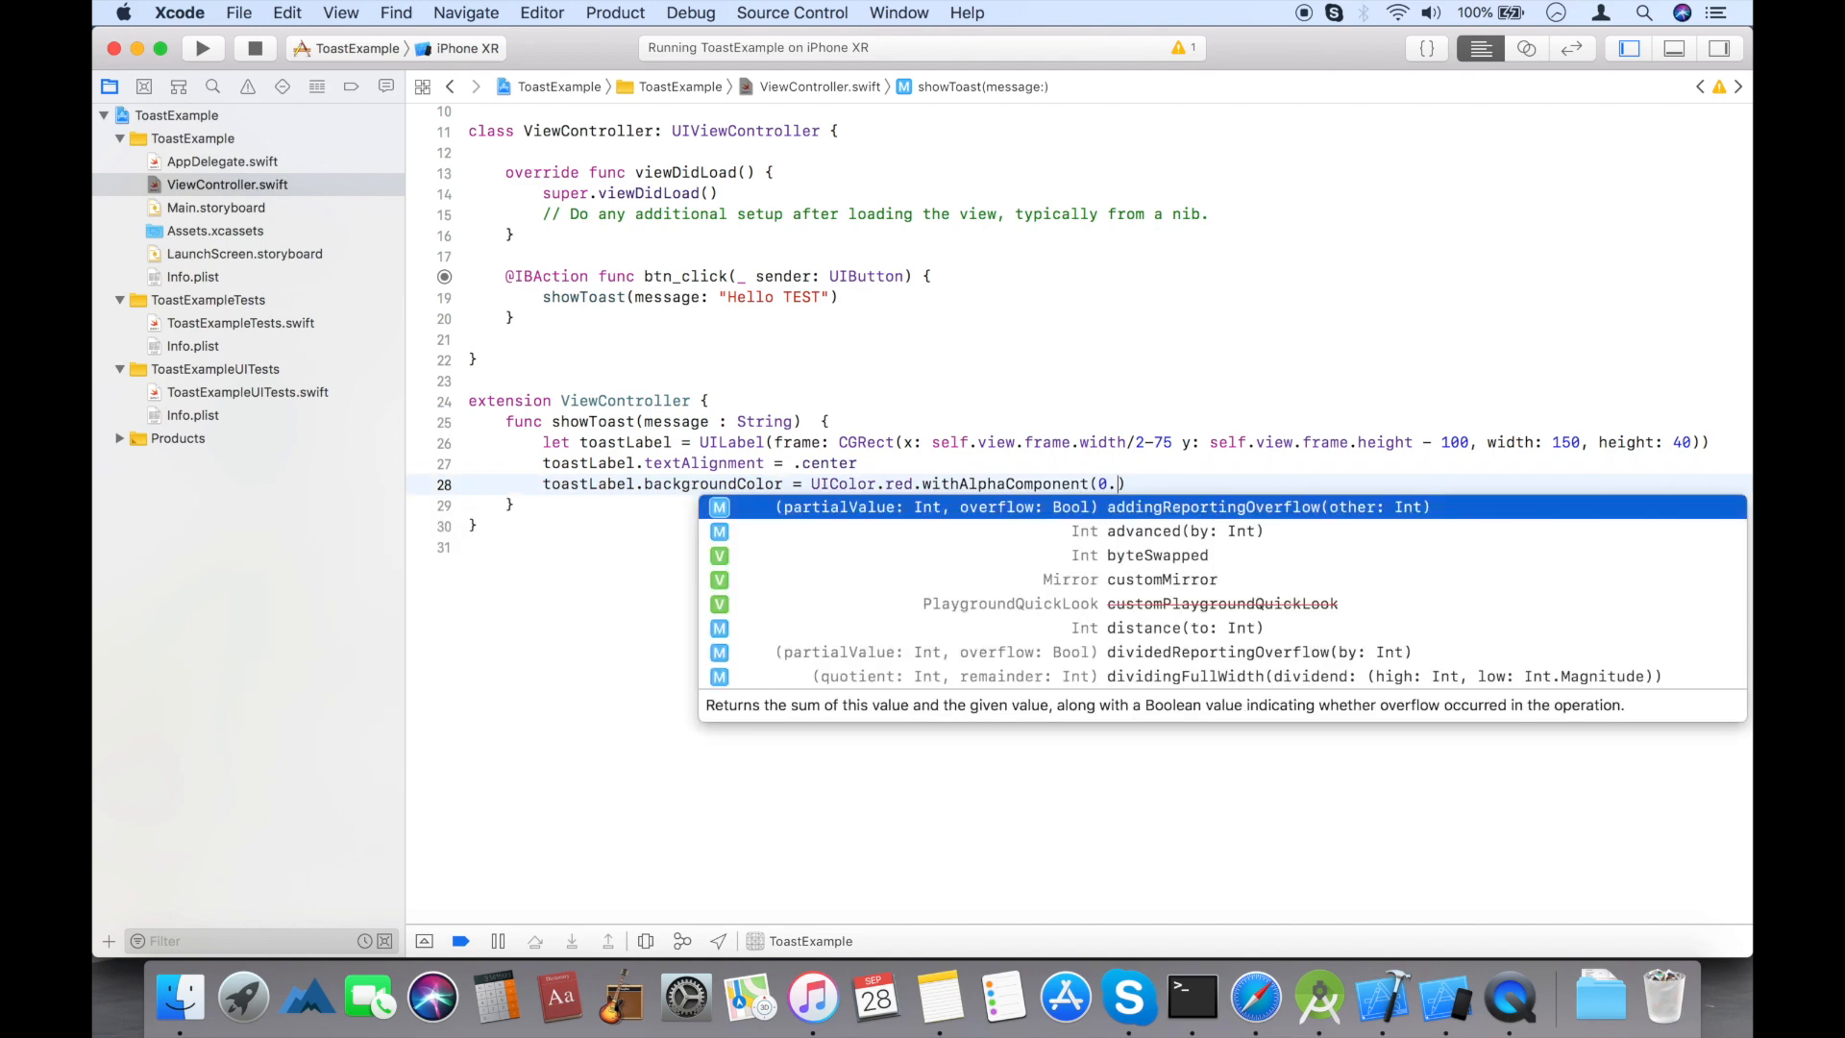
text(6)
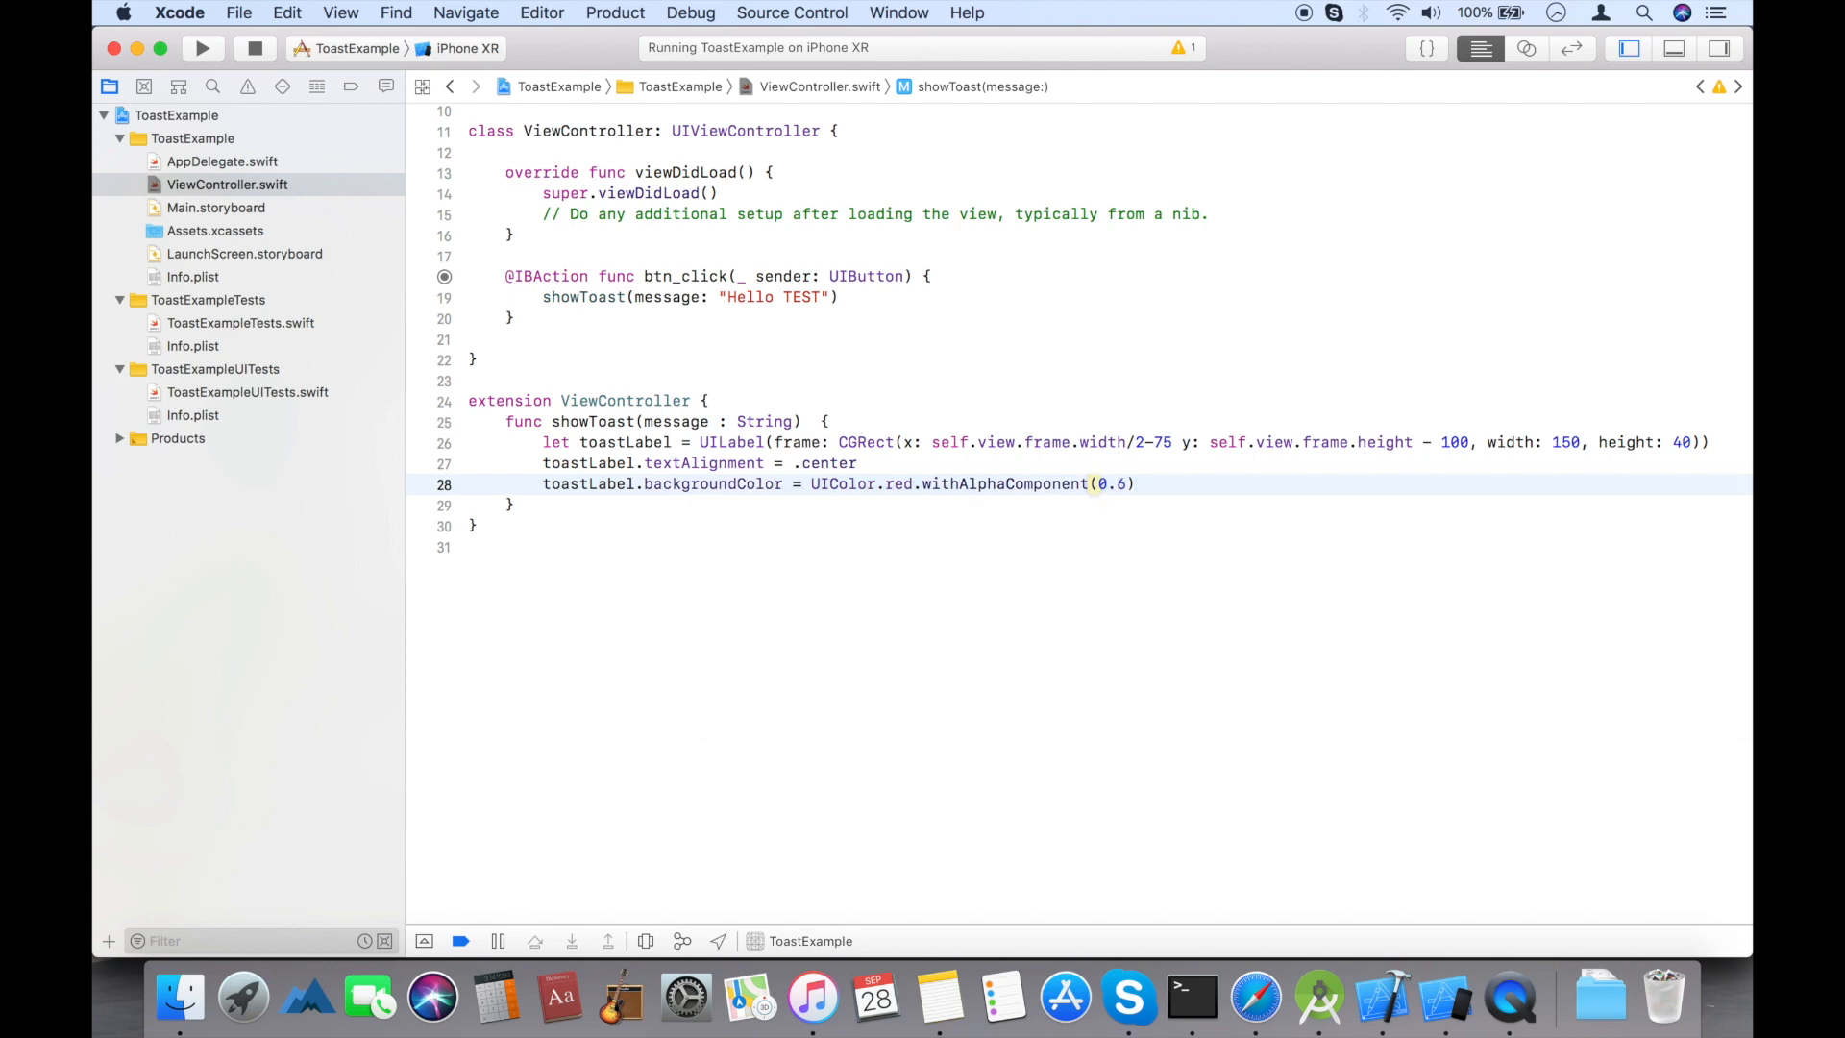
- Set toastLabel.textColor to UIColor.white and alpha to 1.0
text(toastLabel)
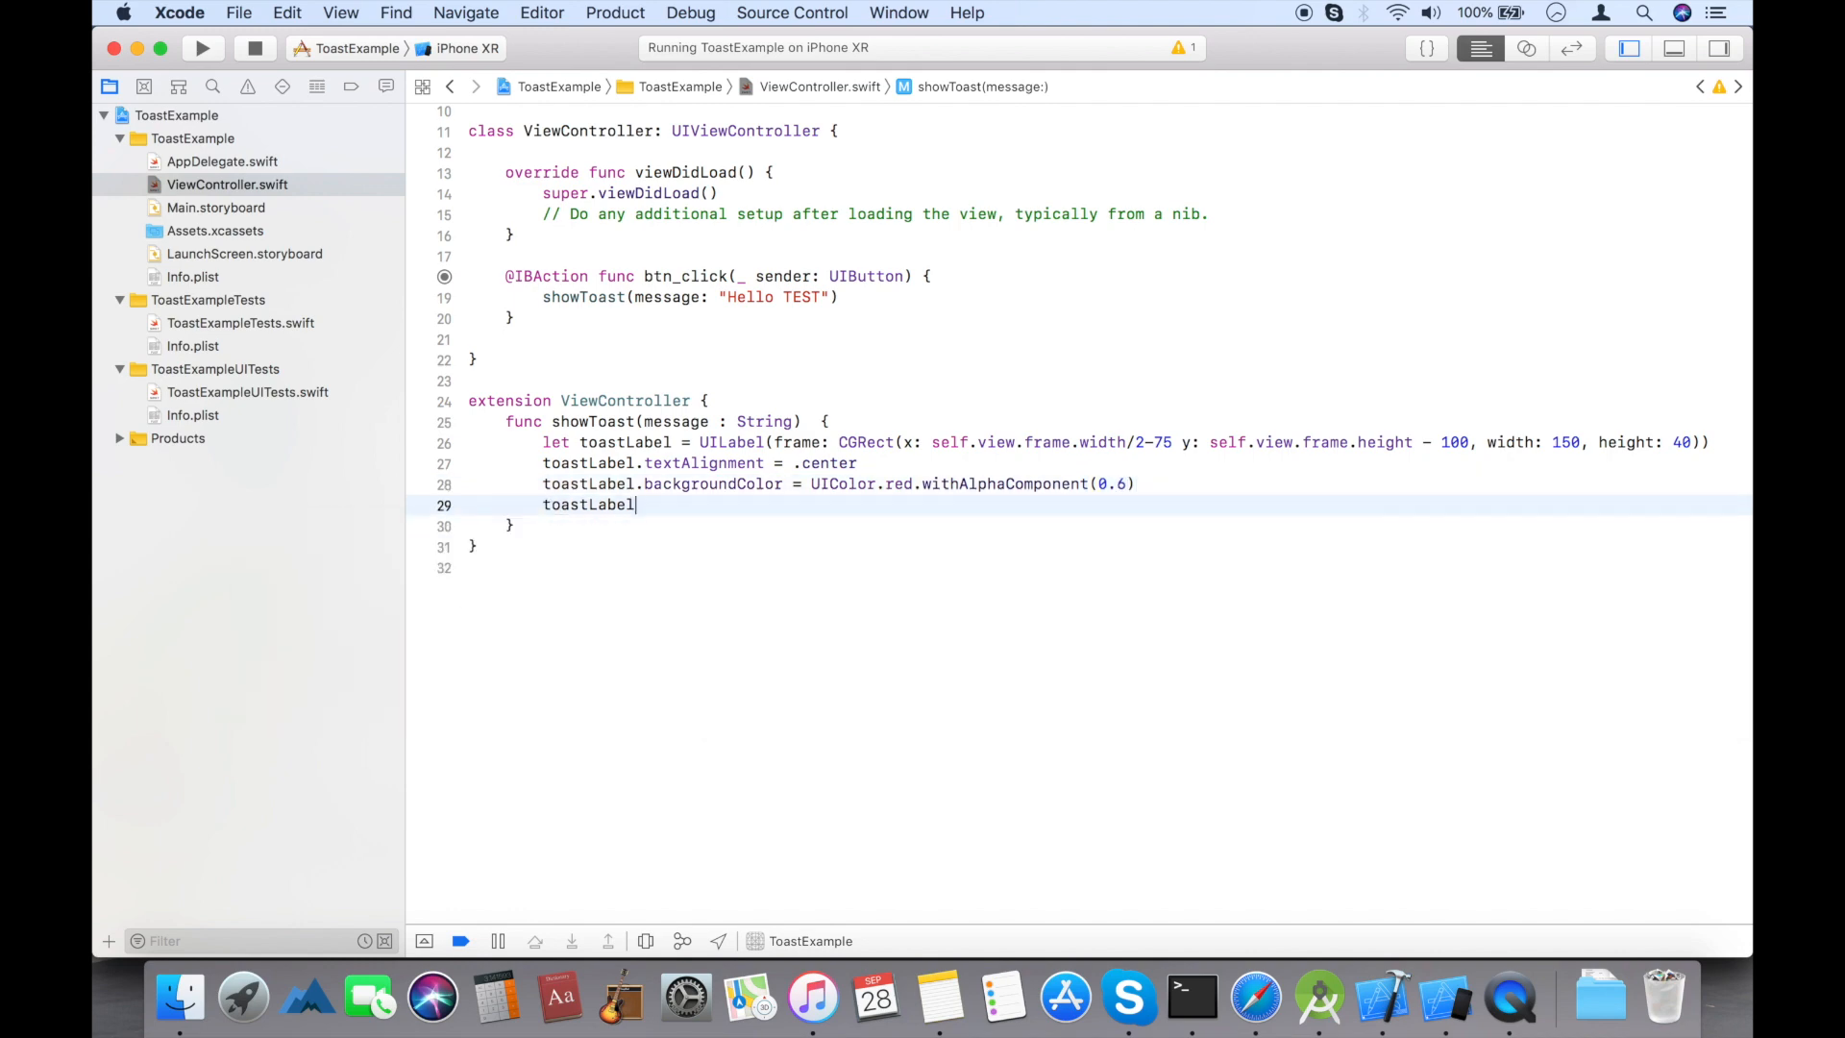
text(.textColor =)
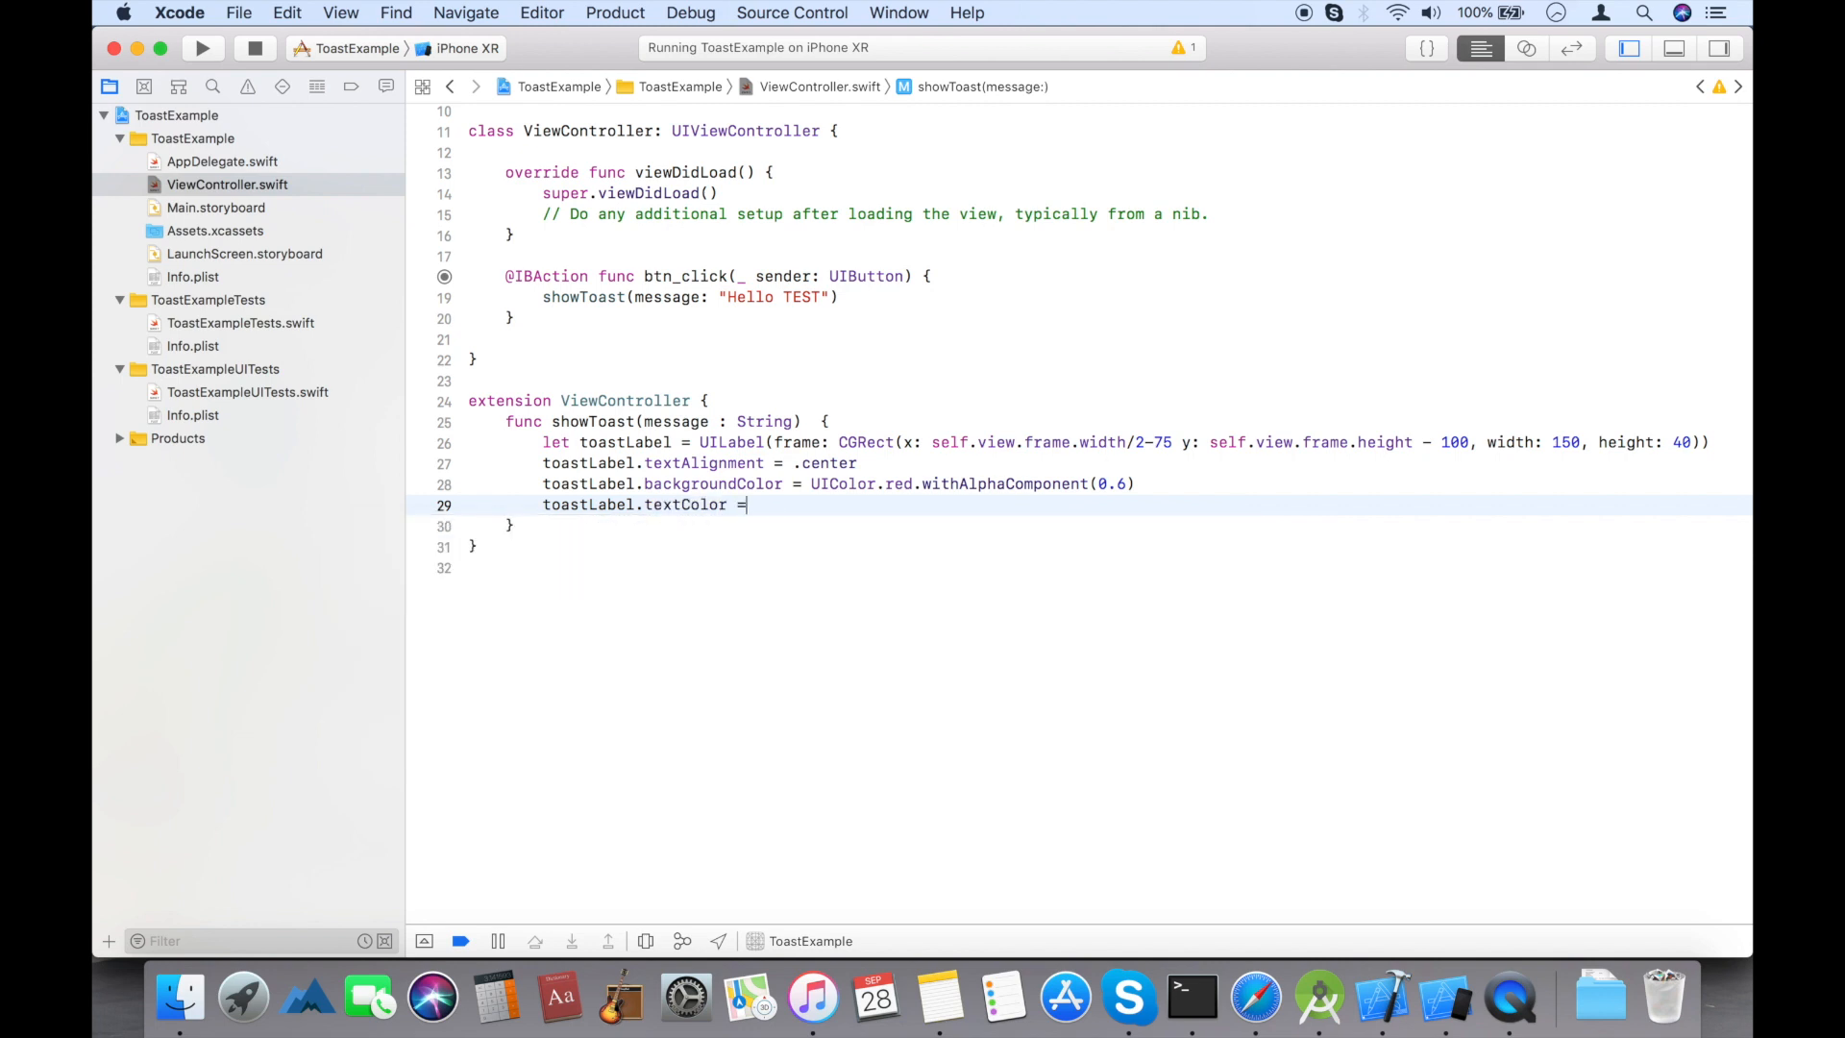
text(UIView)
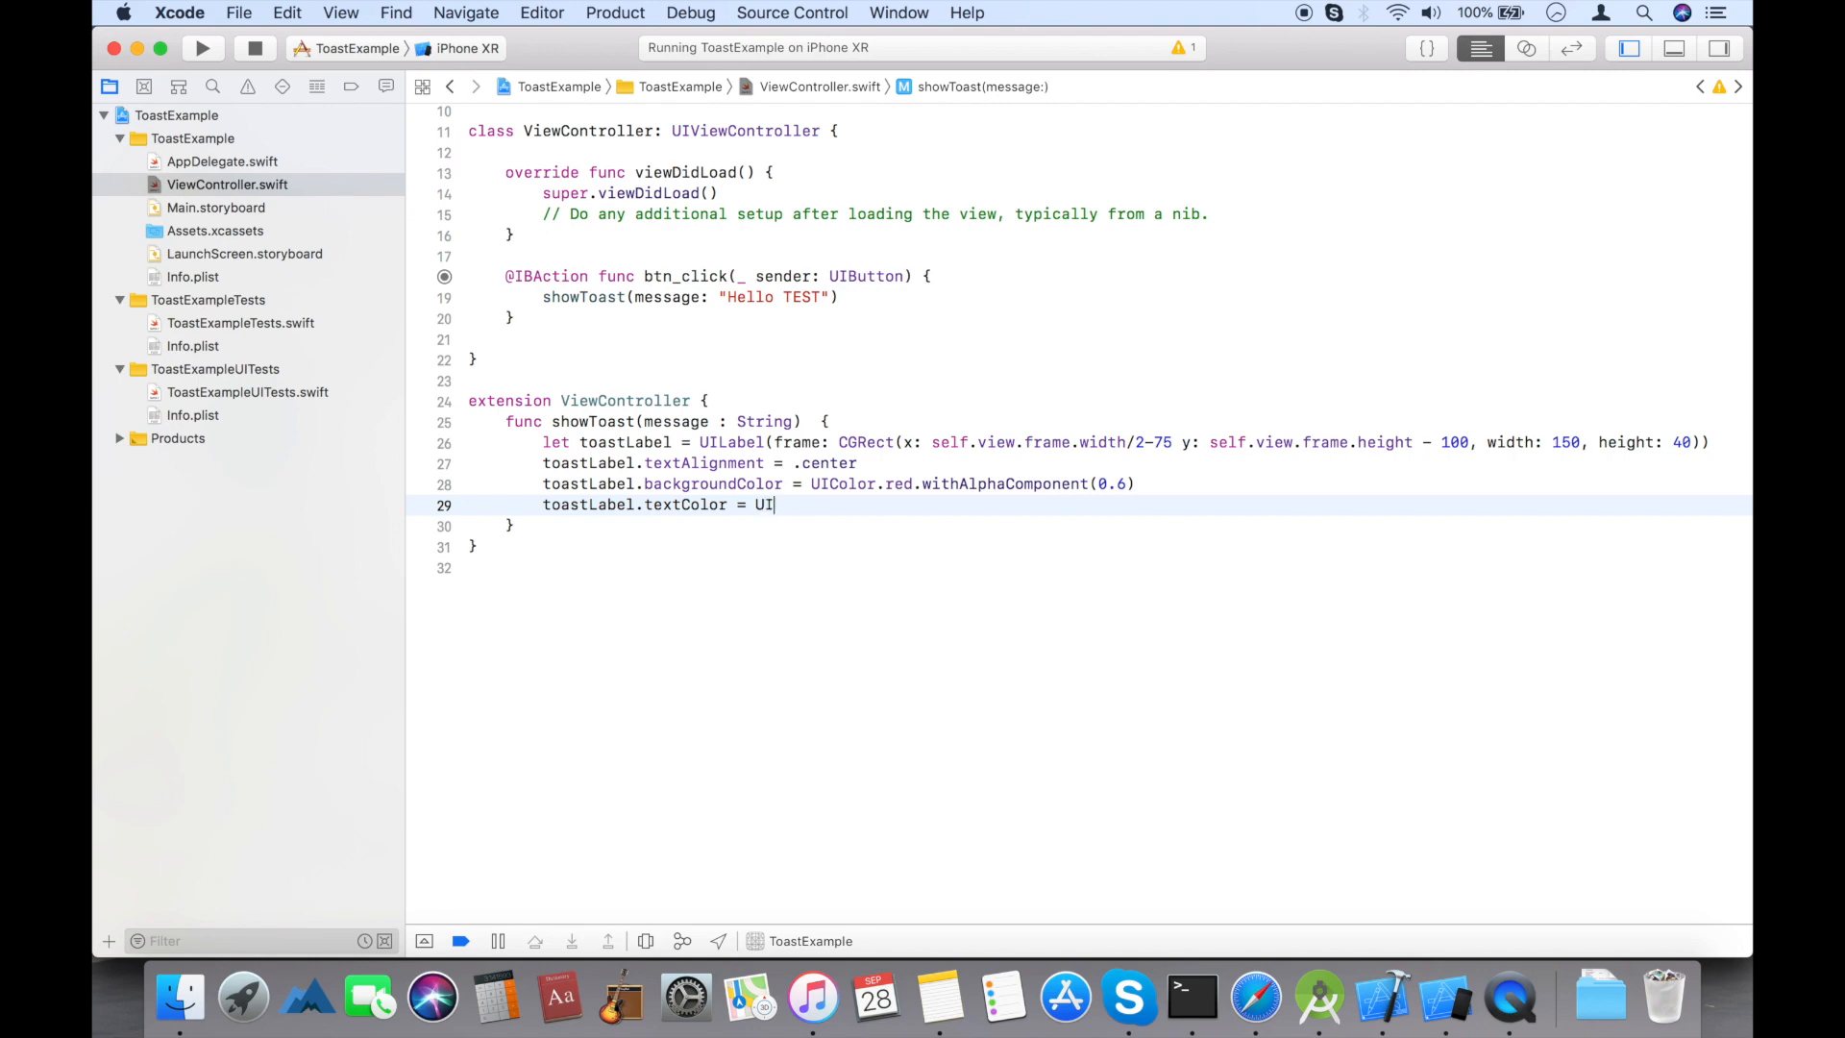
text(Color.white)
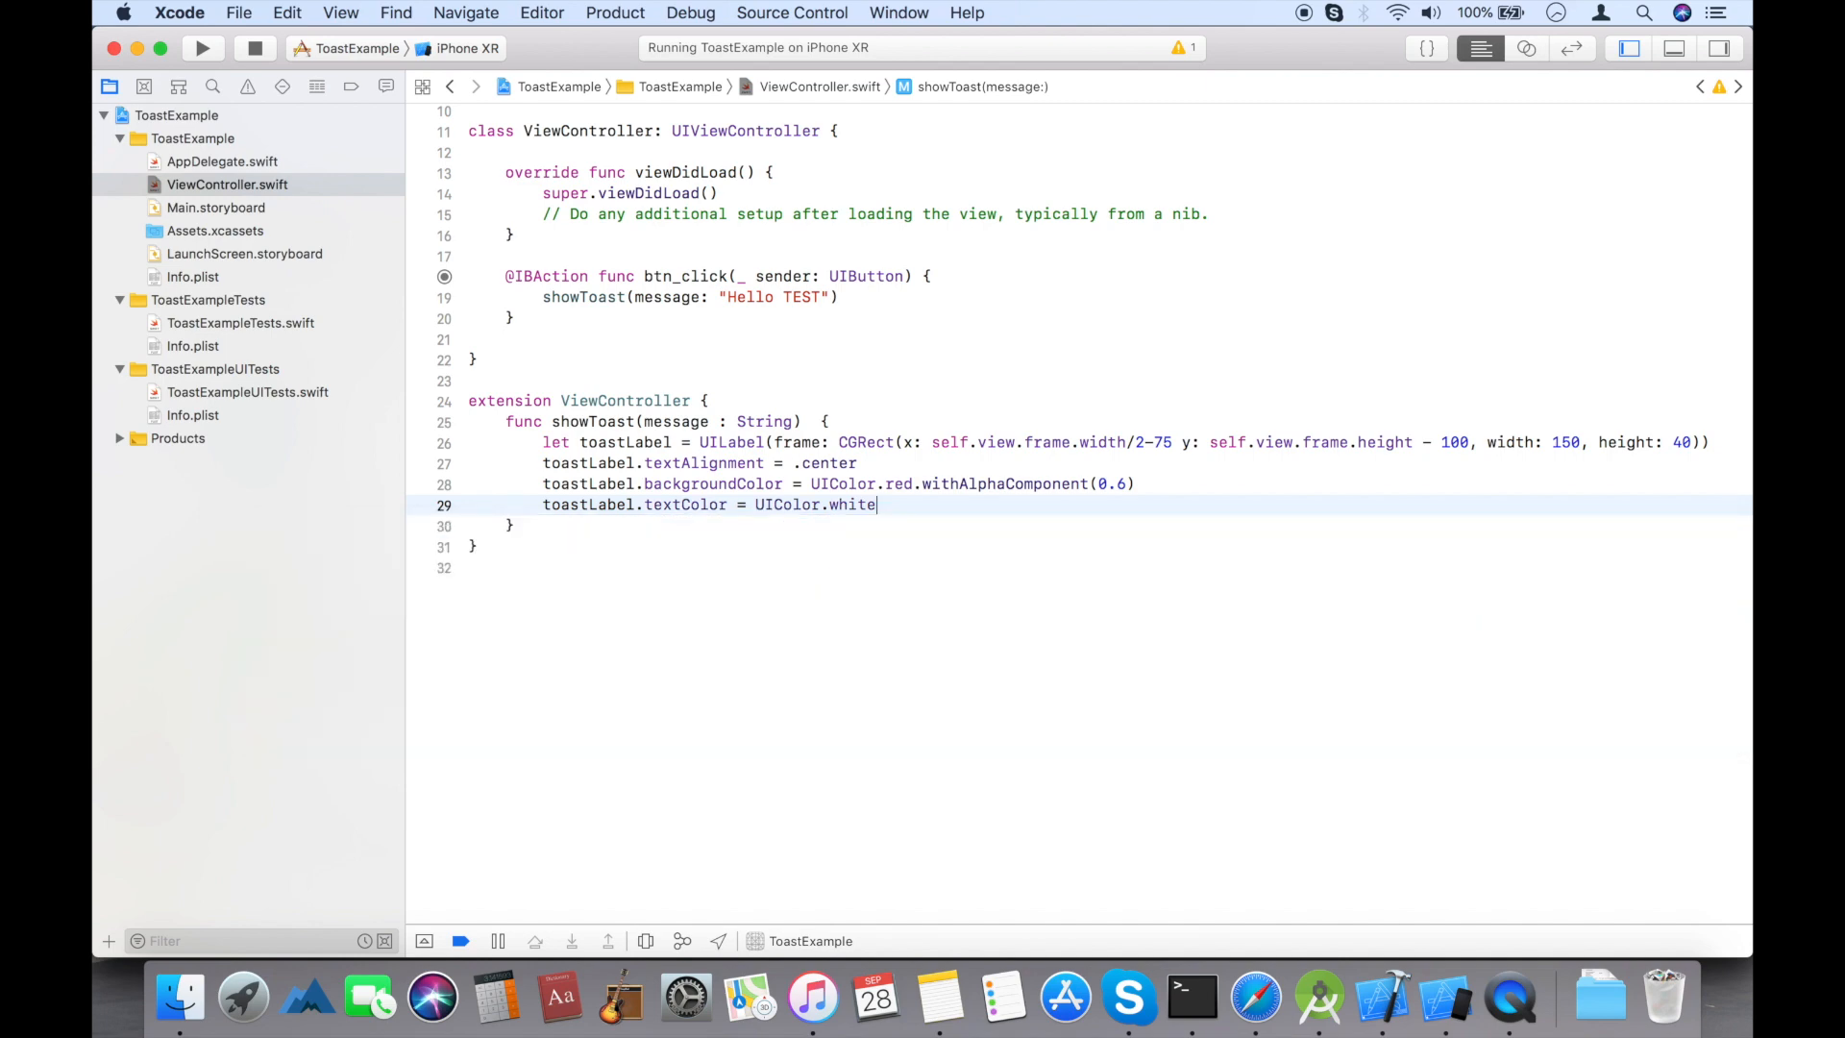
text(toa)
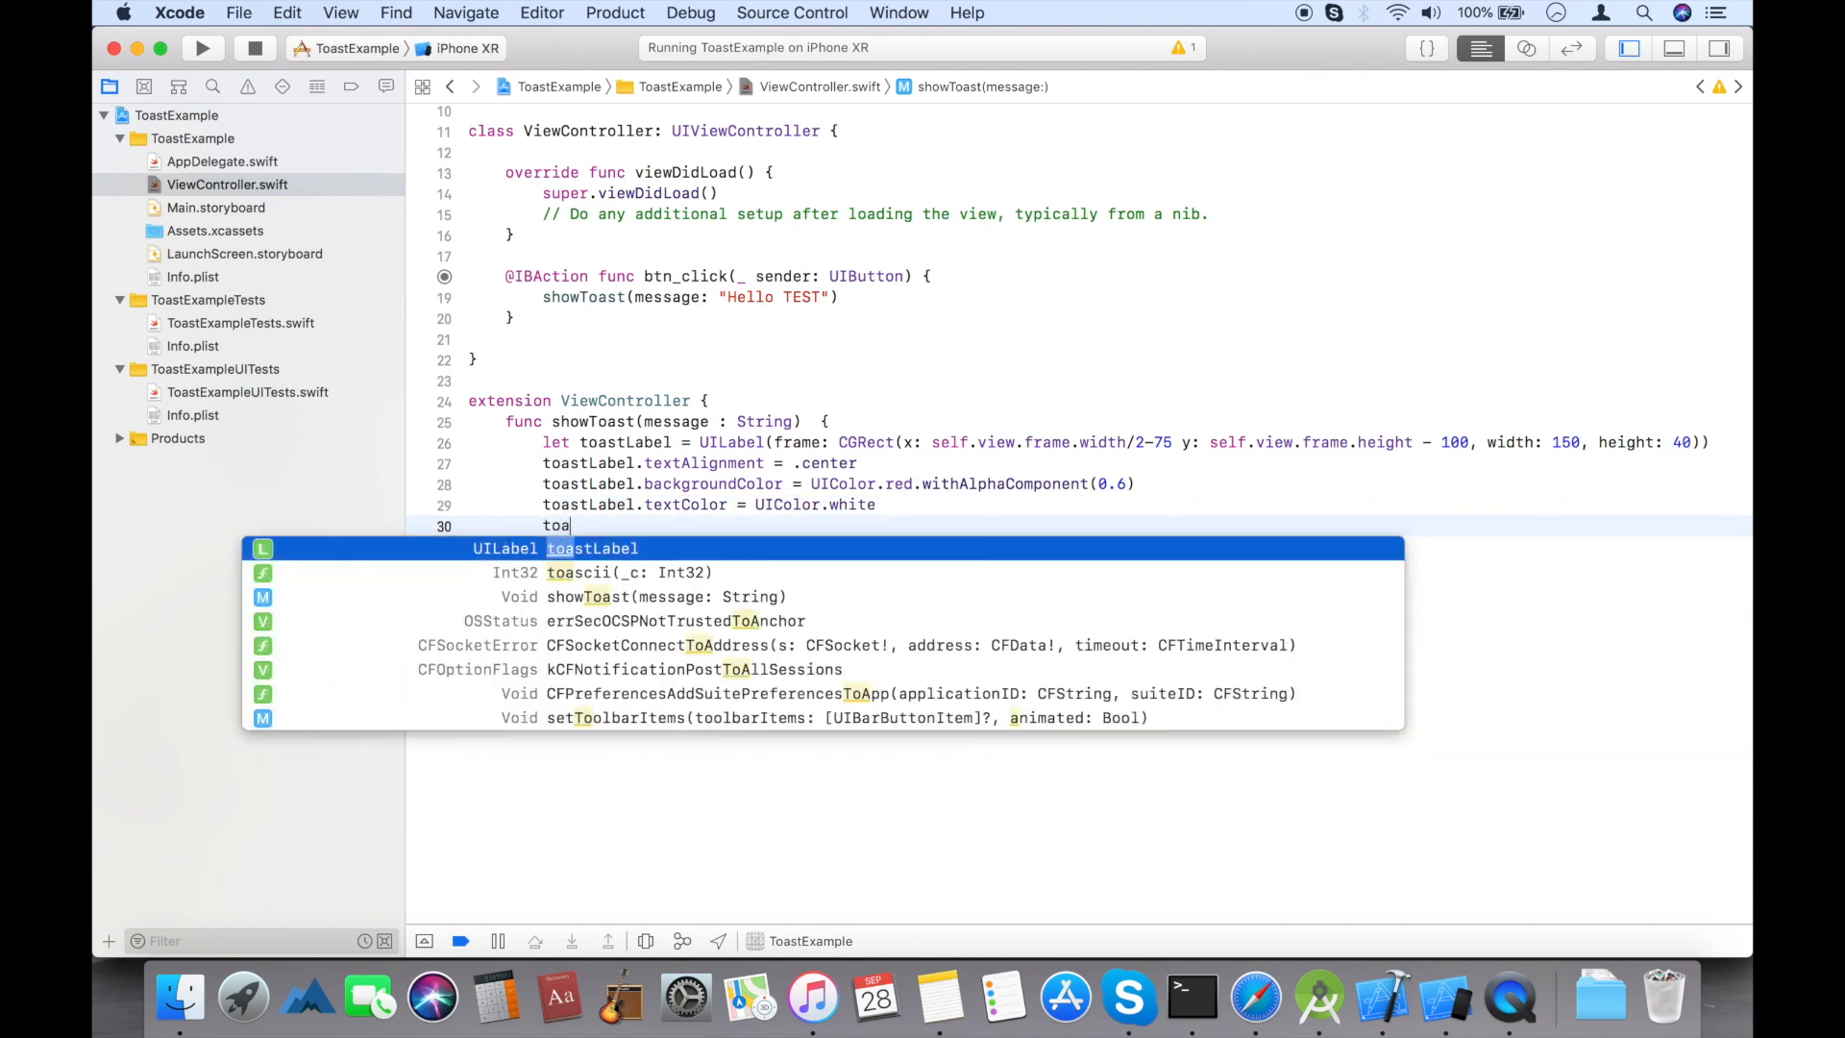
text(l.alpha =)
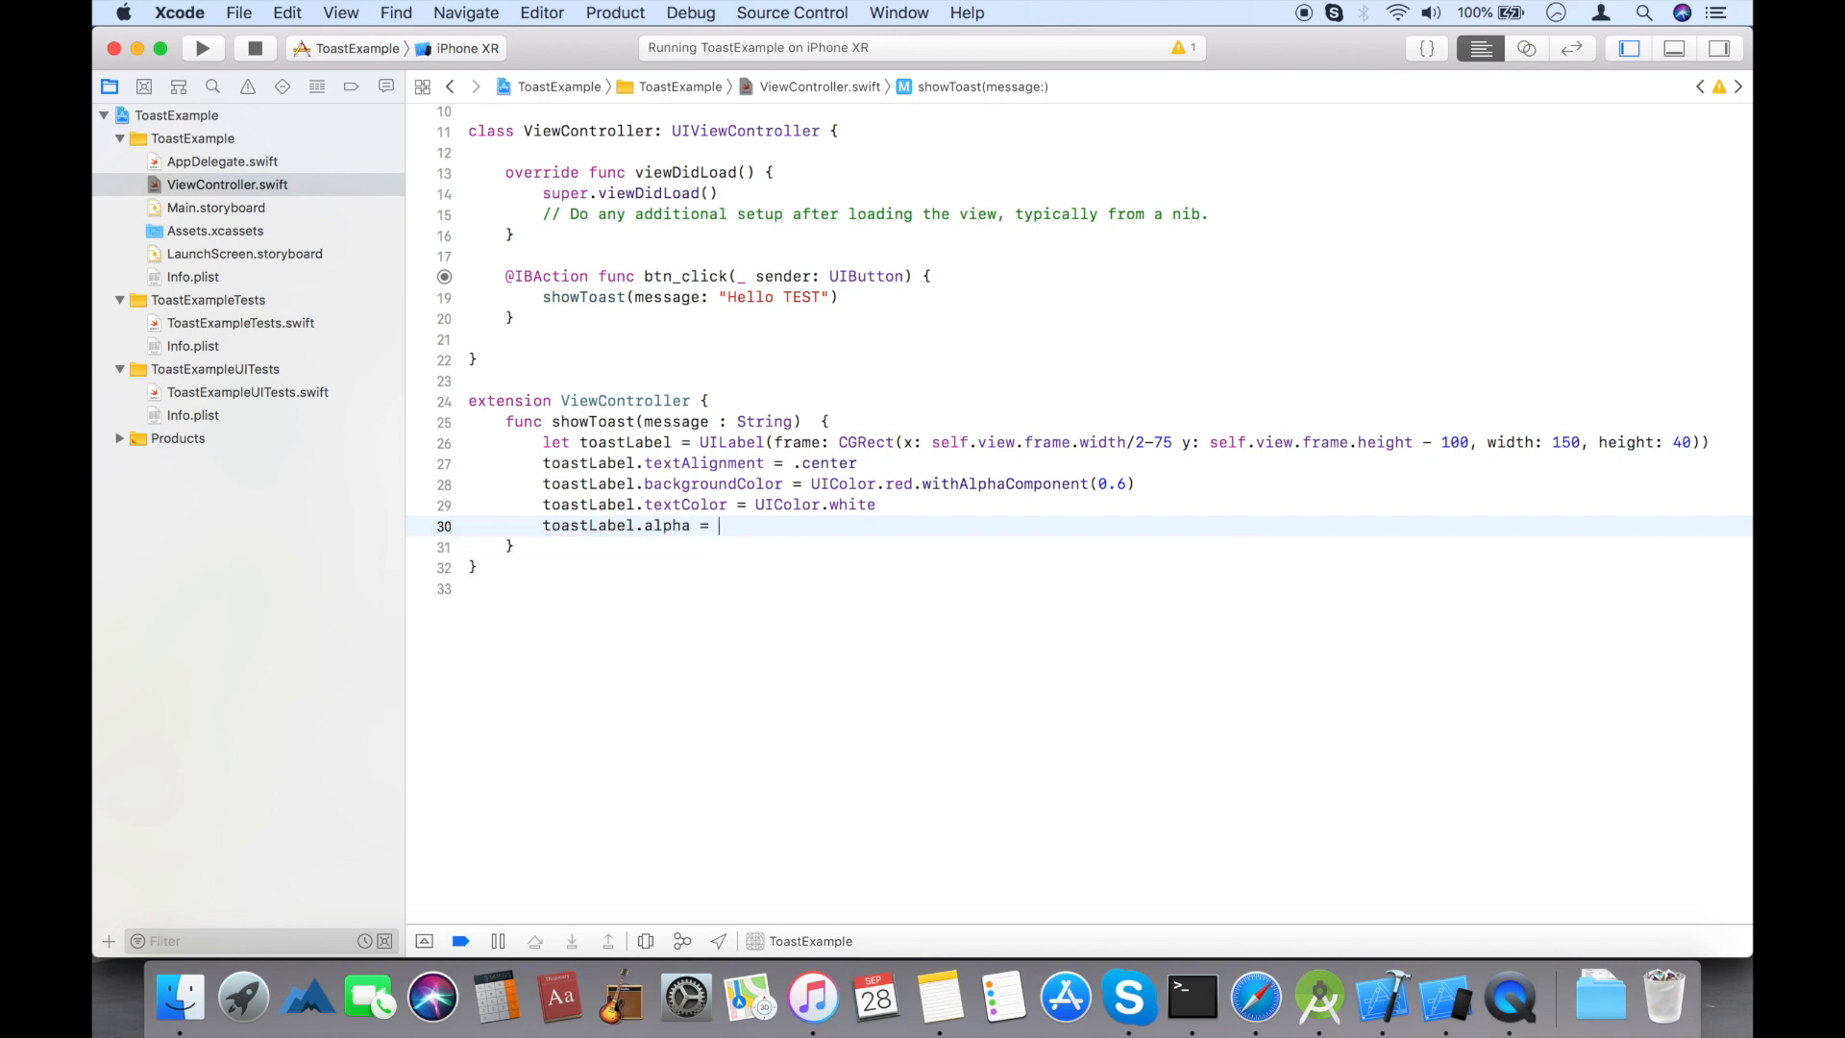
text(1.0)
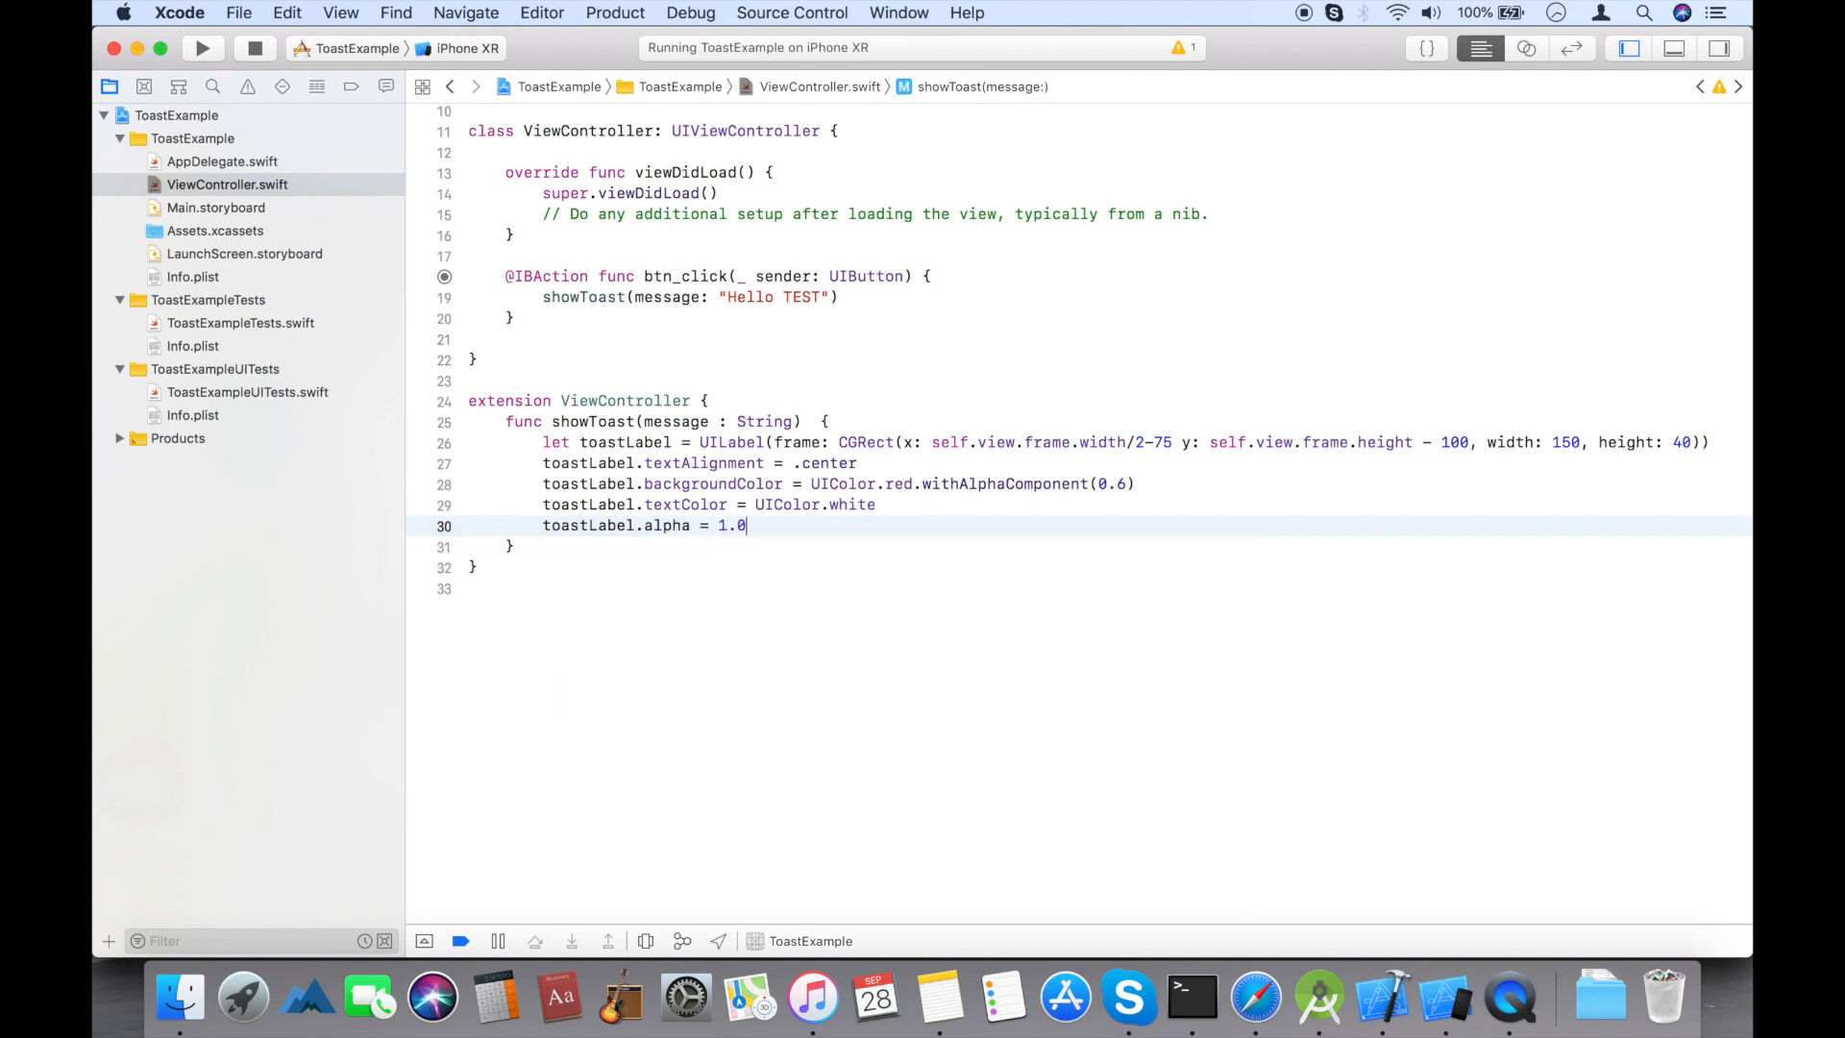
text(toastLabel.)
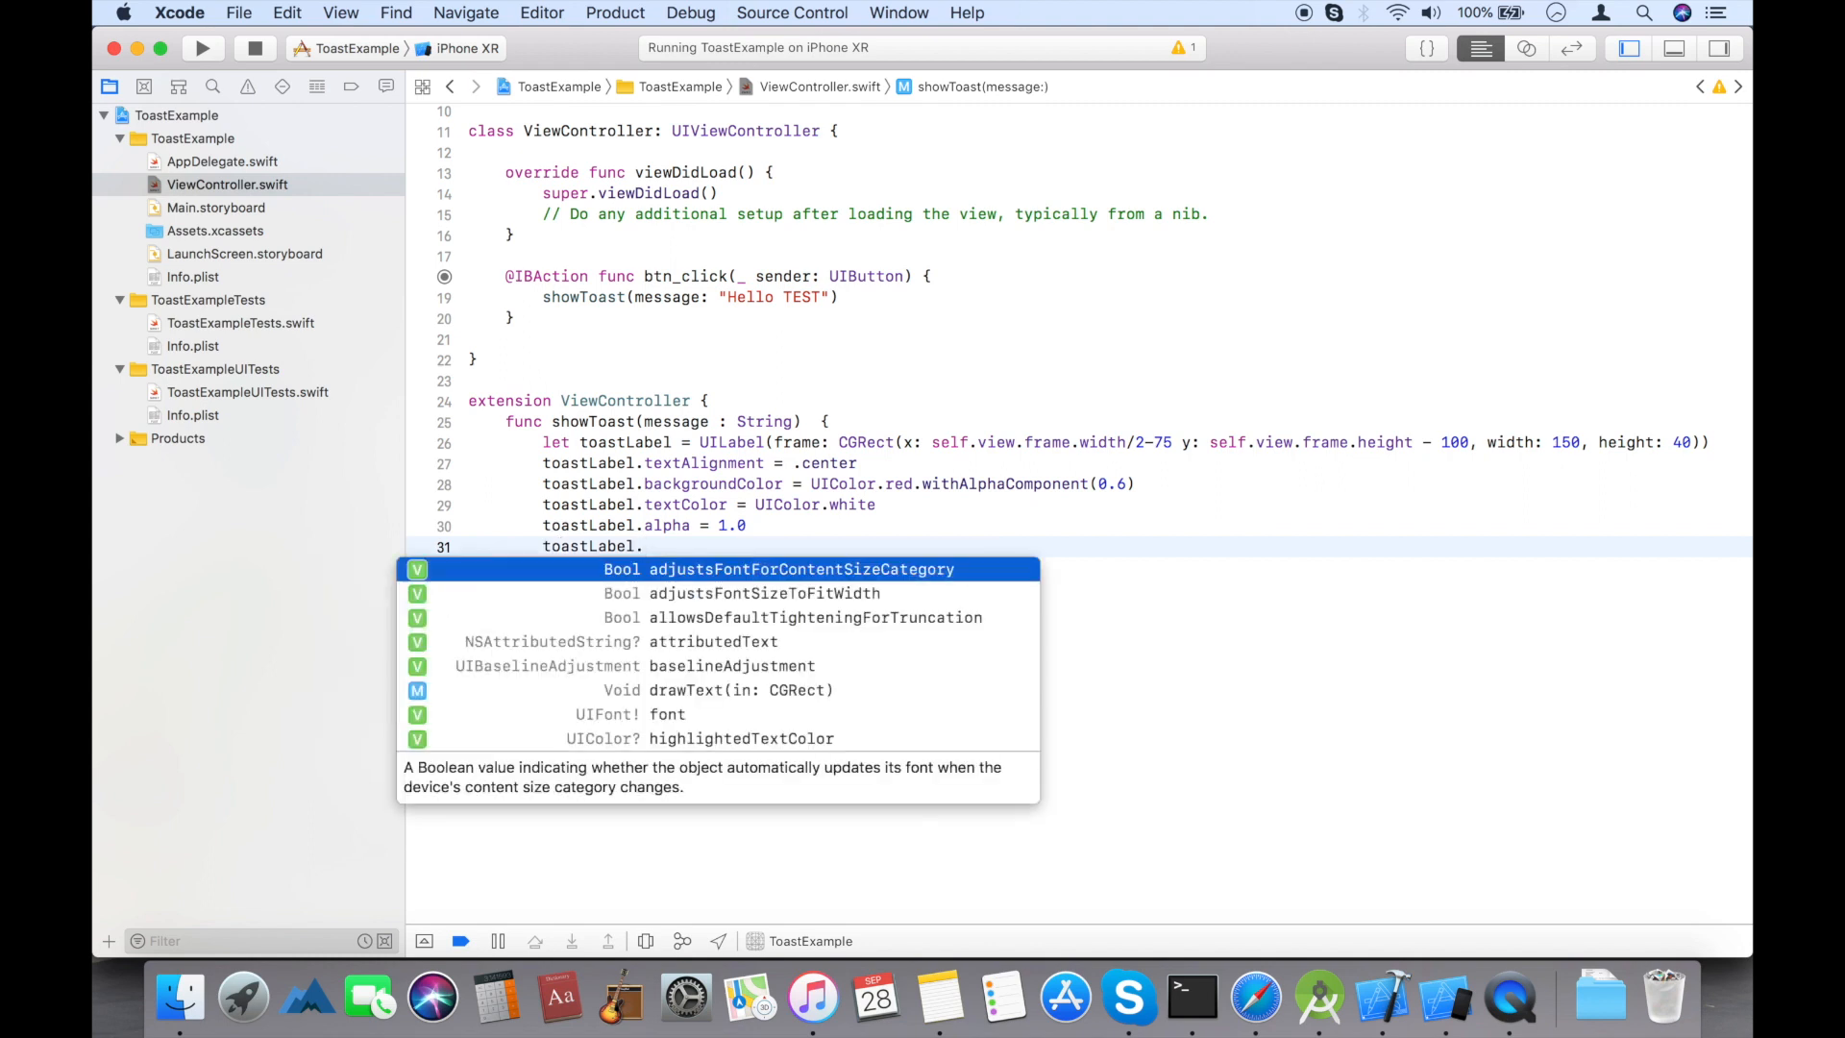
- Set toastLabel.layer.cornerRadius = 10 and clipsToBounds = true
text(layer.cornerRadius =)
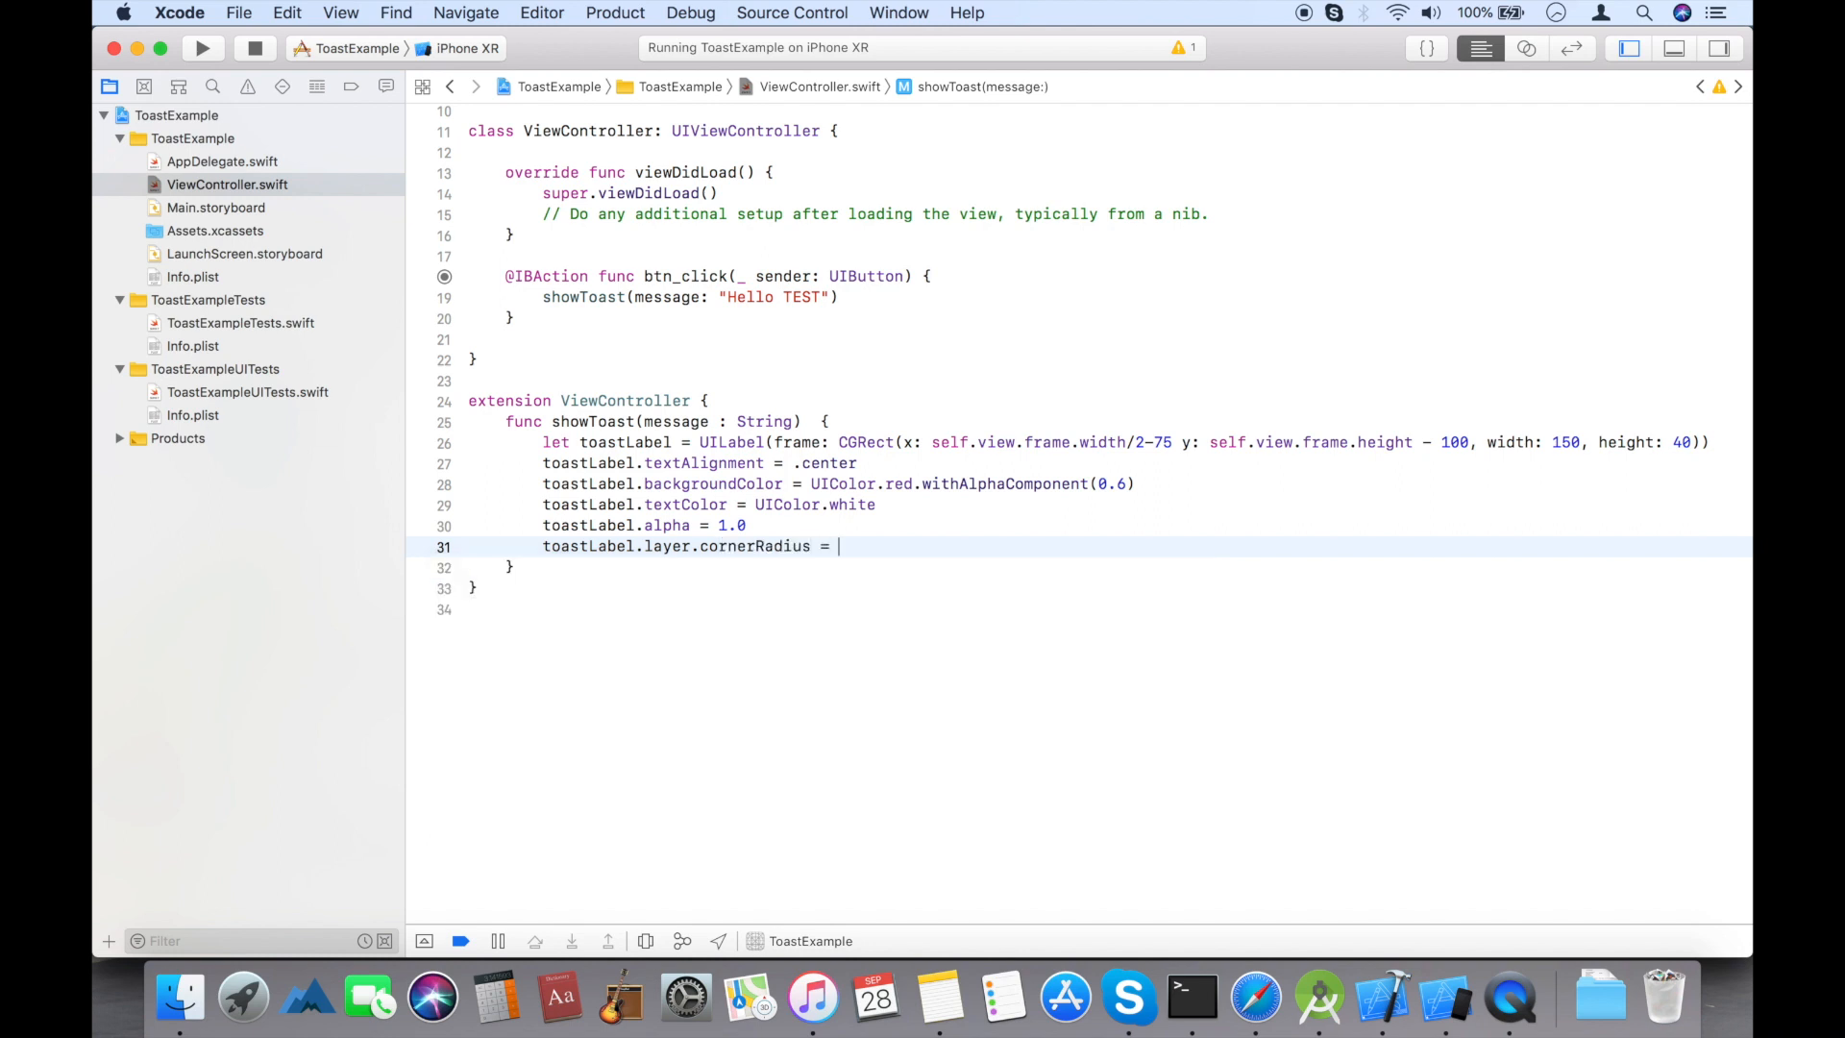
text(10)
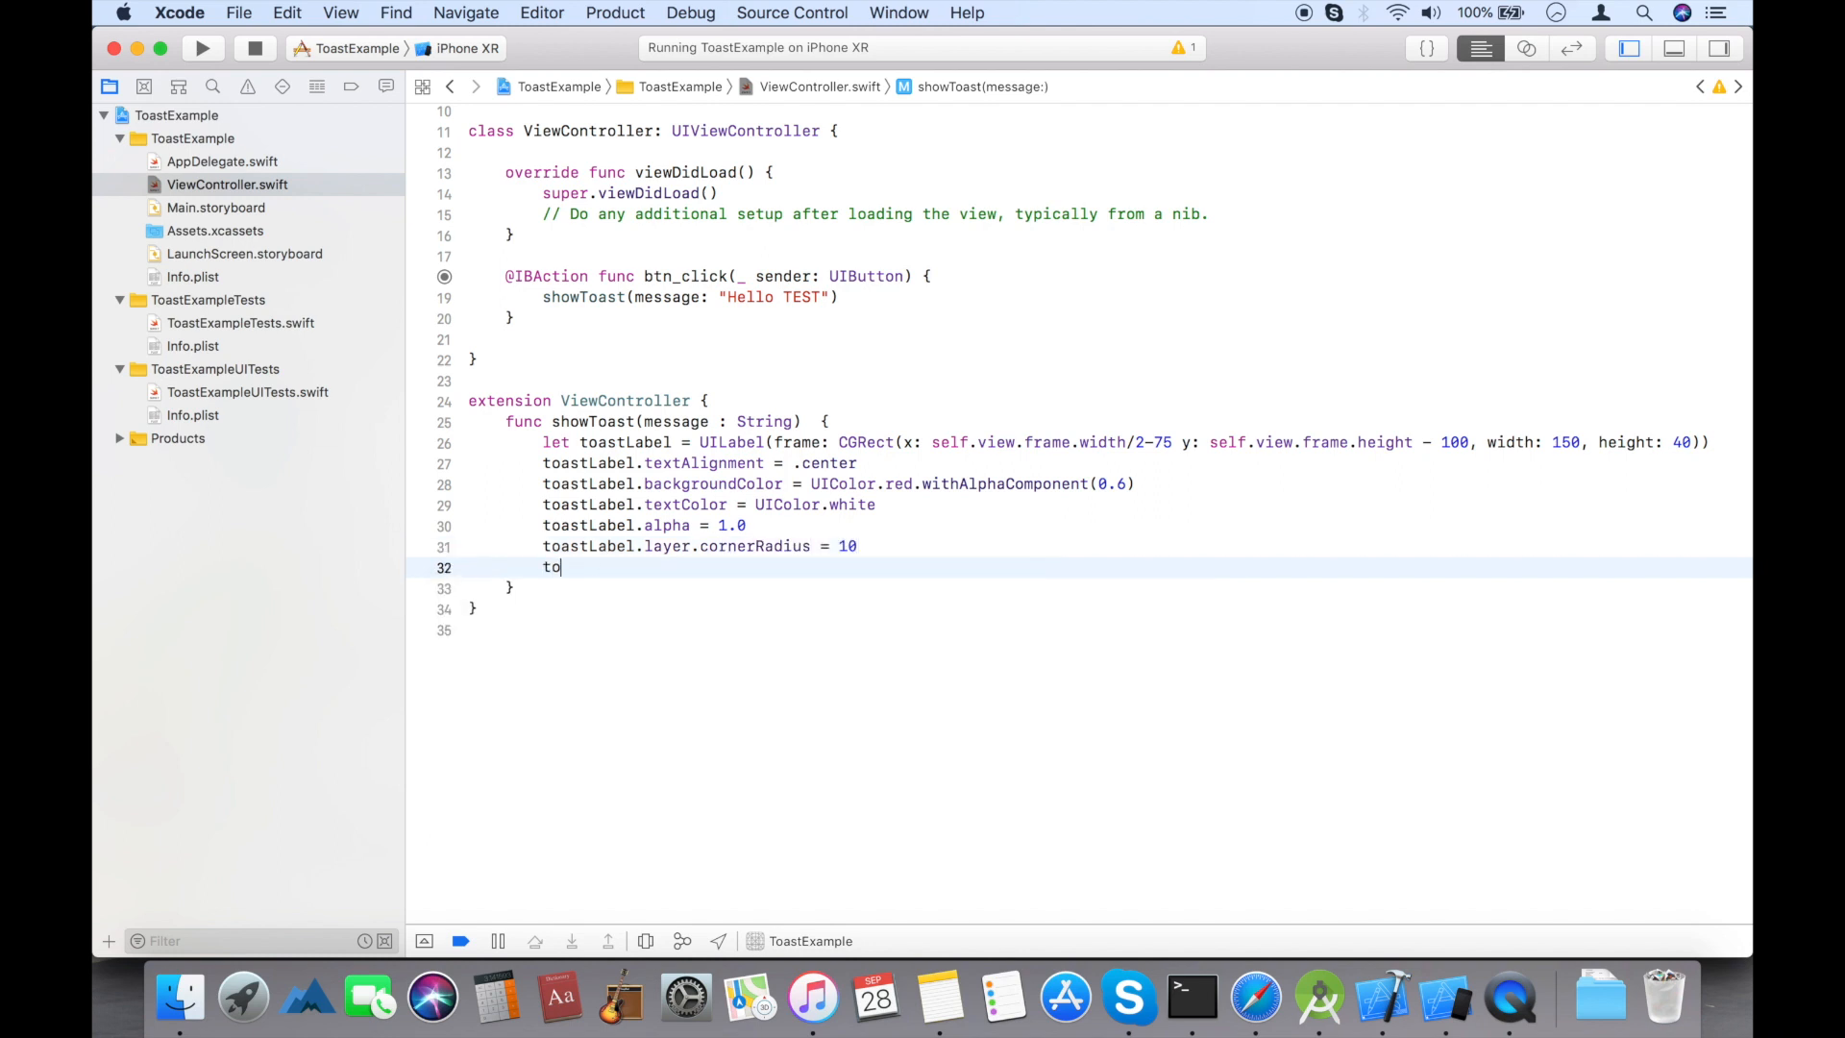
text(.)
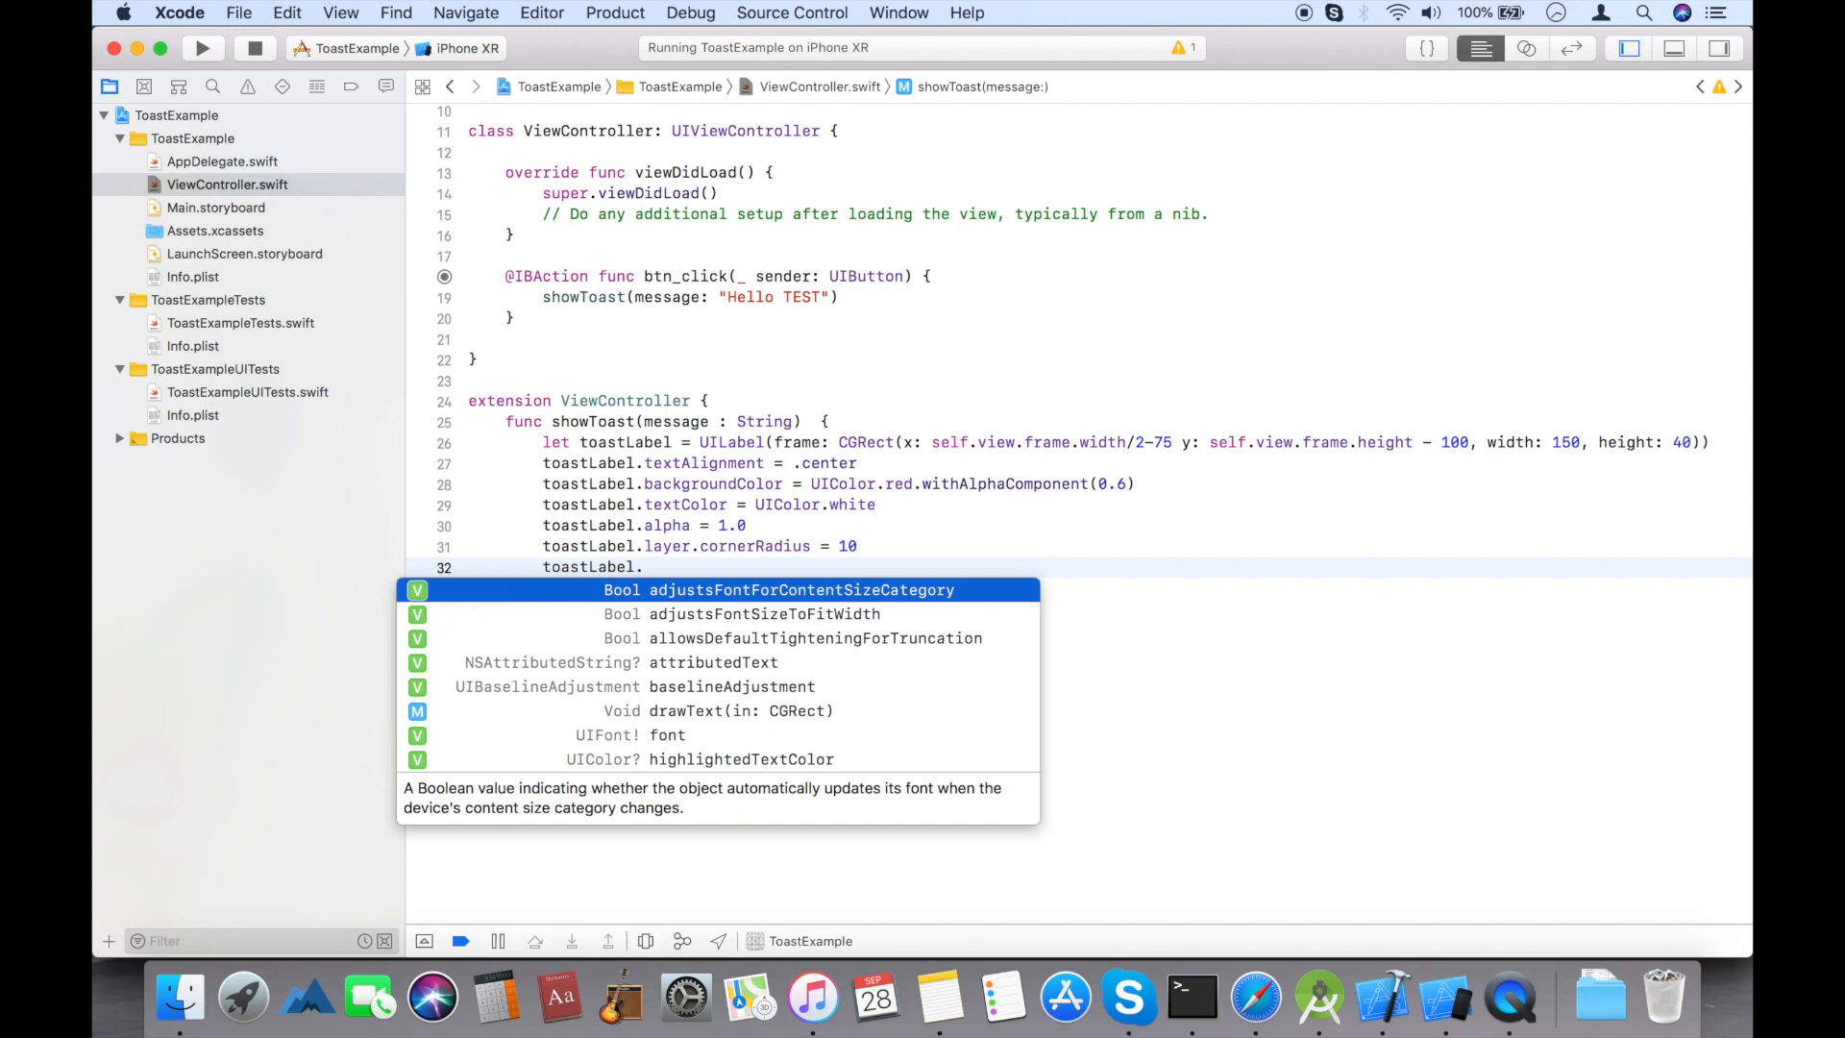
text(clipsToBounds =)
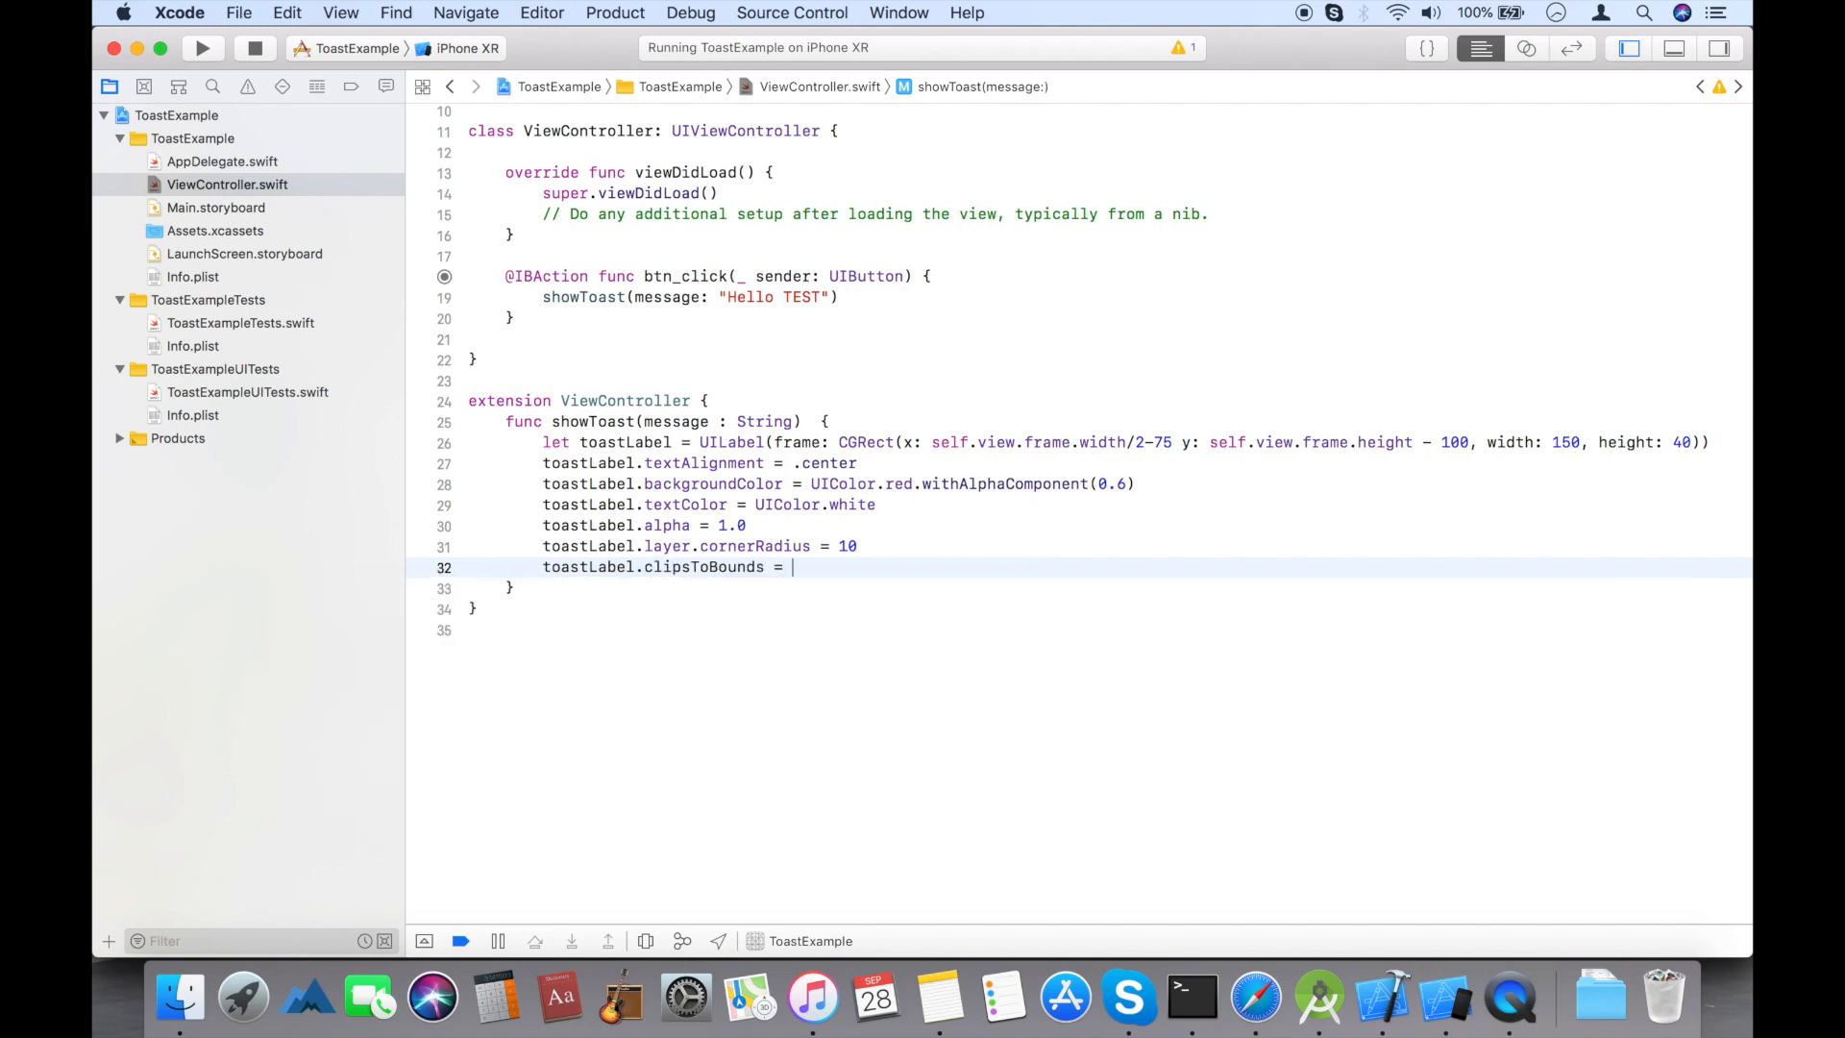
text(true)
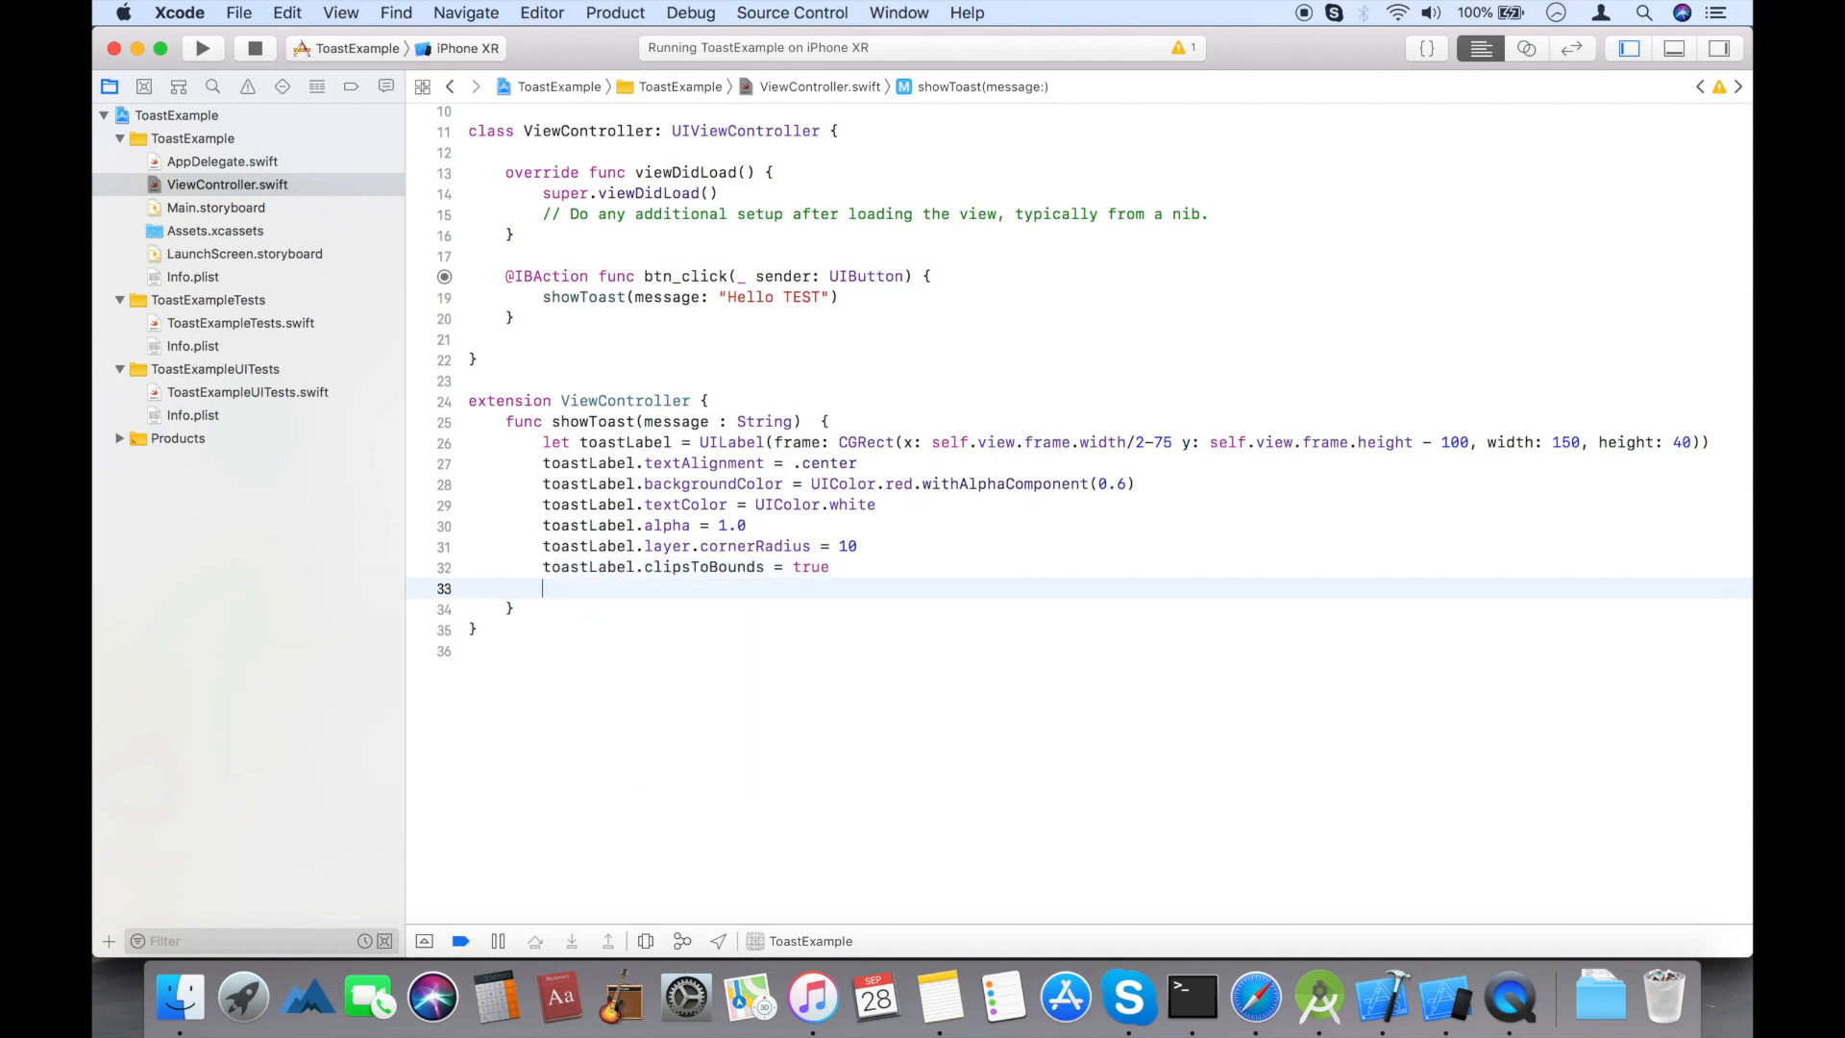
- Add toastLabel to the view with self.view.addSubview(toastLabel)
text(self)
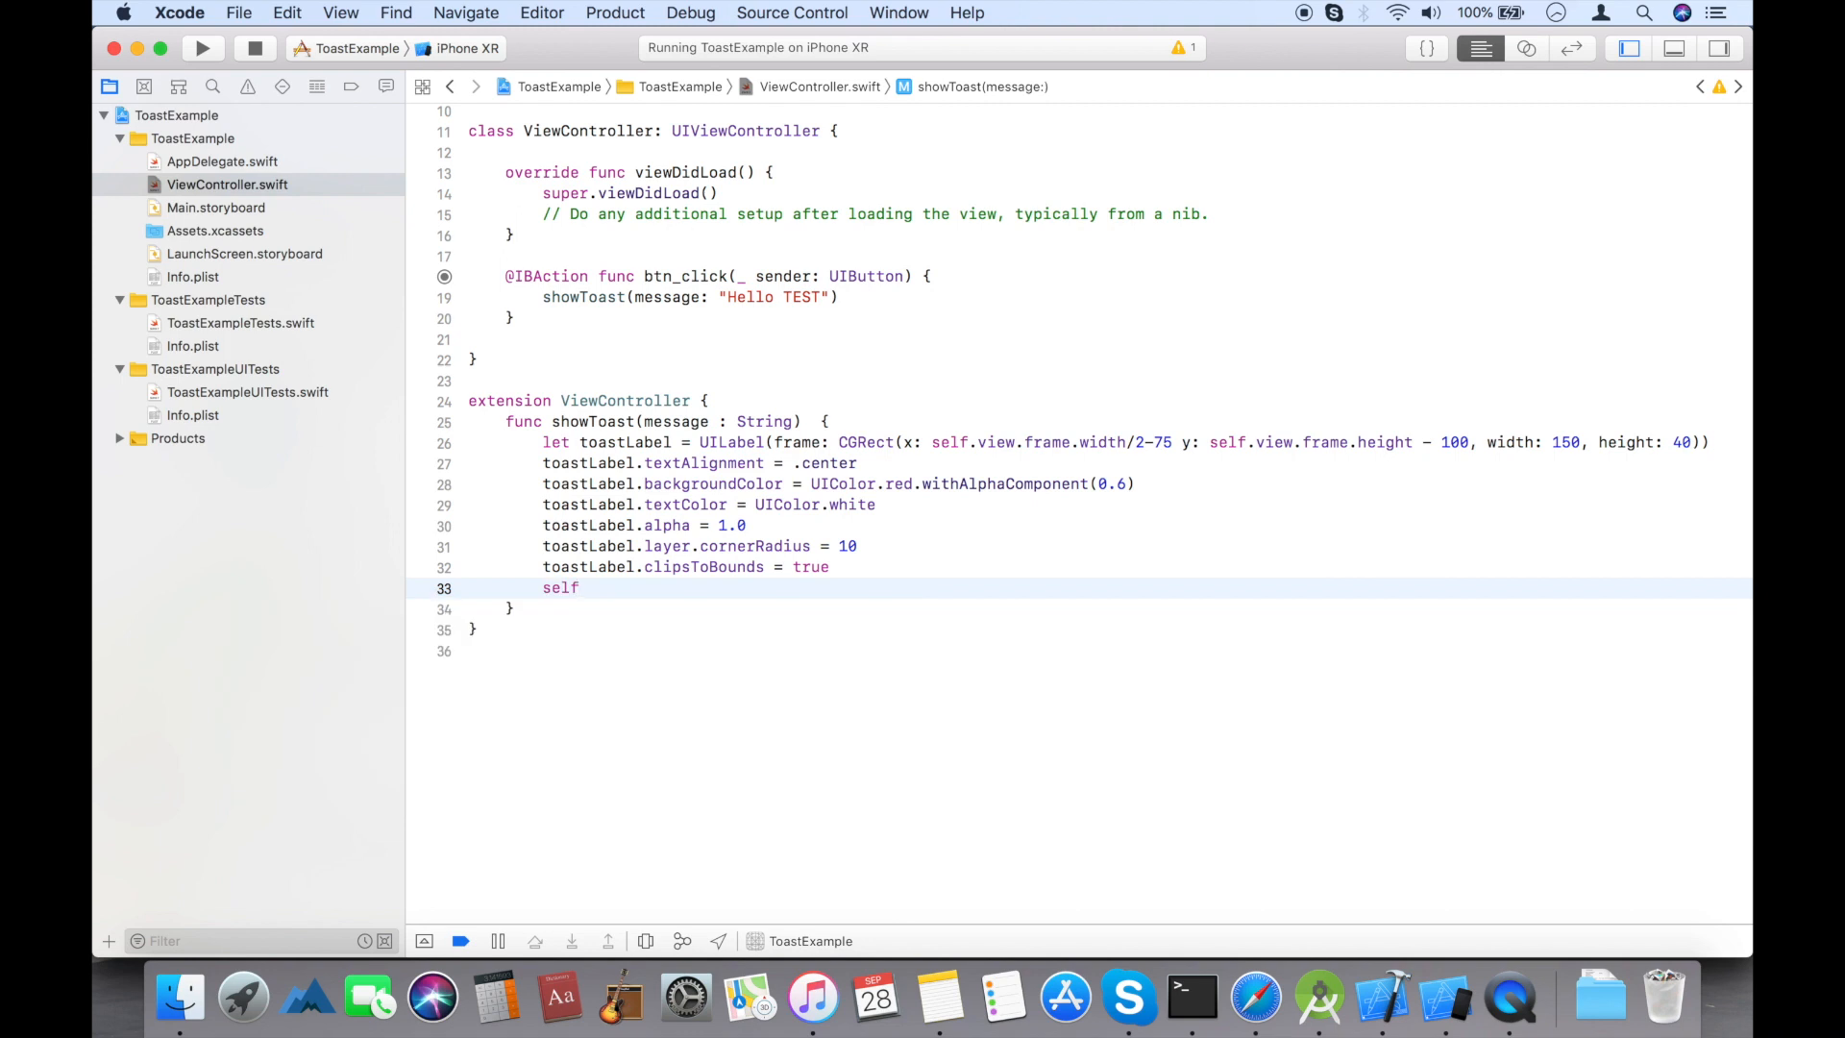
text(.s)
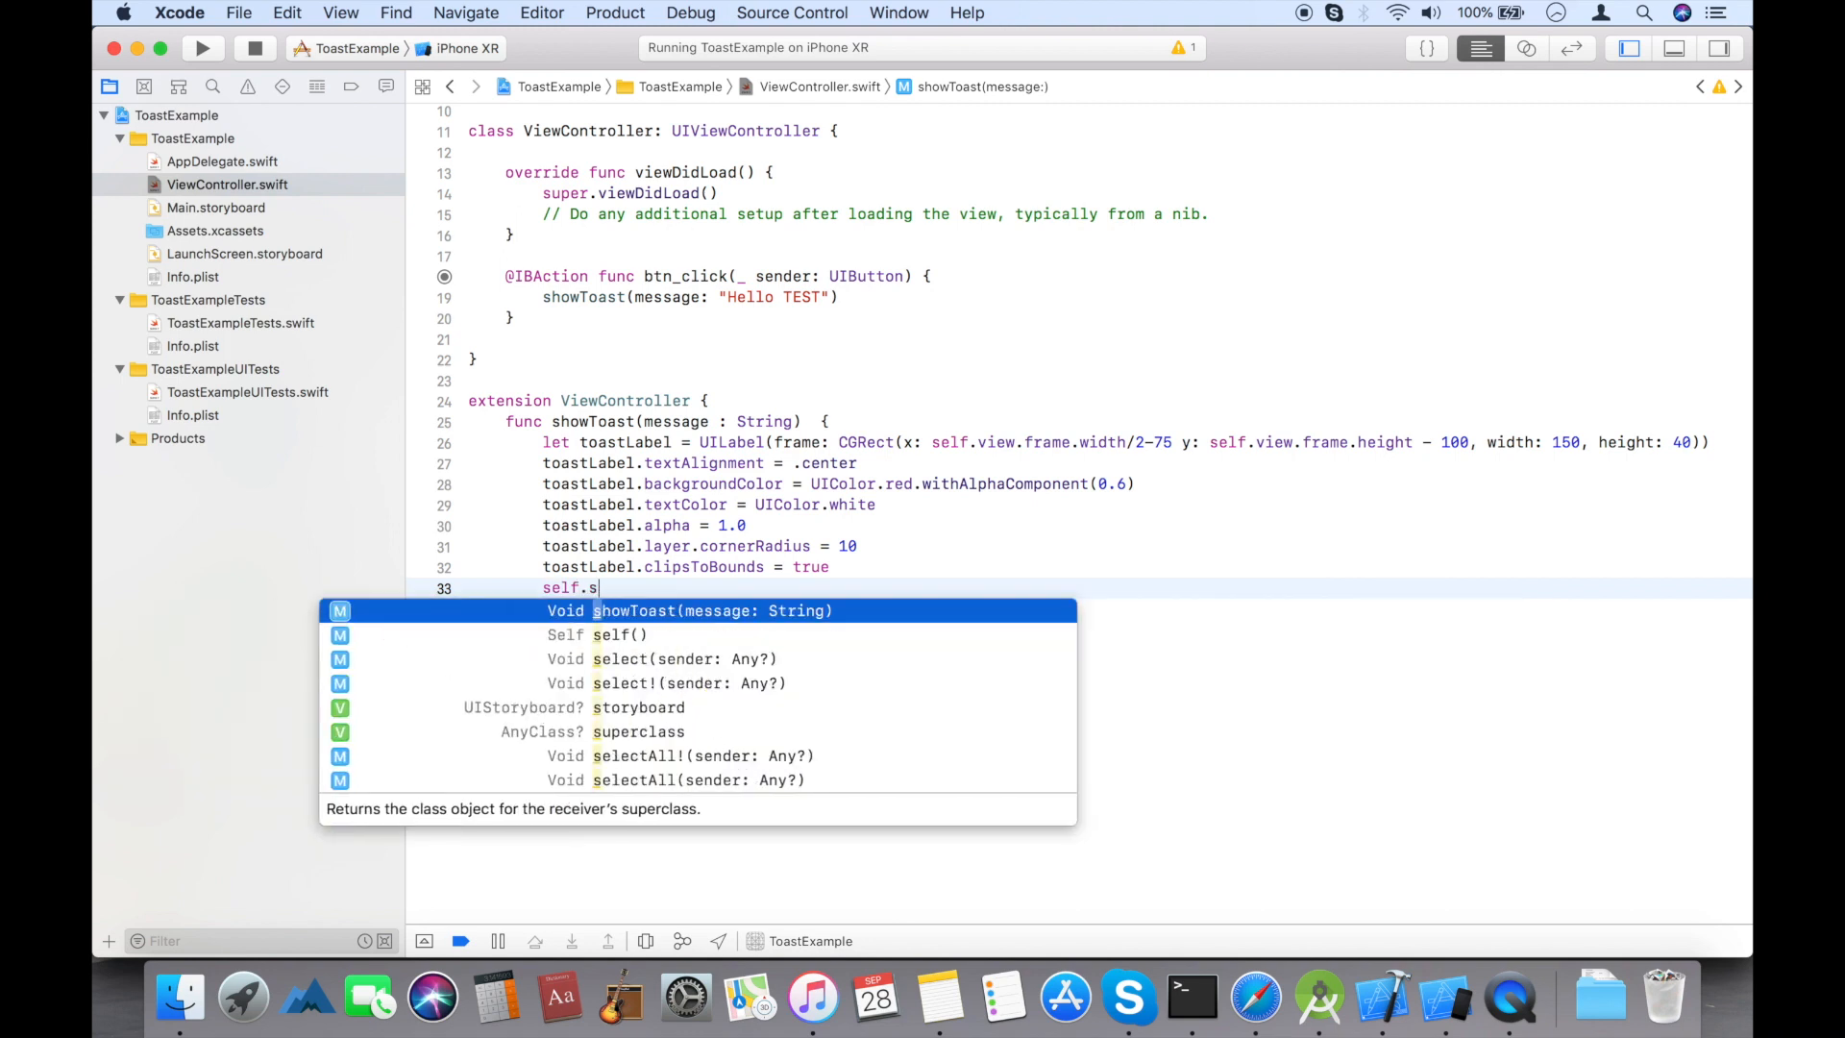
text(view.addSubview(view: UIView)
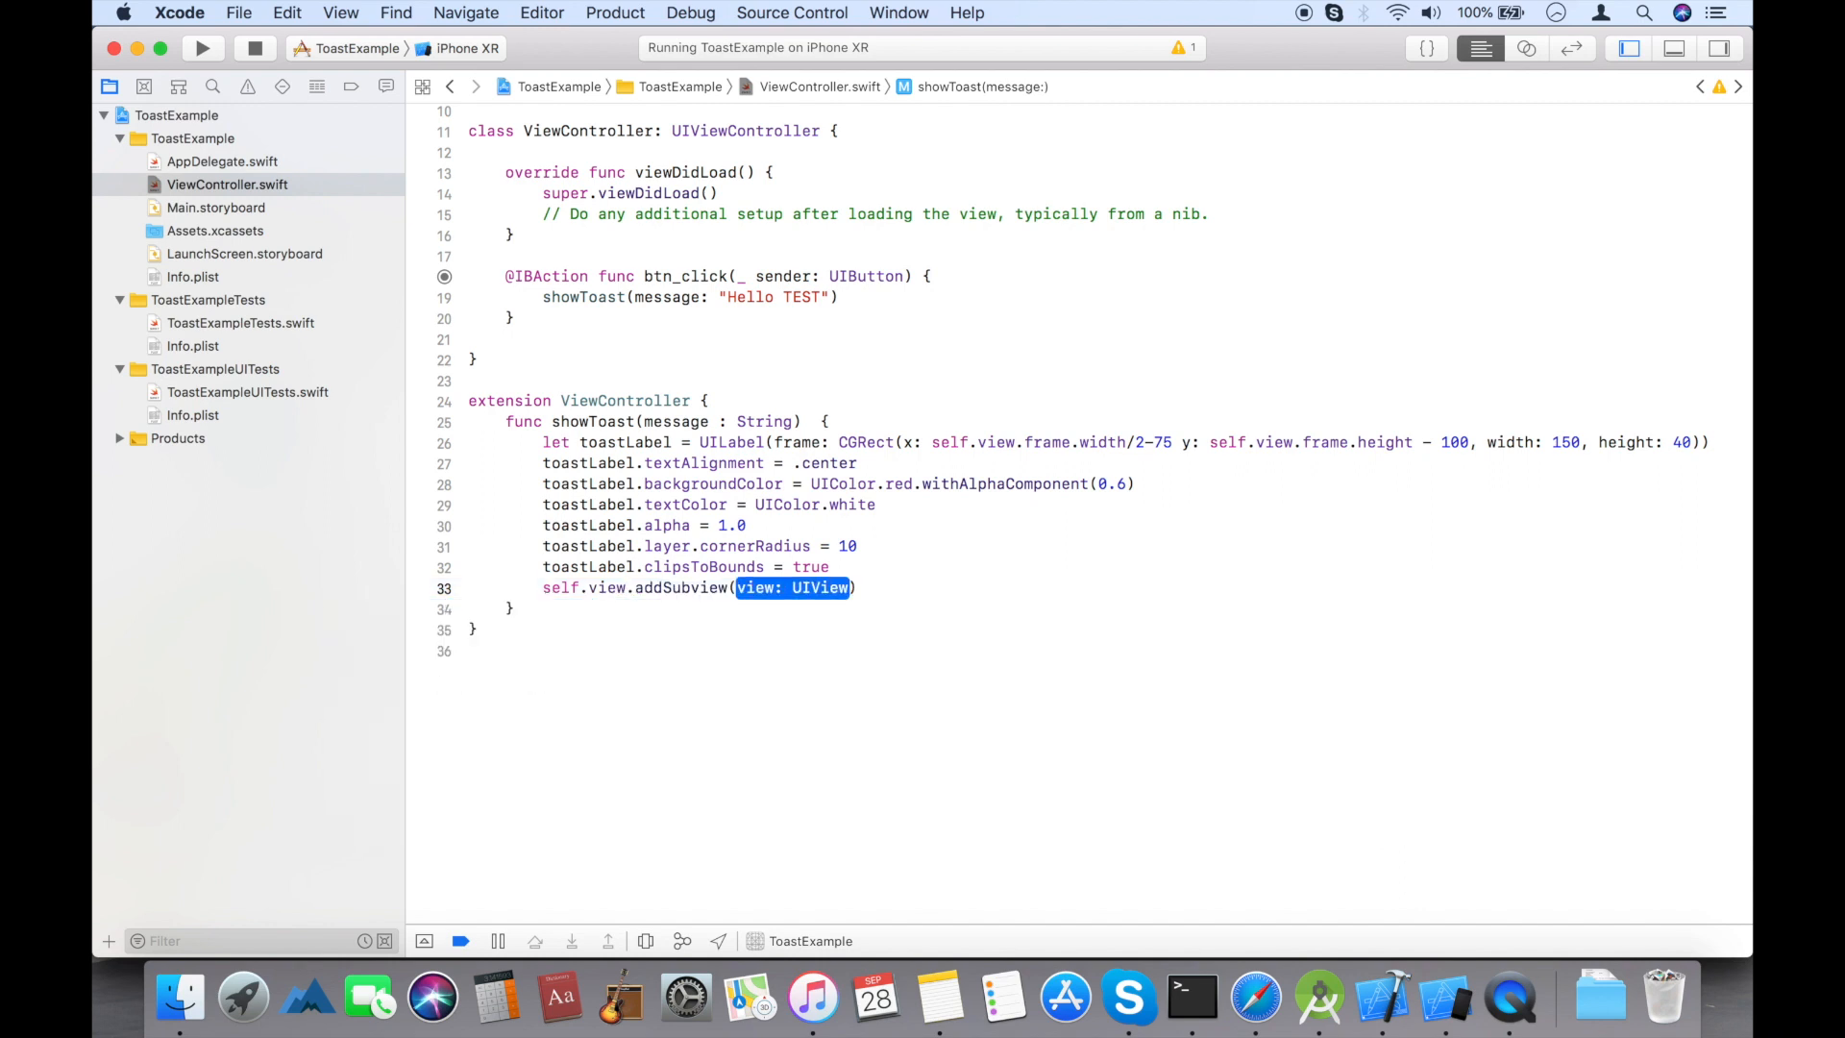
text(toastLabel)
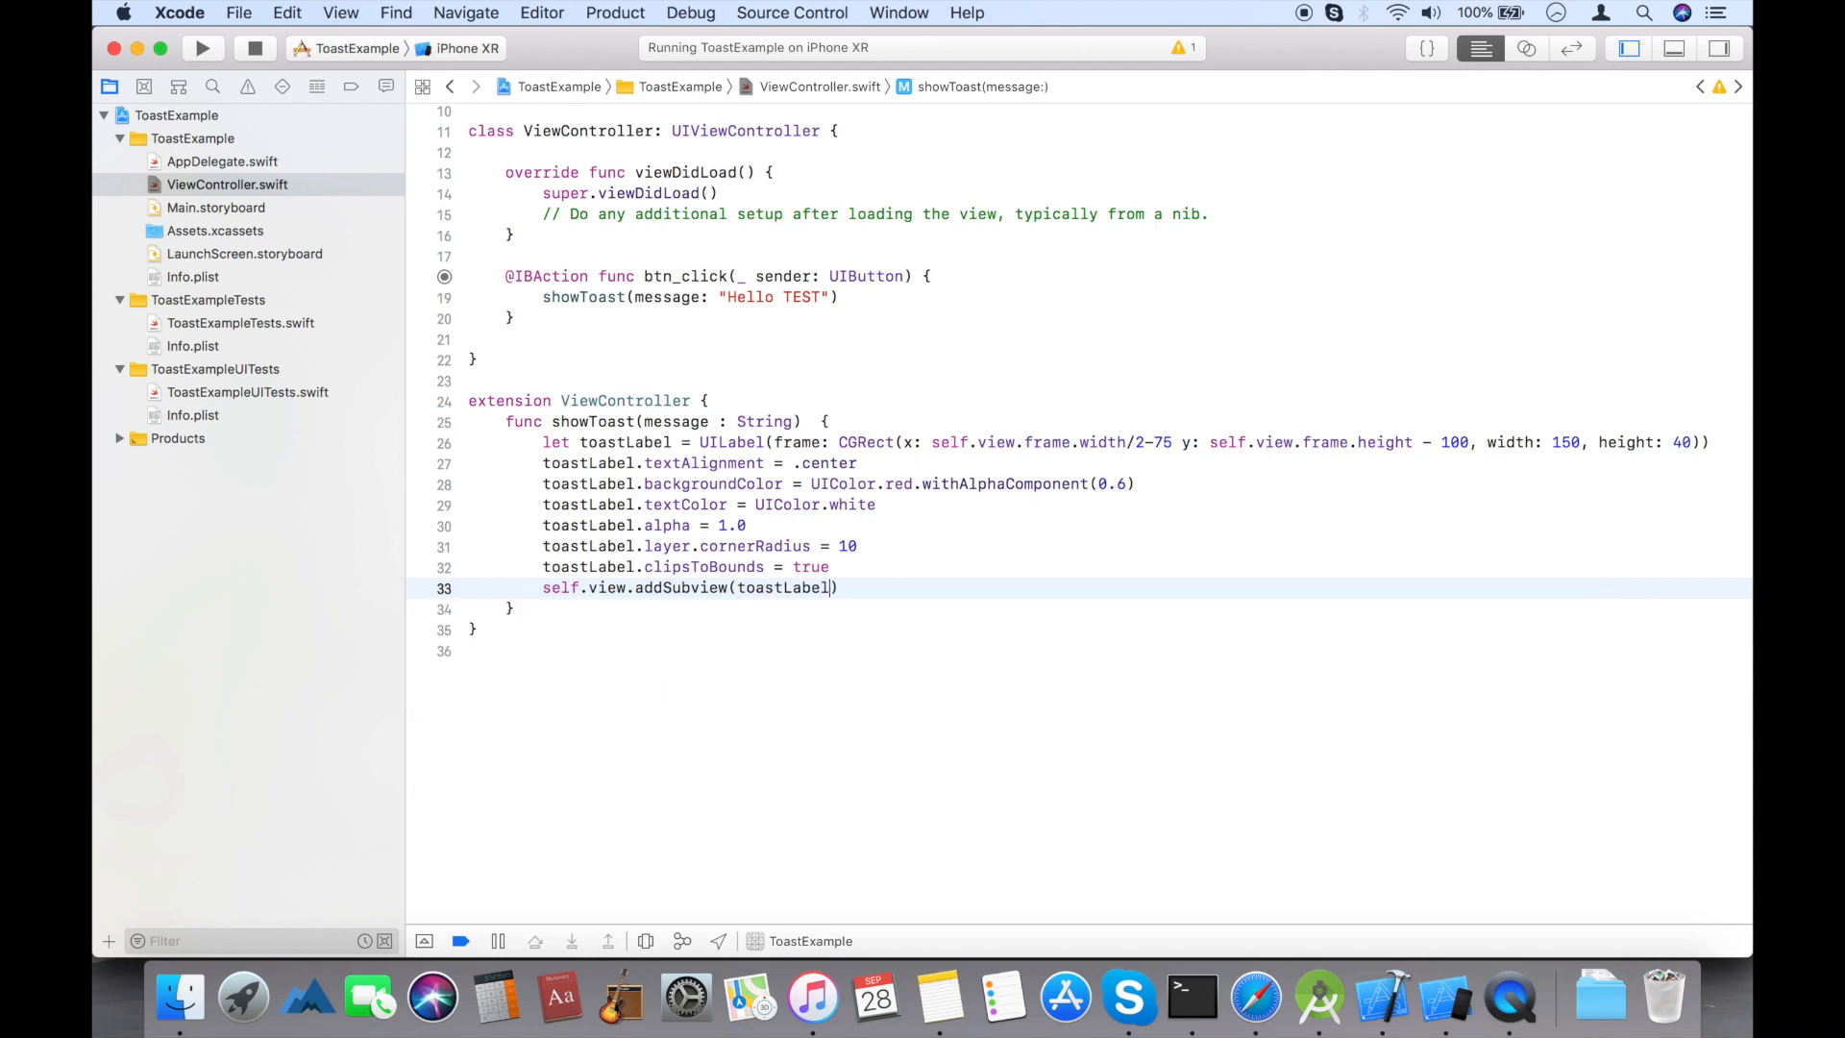
text(UIV)
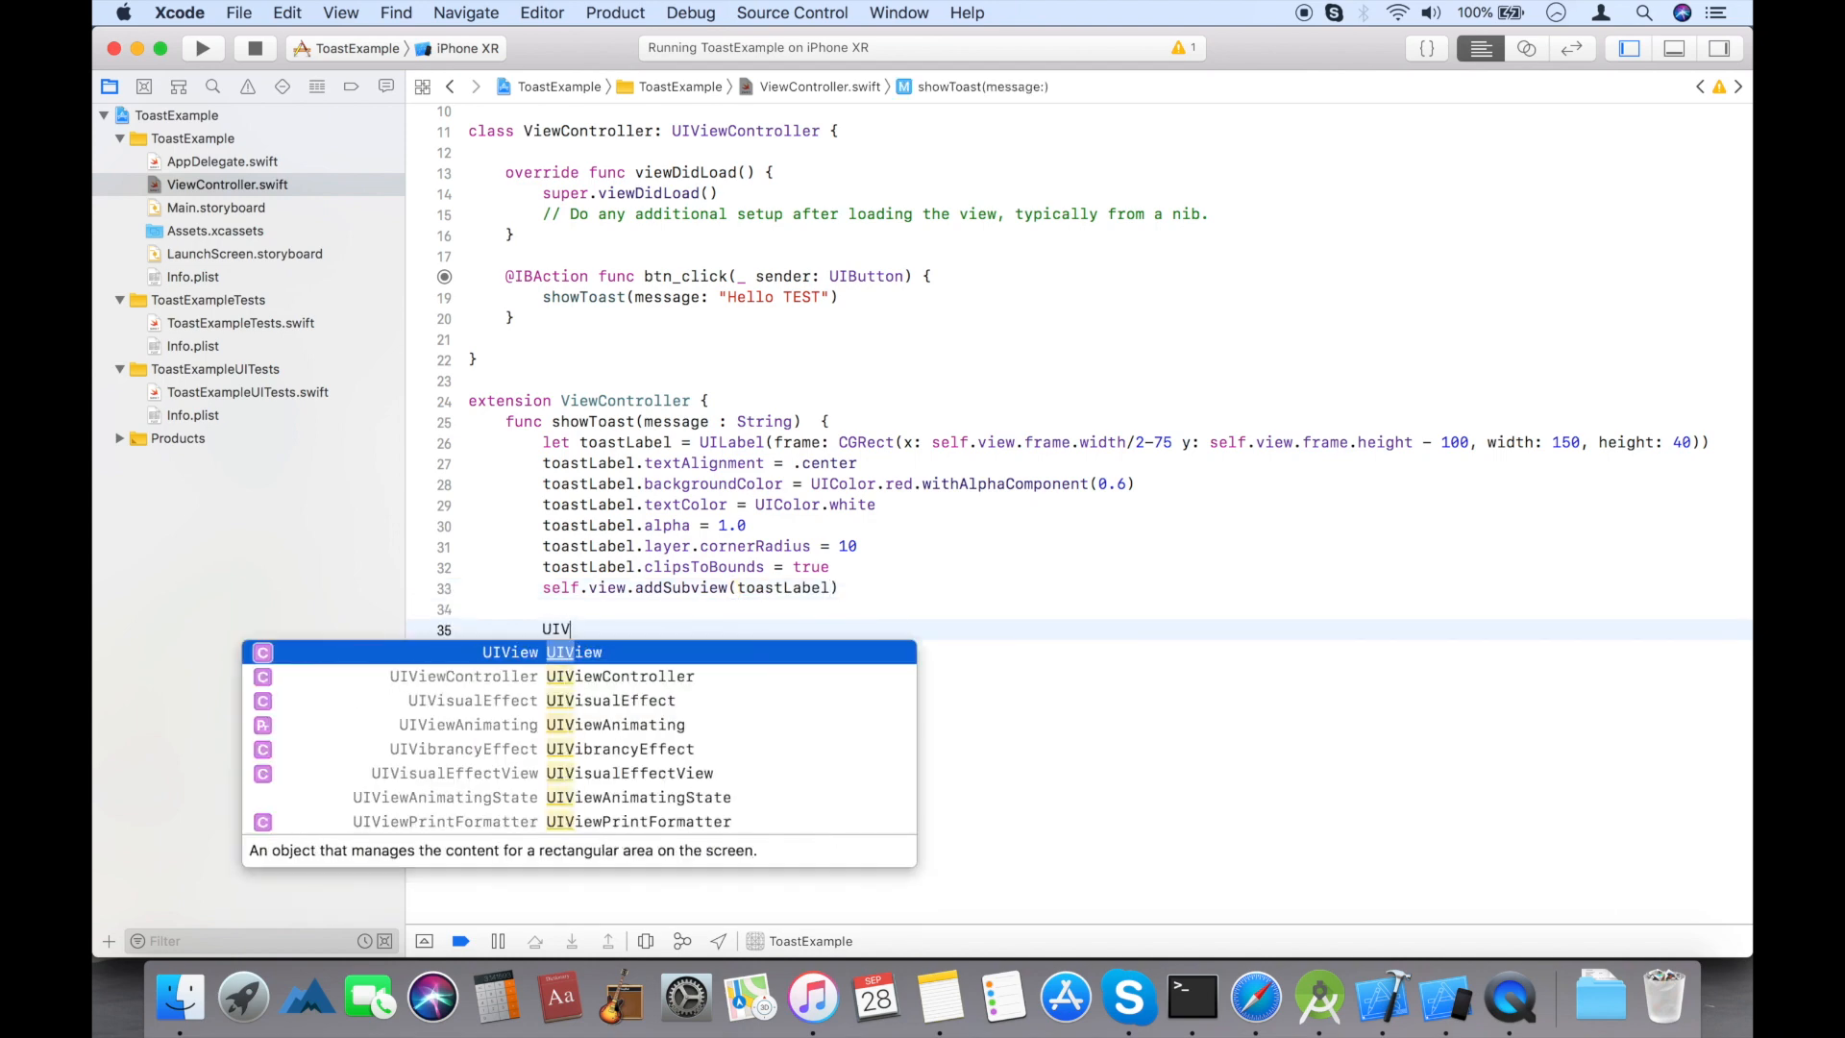
- Animate toastLabel.alpha to 0.0 with UIView.animate(withDuration: 4.0, delay: 1.0, options: .curveEaseInOut)
text(.an)
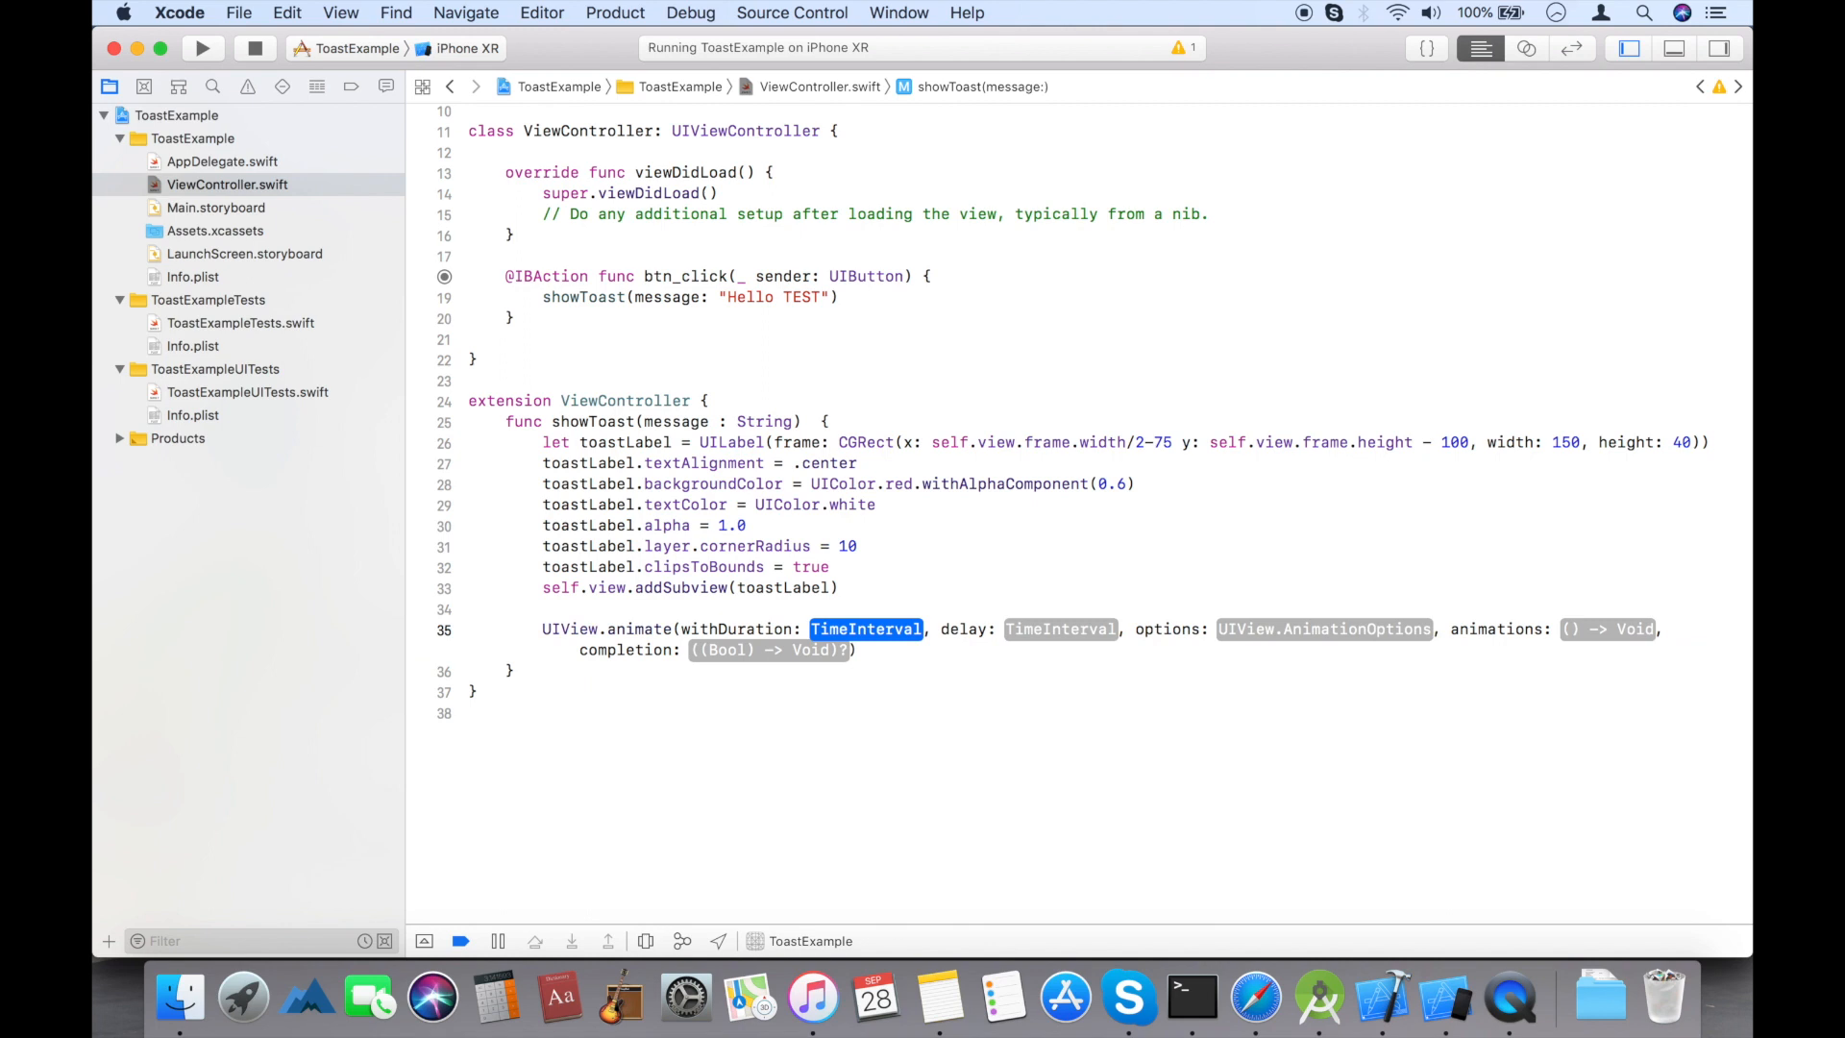
text(4.0)
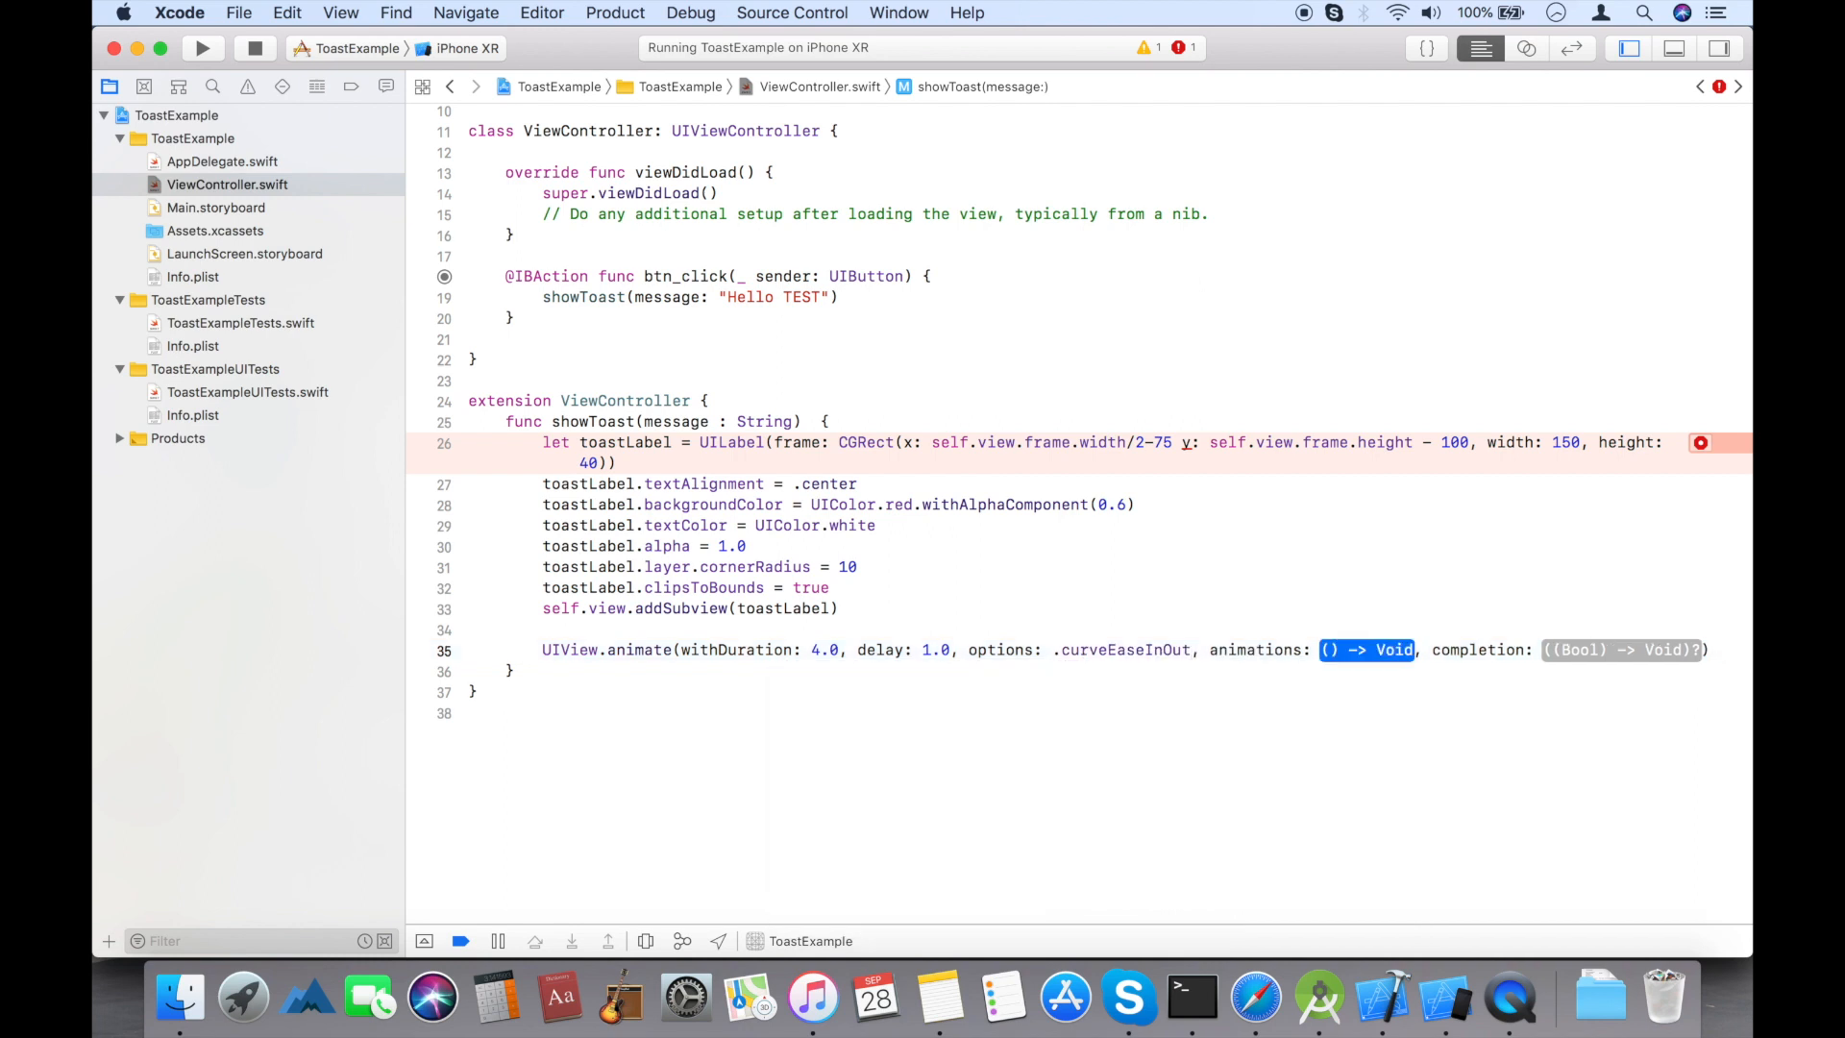
click(1366, 650)
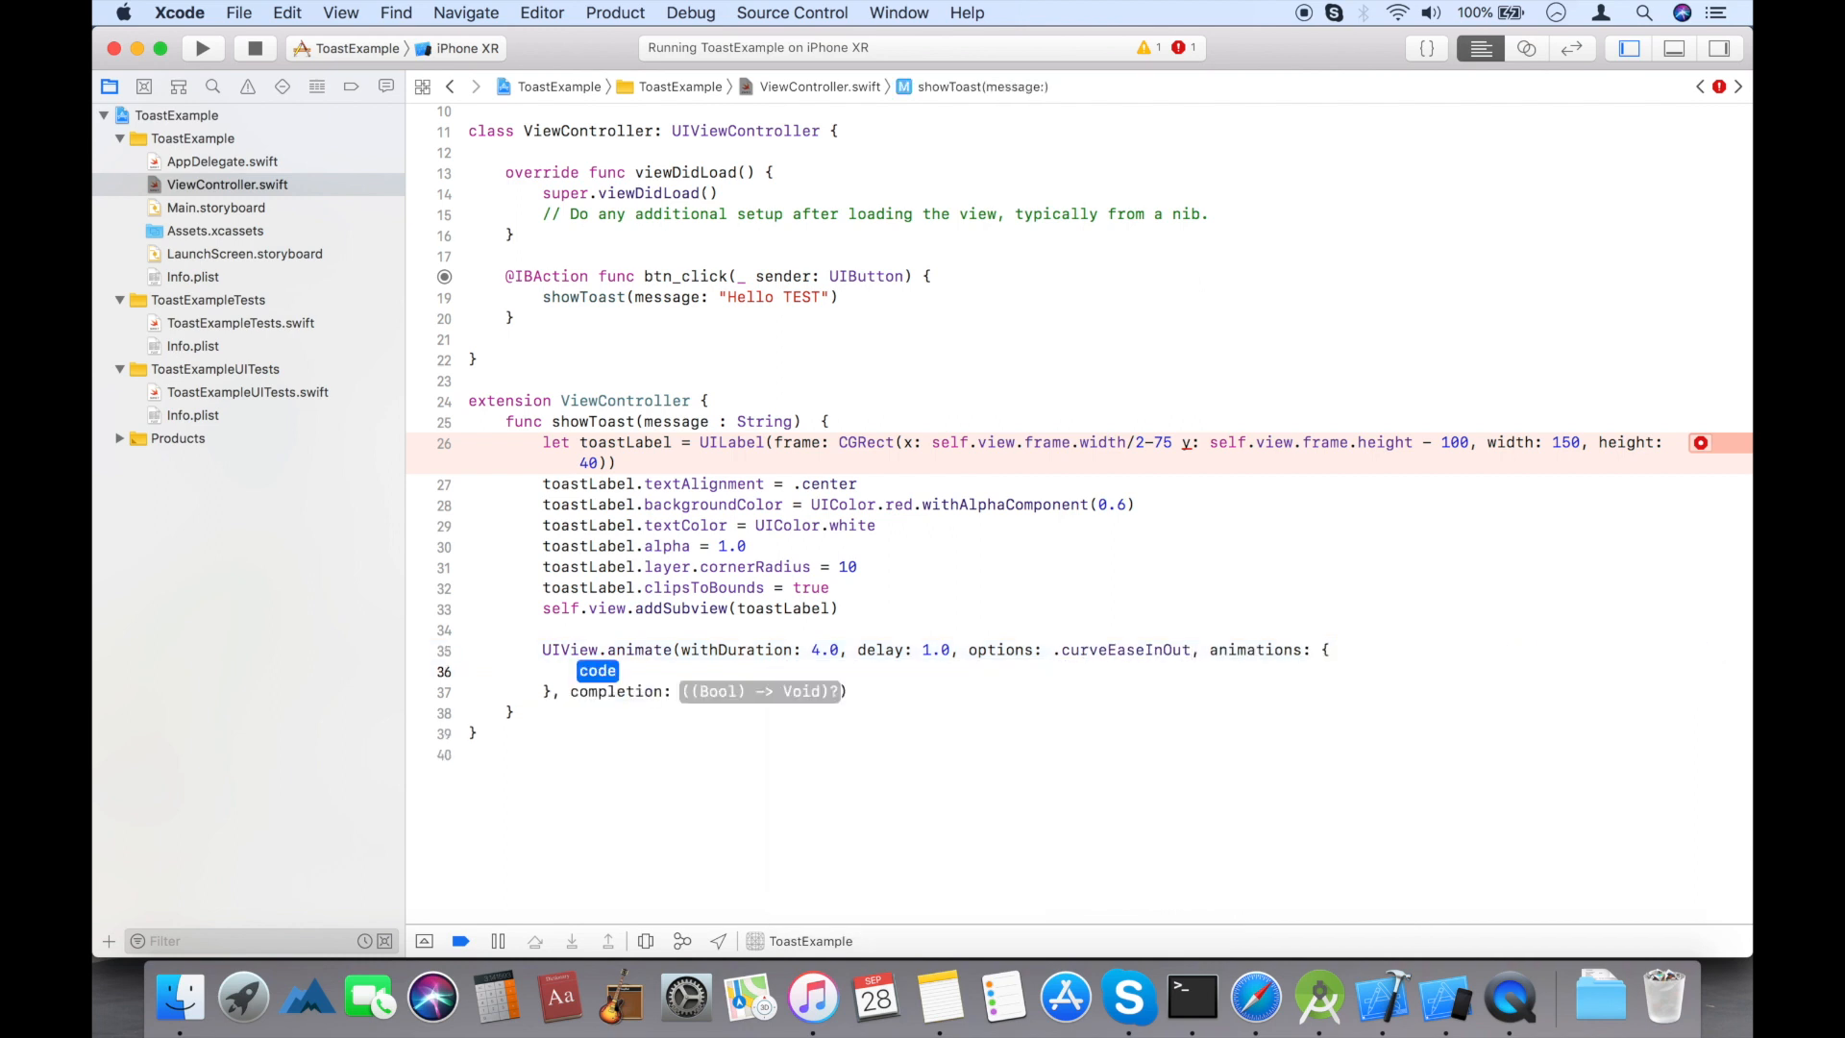
text(toastLabel.)
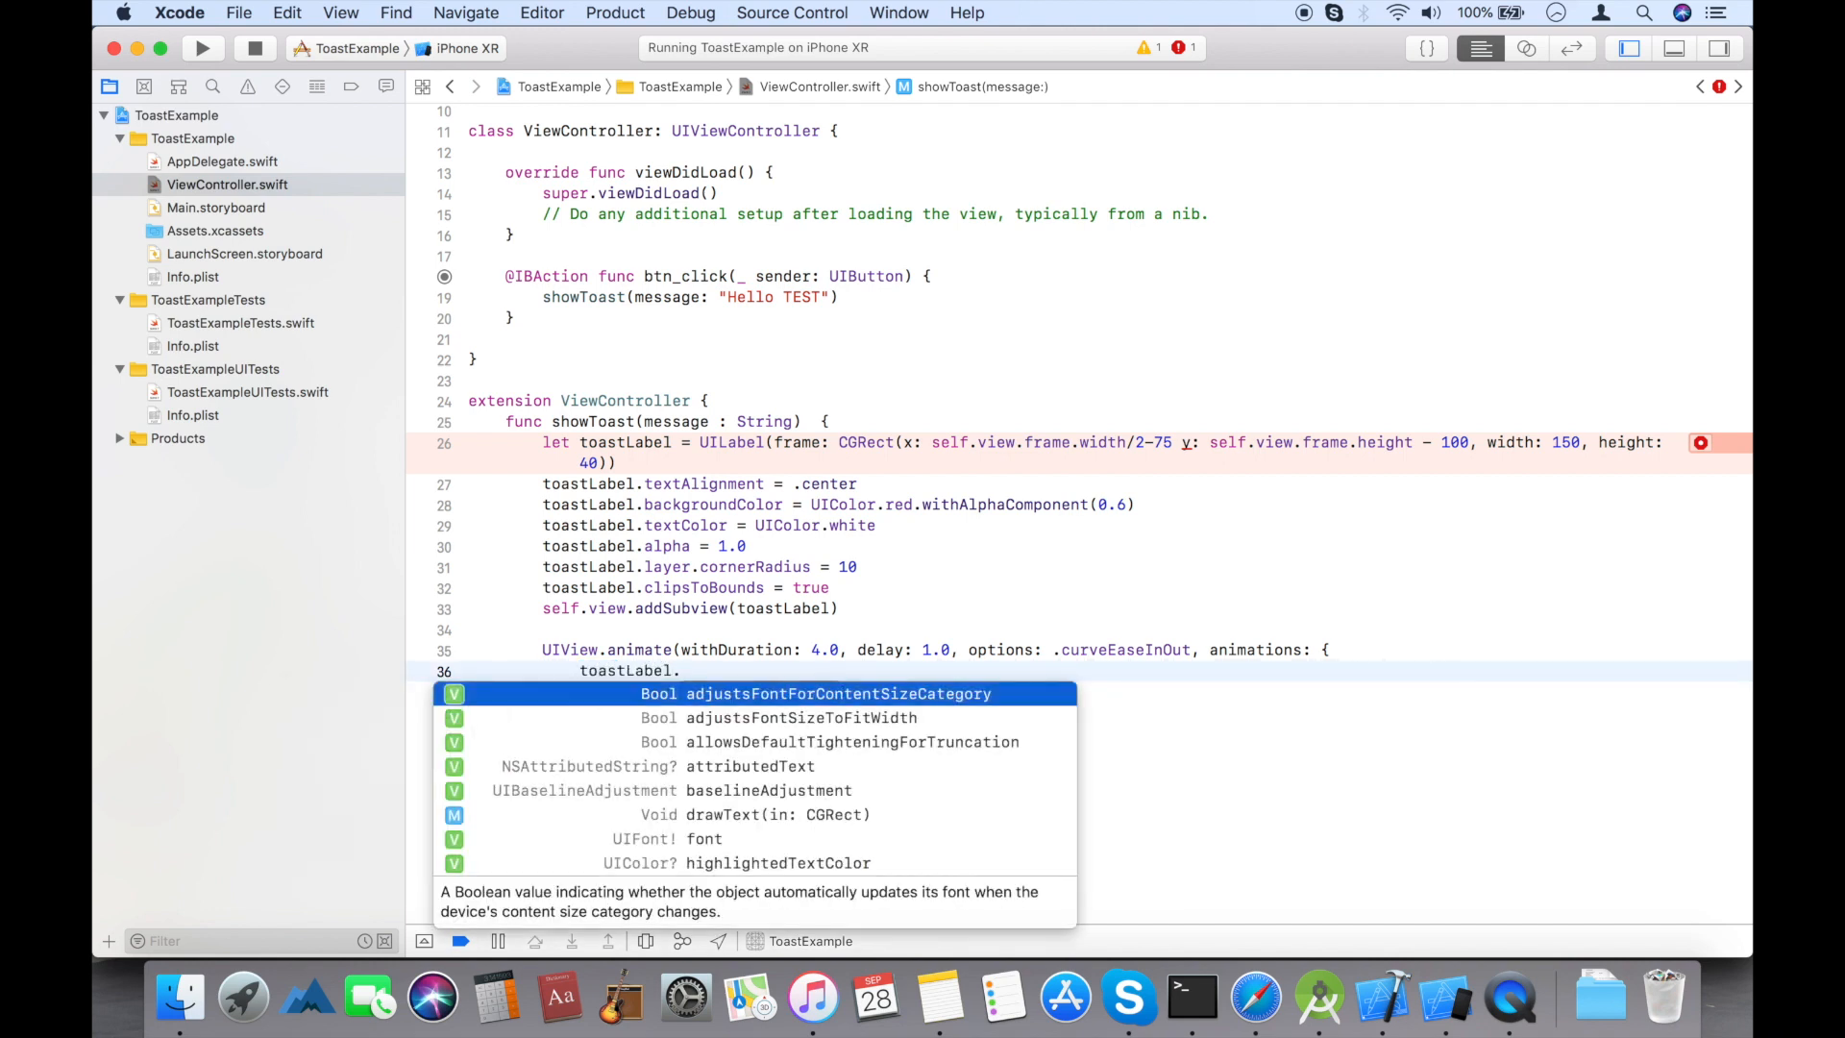
text(lpha = 0.0)
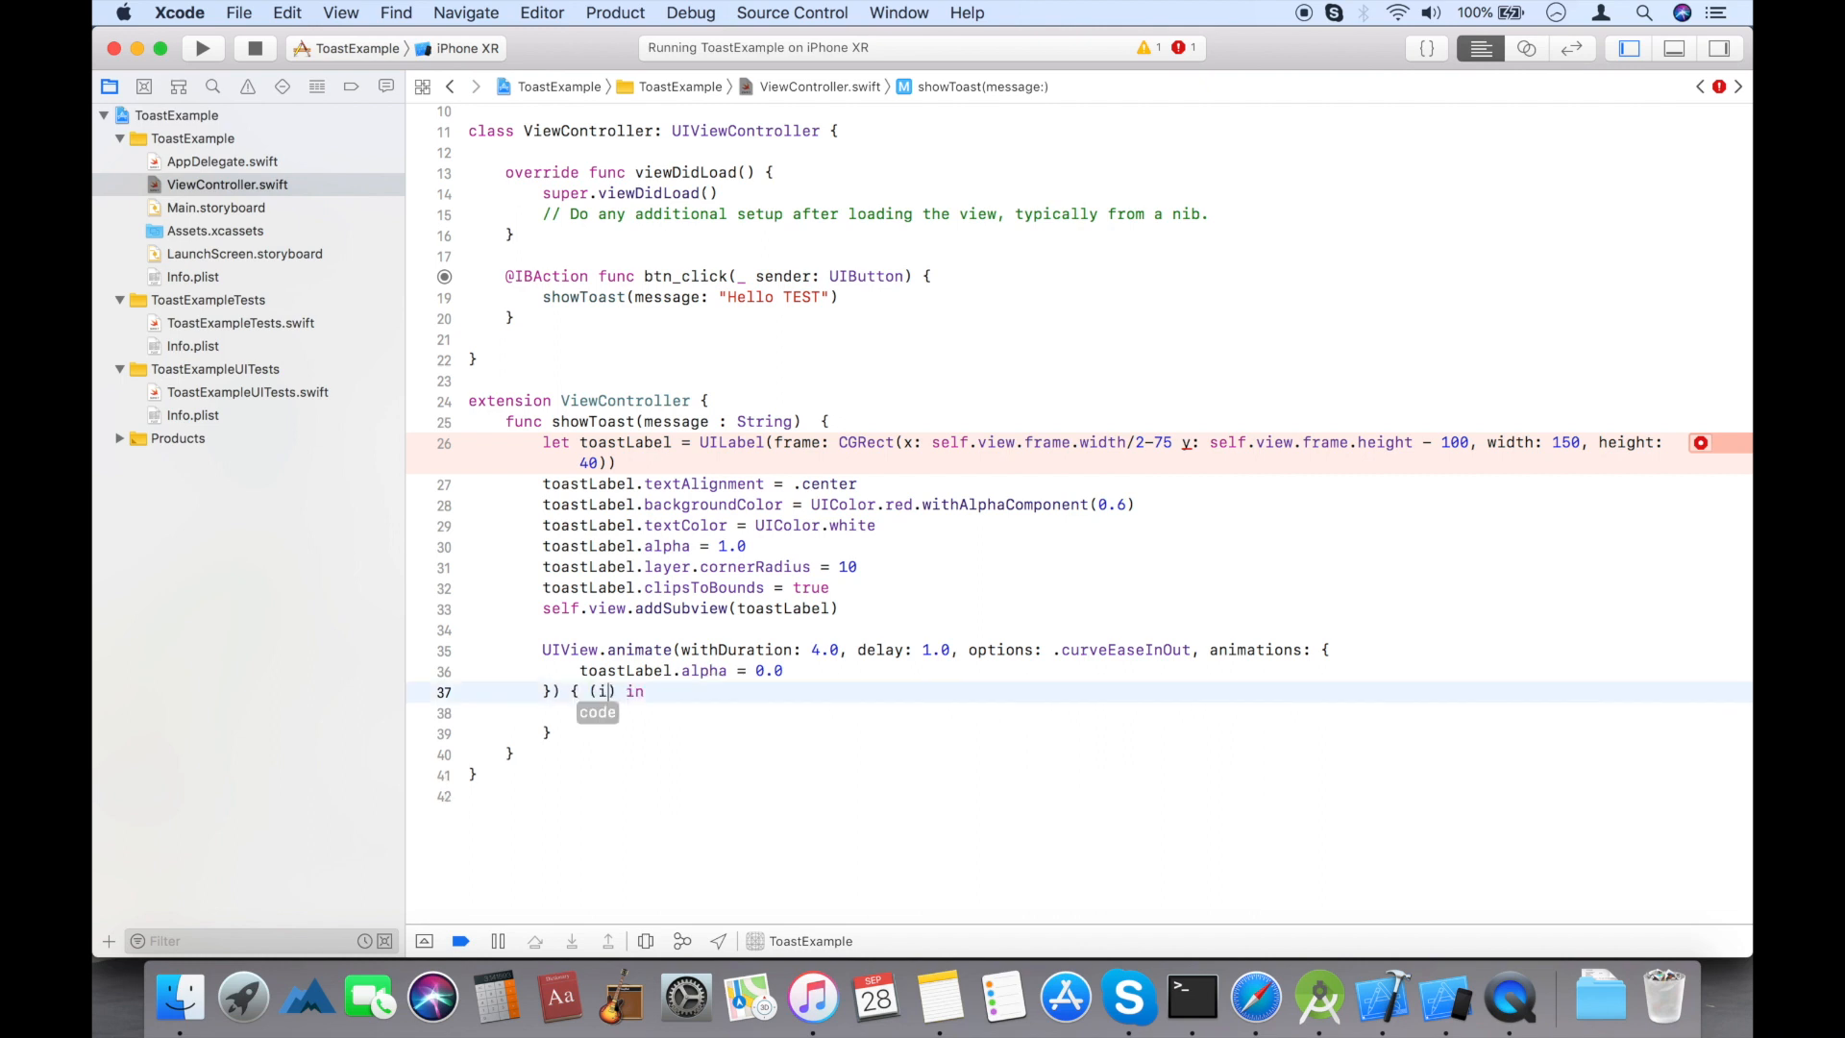
- In the completion closure, call toastLabel.removeFromSuperview()
text(sCompleted)
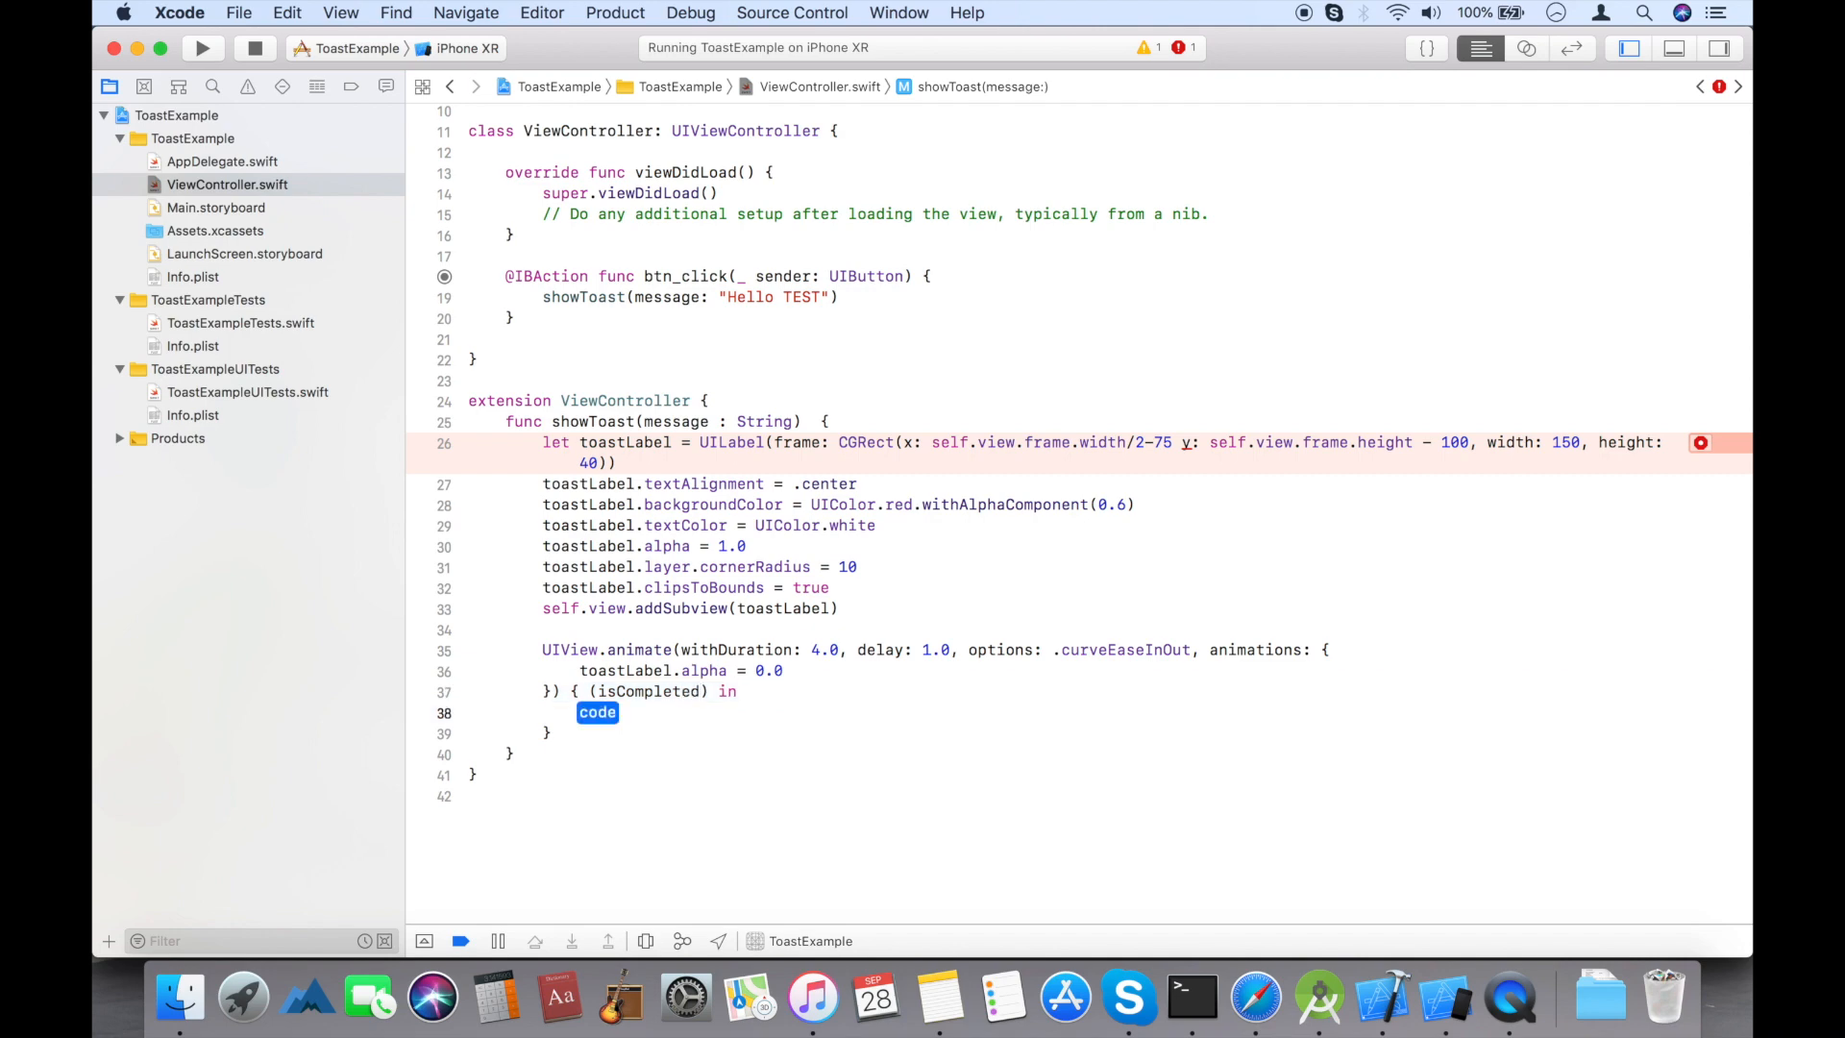
text(toastLabel.)
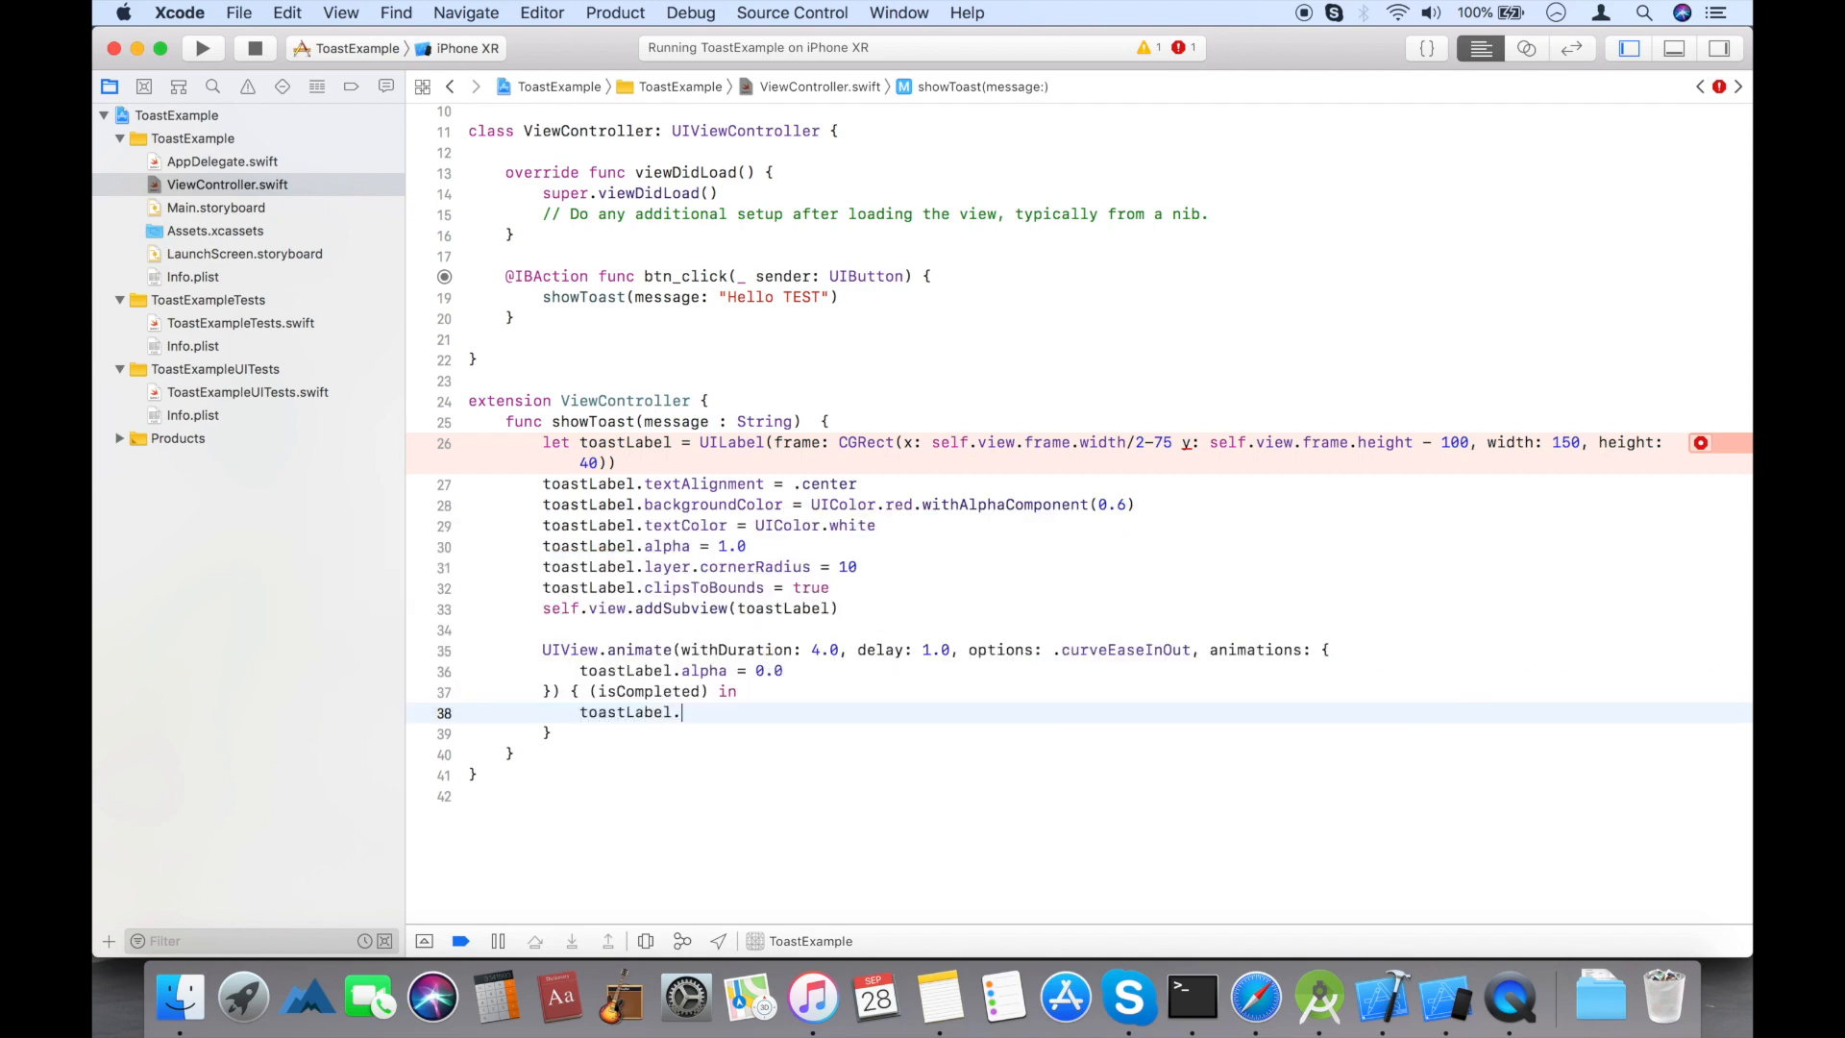
text(removeFromSuperview())
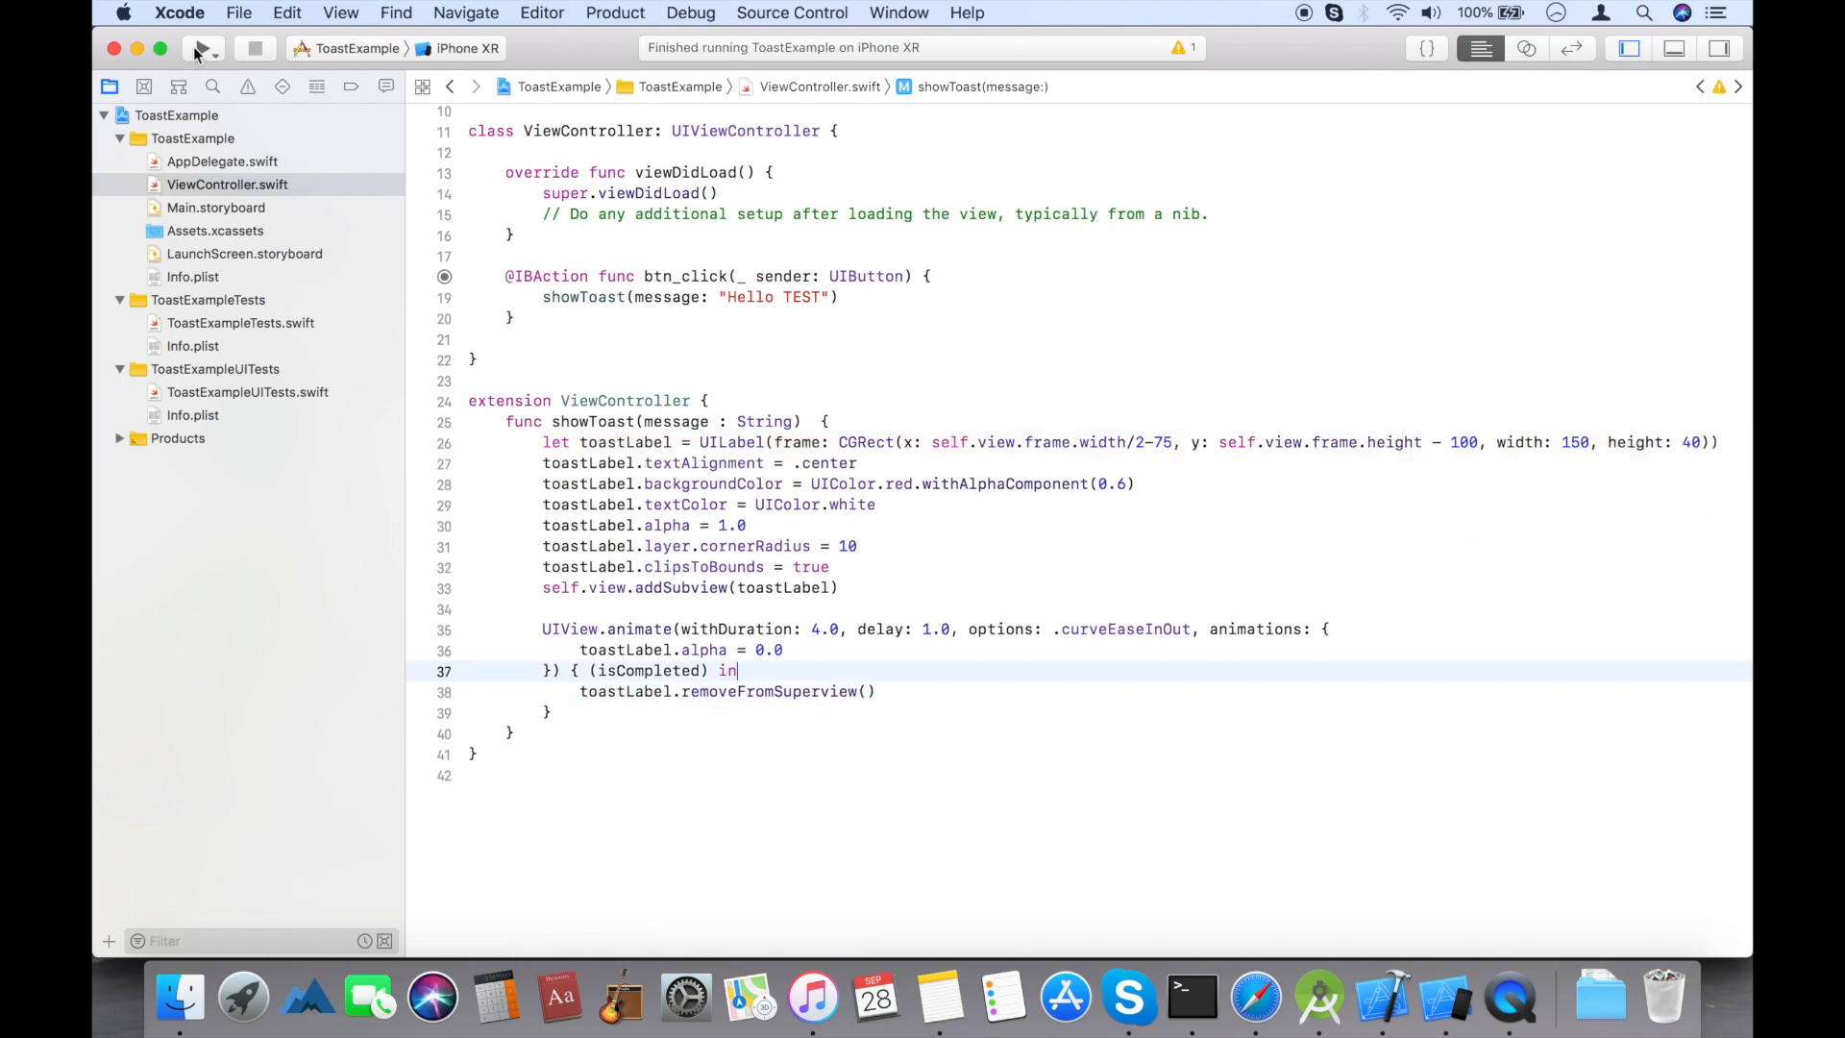
- Build and run ToastExample on the iPhone XR simulator
click(200, 48)
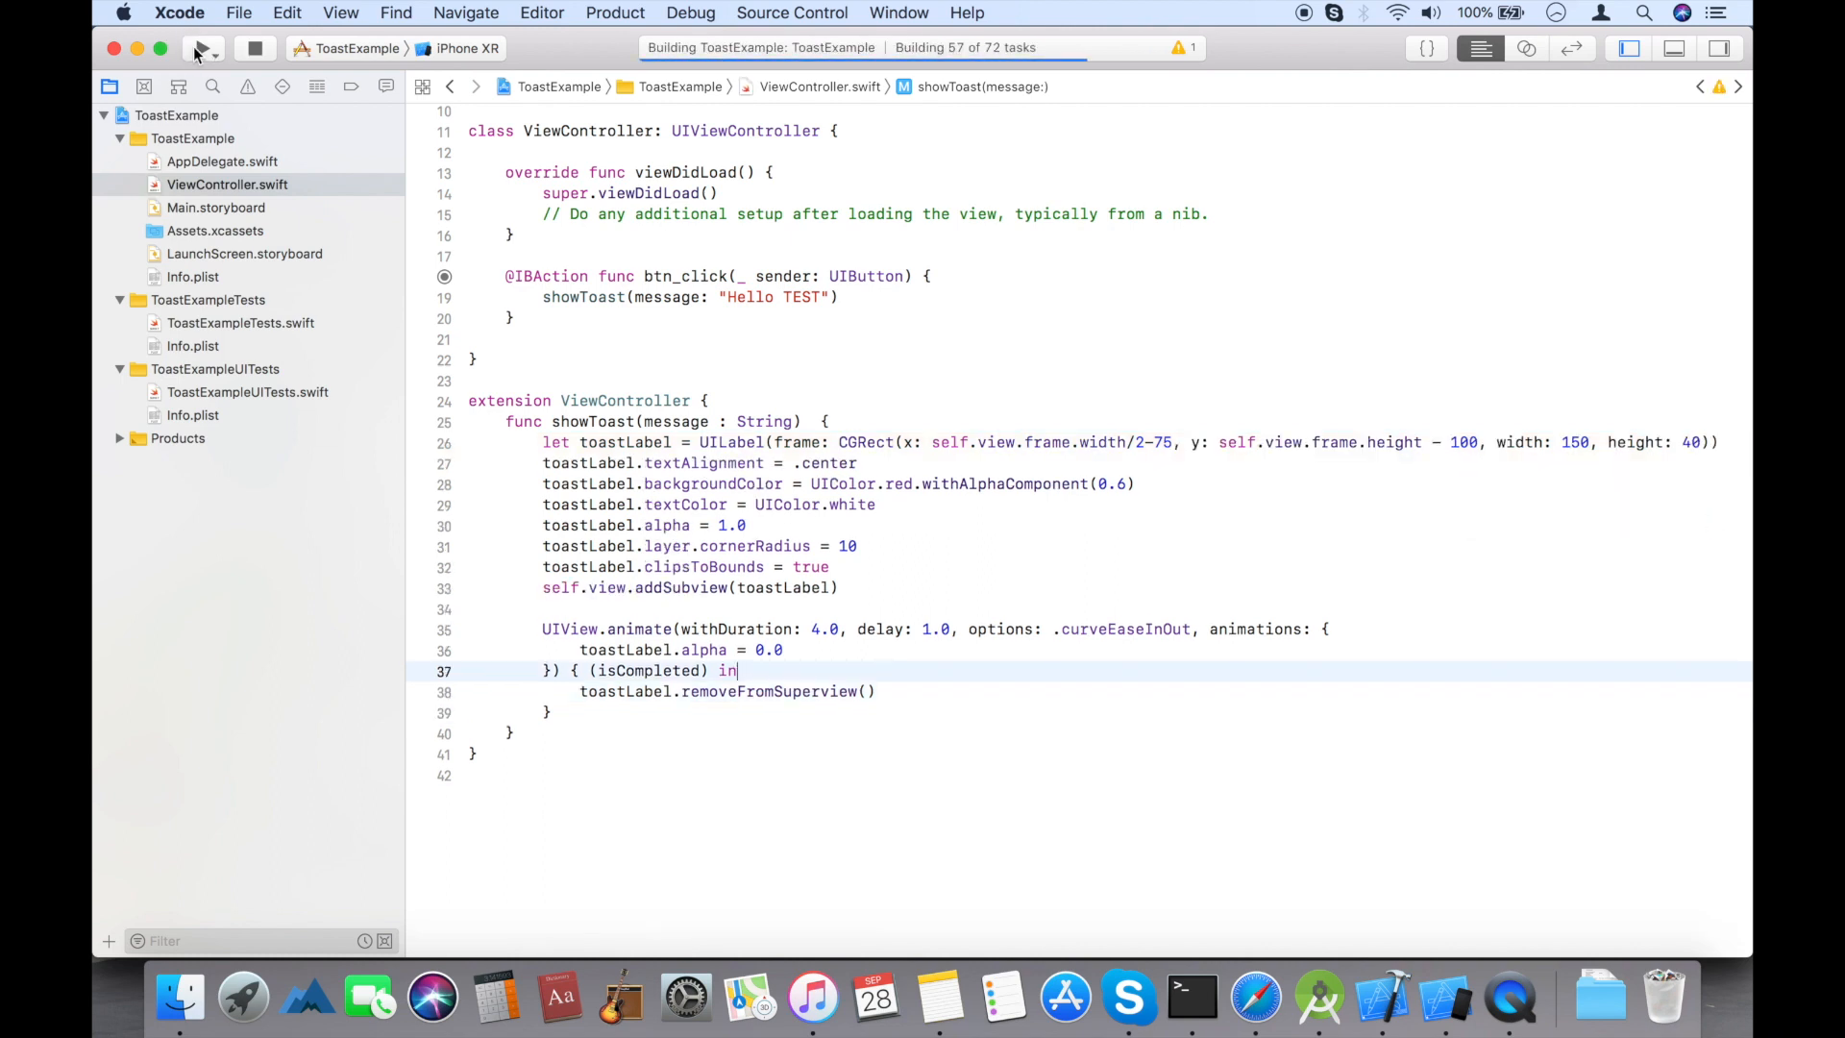
click(202, 48)
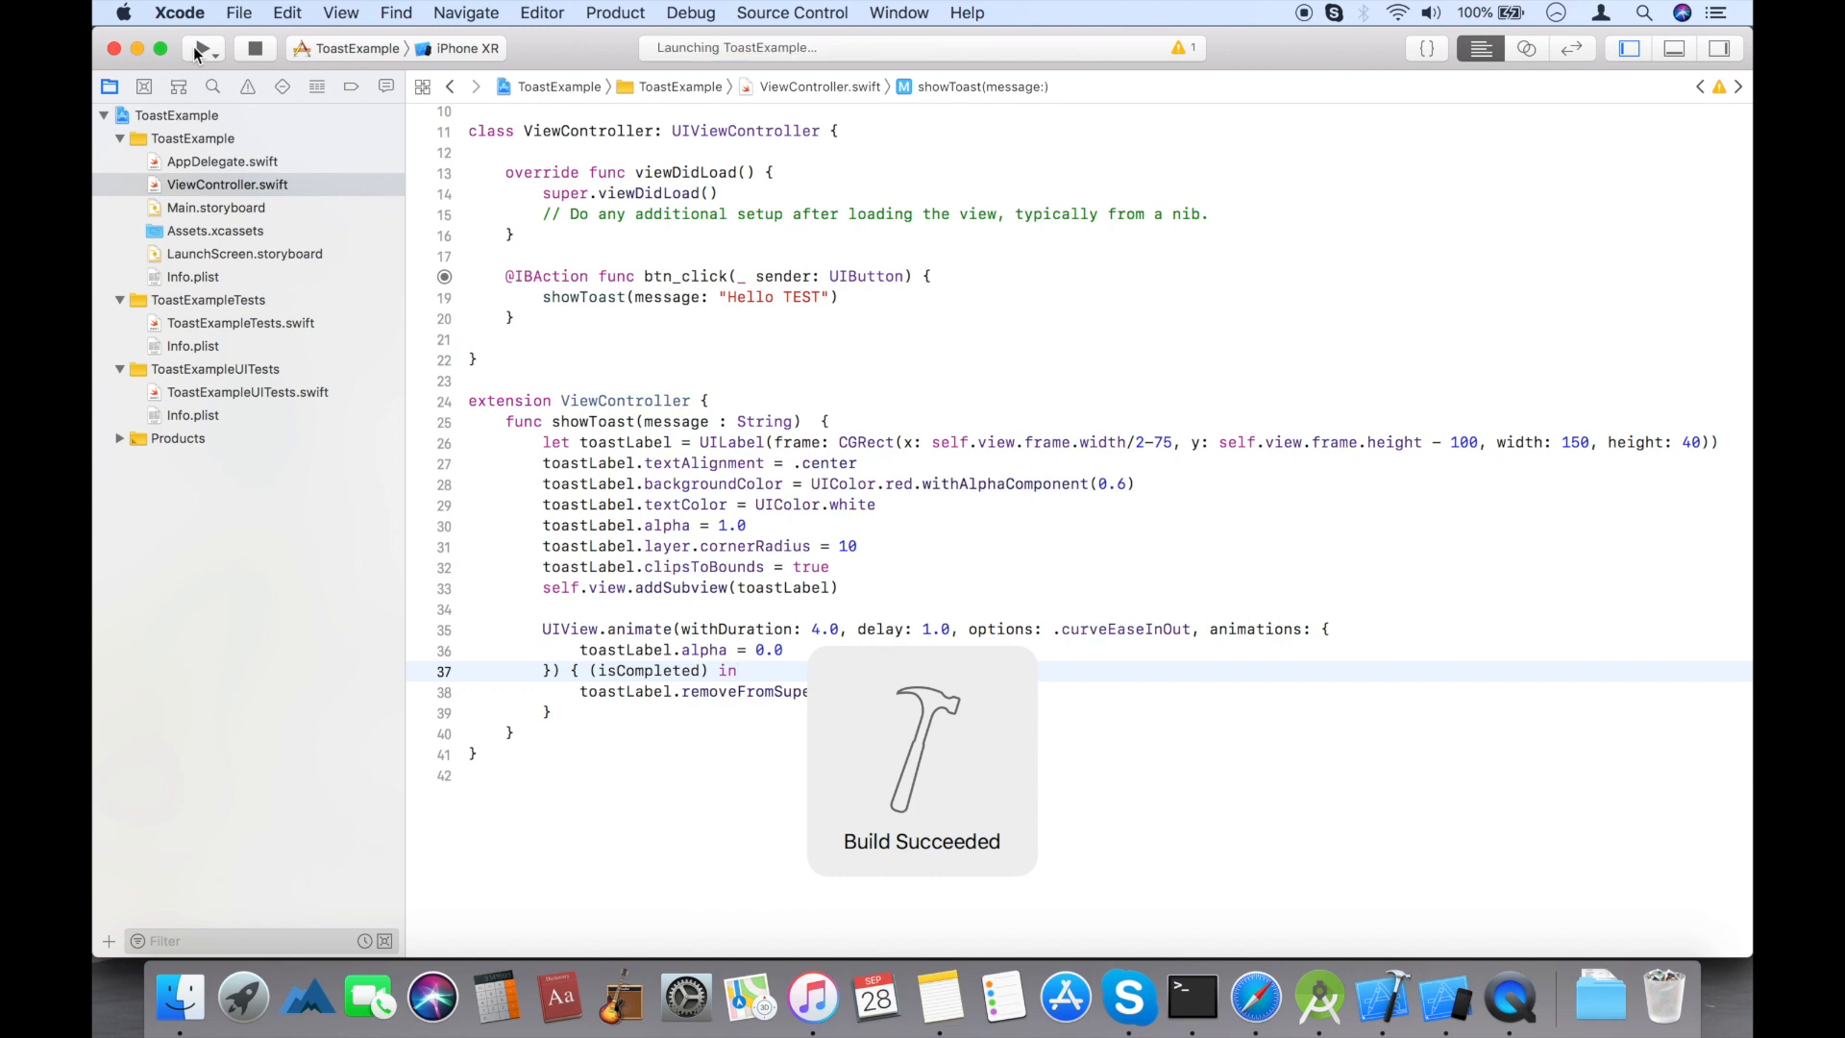
click(202, 48)
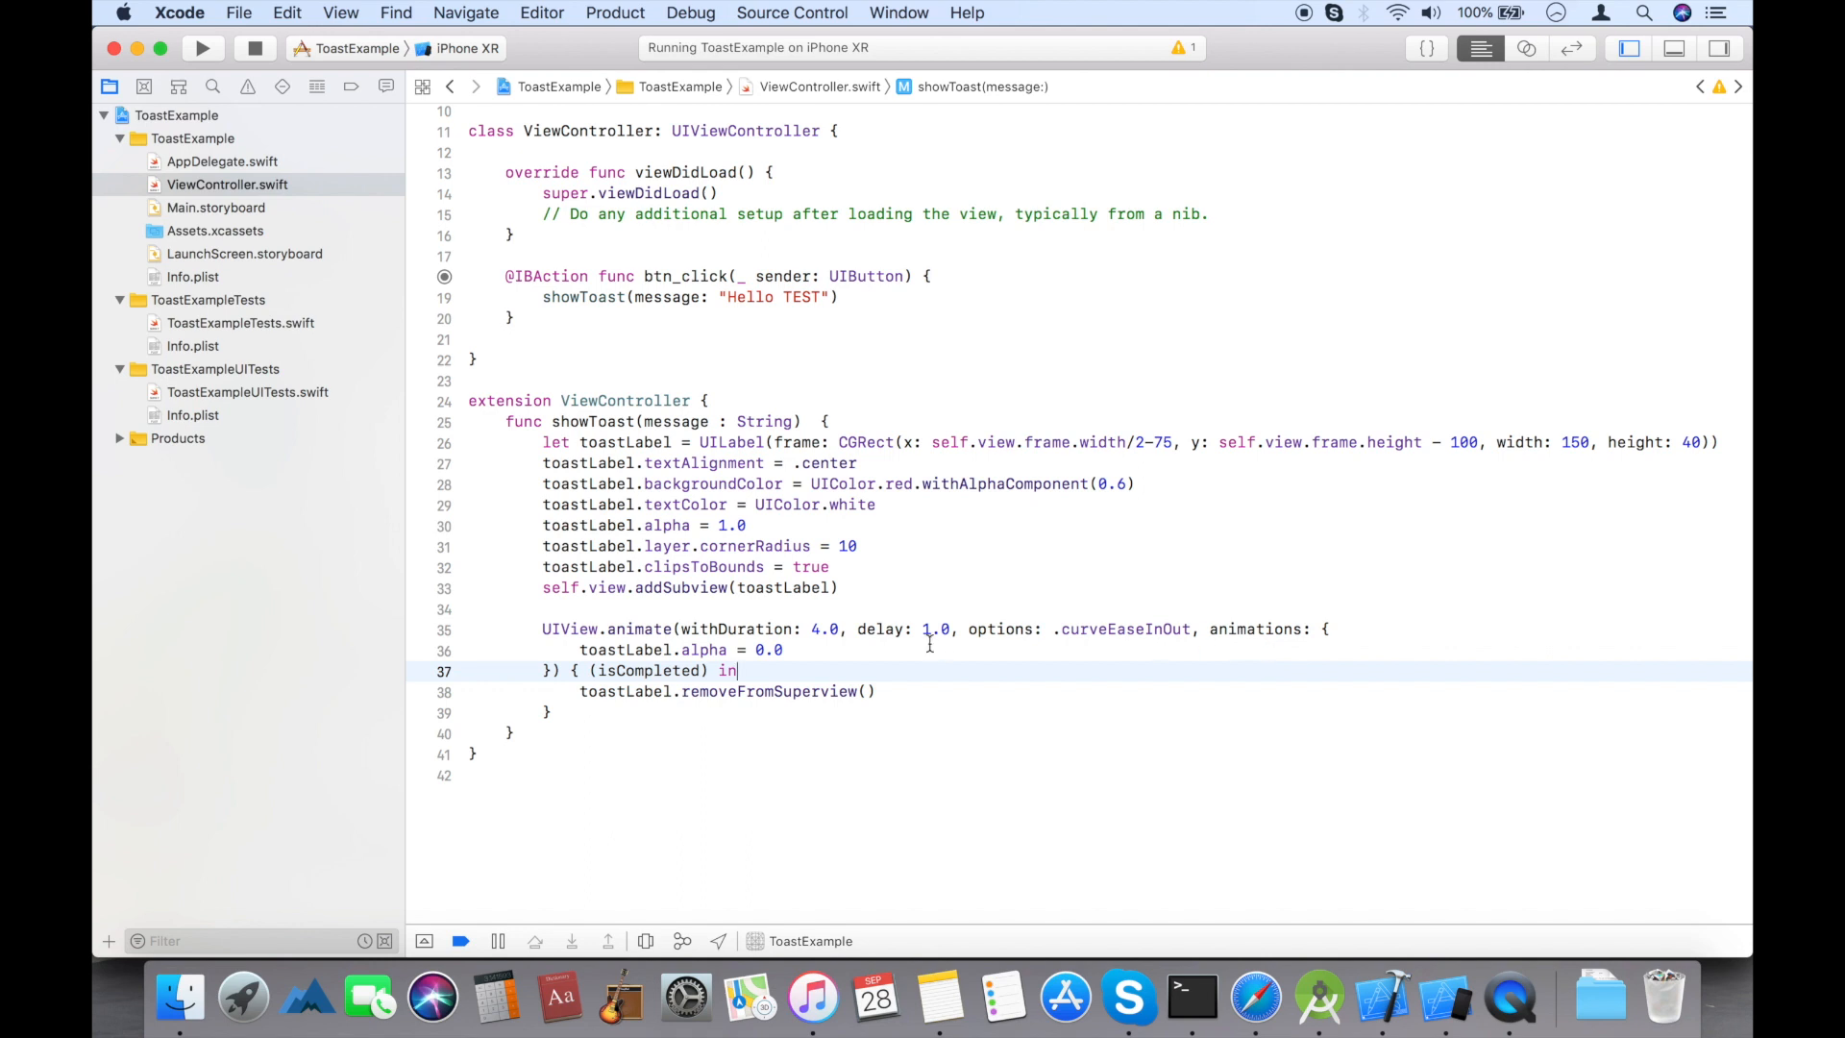
text(toastLabel)
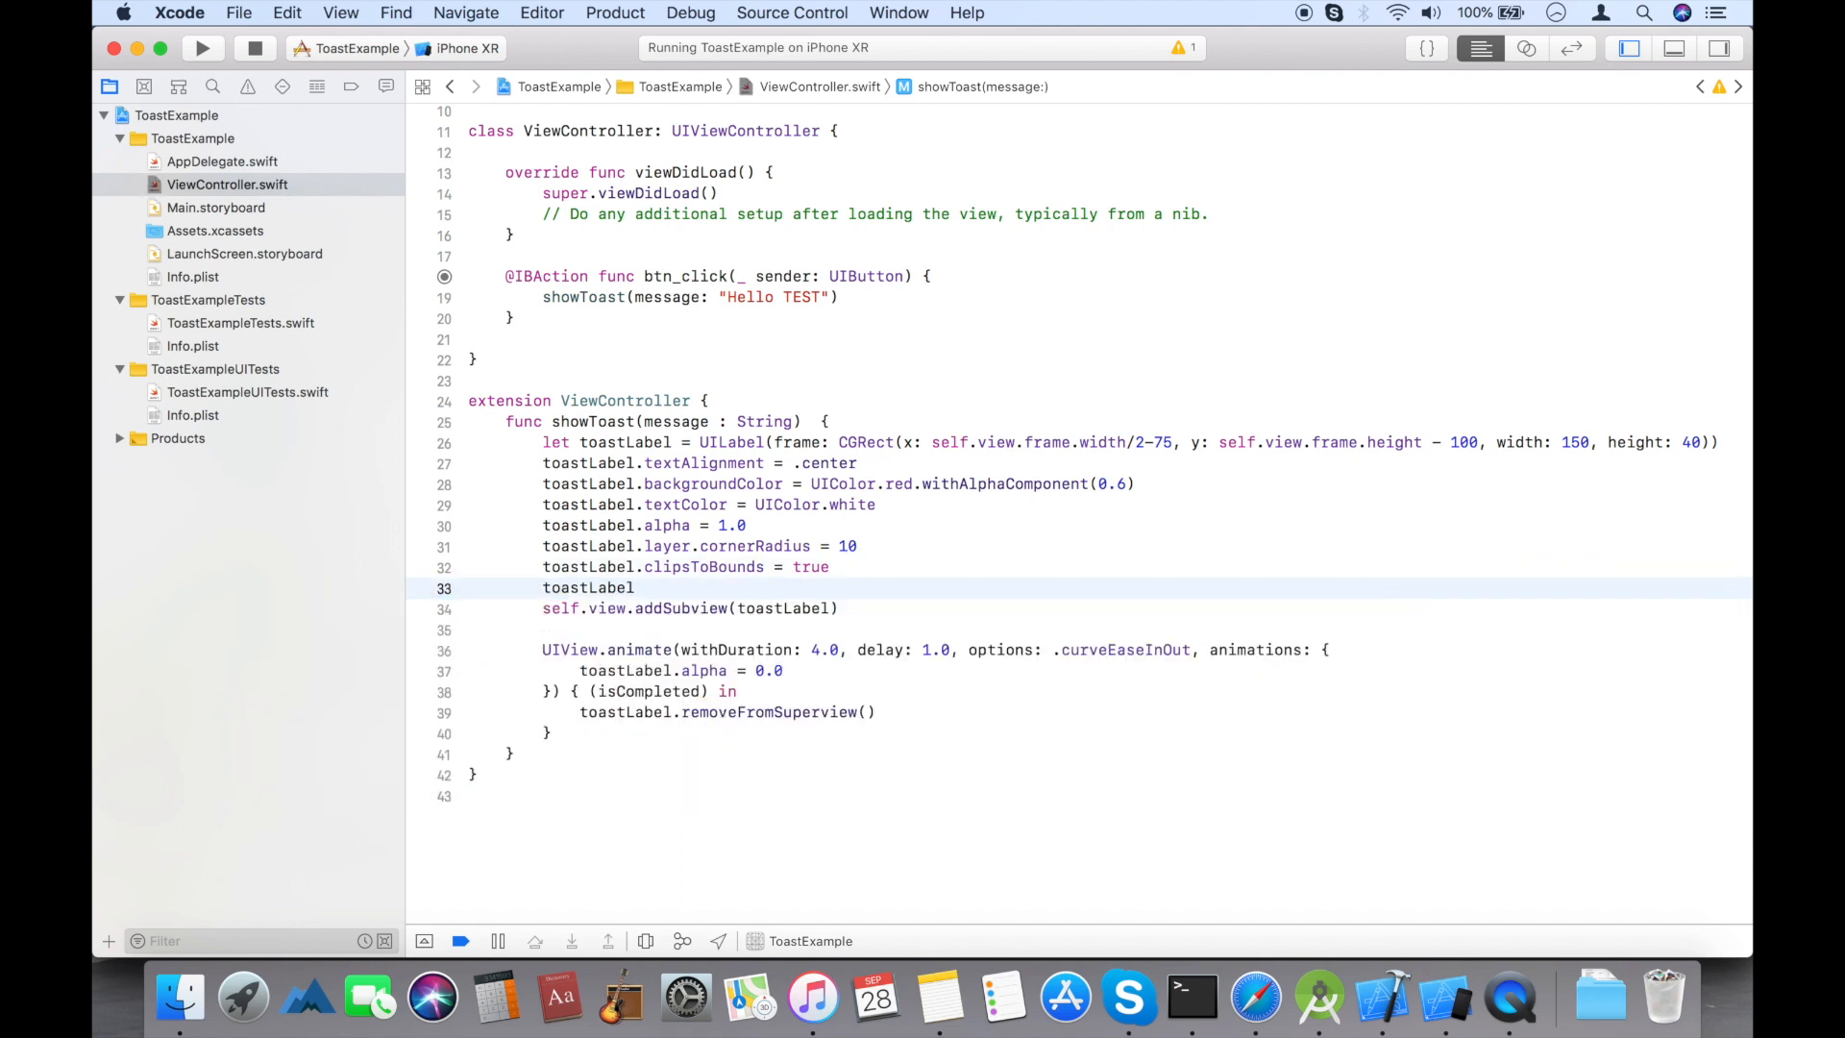
- Add toastLabel.text = message just before the label is added to the view
text(text =)
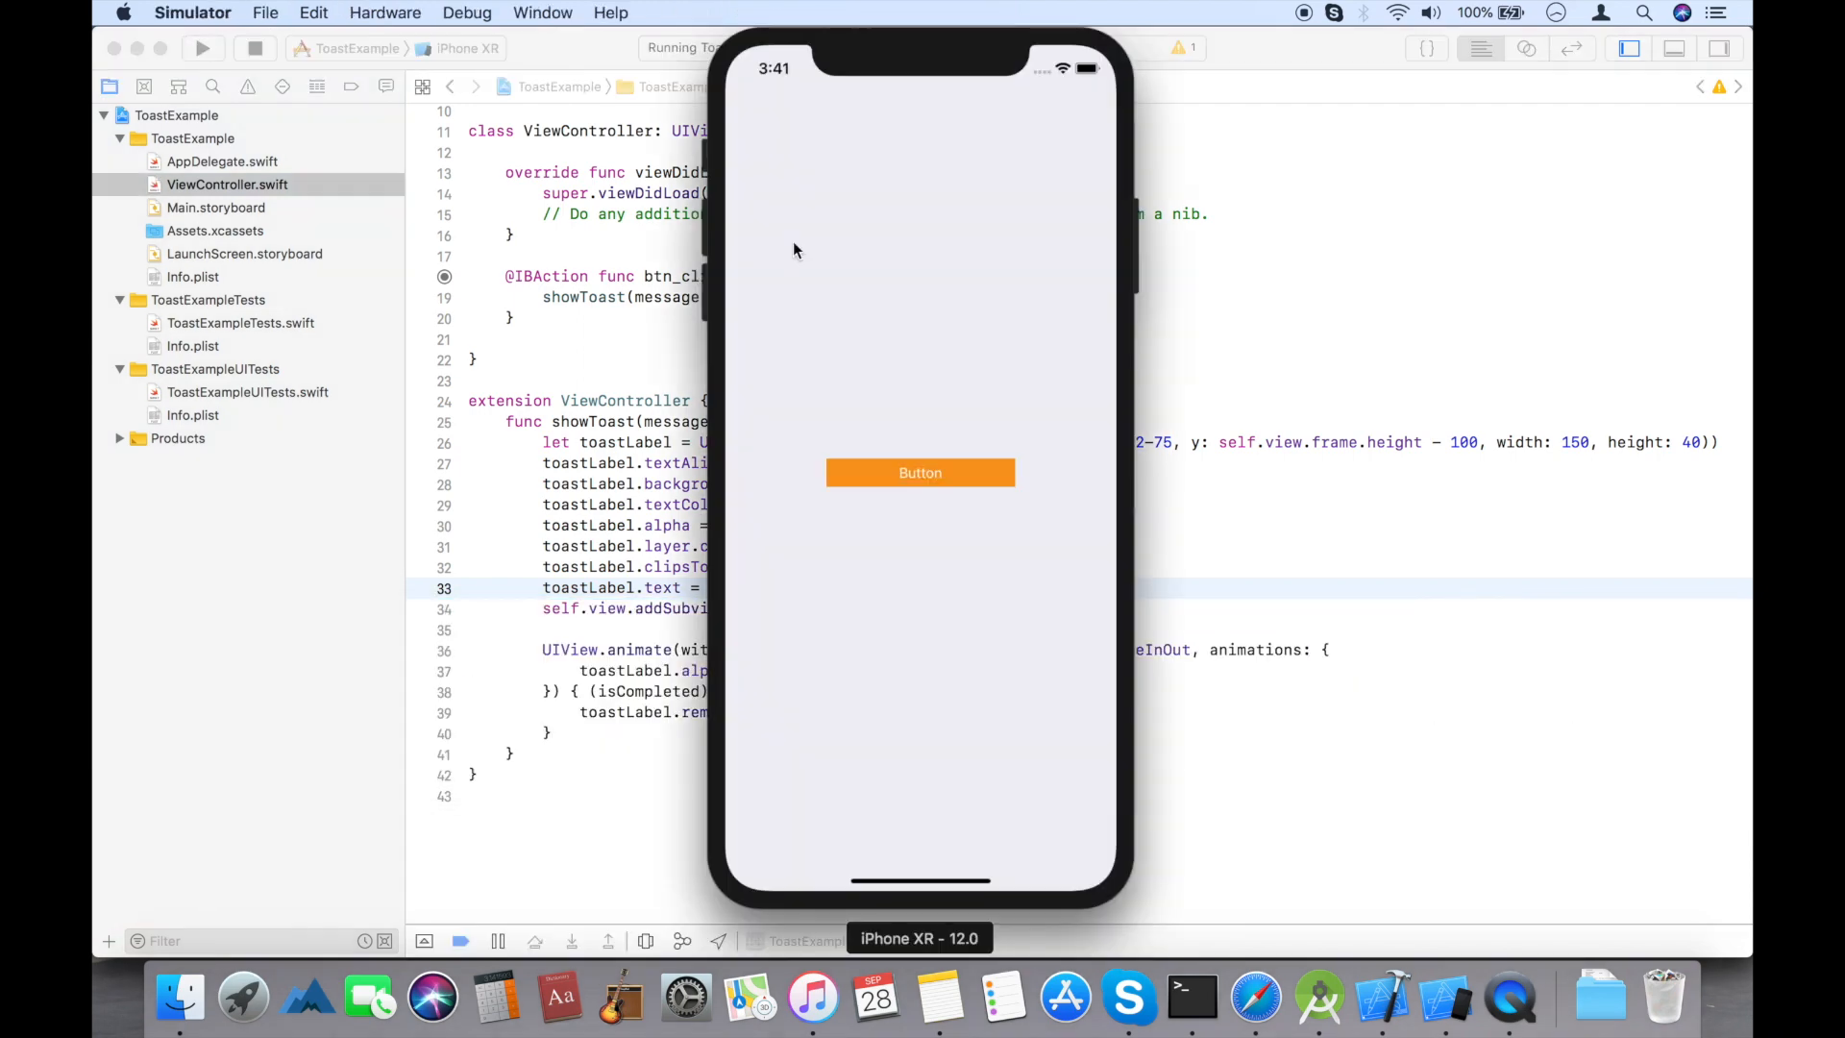
- Tap the orange Button to show the red 'Hello TEST' toast and watch it fade out
click(921, 473)
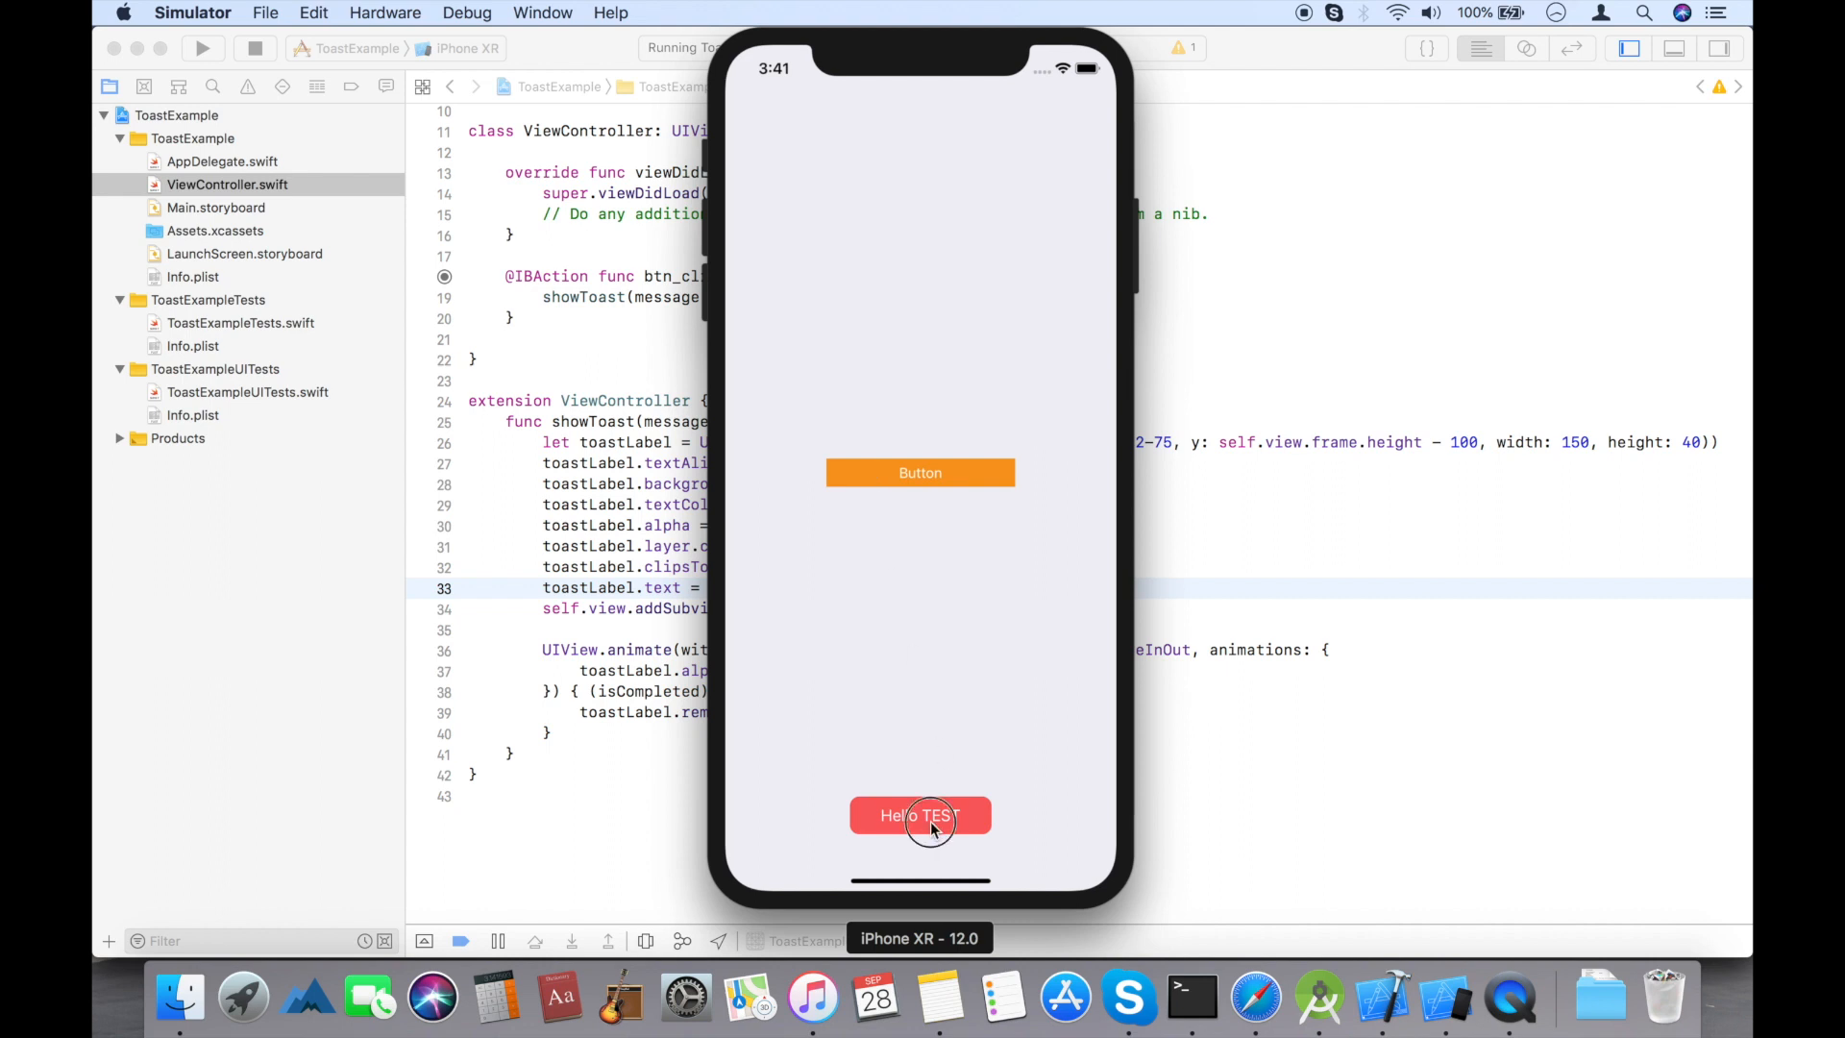
click(920, 815)
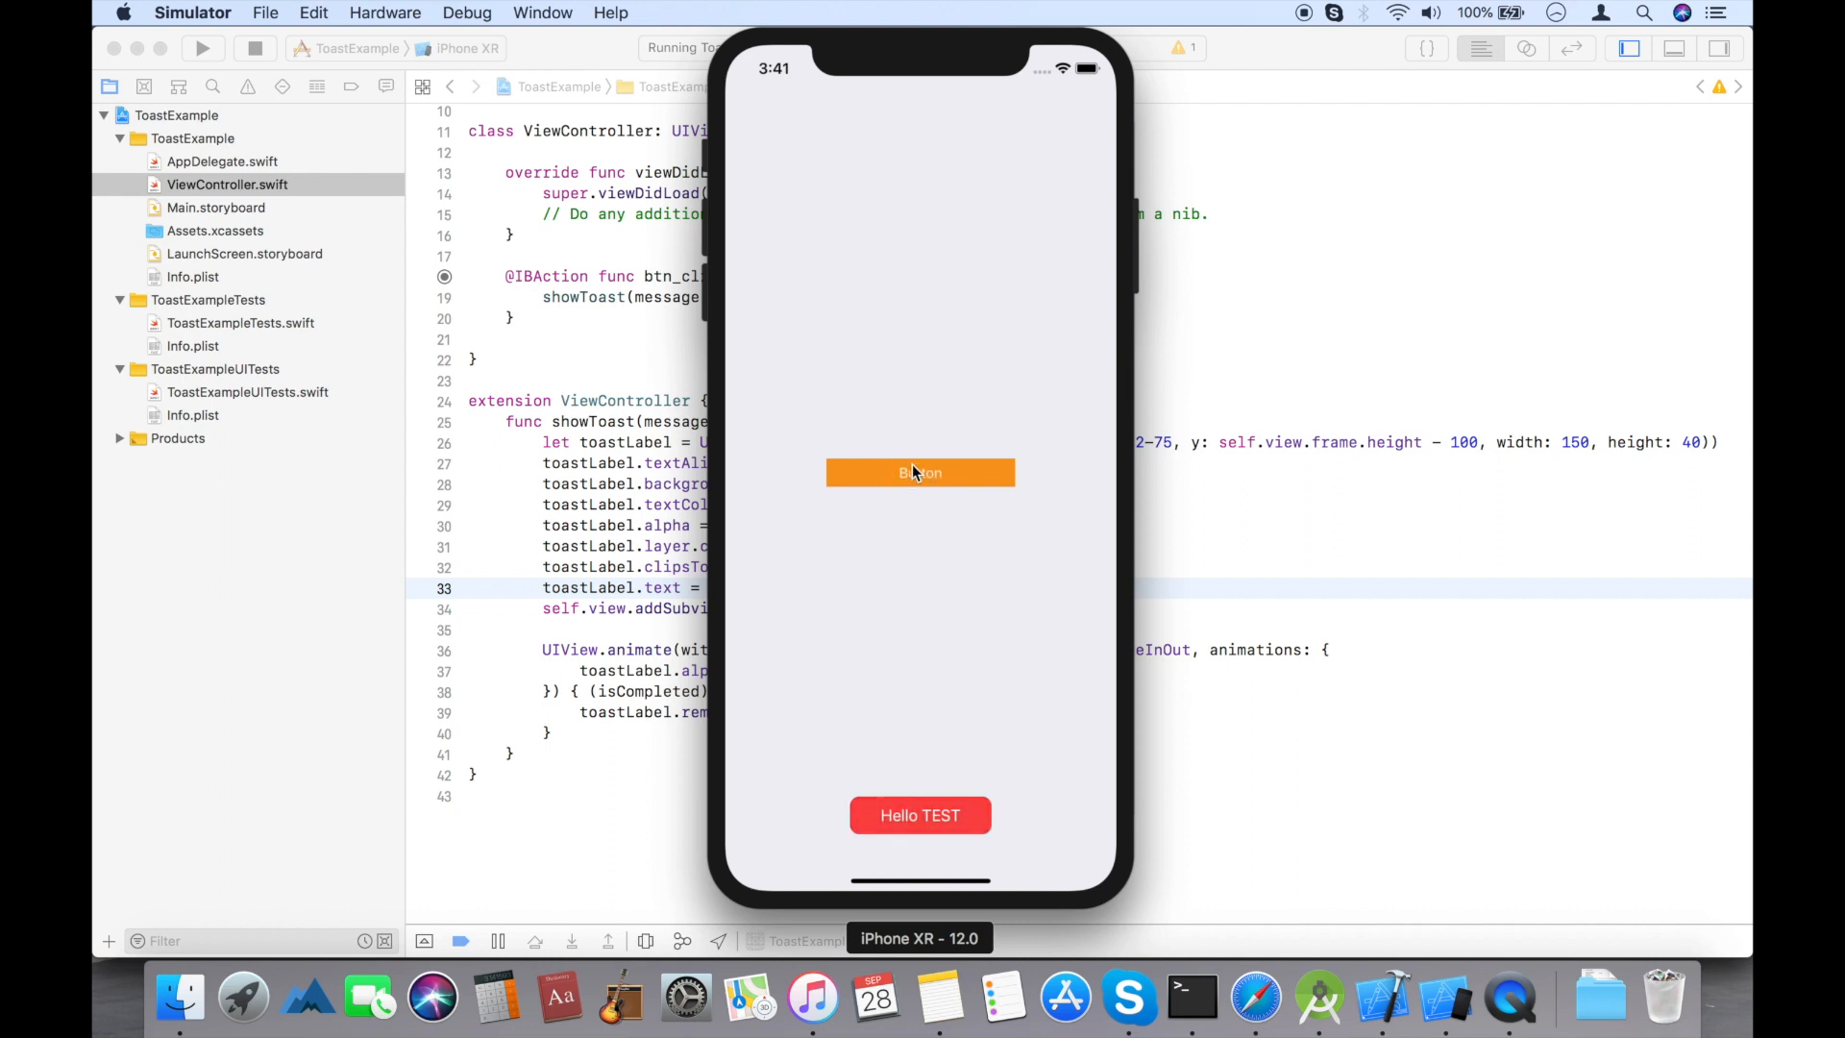
click(921, 815)
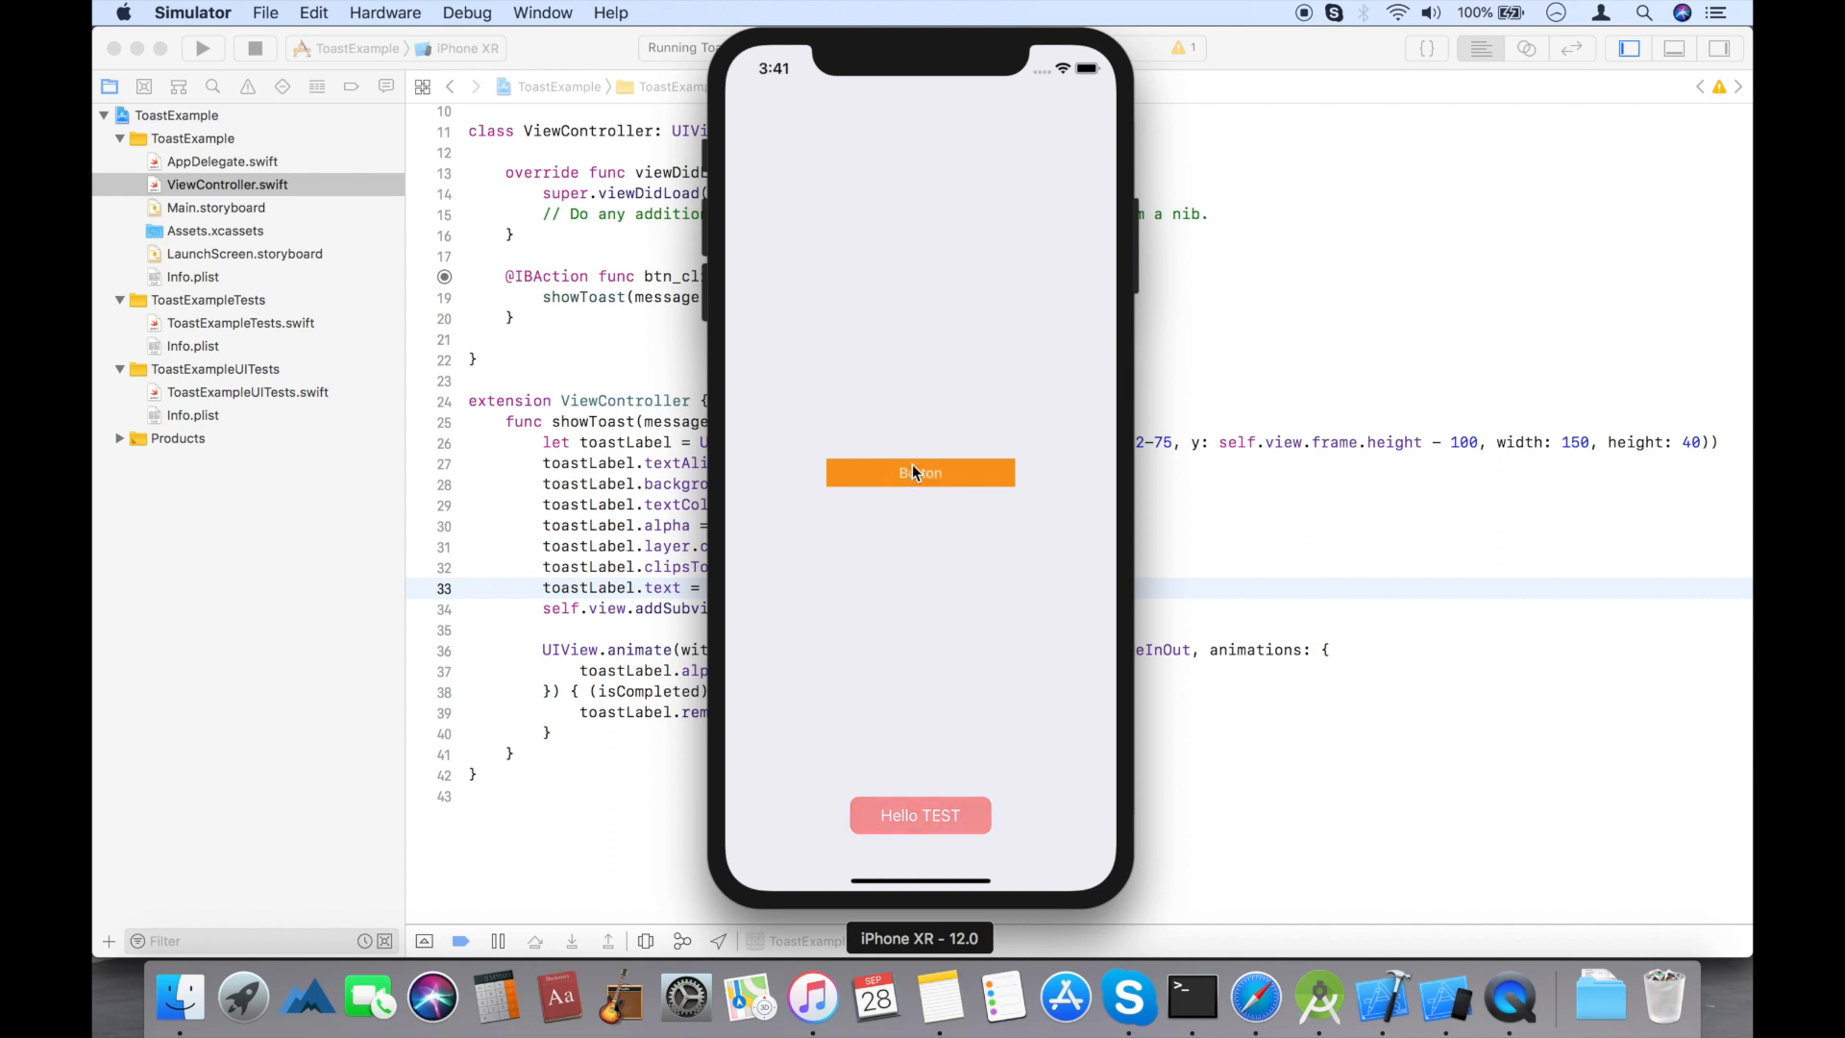